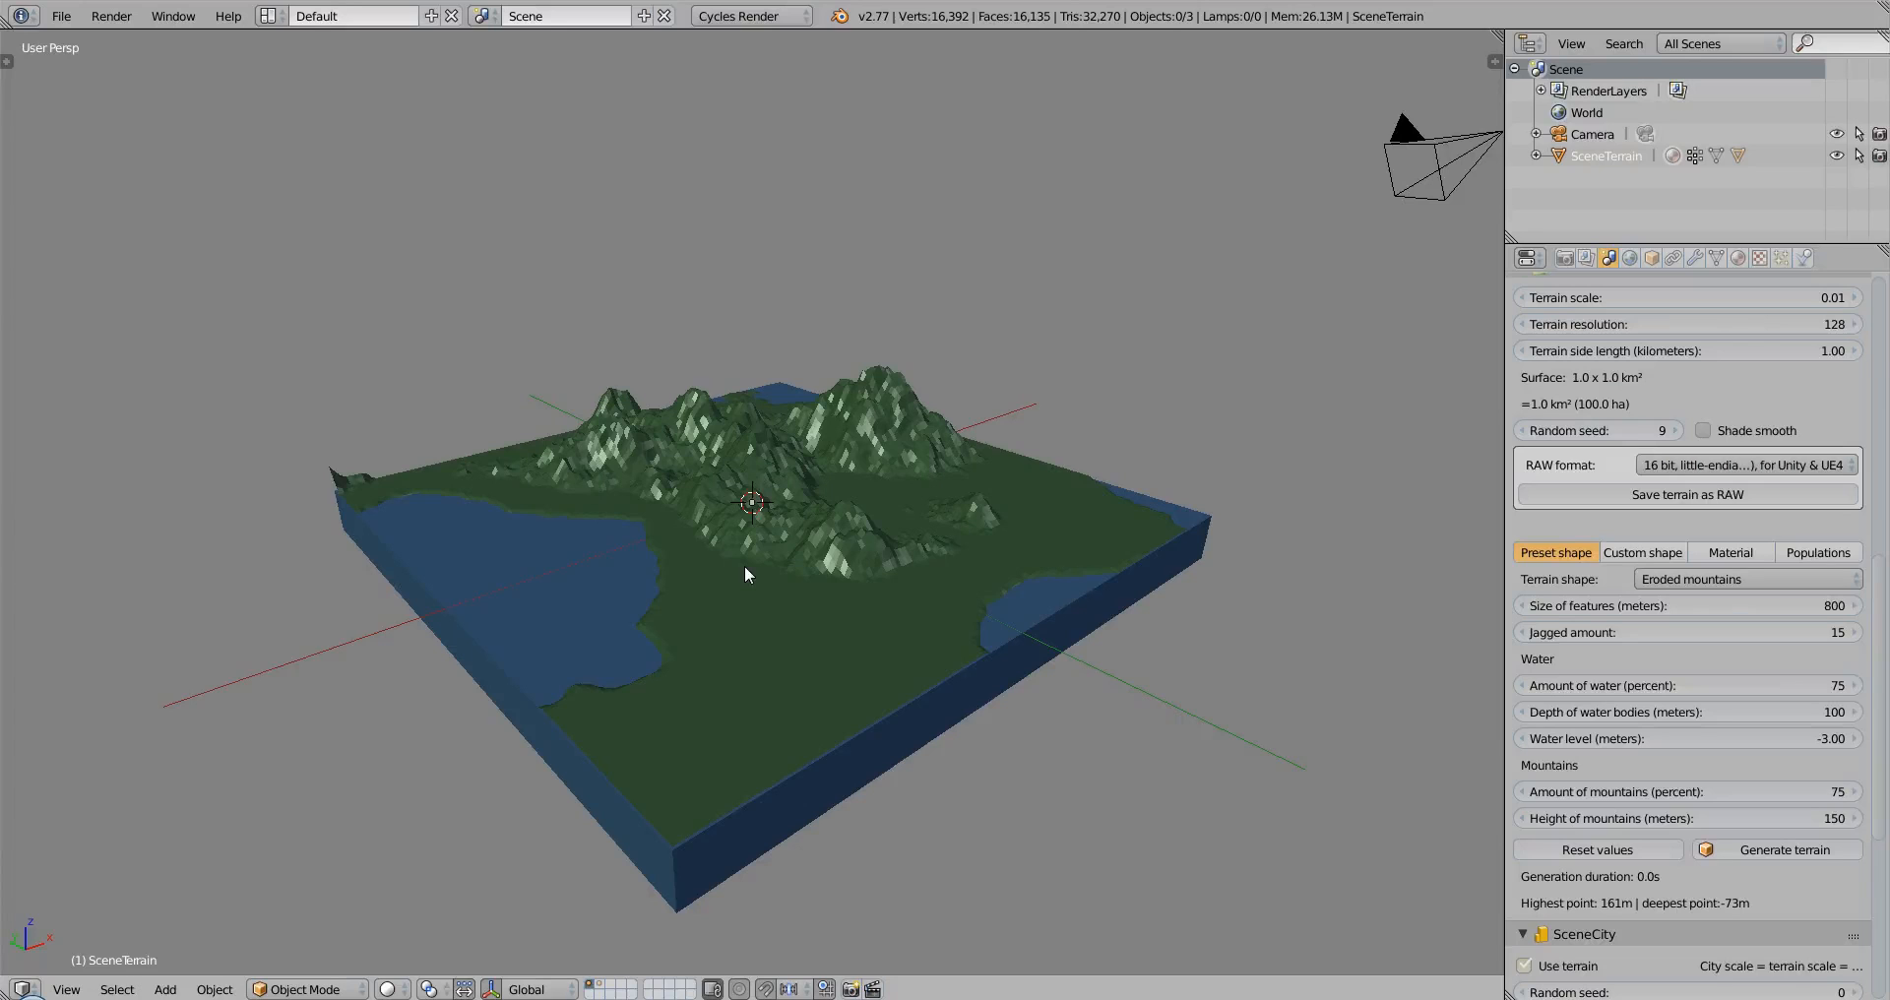
Orbit the 3D view to inspect the terrain from different sides
drag(744, 573, 595, 579)
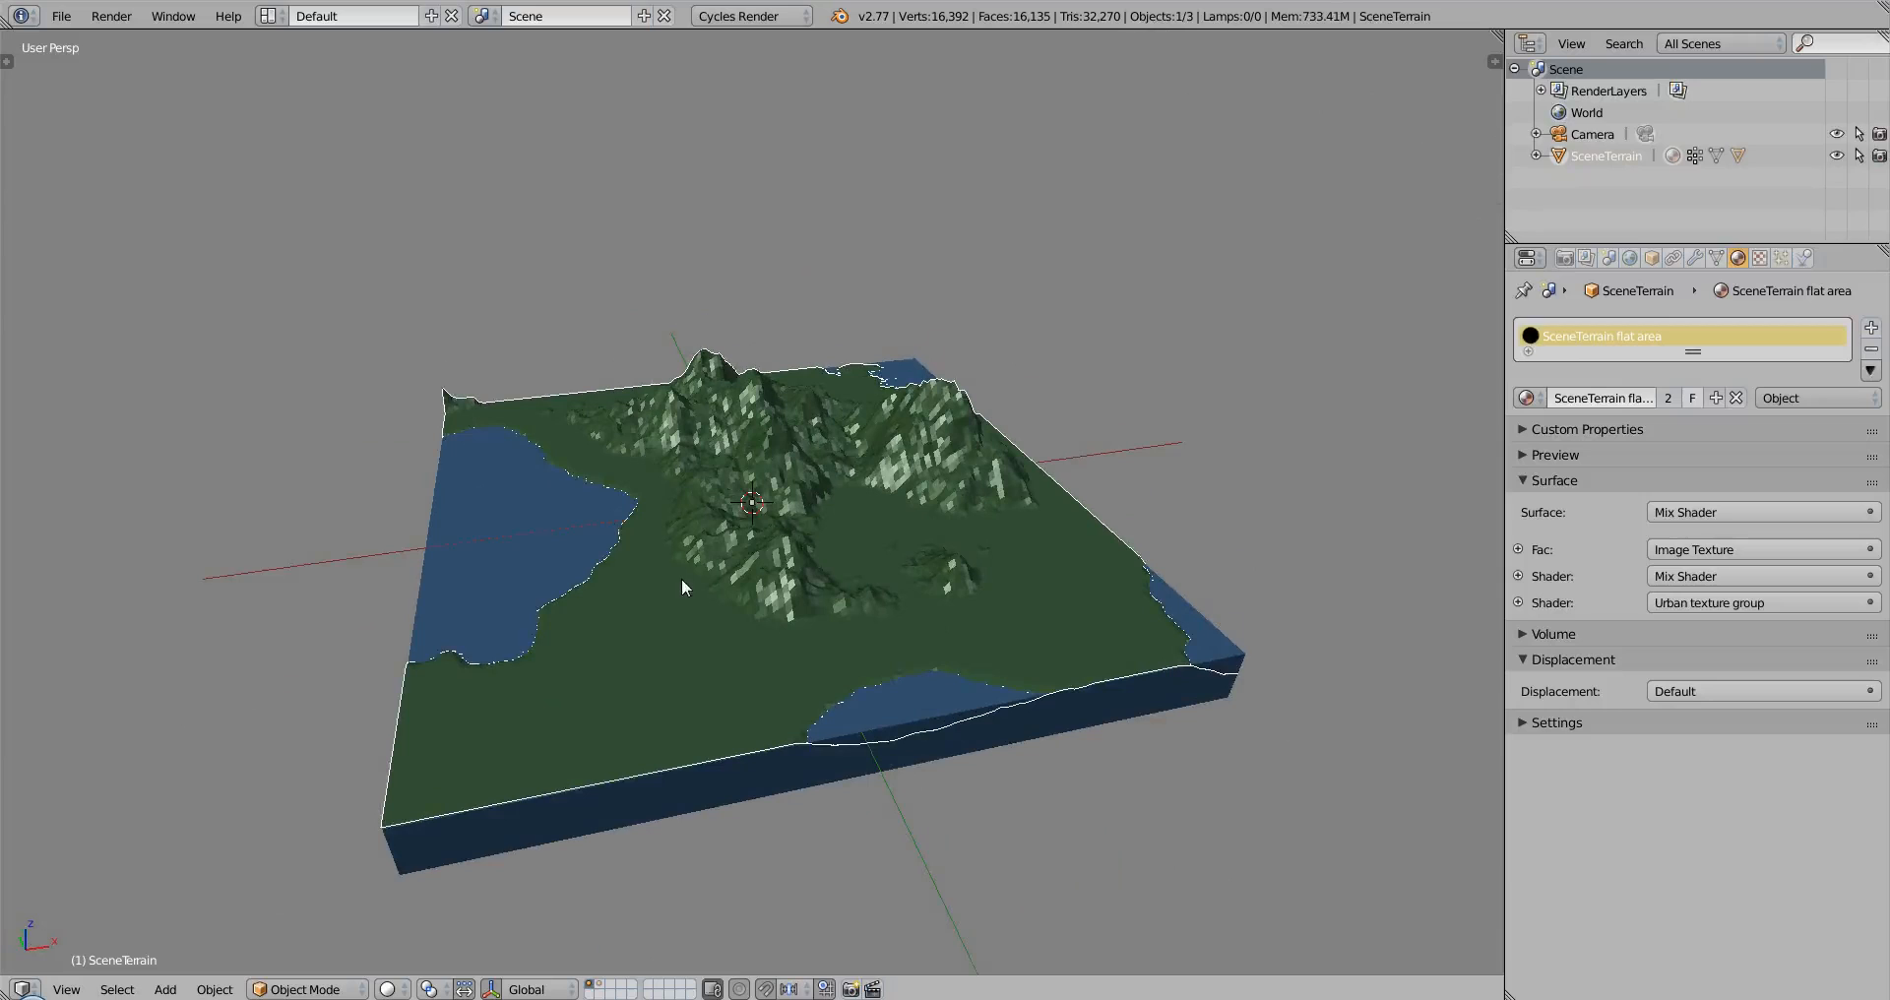
mouse_move(626, 666)
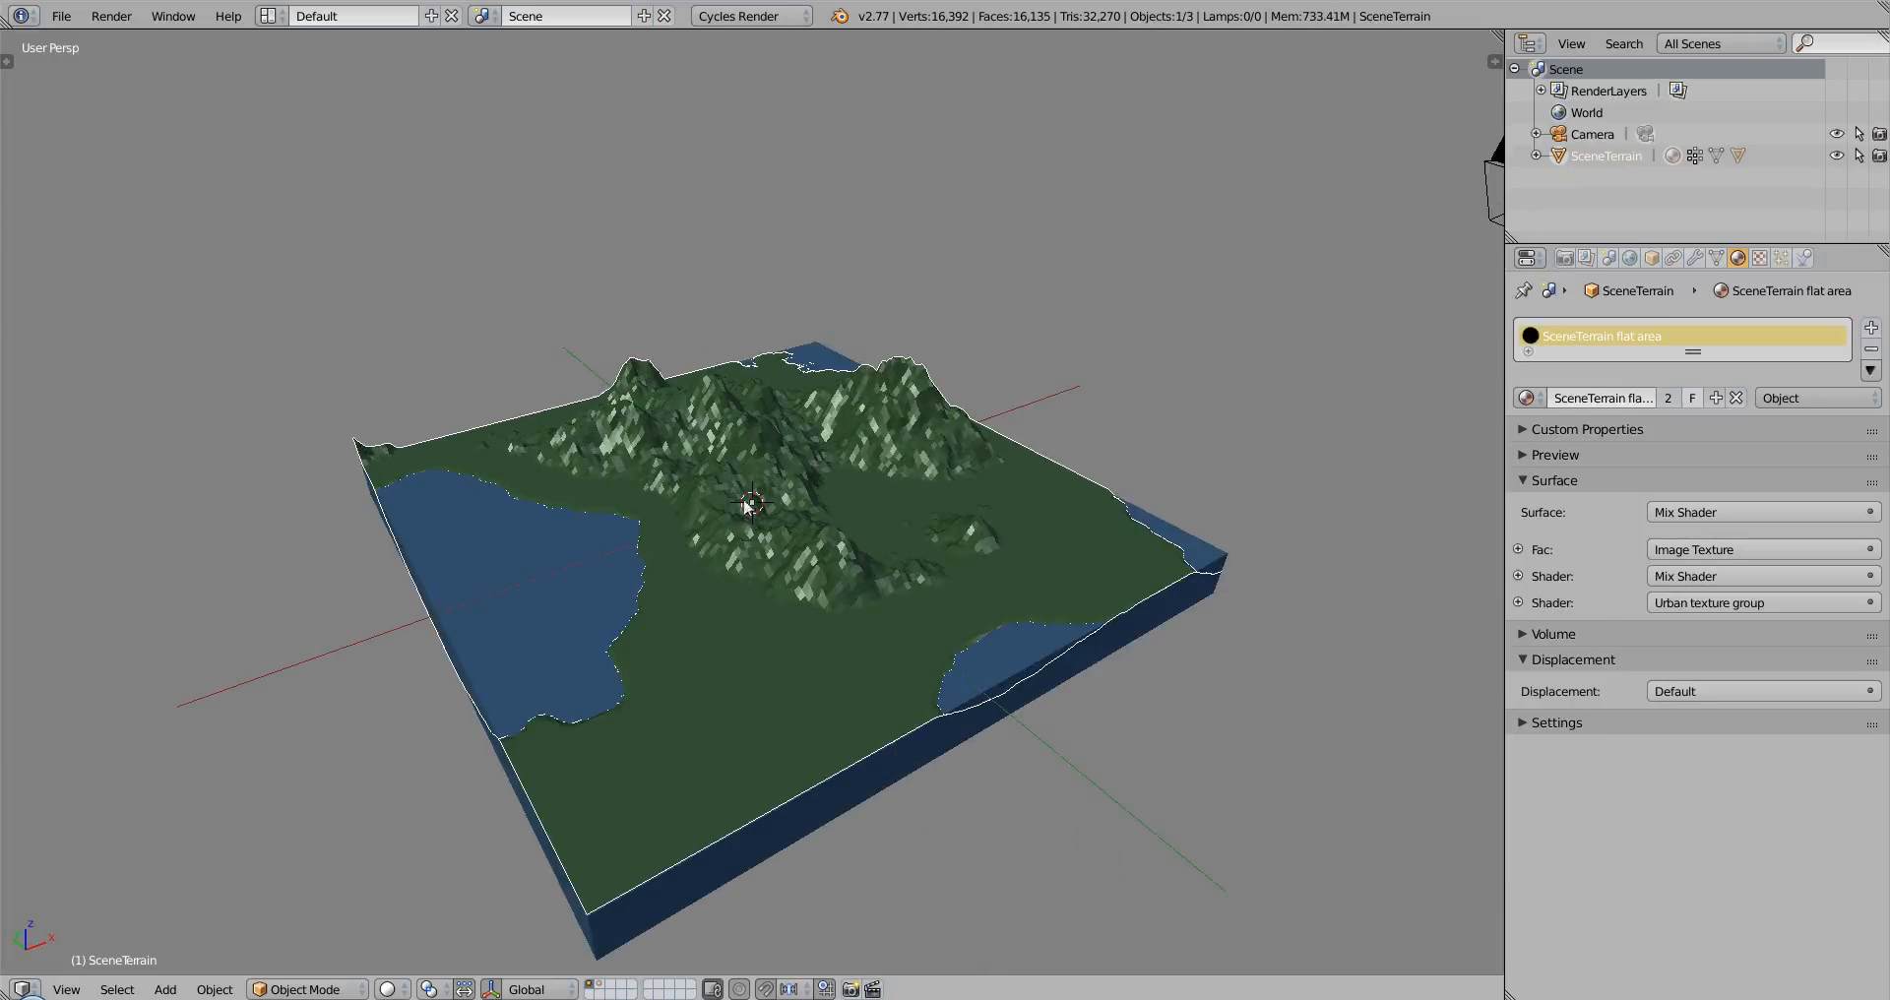
mouse_move(965, 552)
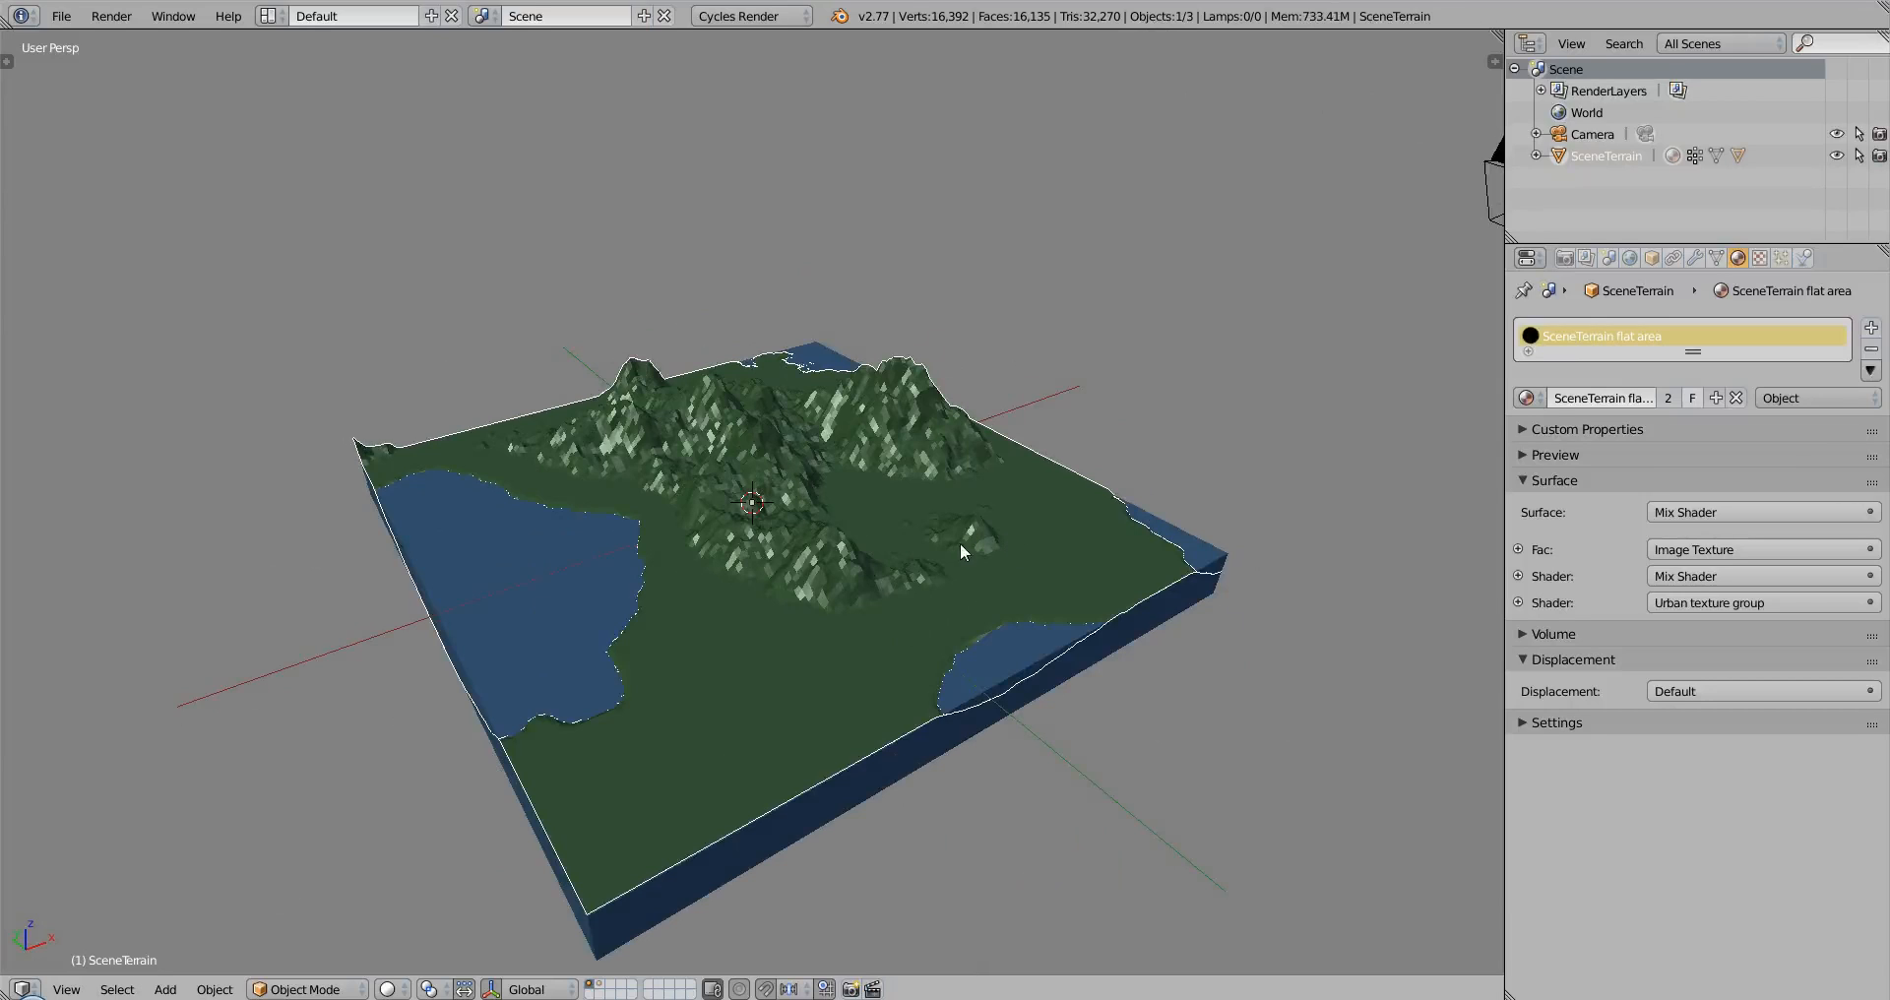
mouse_move(1322, 433)
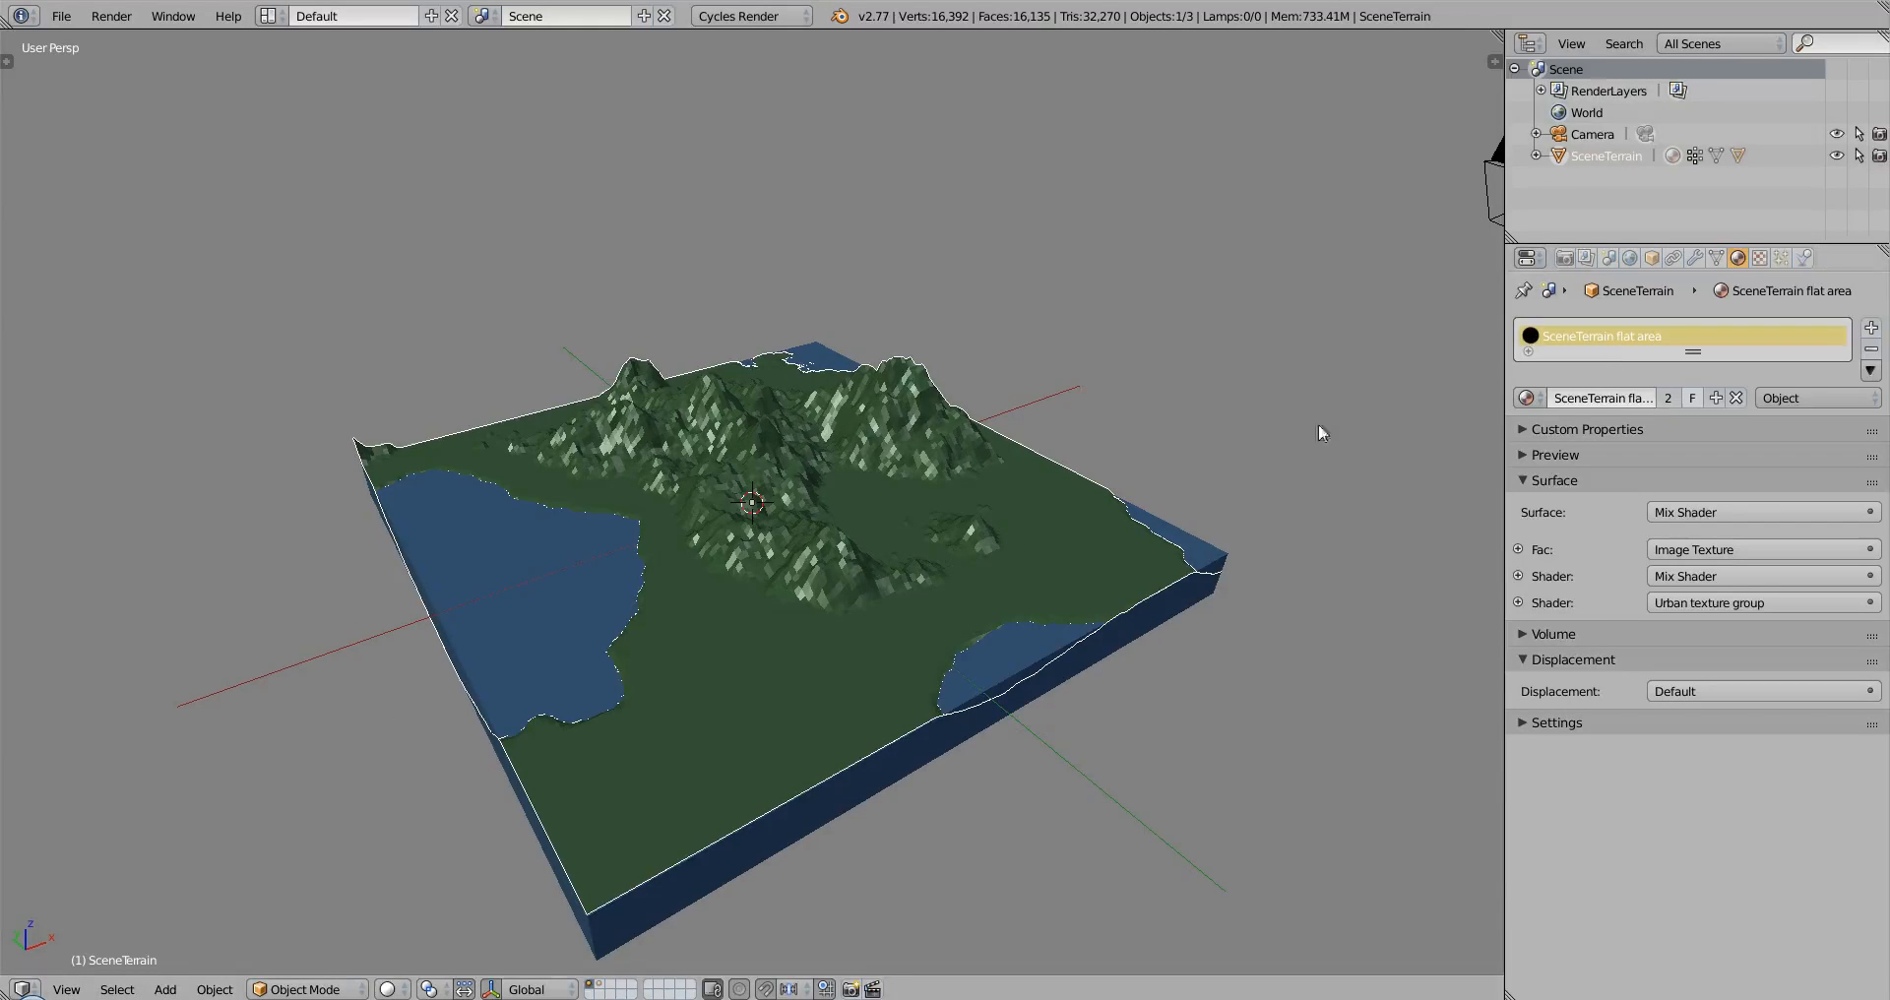
mouse_move(599, 577)
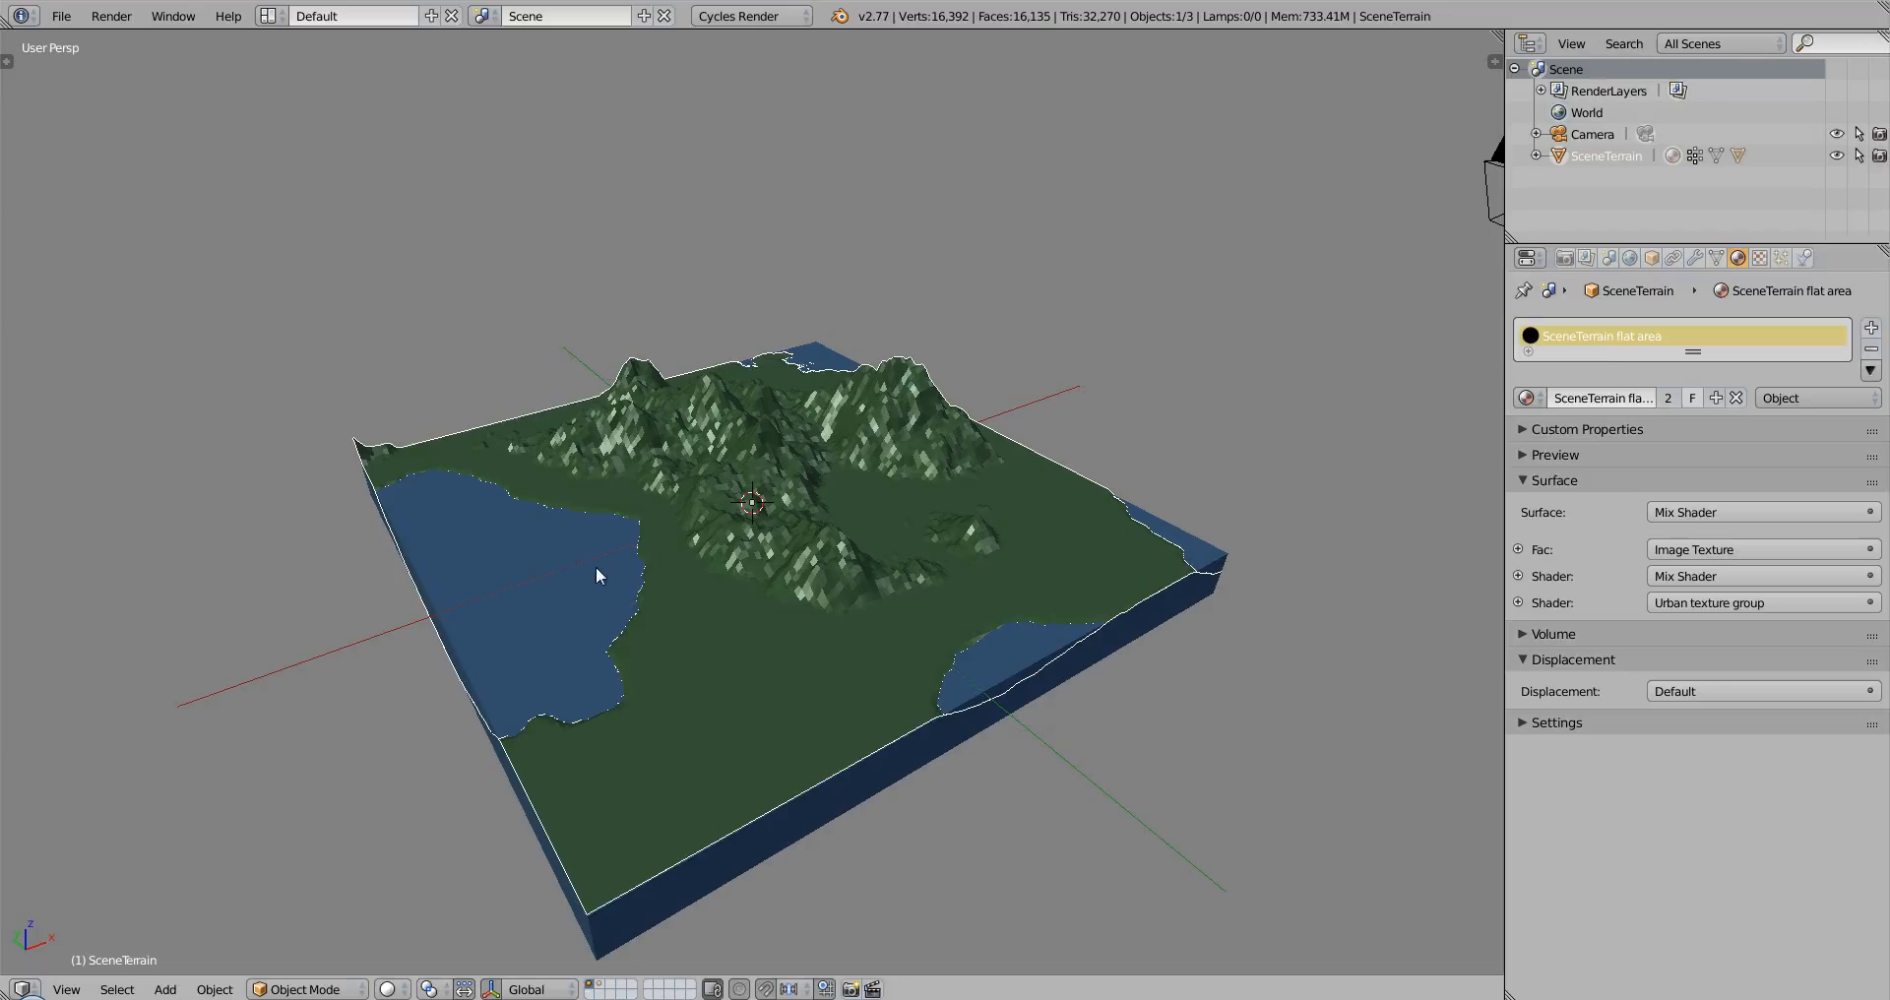
drag(597, 575, 839, 575)
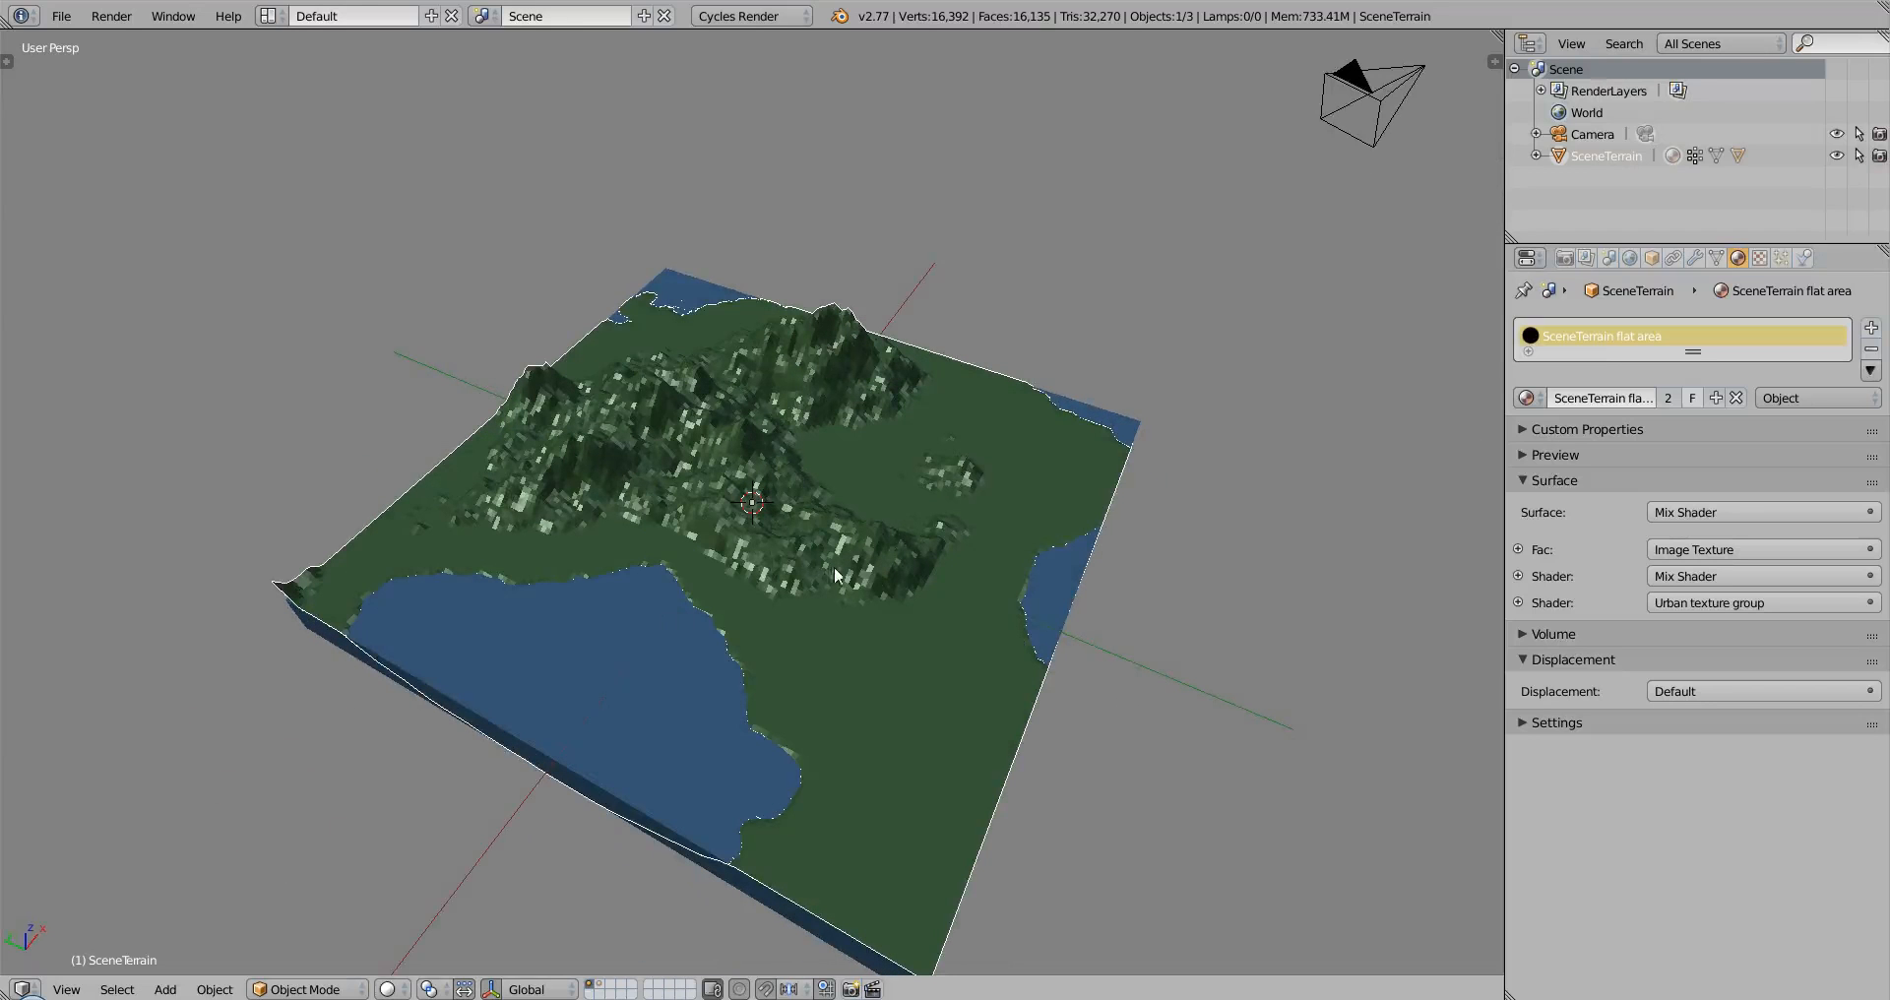
mouse_move(654, 469)
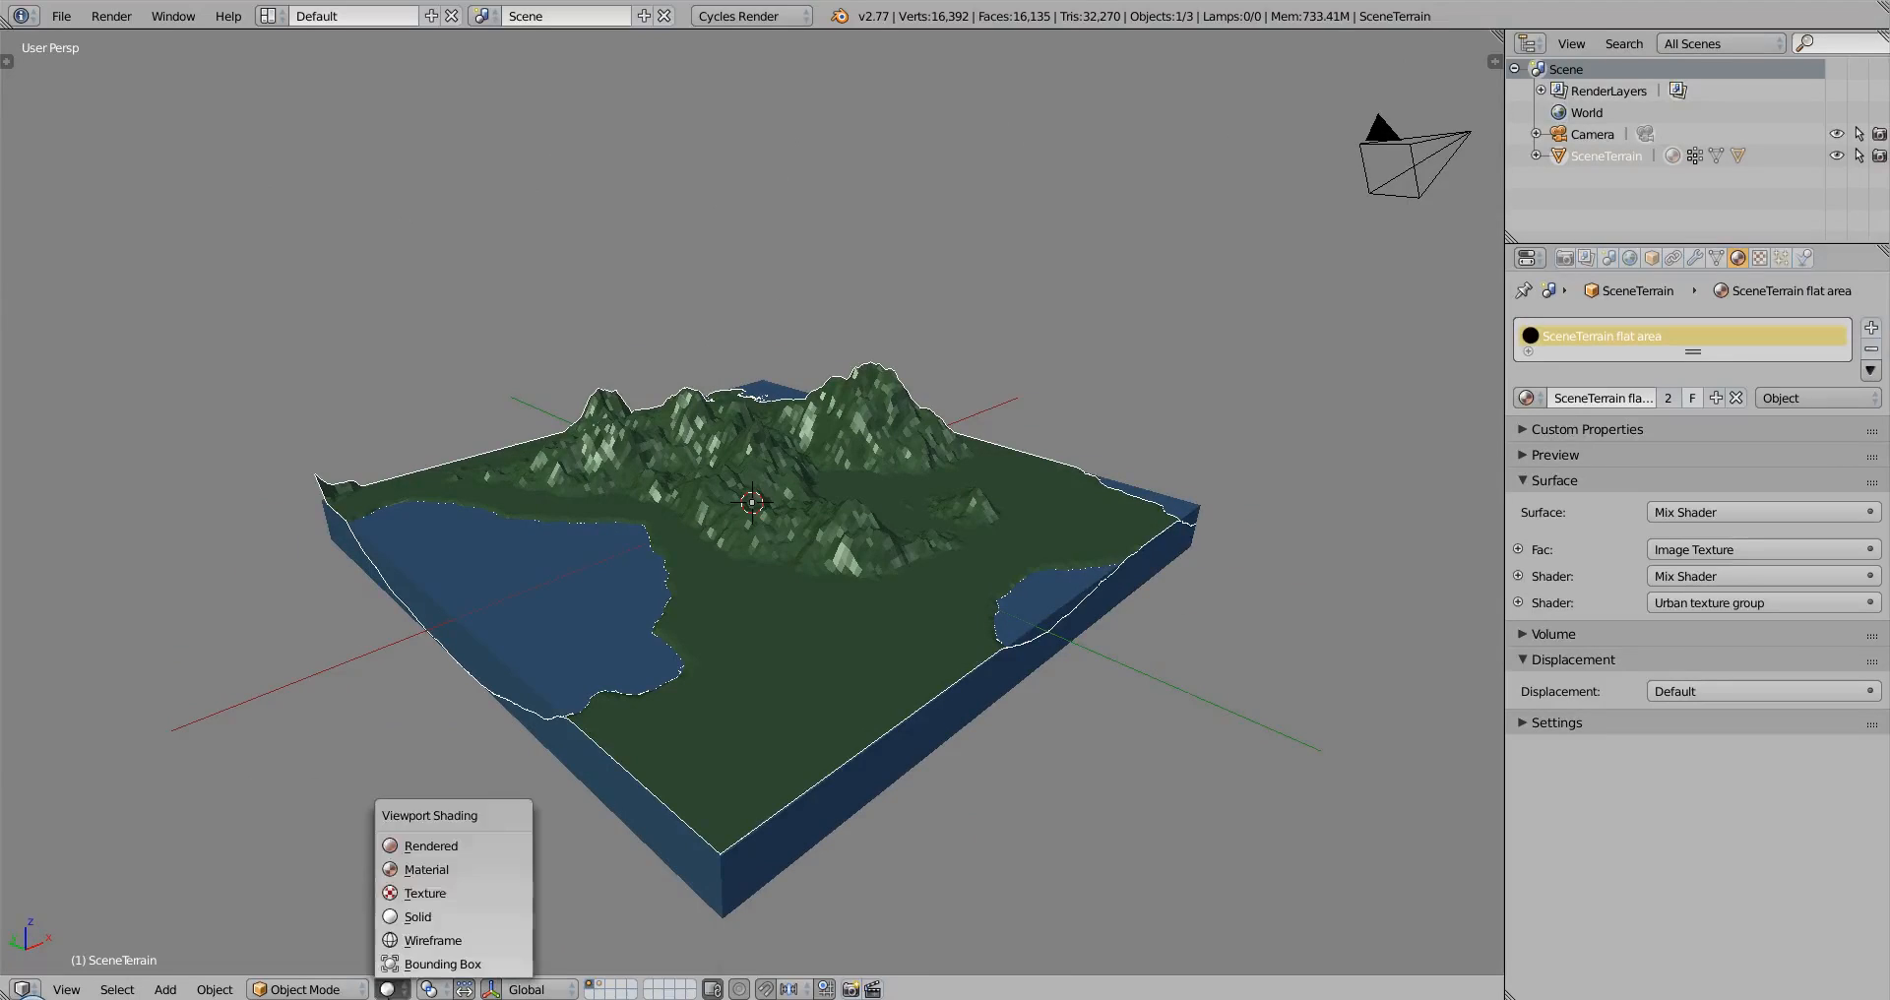
mouse_move(425, 869)
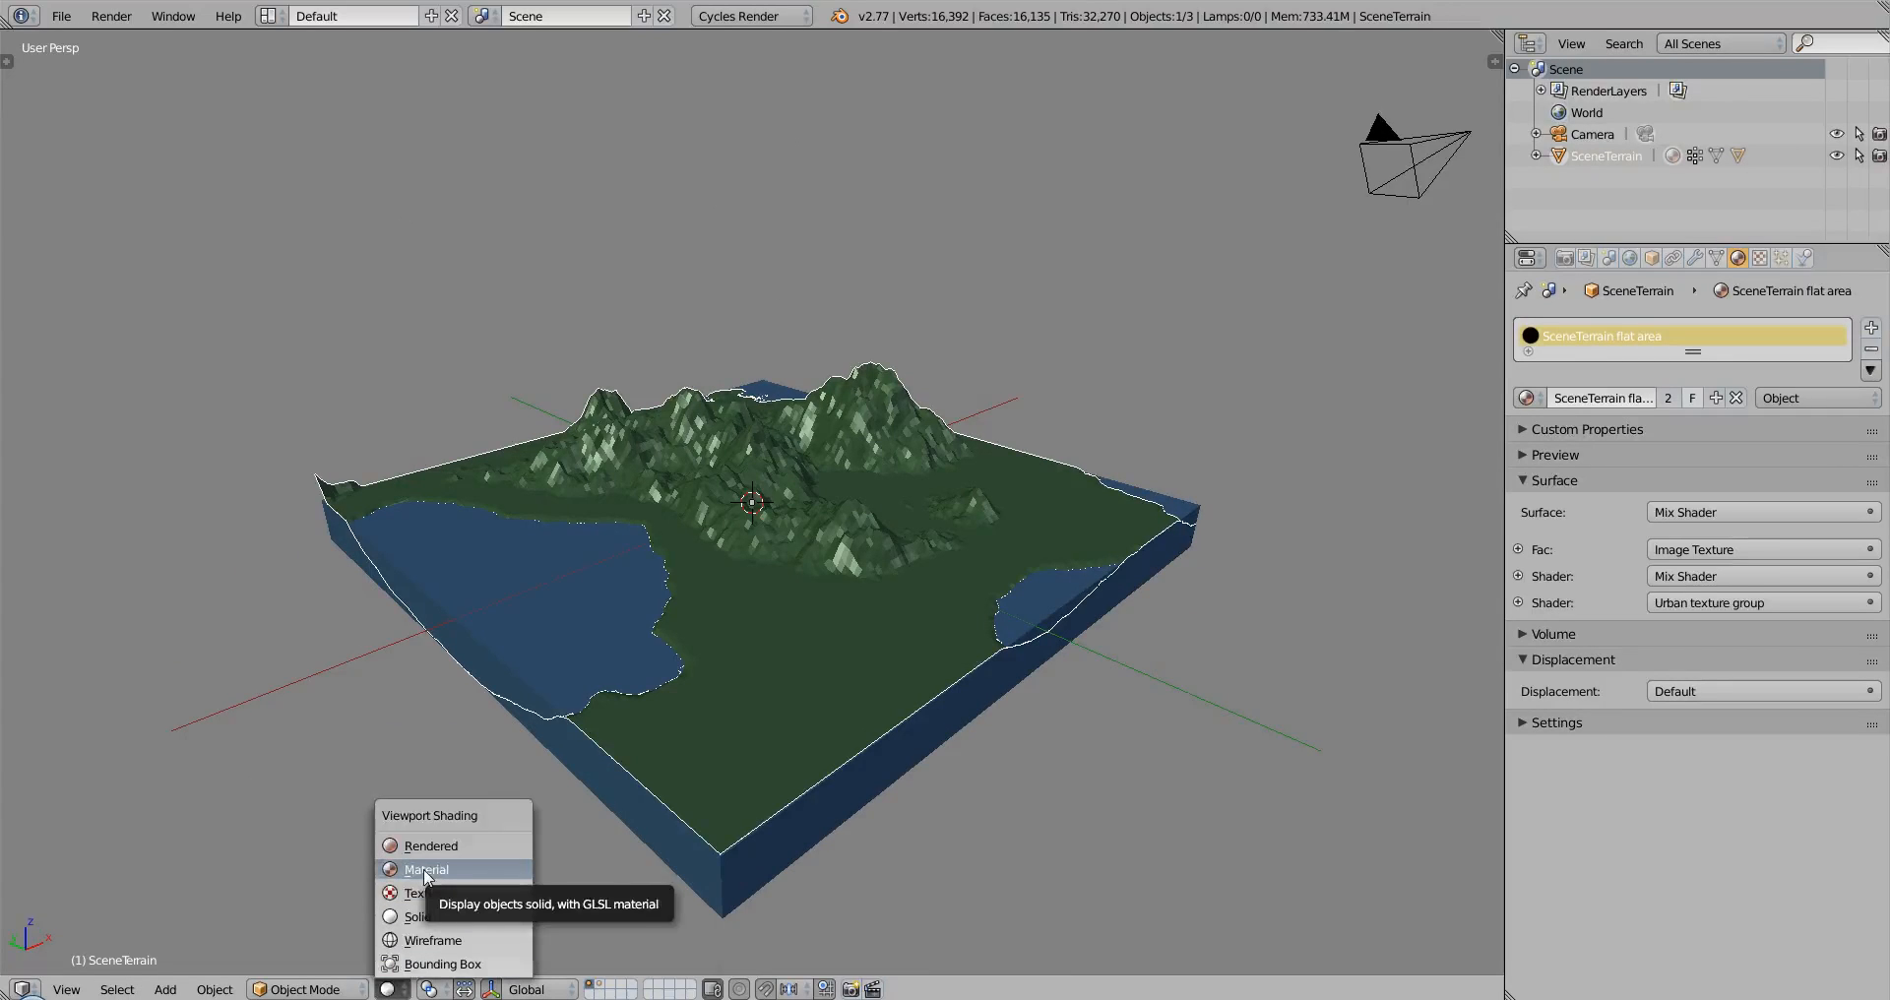
mouse_move(666, 741)
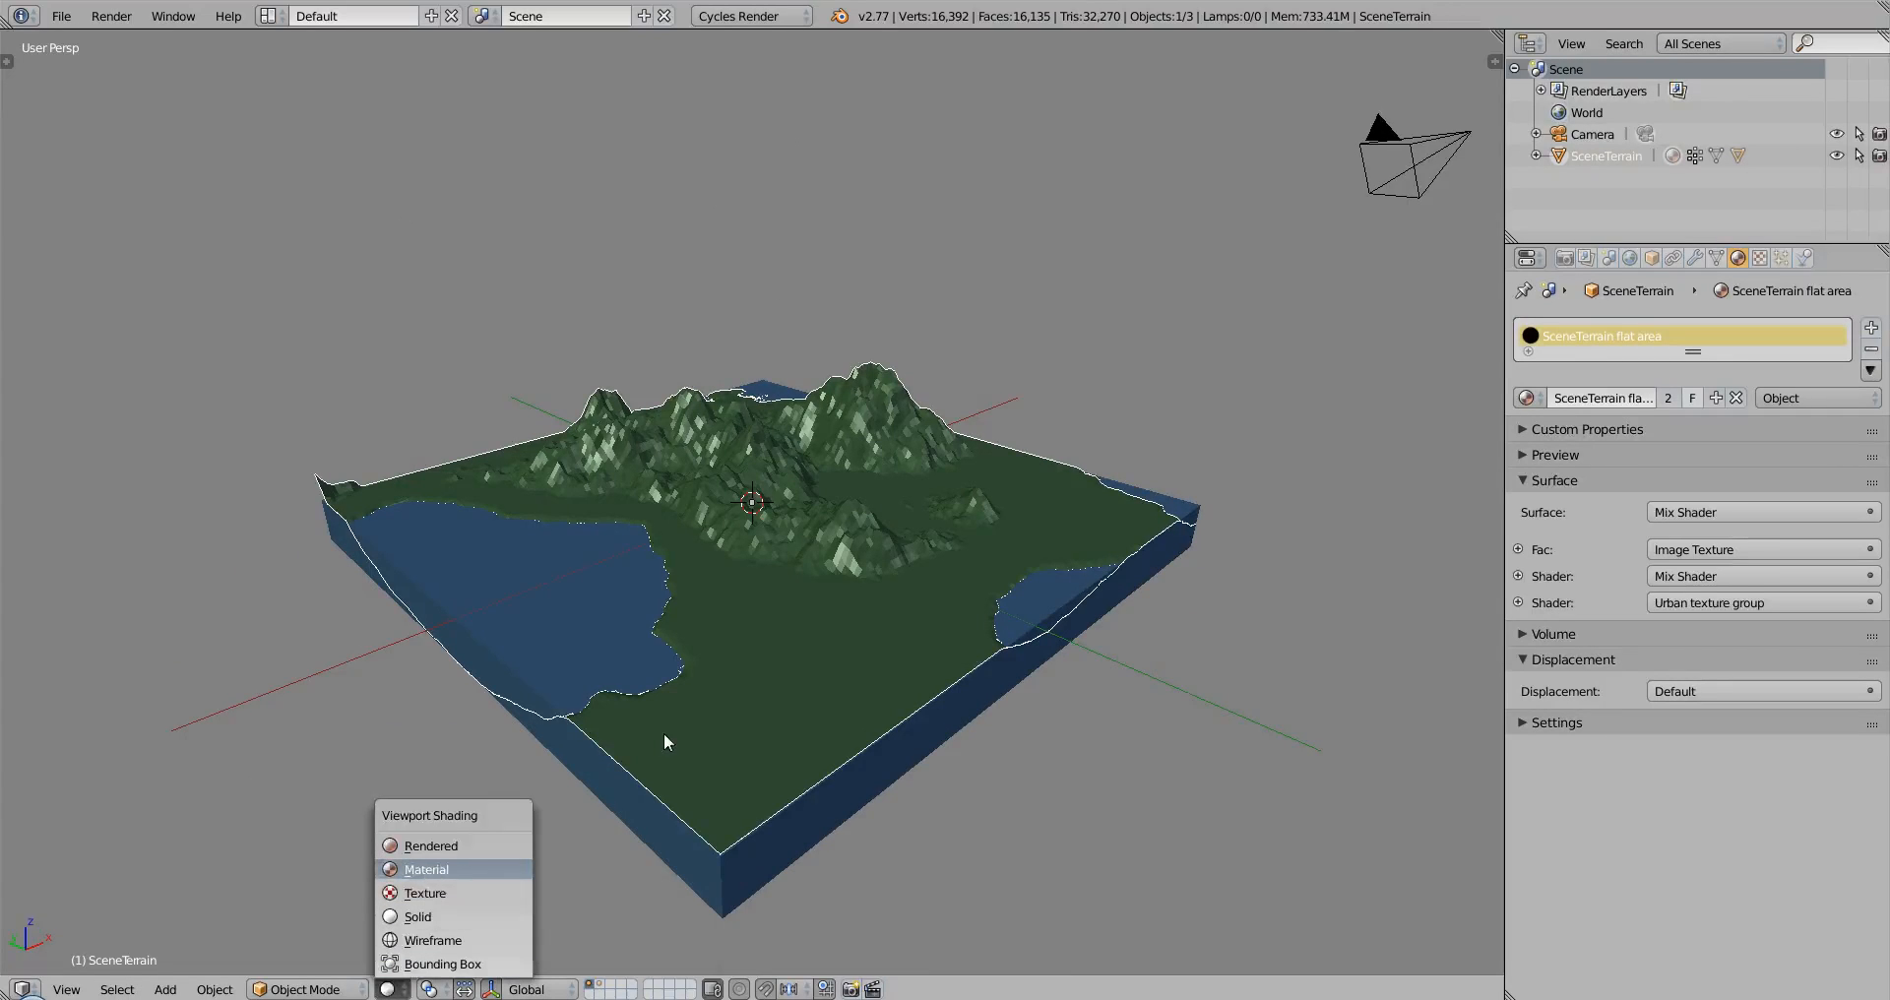
Switch viewport shading to Material to show the terrain's textures
click(426, 892)
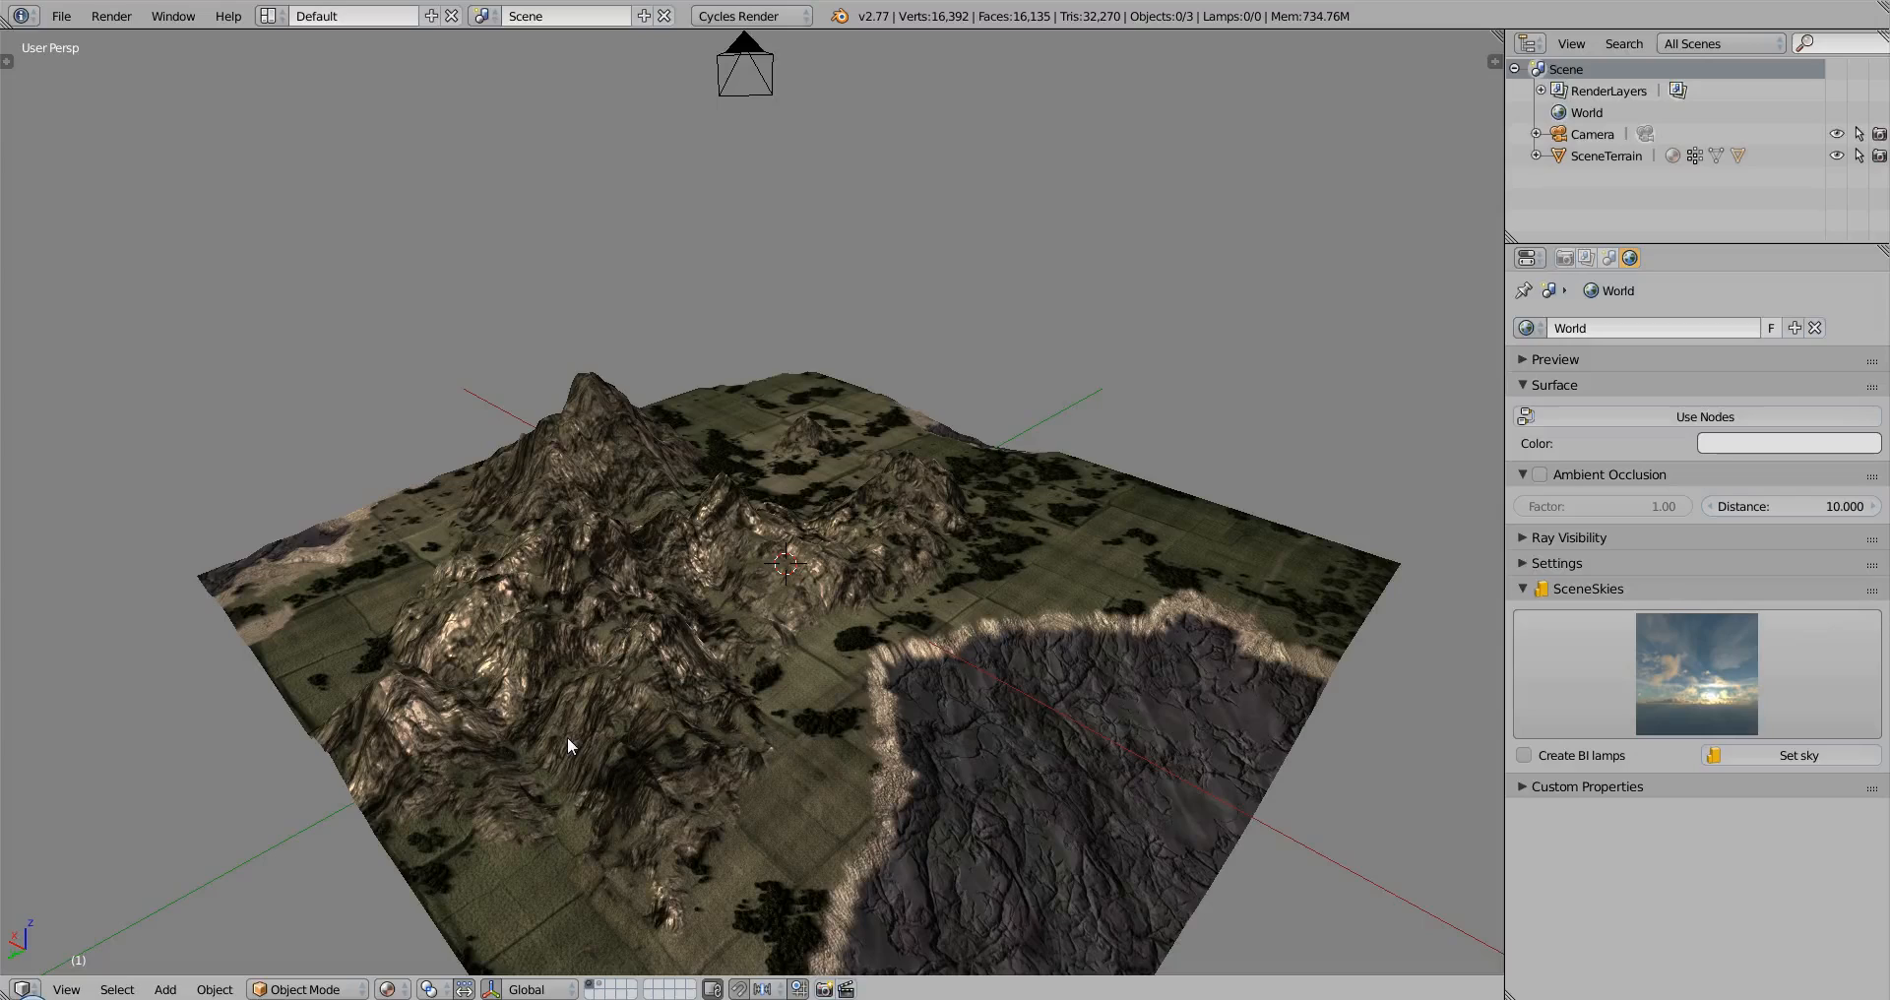
Switch viewport shading to Rendered for a live Cycles preview
click(388, 989)
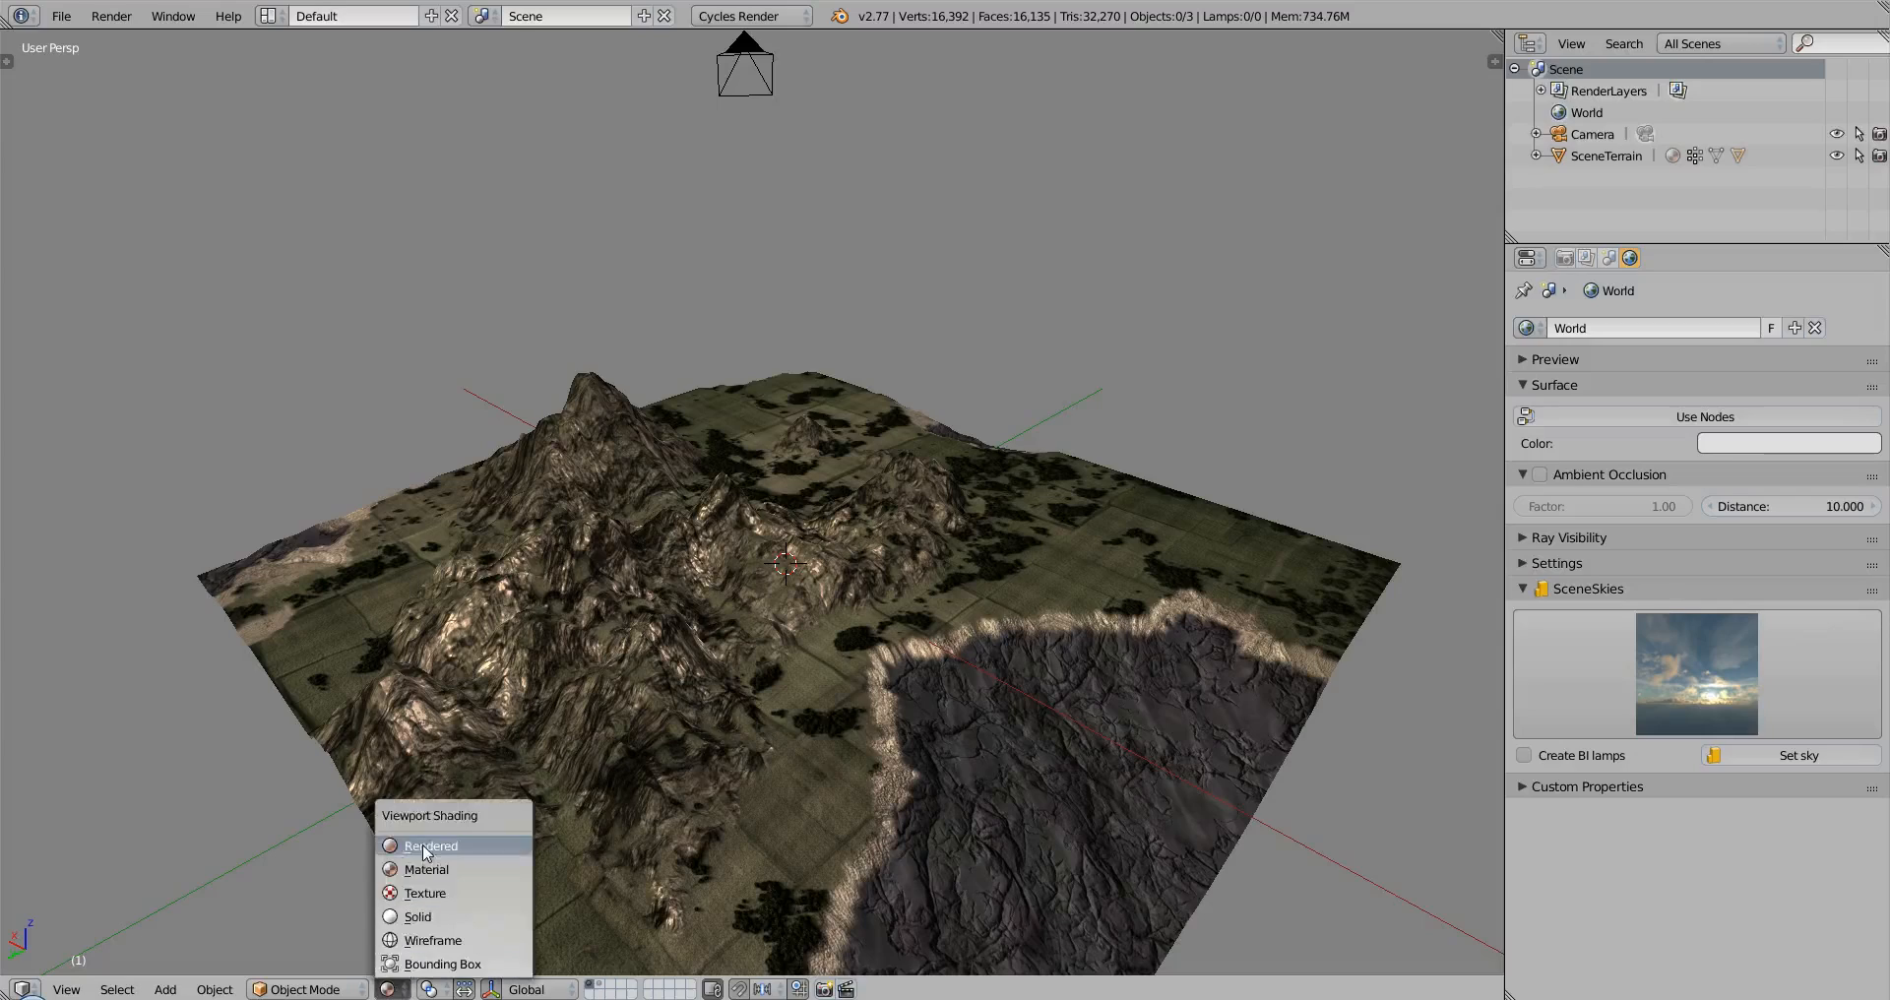
click(429, 845)
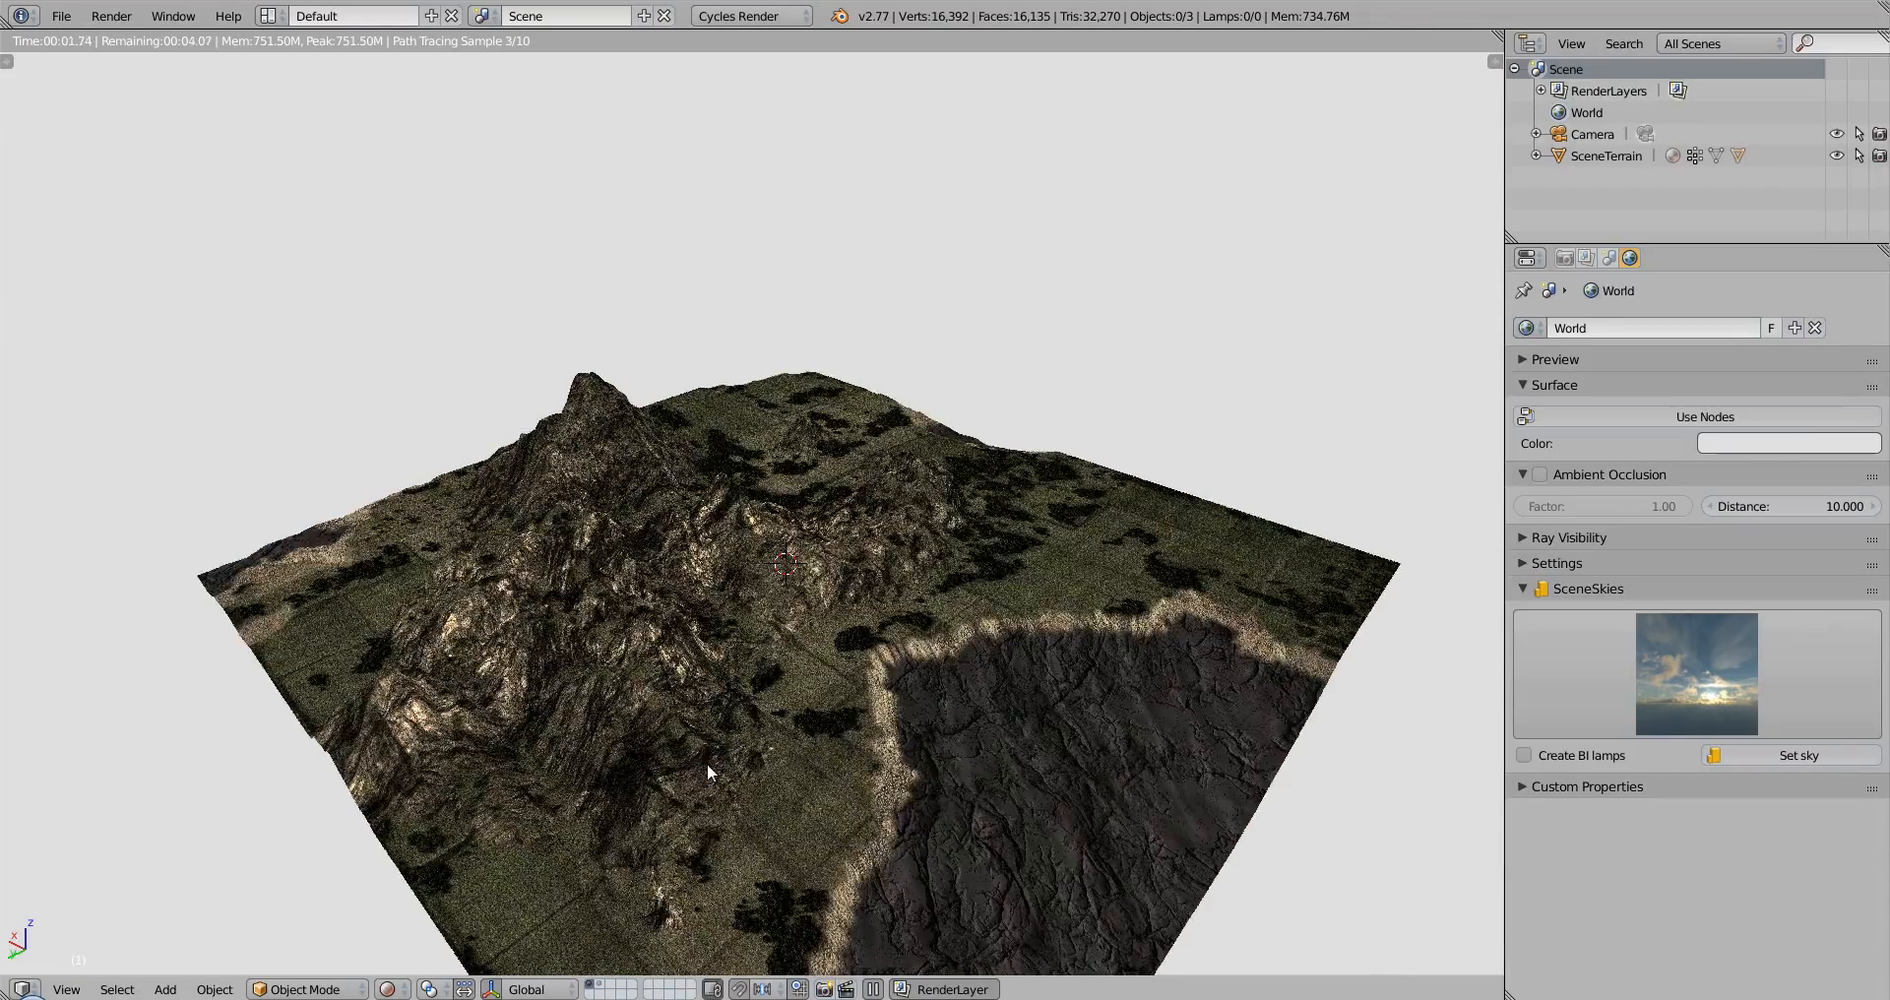
mouse_move(803, 780)
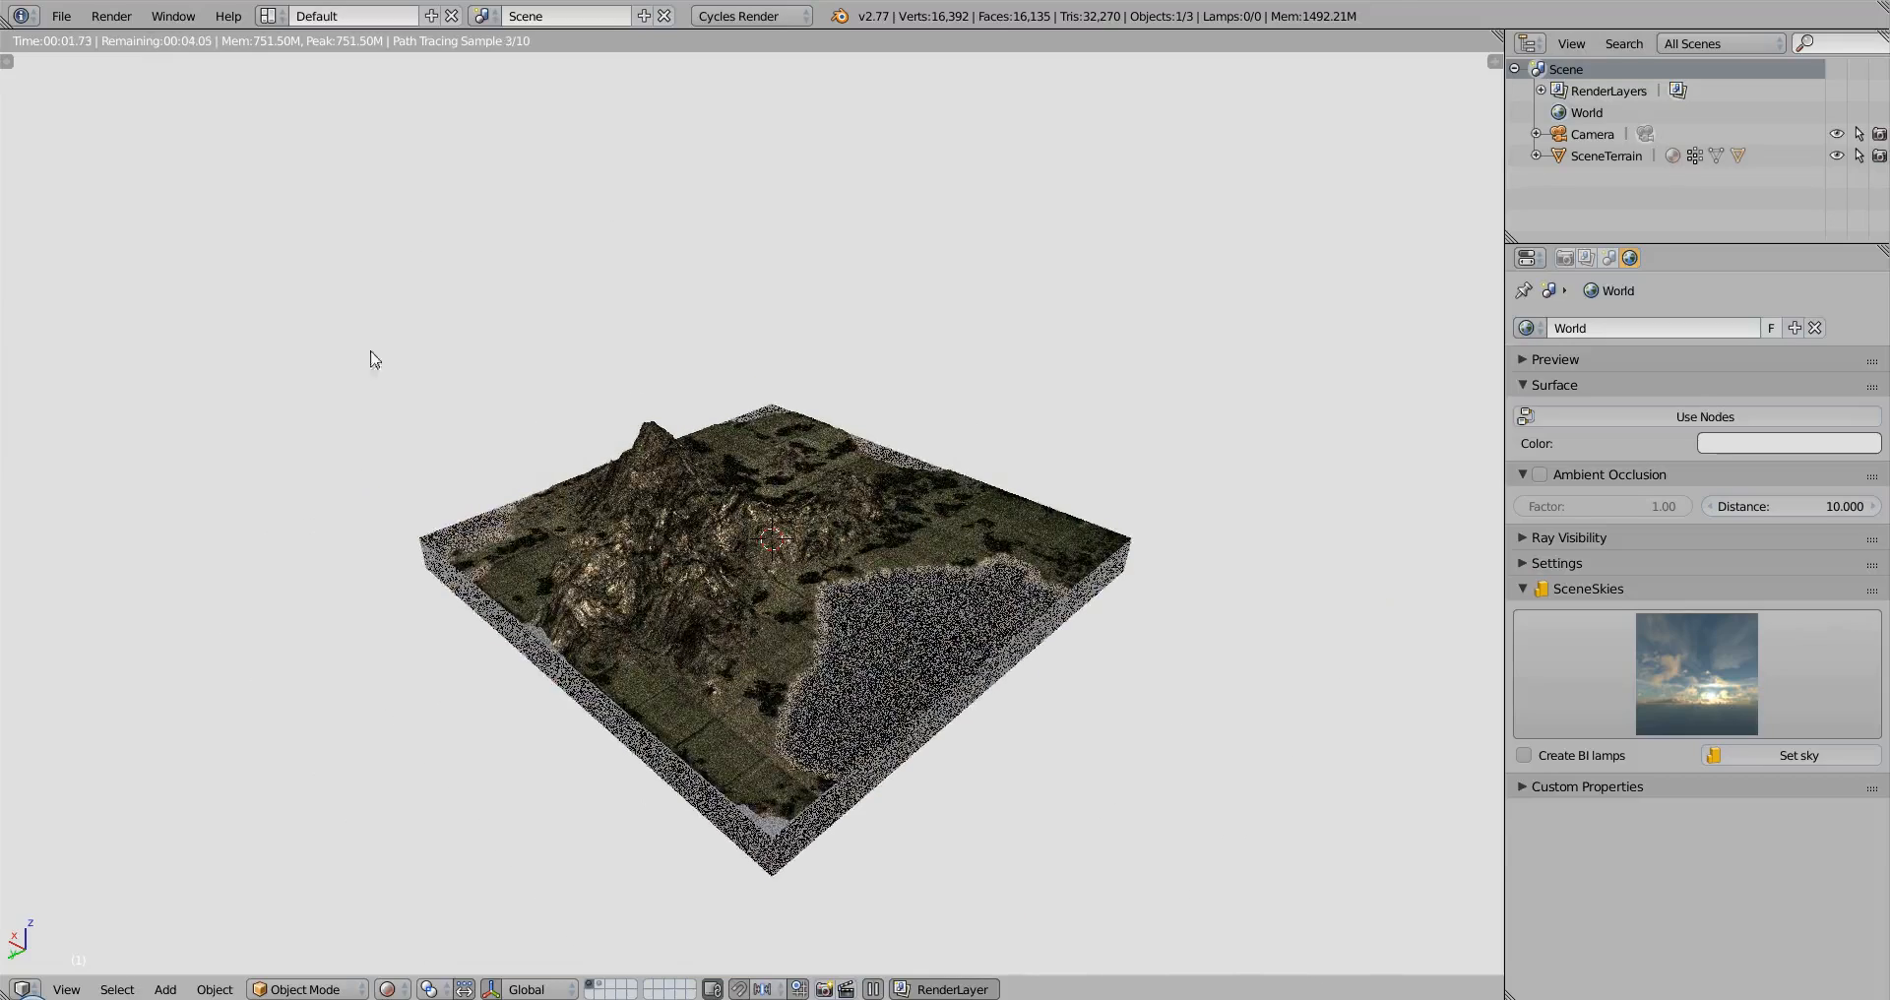
mouse_move(748, 273)
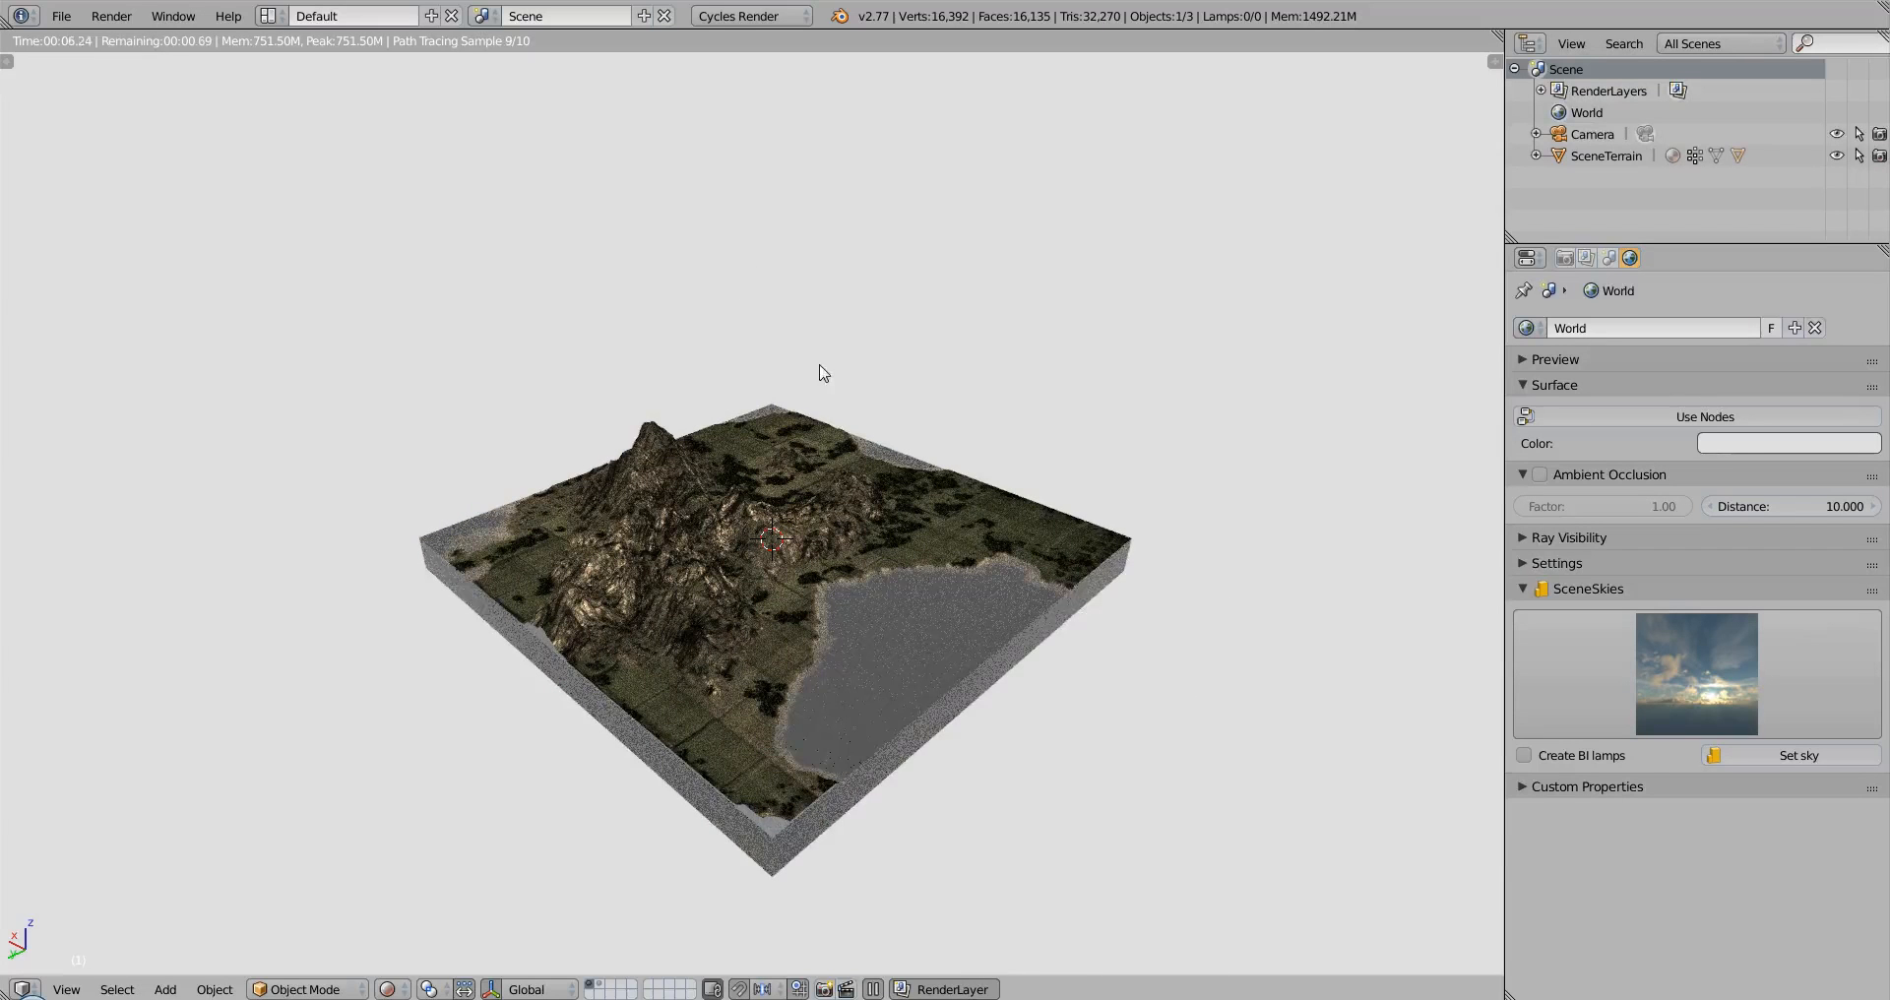
mouse_move(1010, 488)
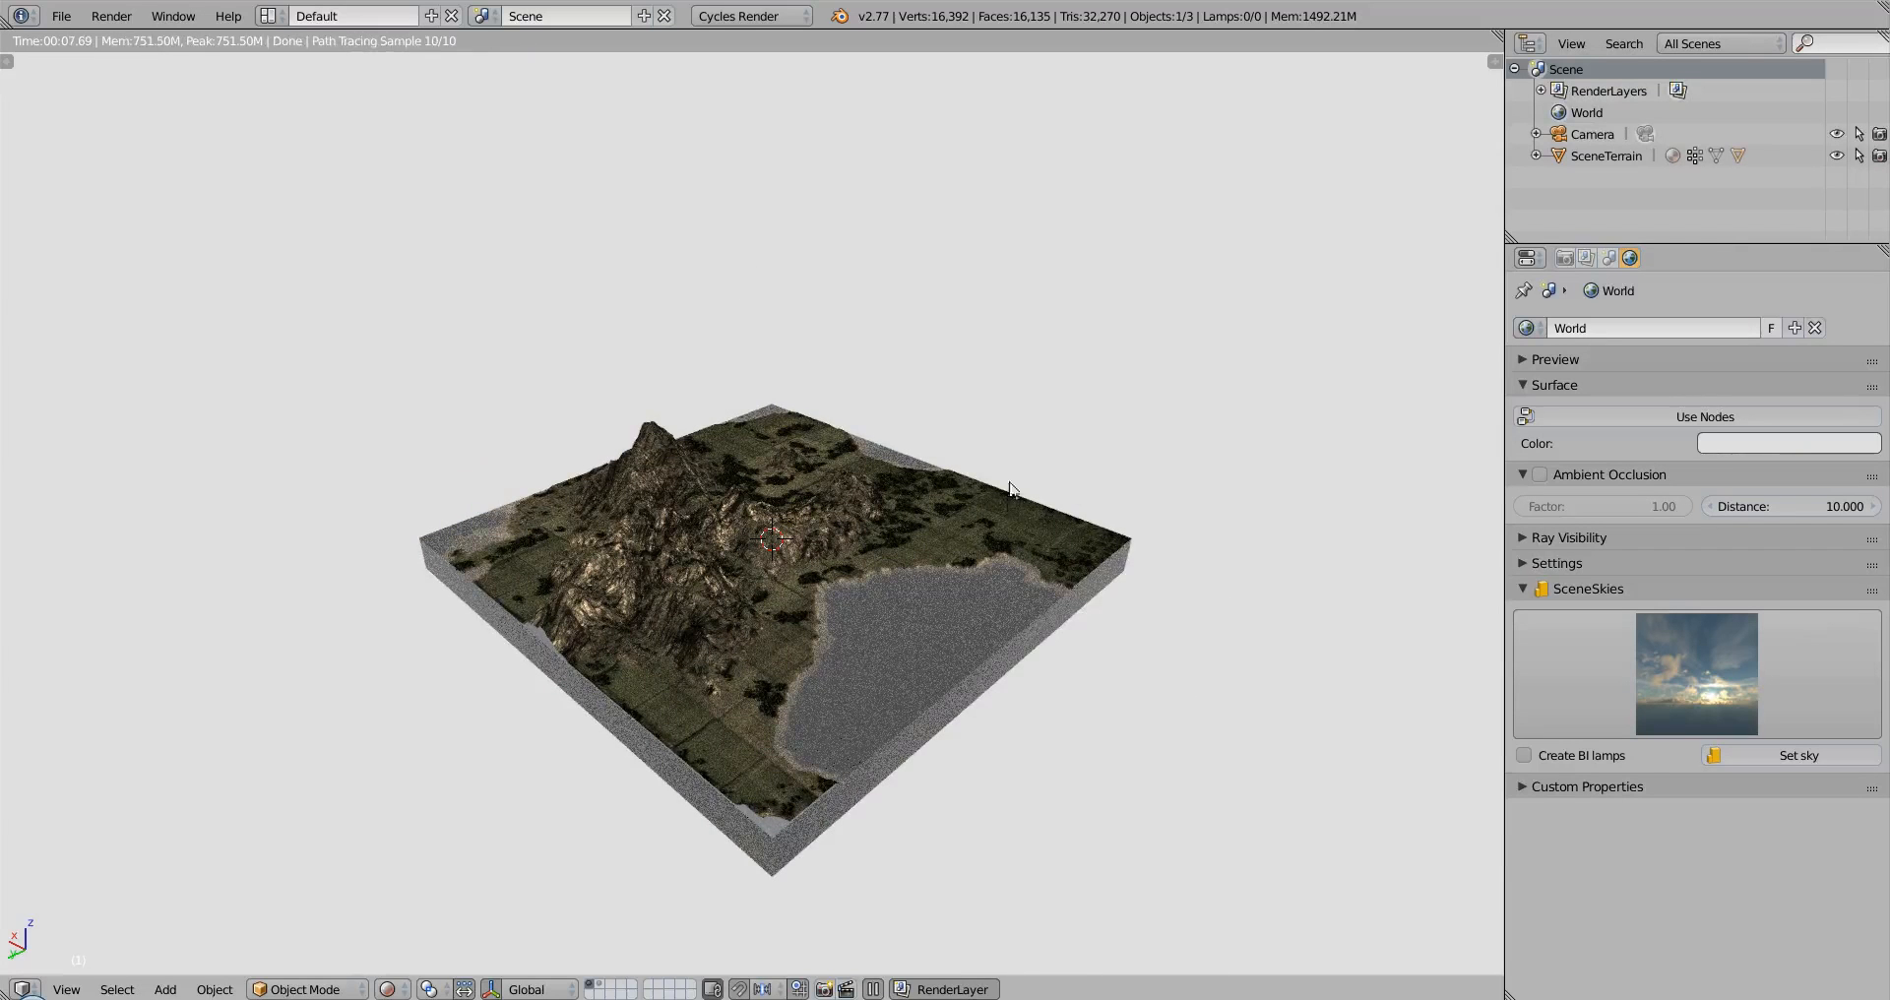
mouse_move(1268, 347)
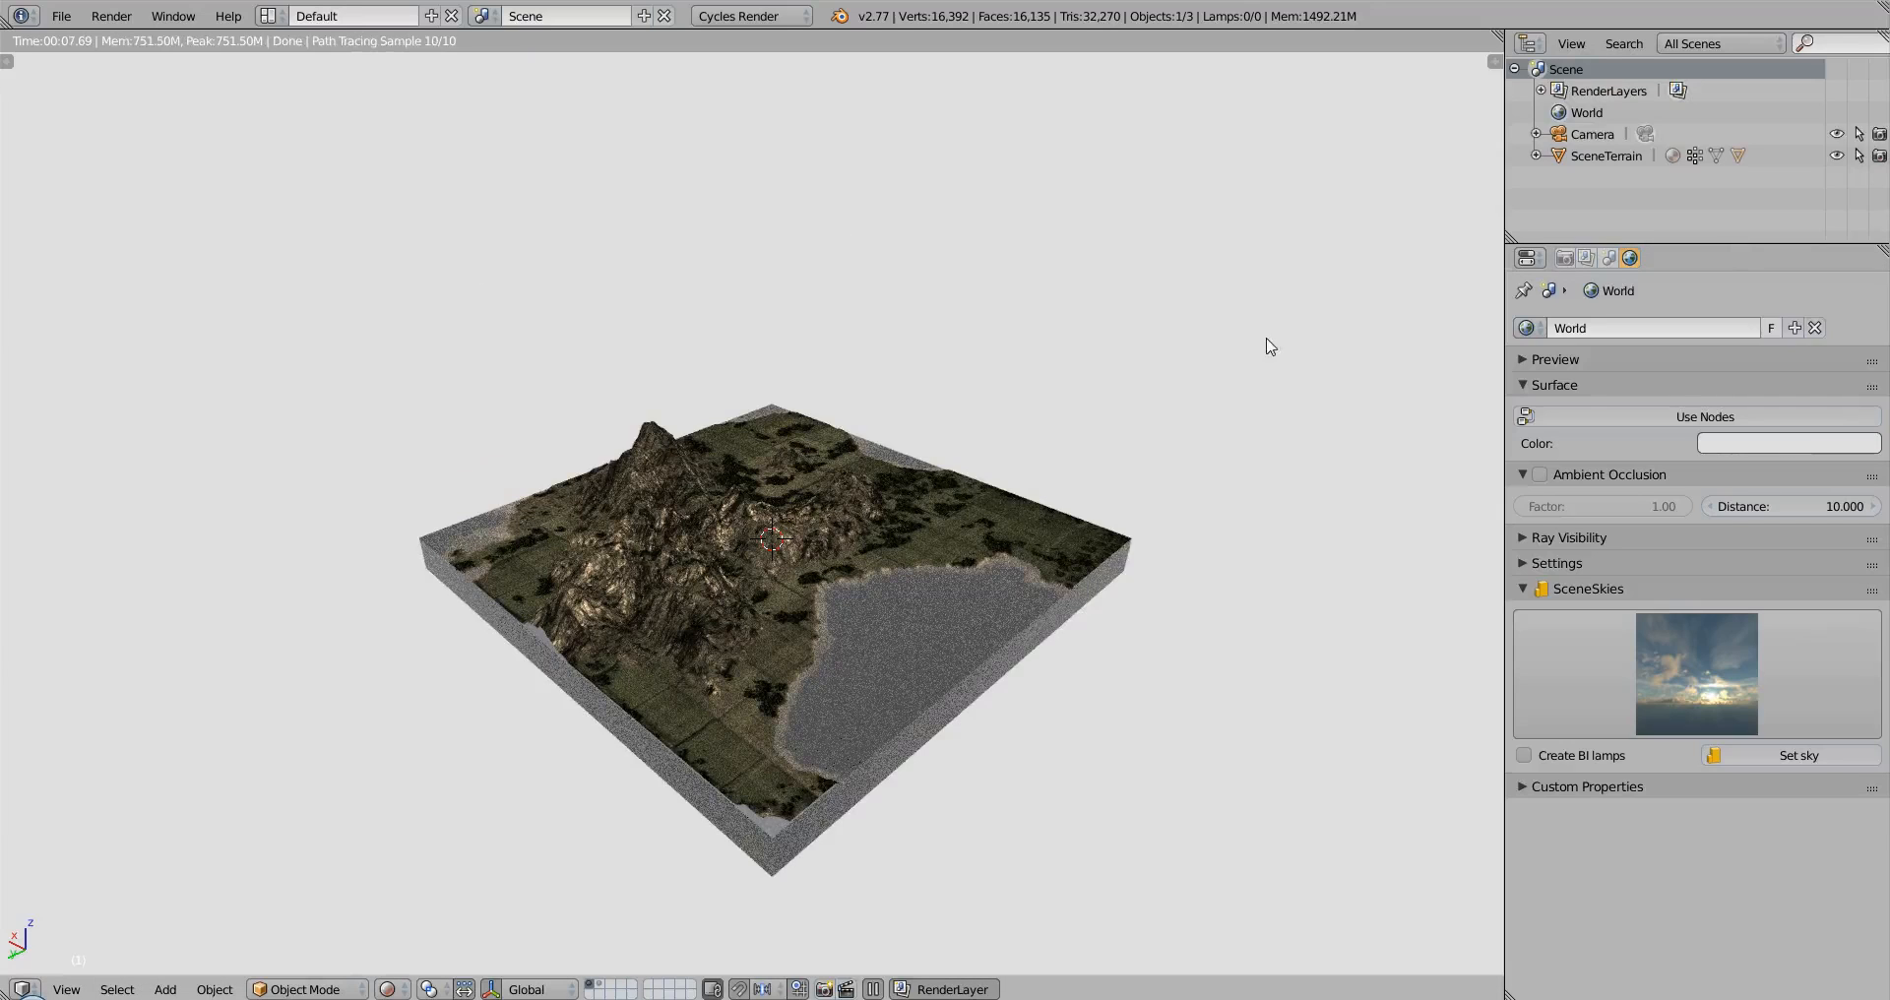
Set the SceneSkies sky as the world background and orbit the terrain
click(1698, 673)
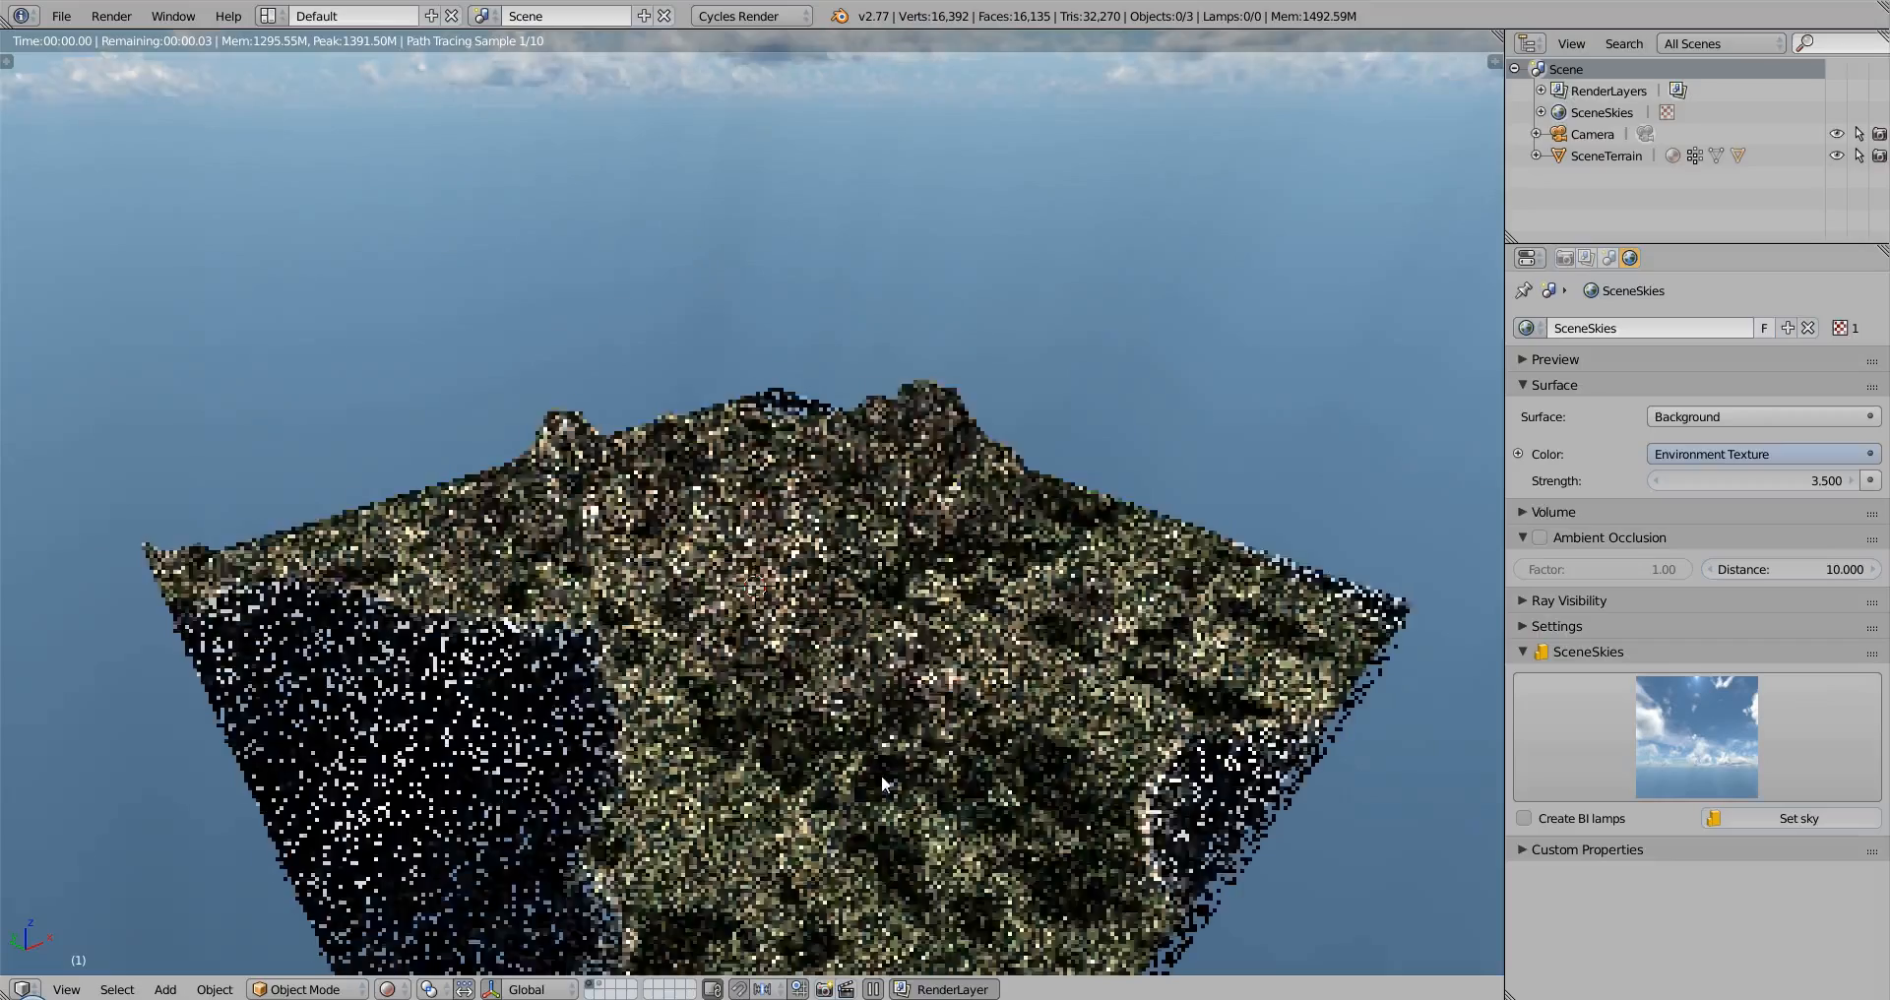
drag(880, 784, 874, 695)
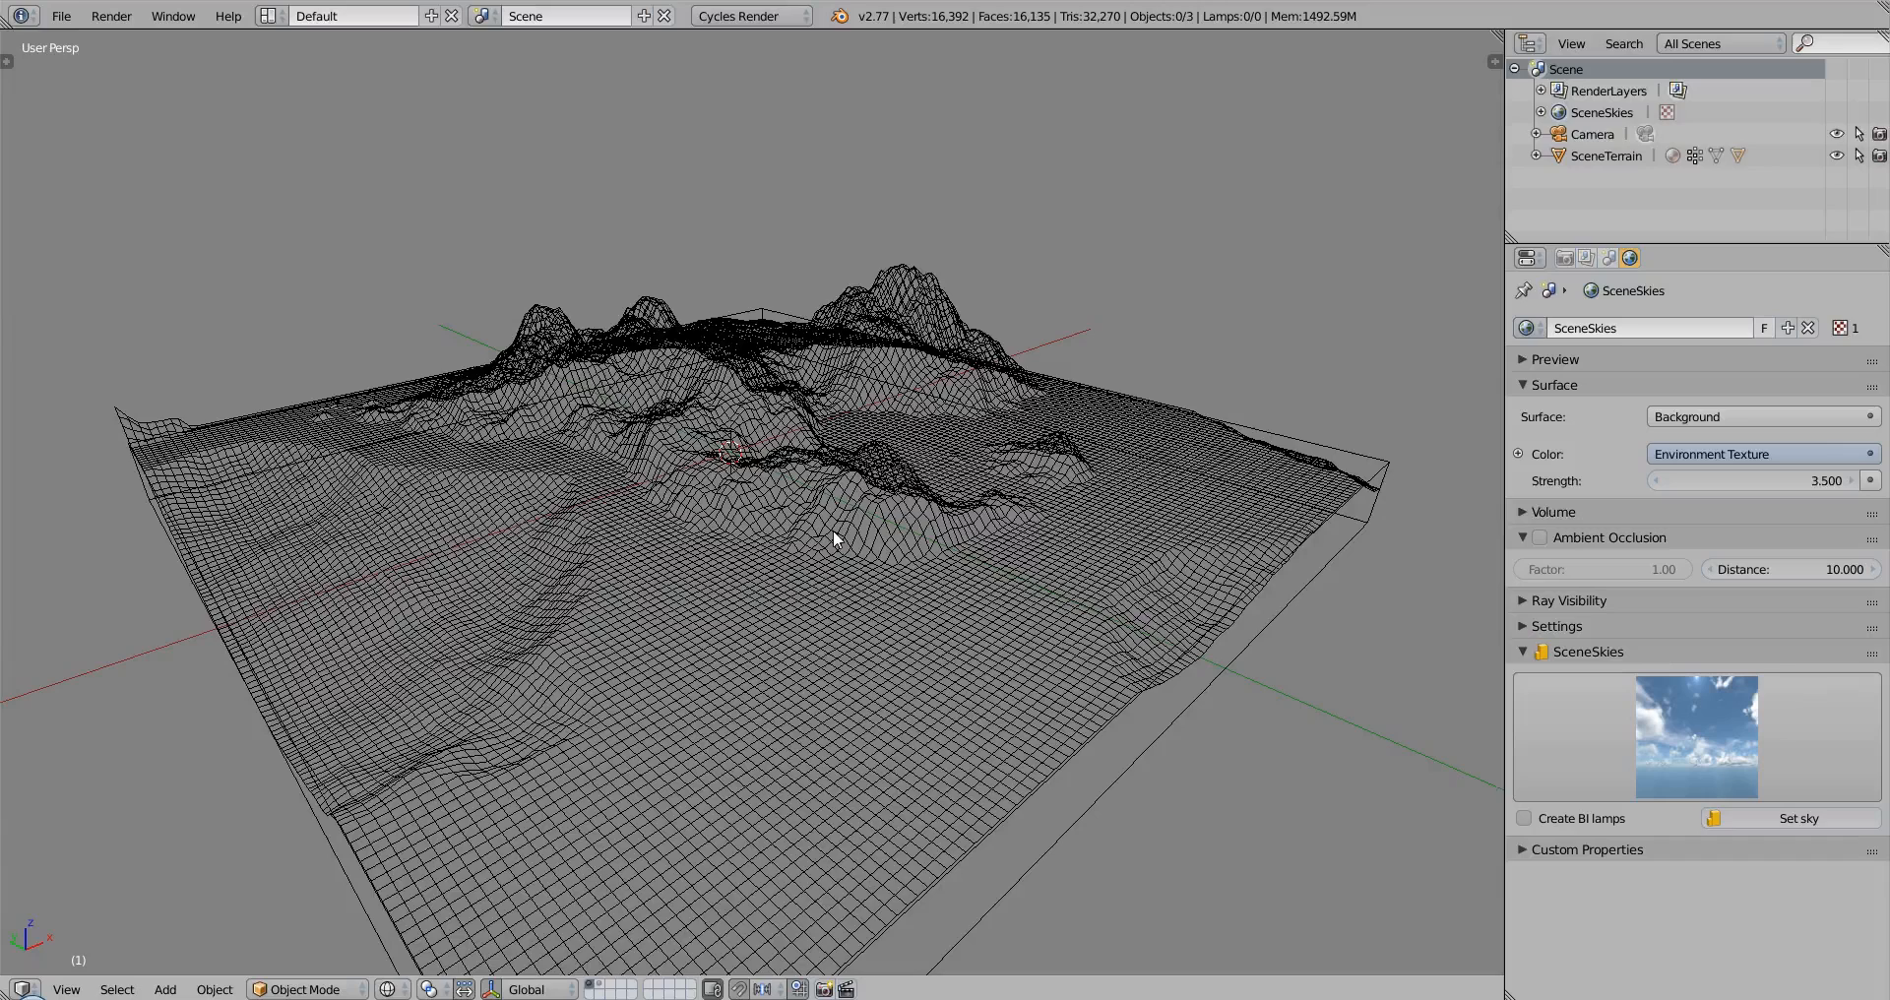
Show the terrain in Solid shading, switch to the Compositing layout and select SceneTerrain for its nodes
click(388, 989)
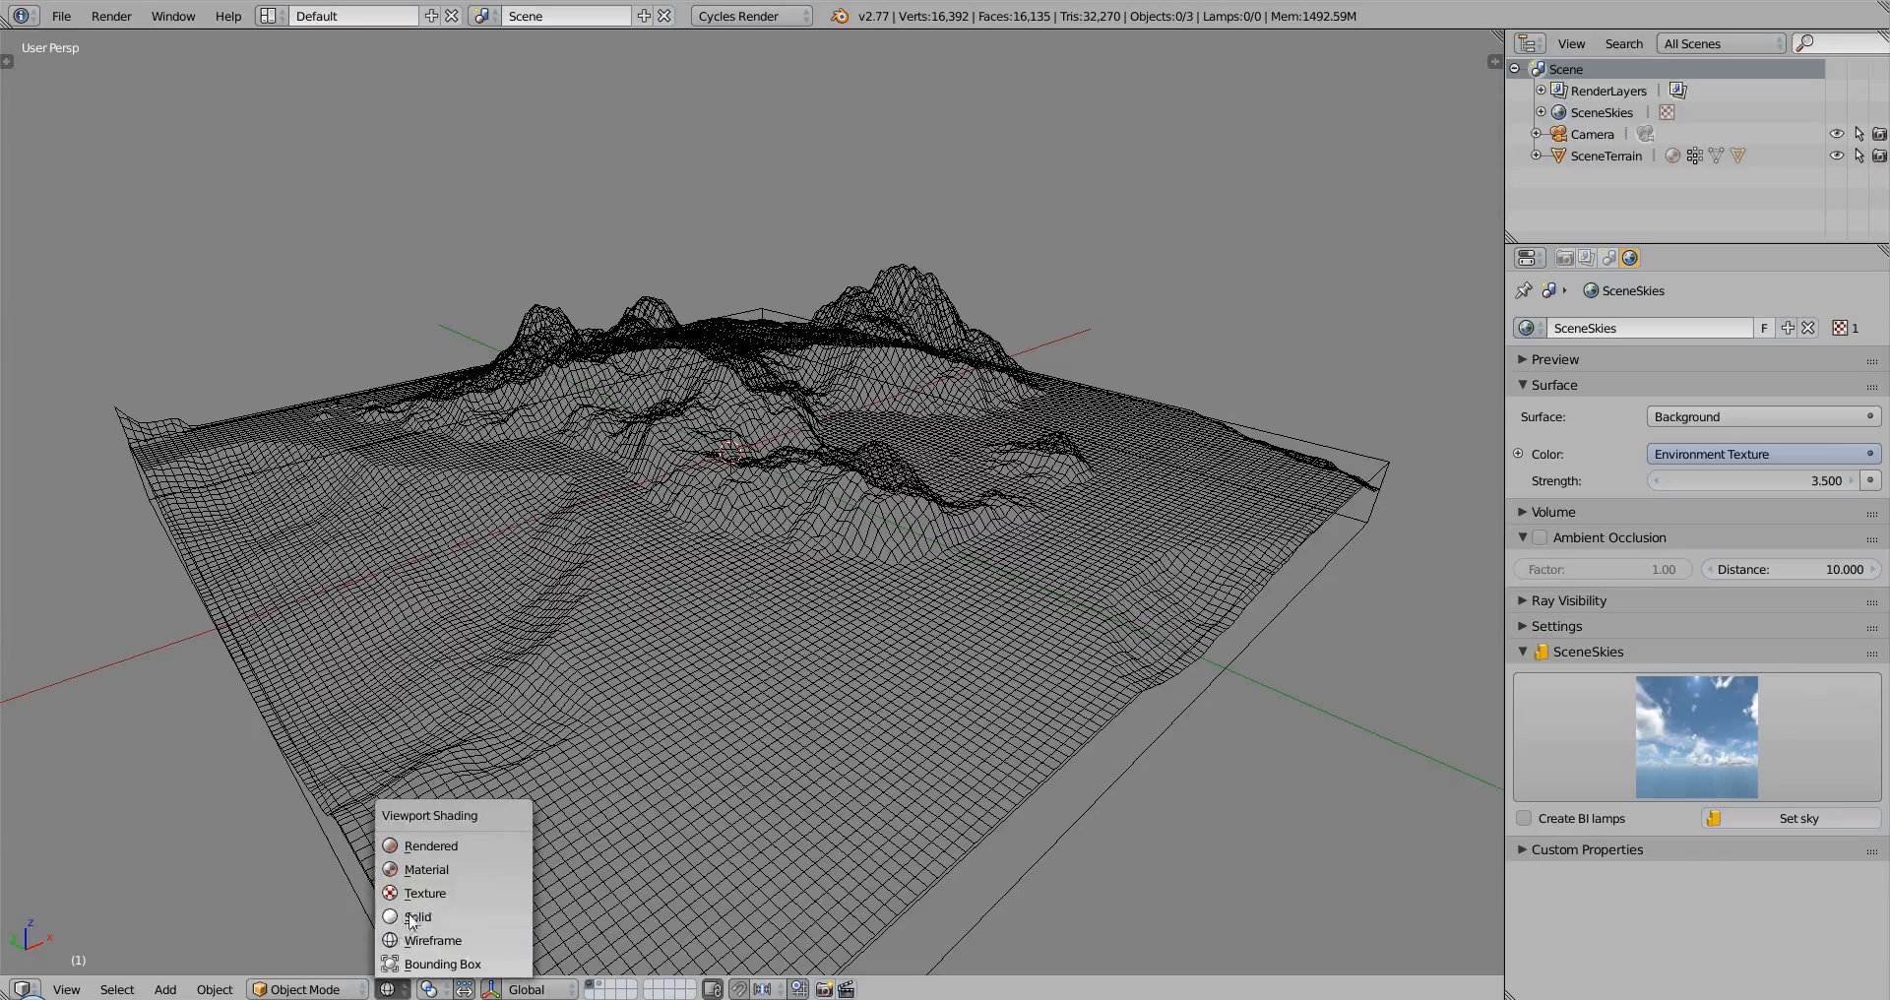
click(421, 915)
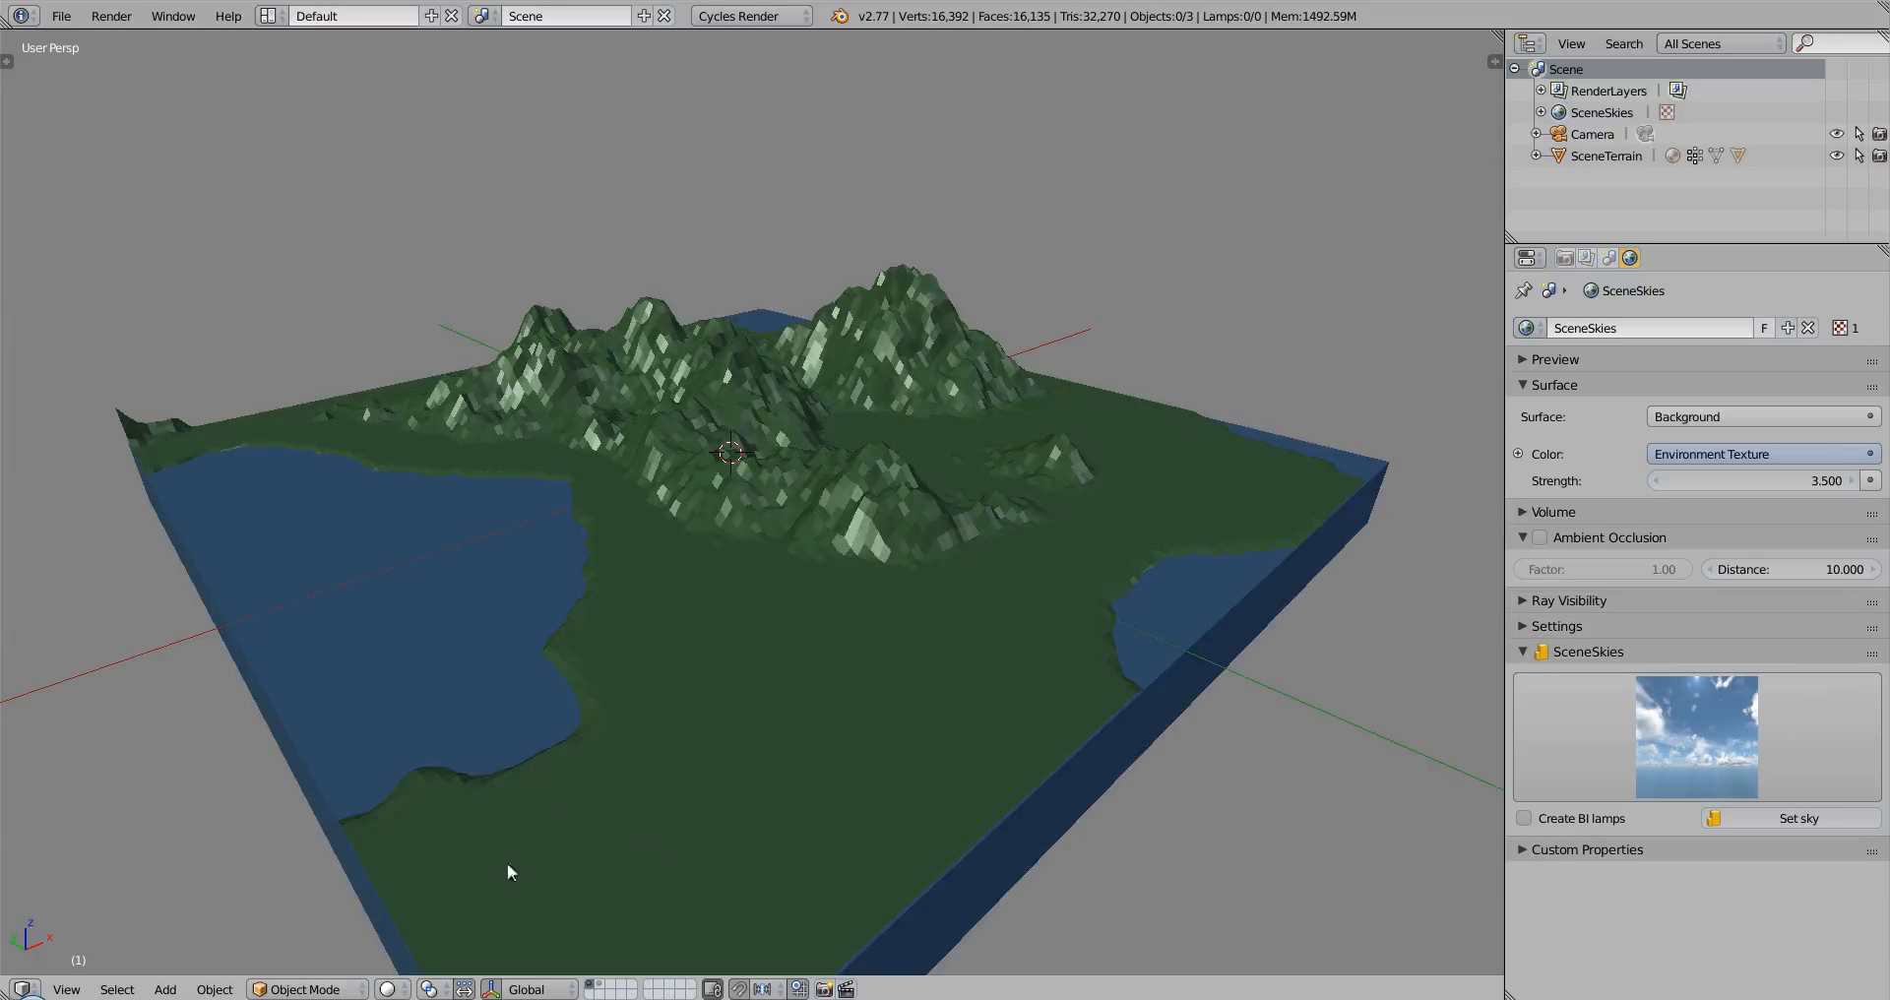
mouse_move(622, 398)
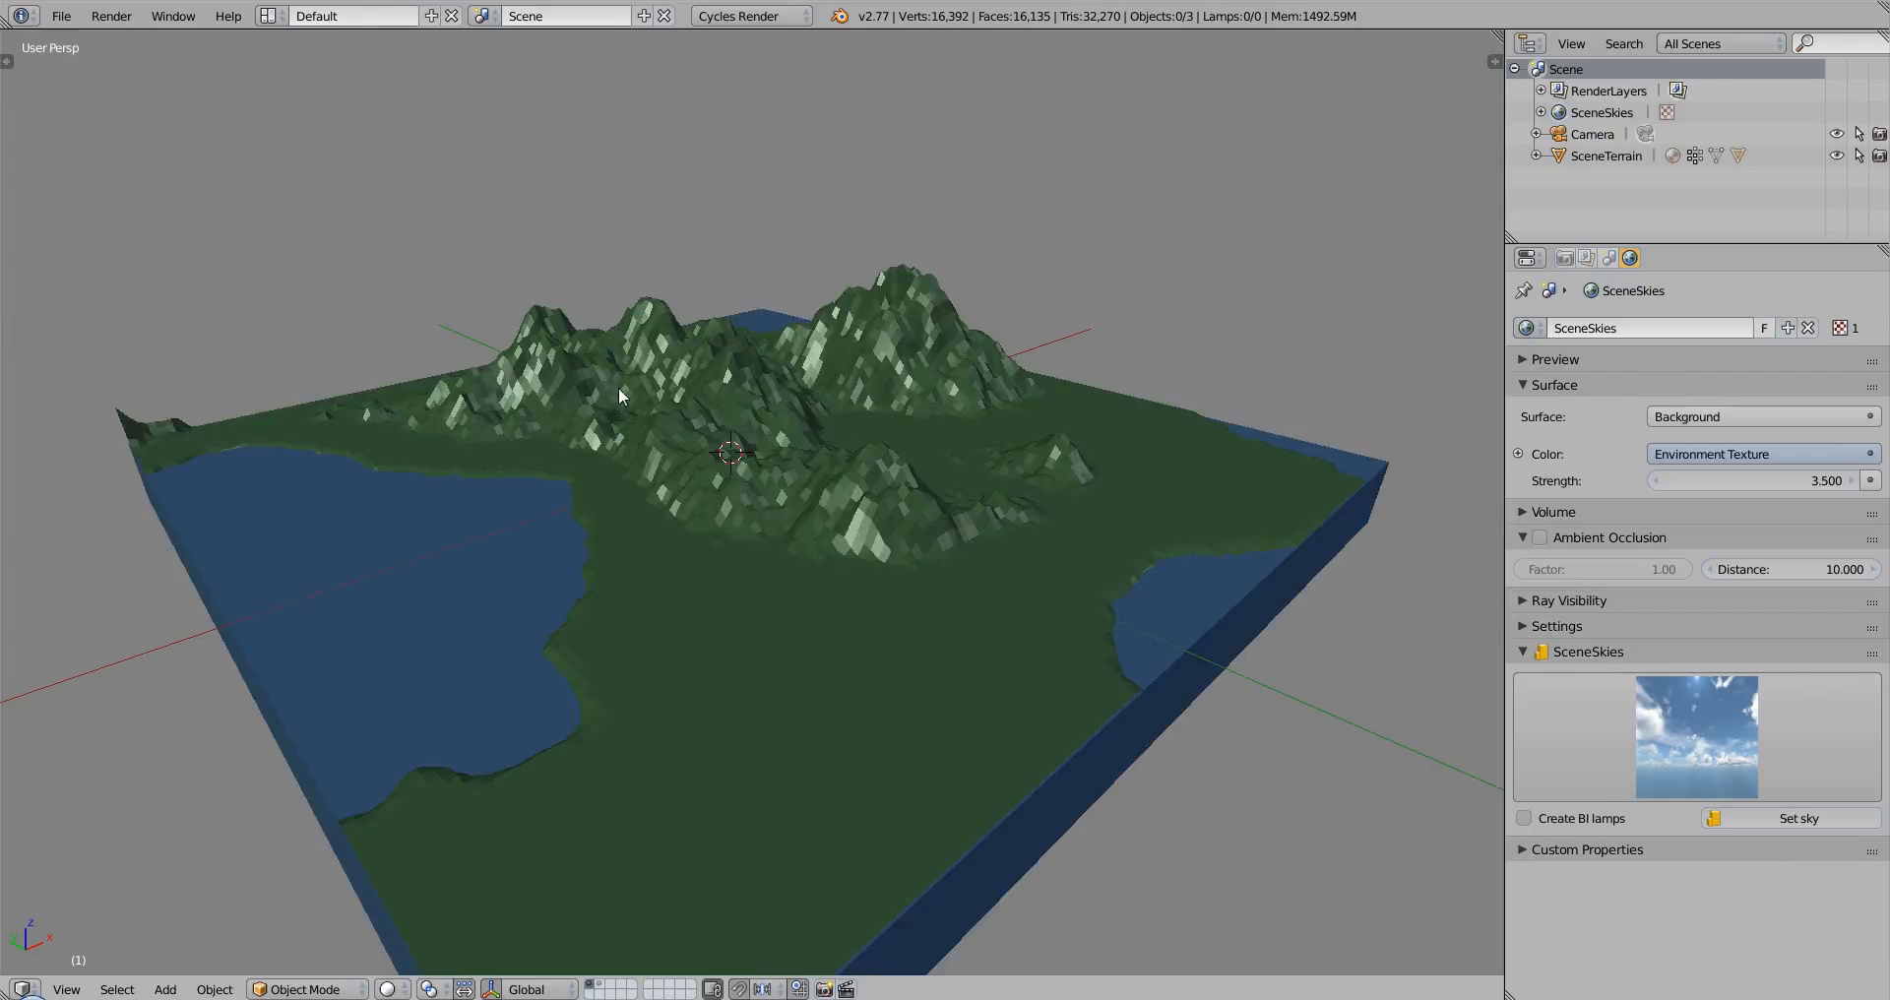
click(354, 16)
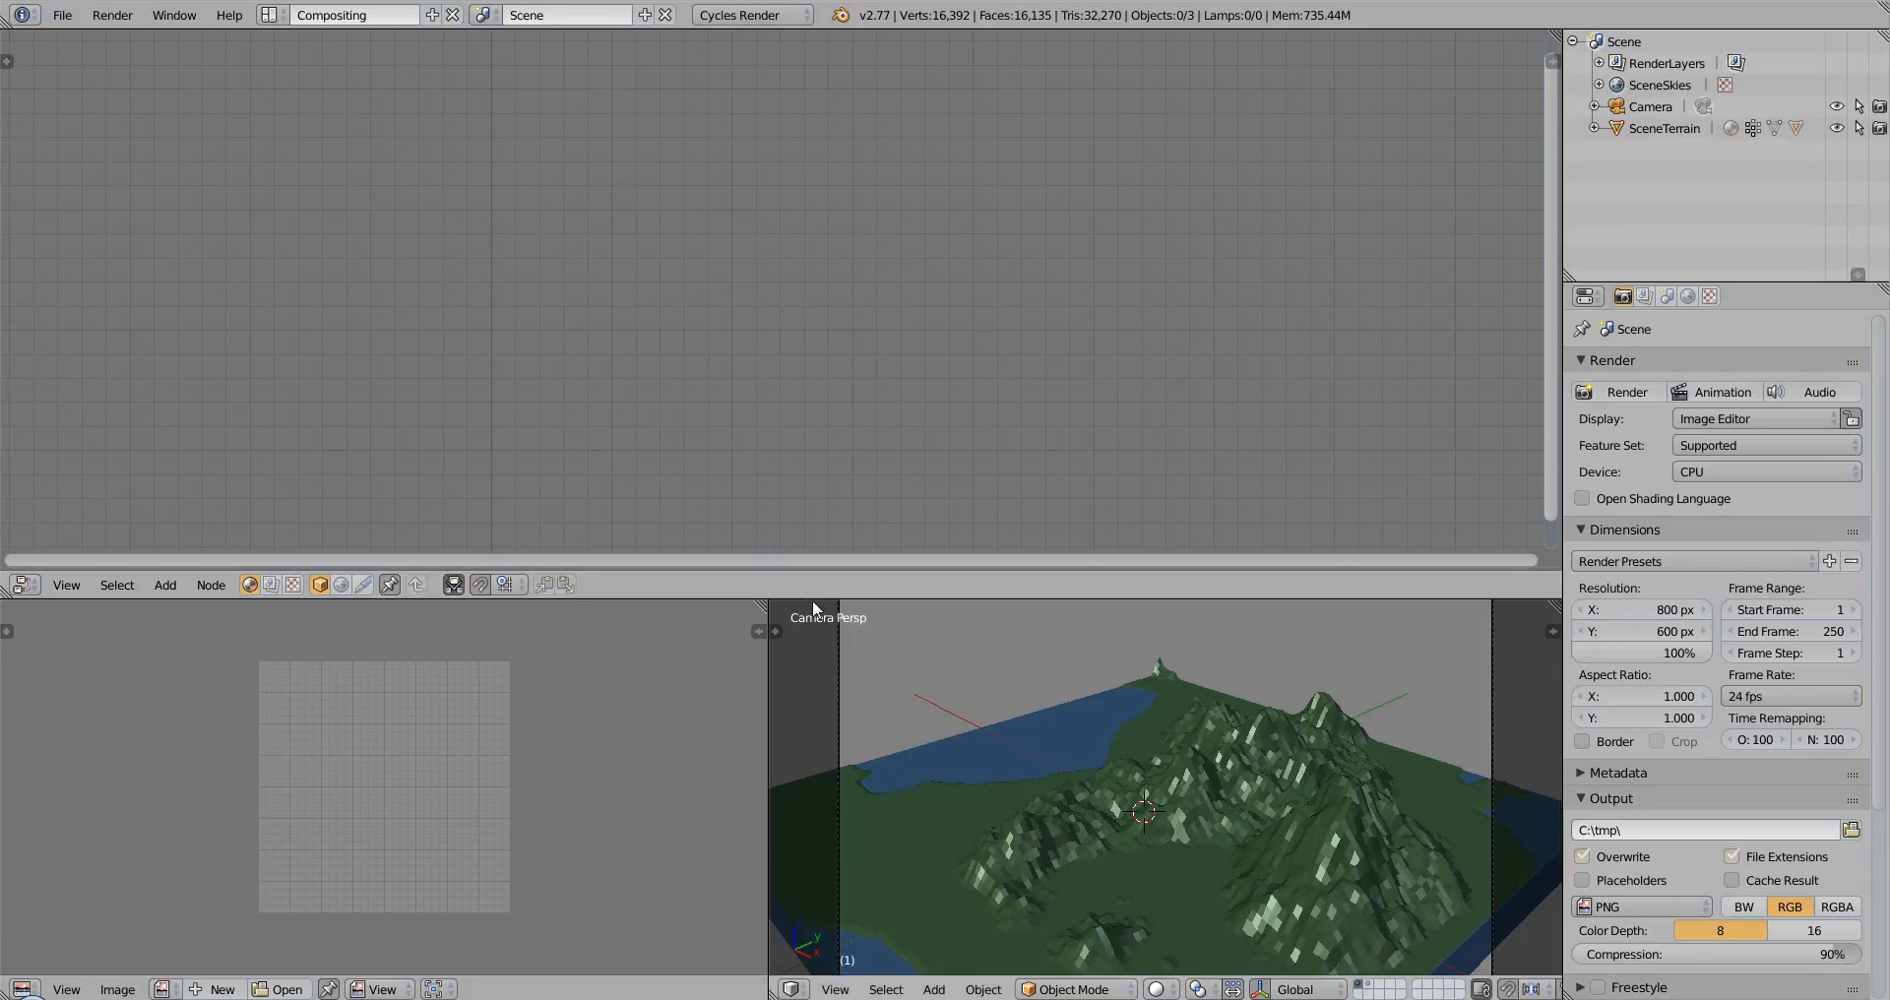
drag(784, 557, 784, 425)
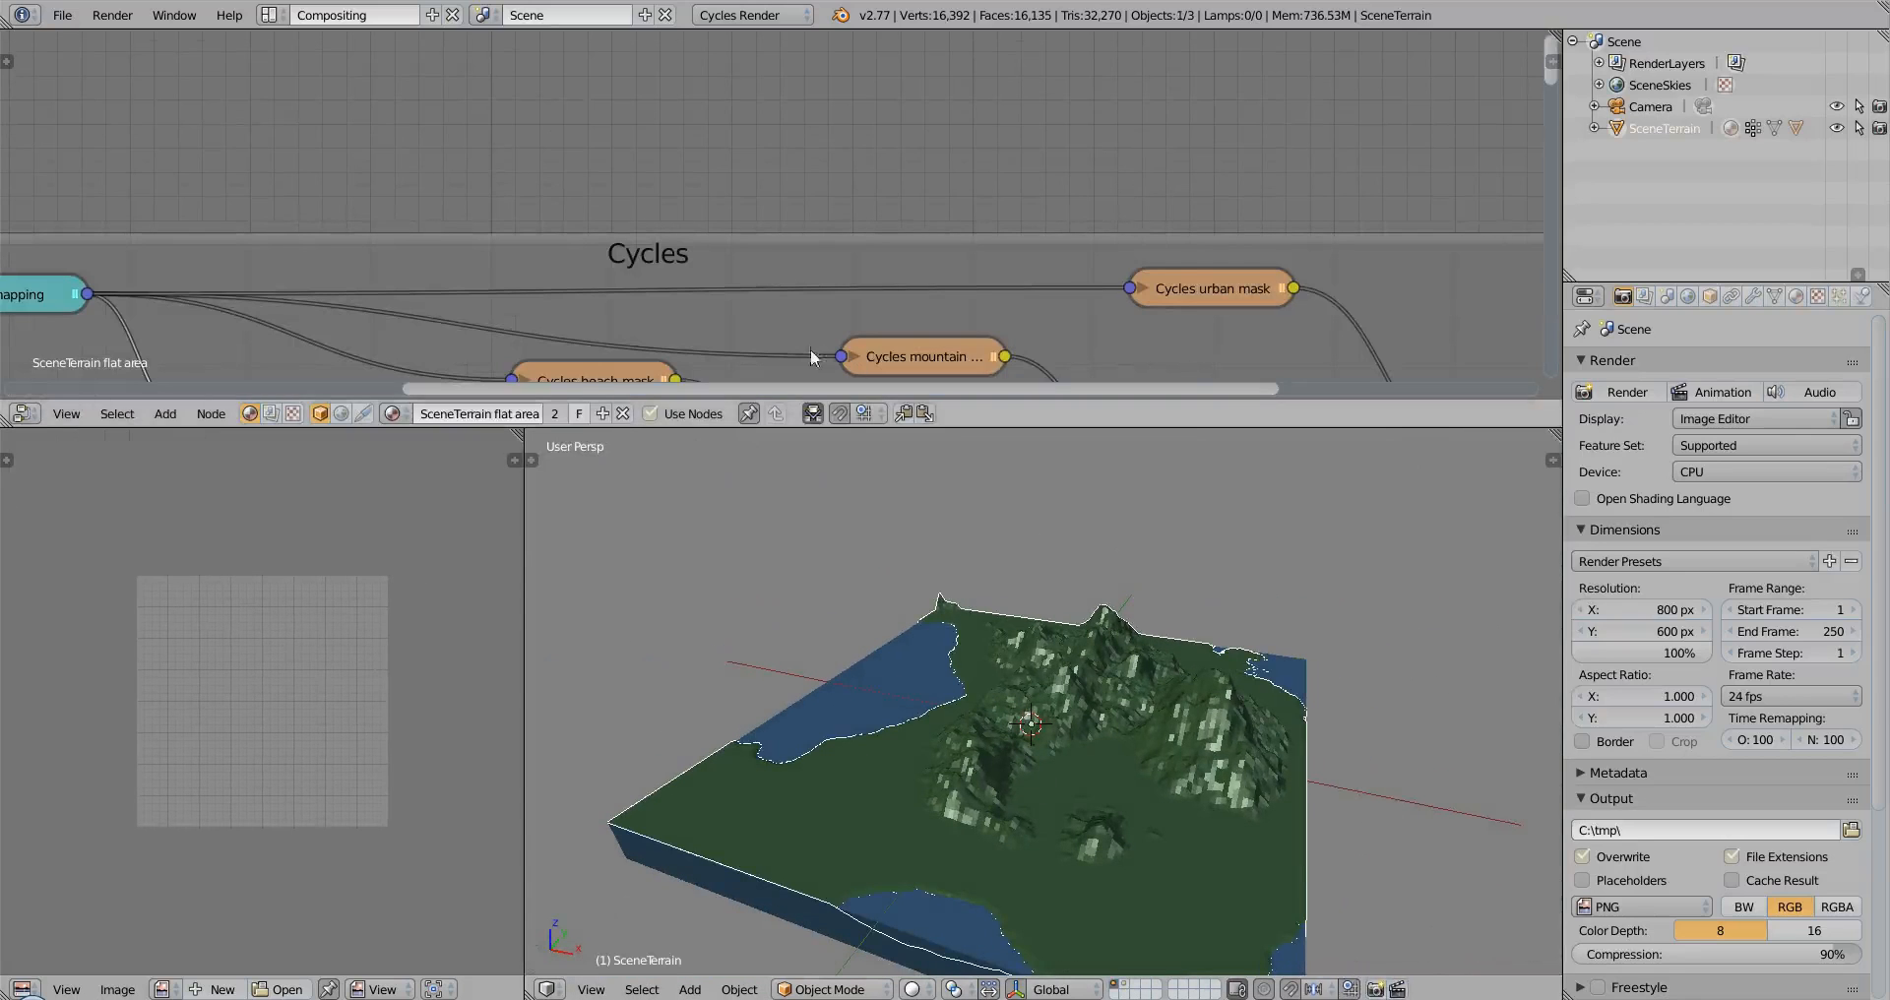
click(24, 413)
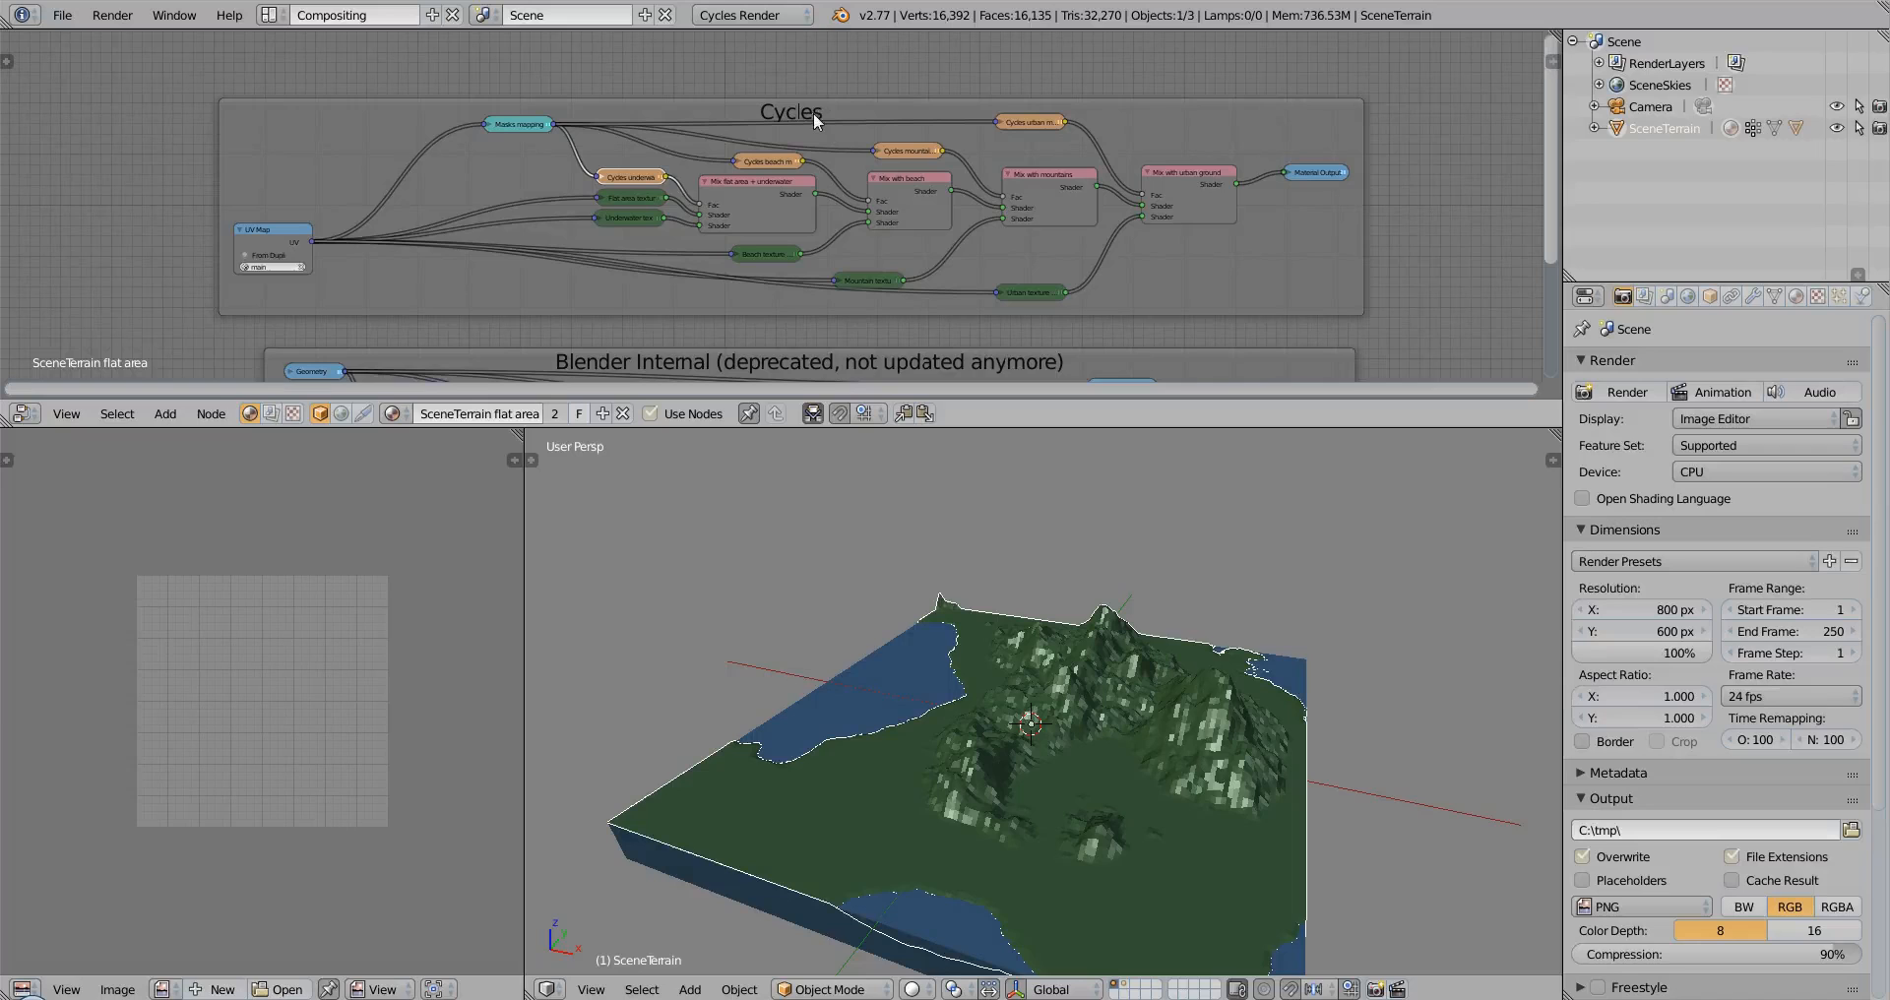
scroll(down, 3)
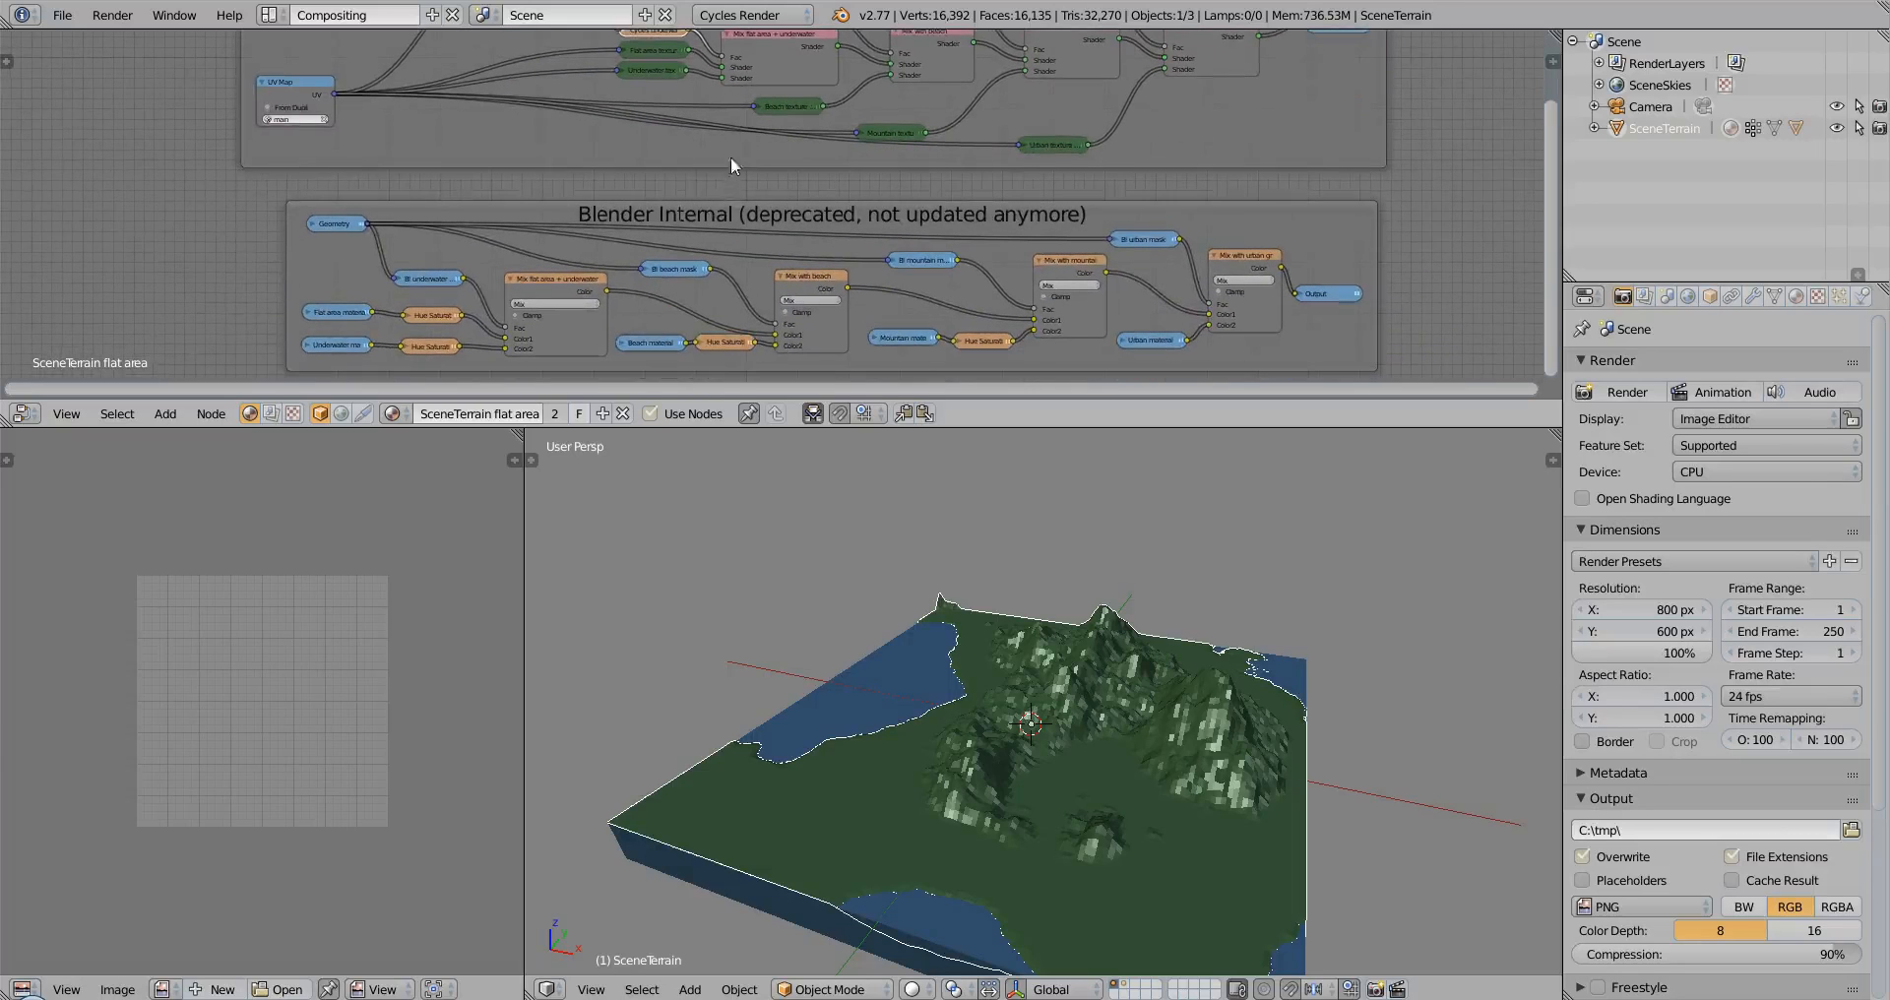
mouse_move(732, 216)
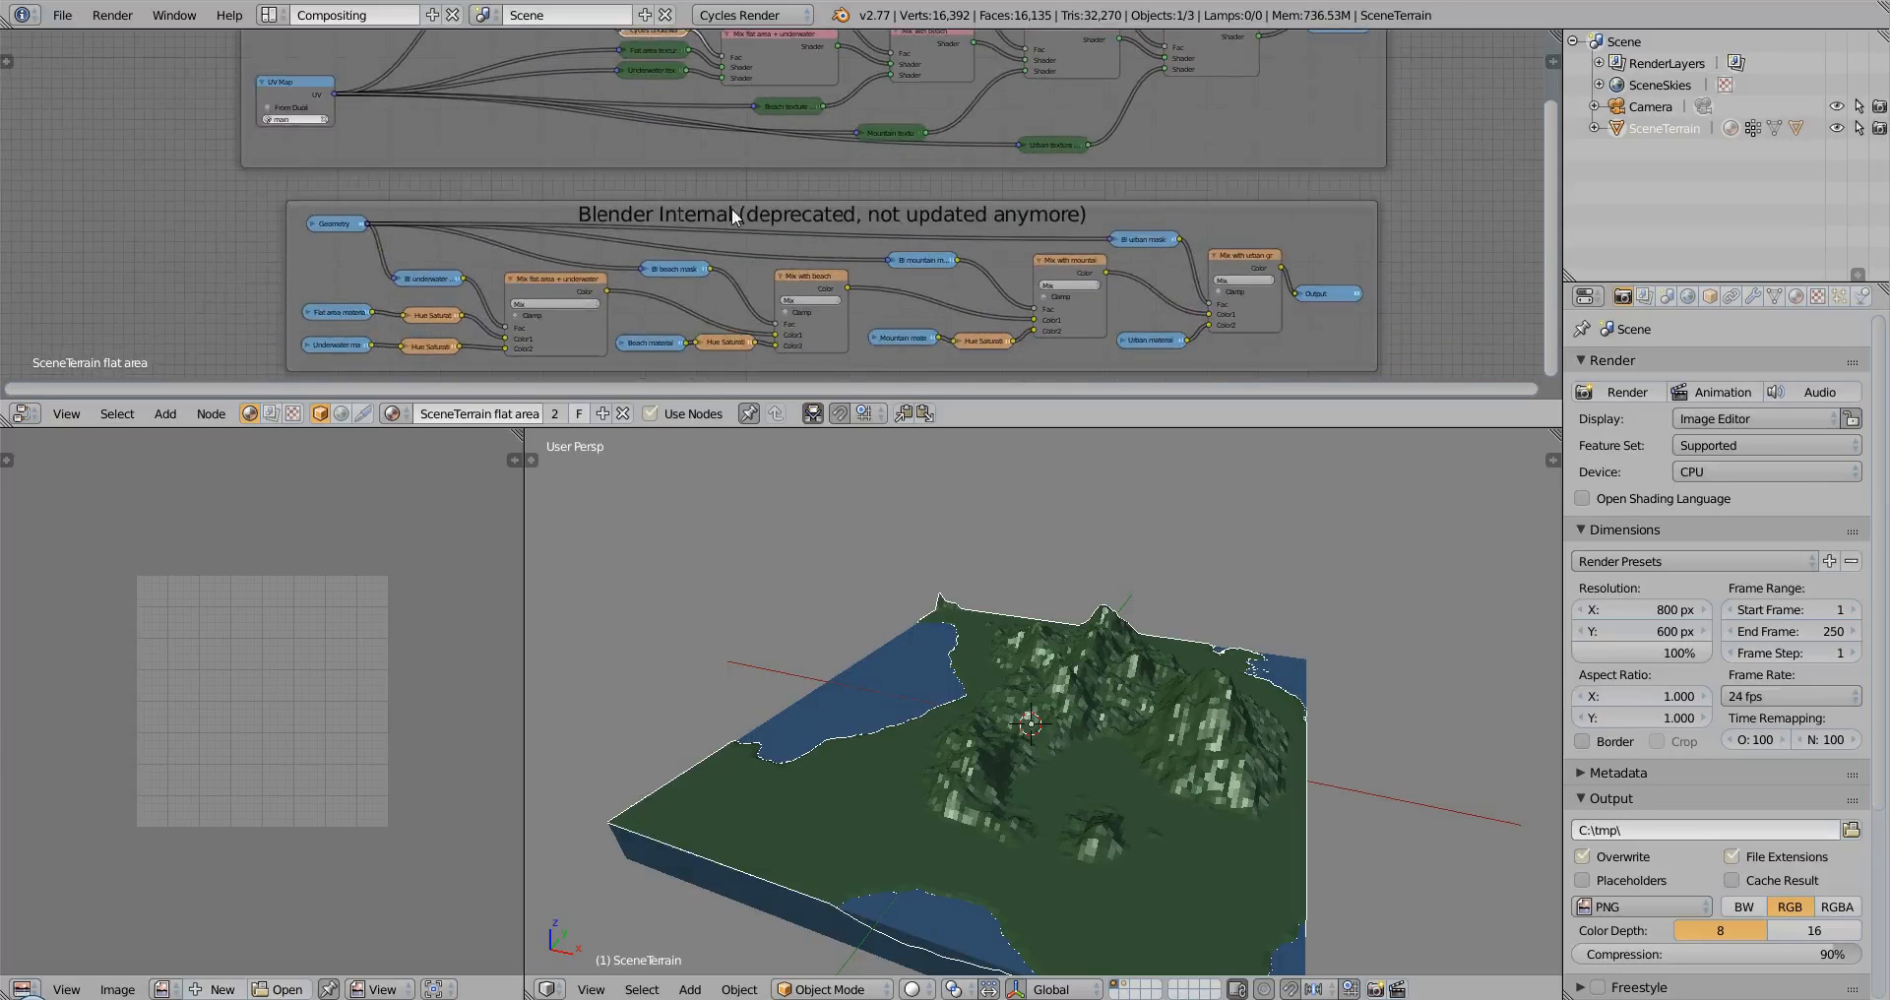
mouse_move(736, 221)
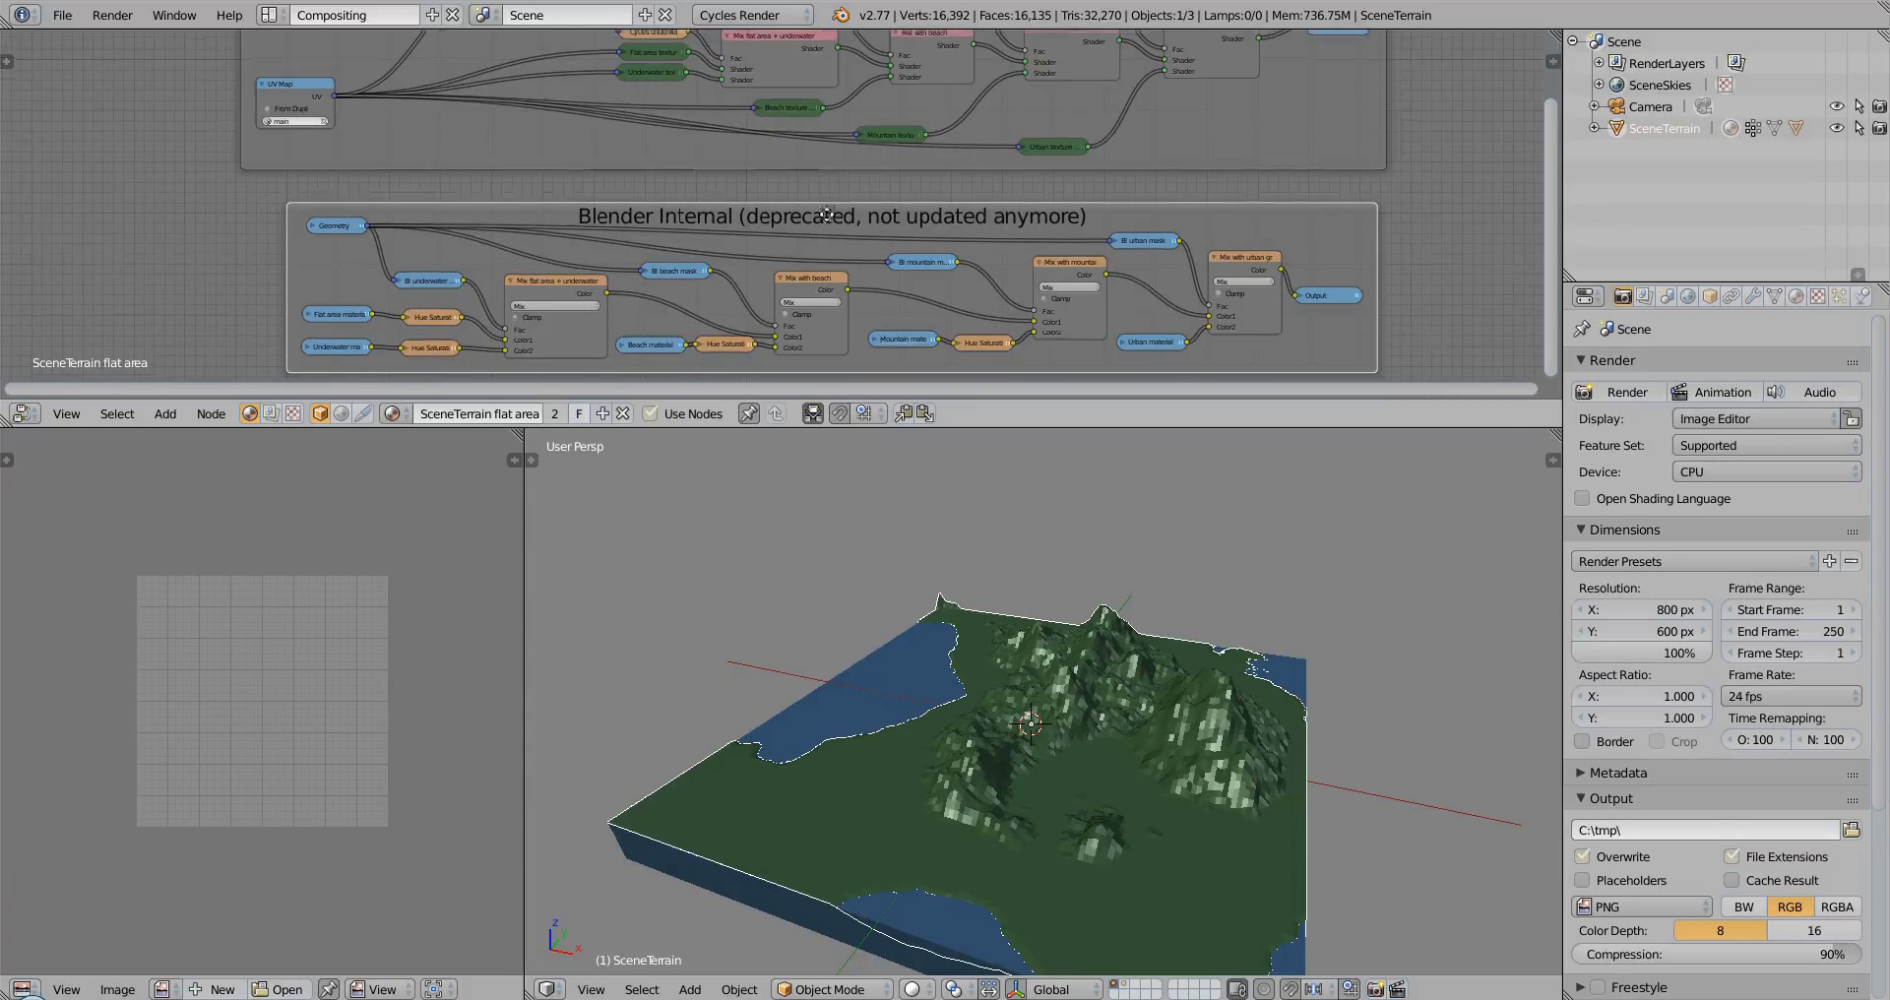
click(757, 14)
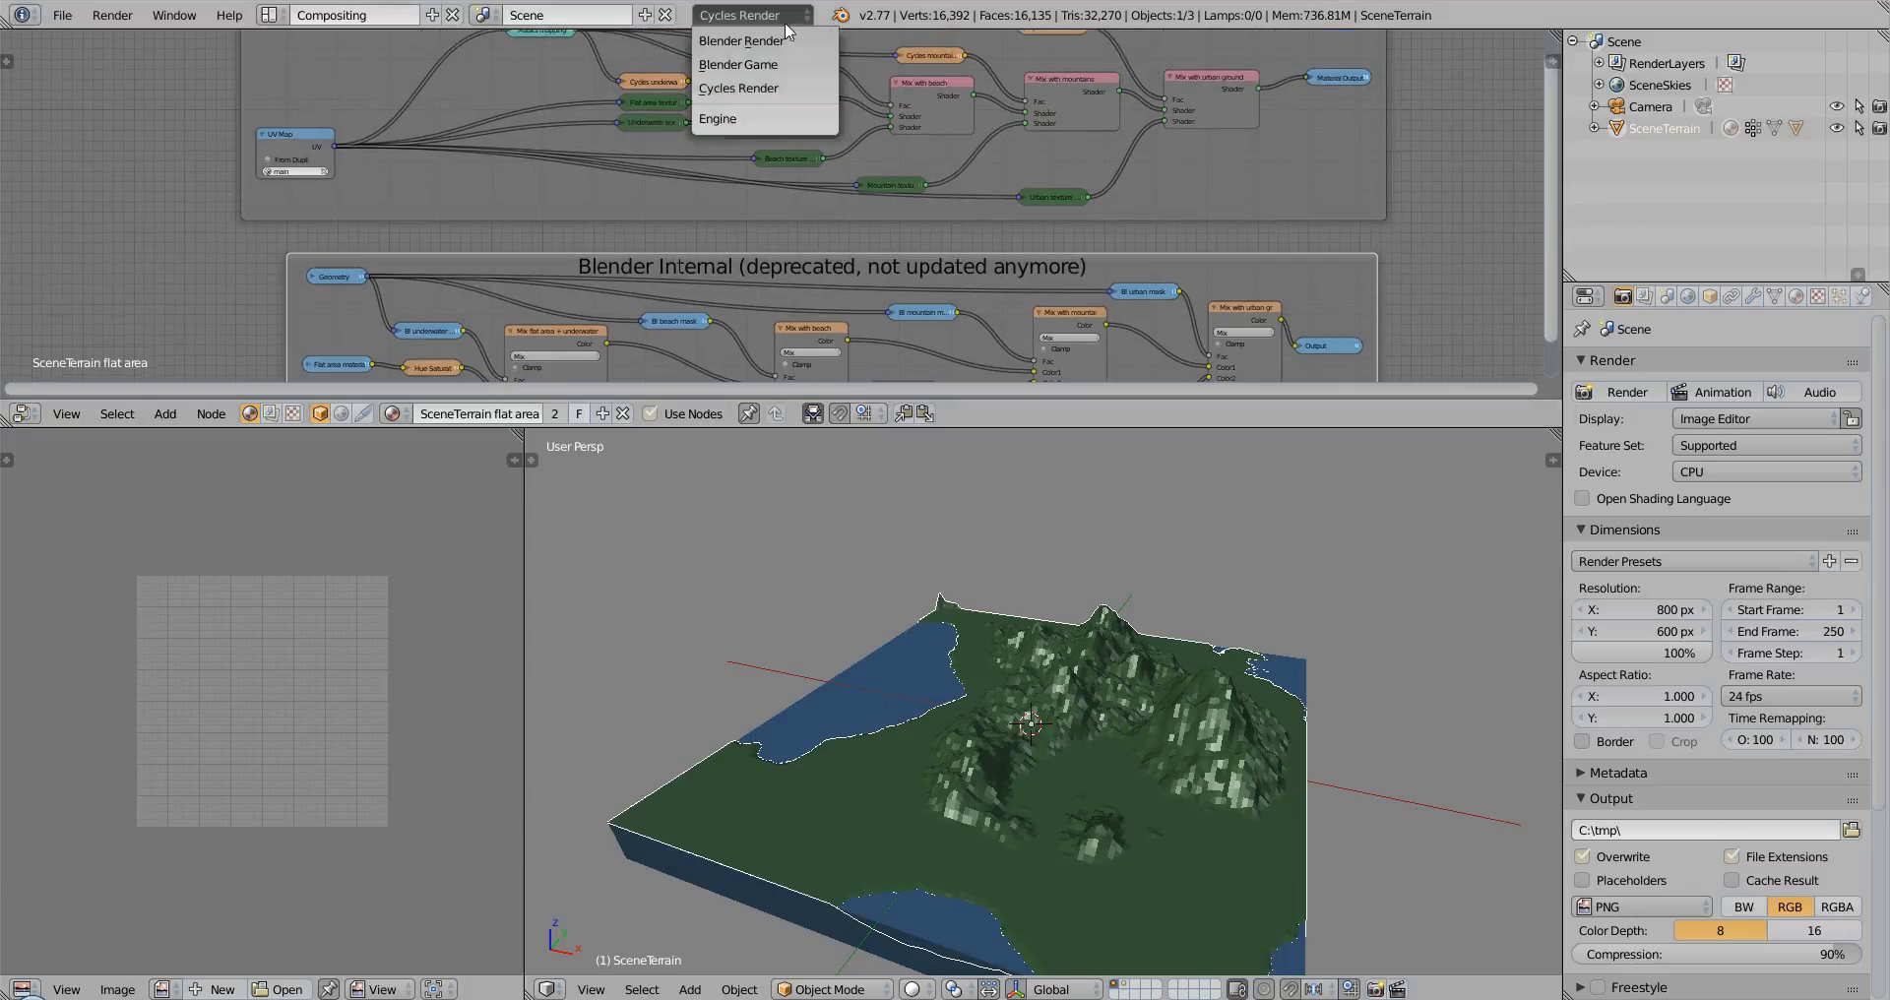
mouse_move(756, 87)
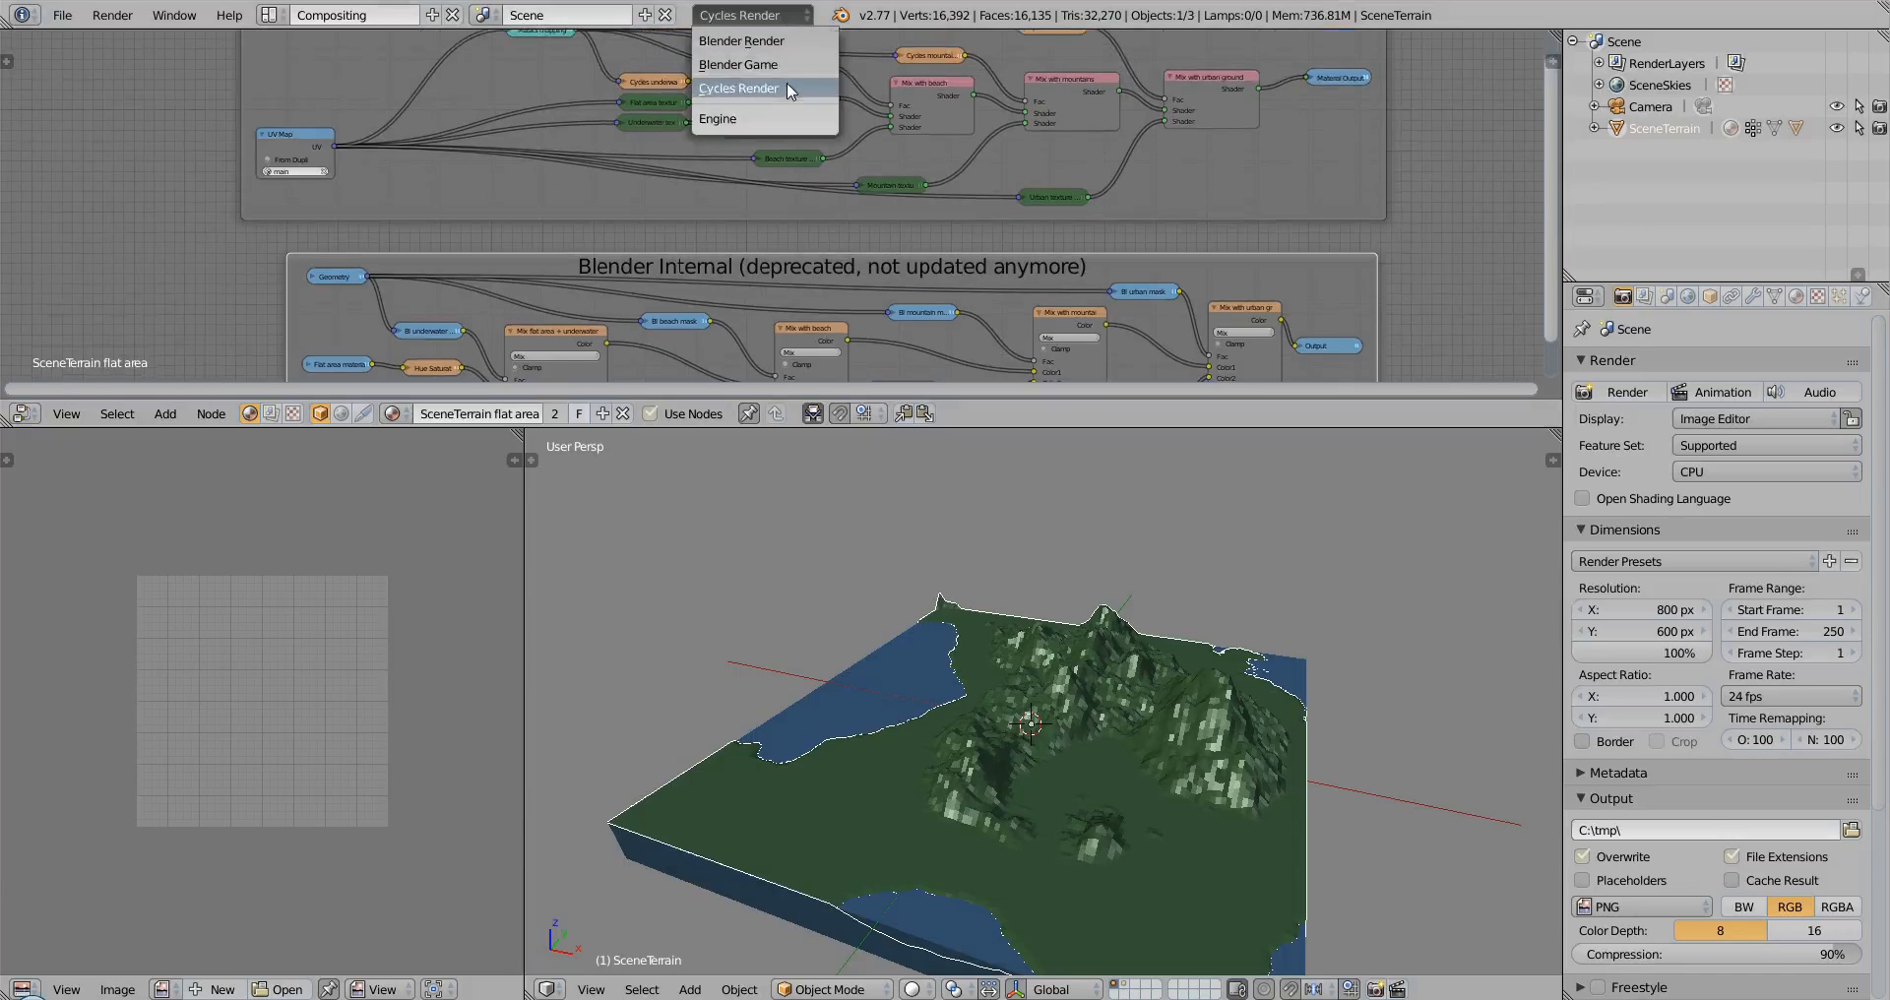
click(737, 86)
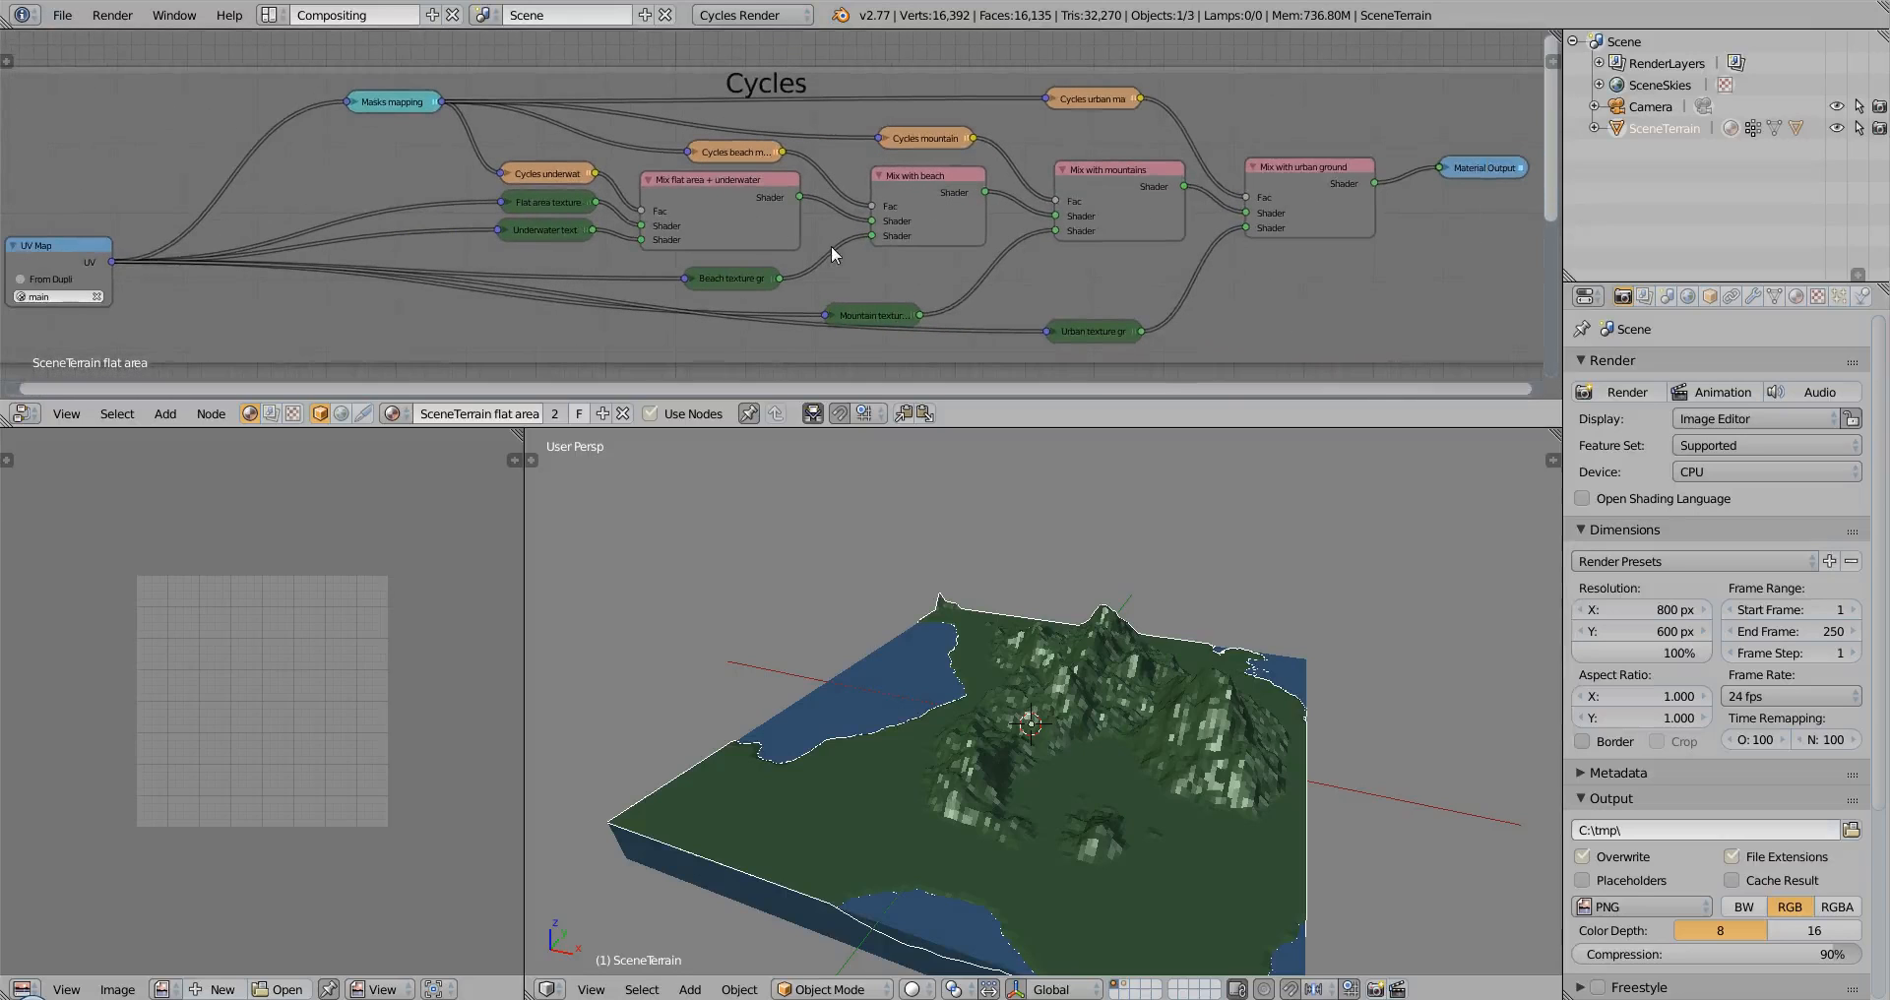
mouse_move(1300, 230)
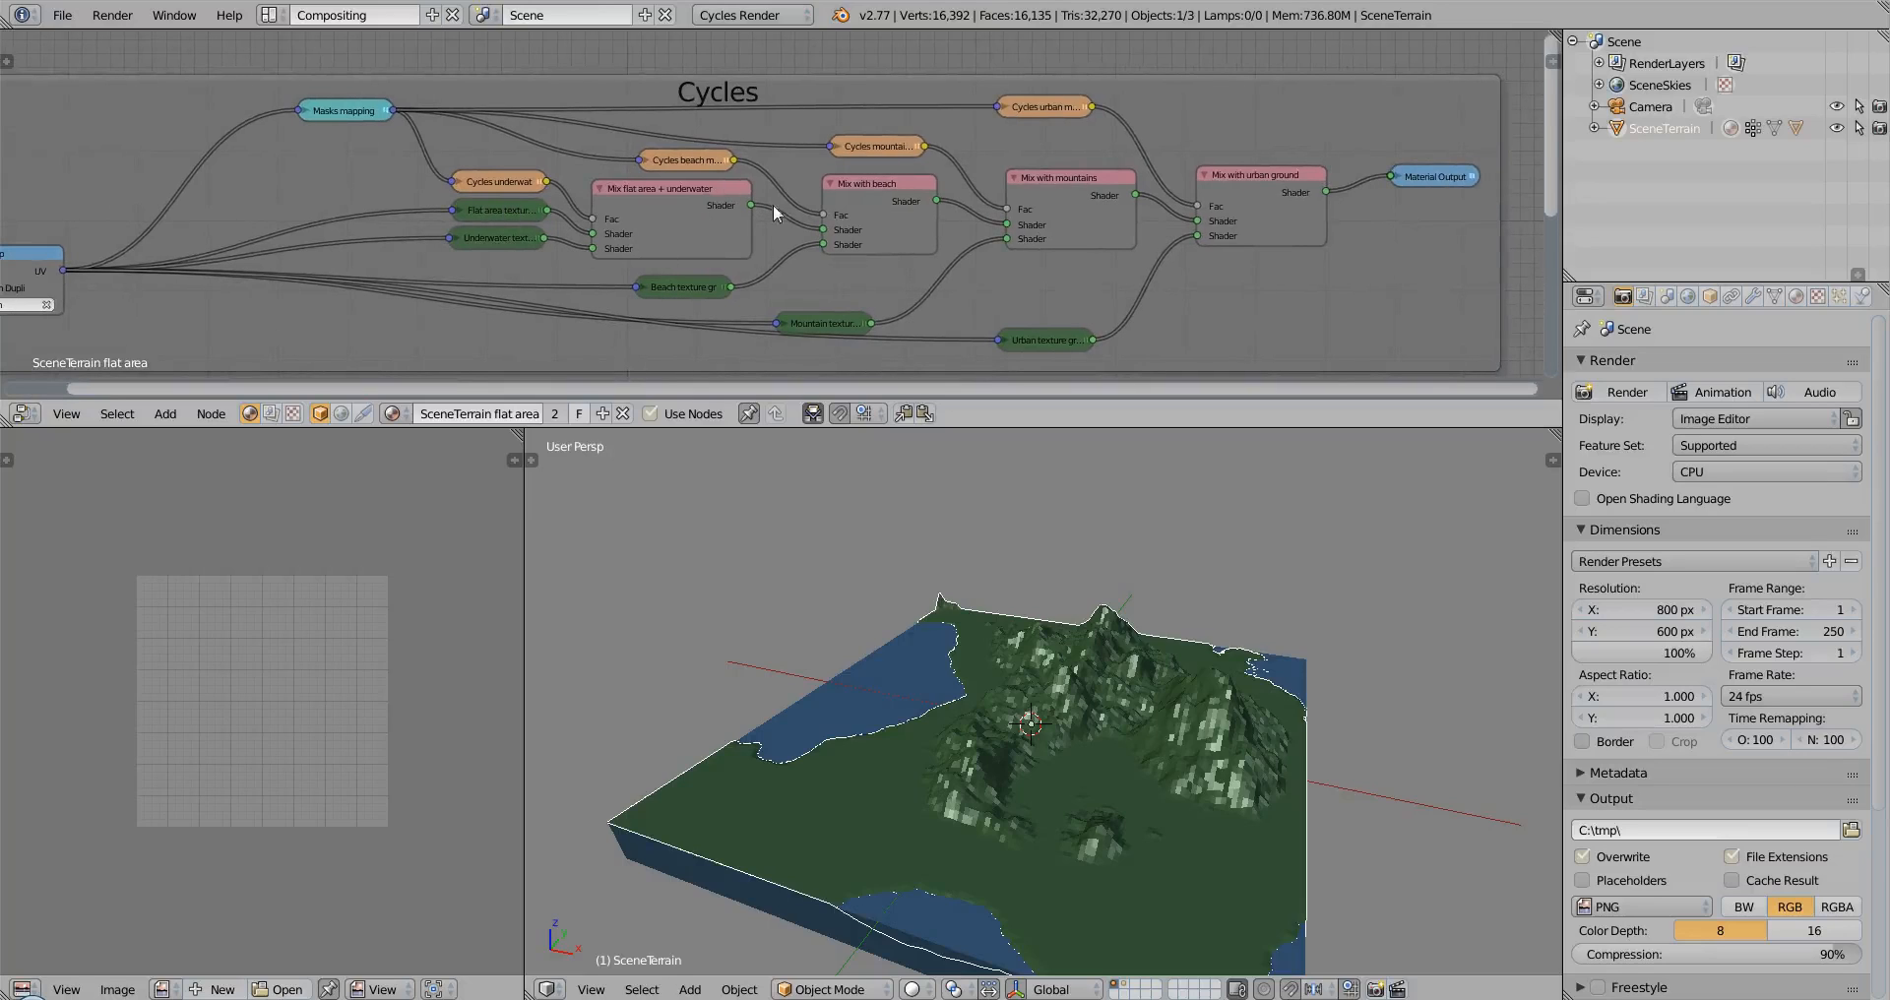
mouse_move(1089, 329)
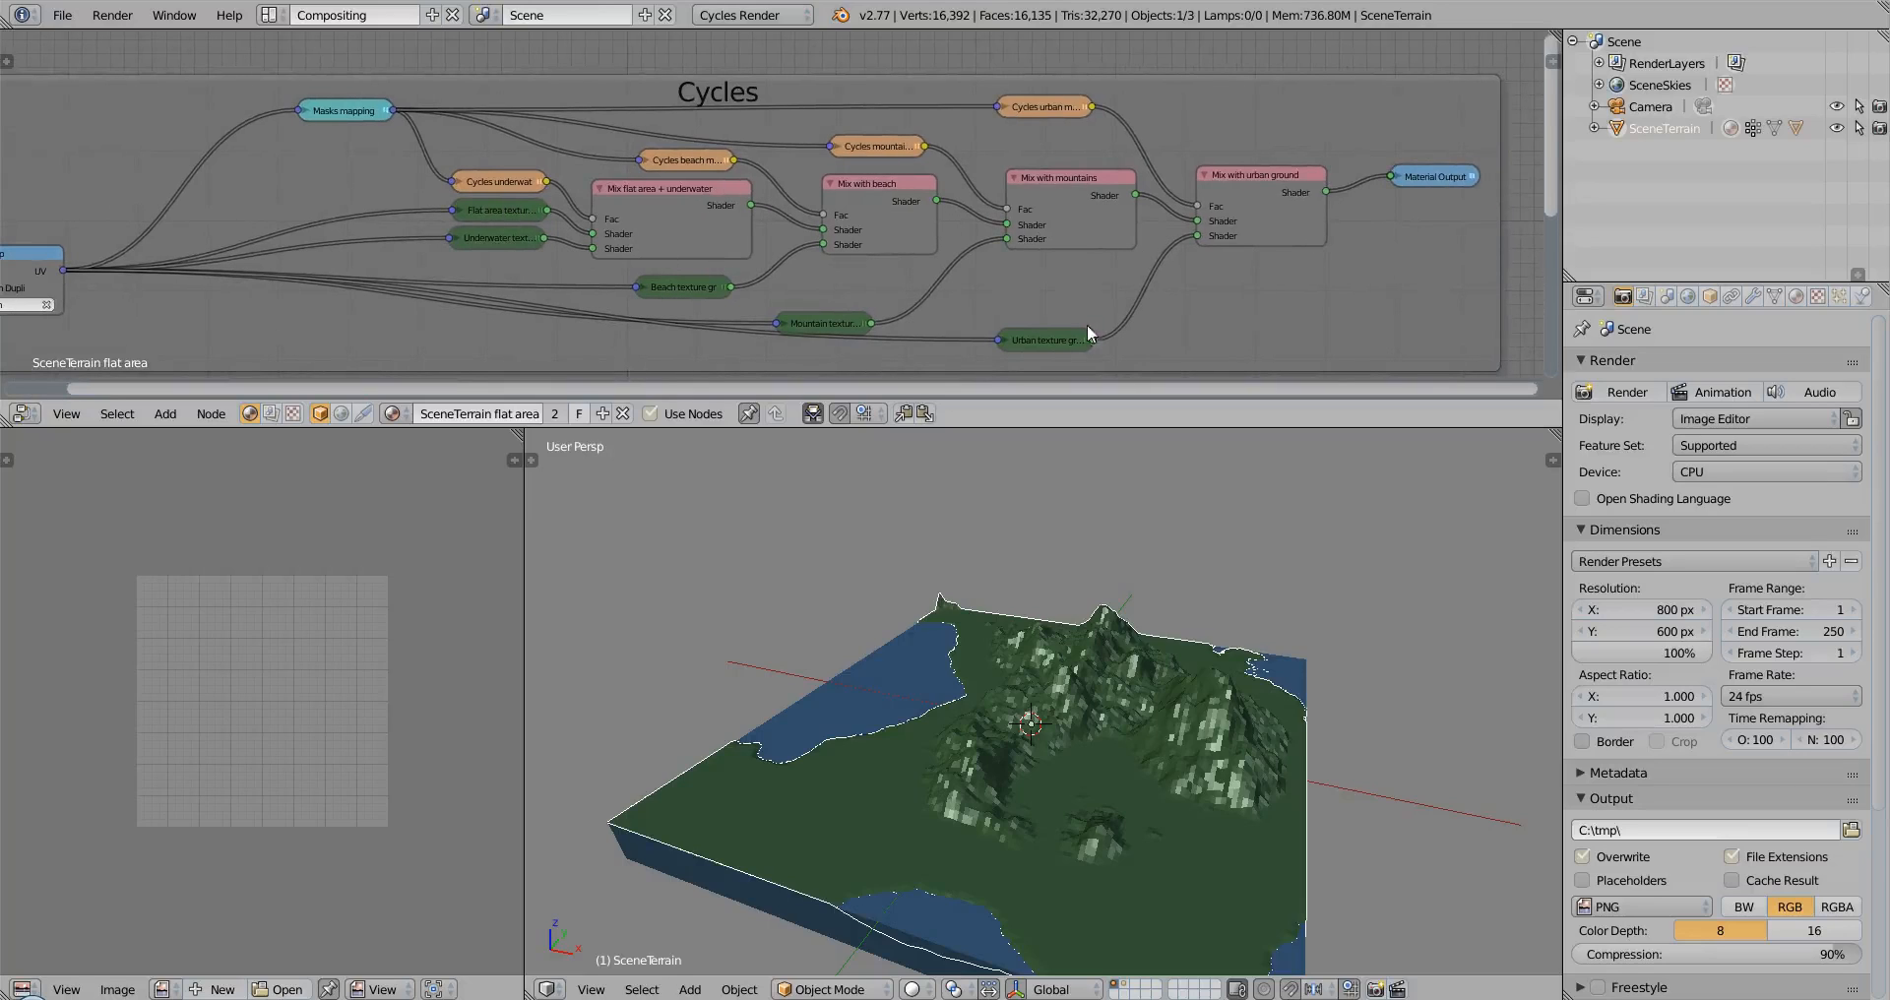
mouse_move(601, 242)
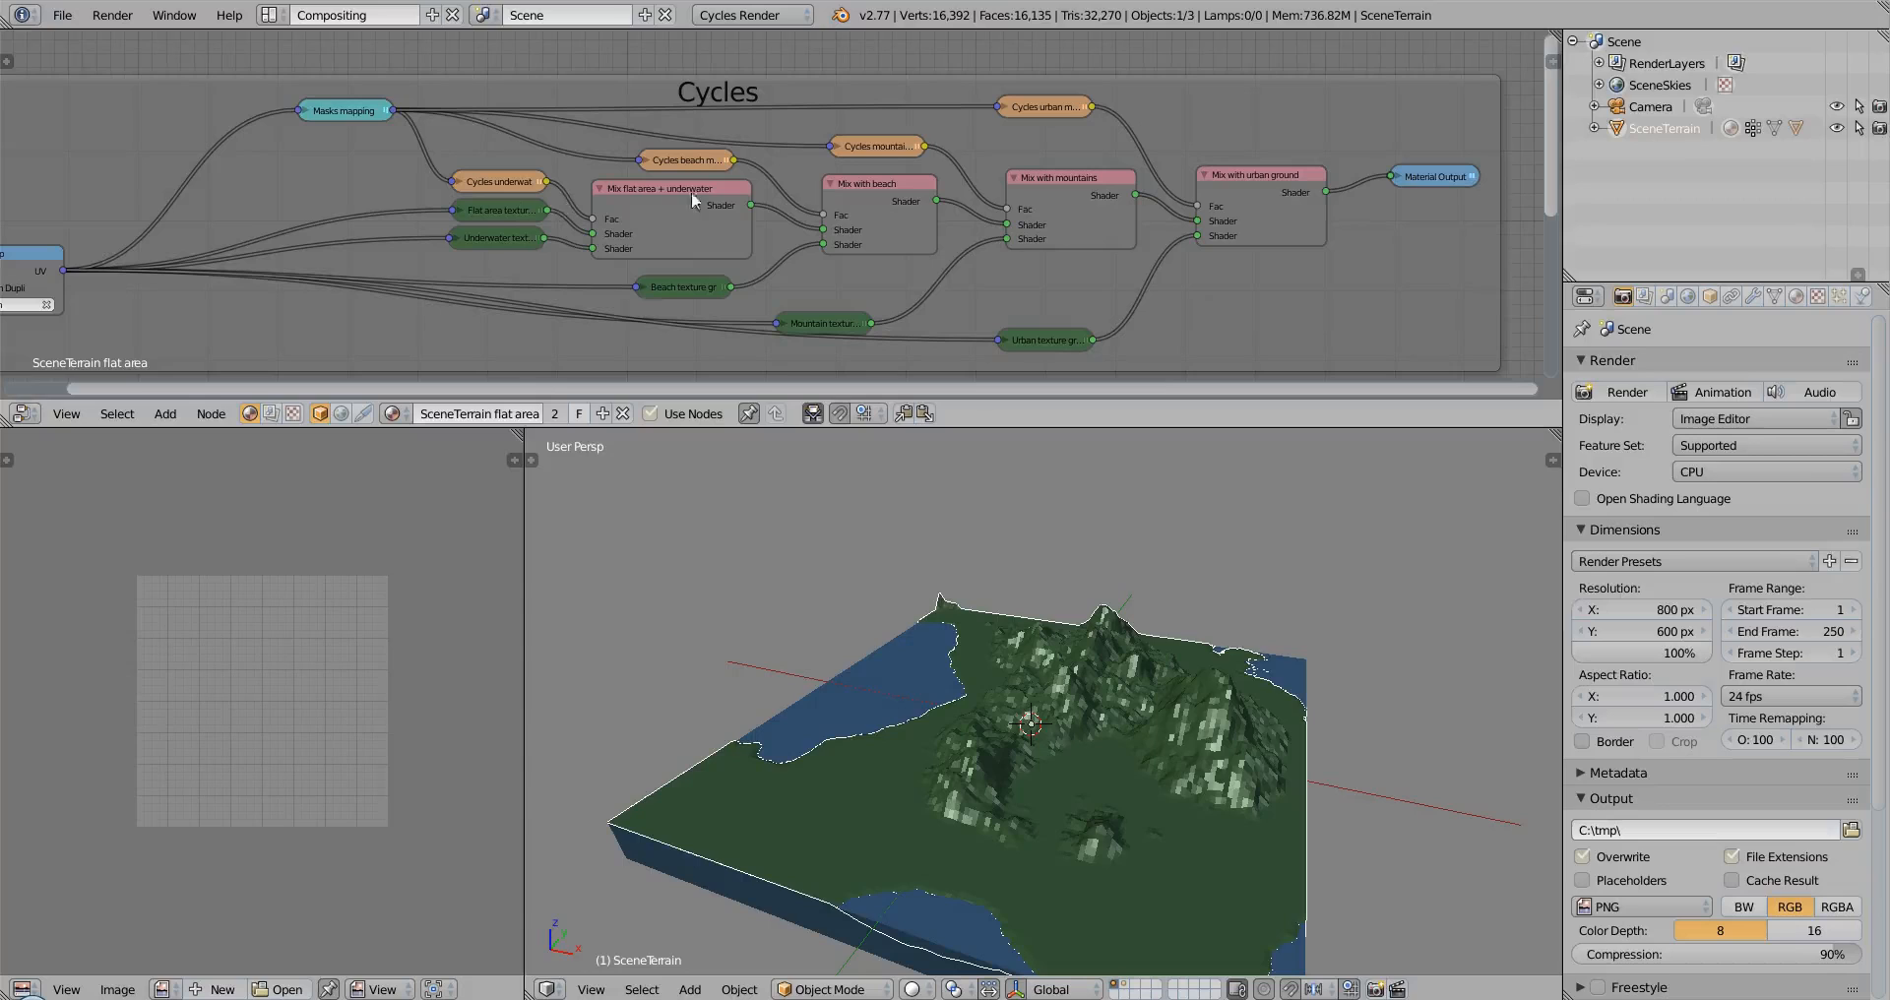
mouse_move(902, 233)
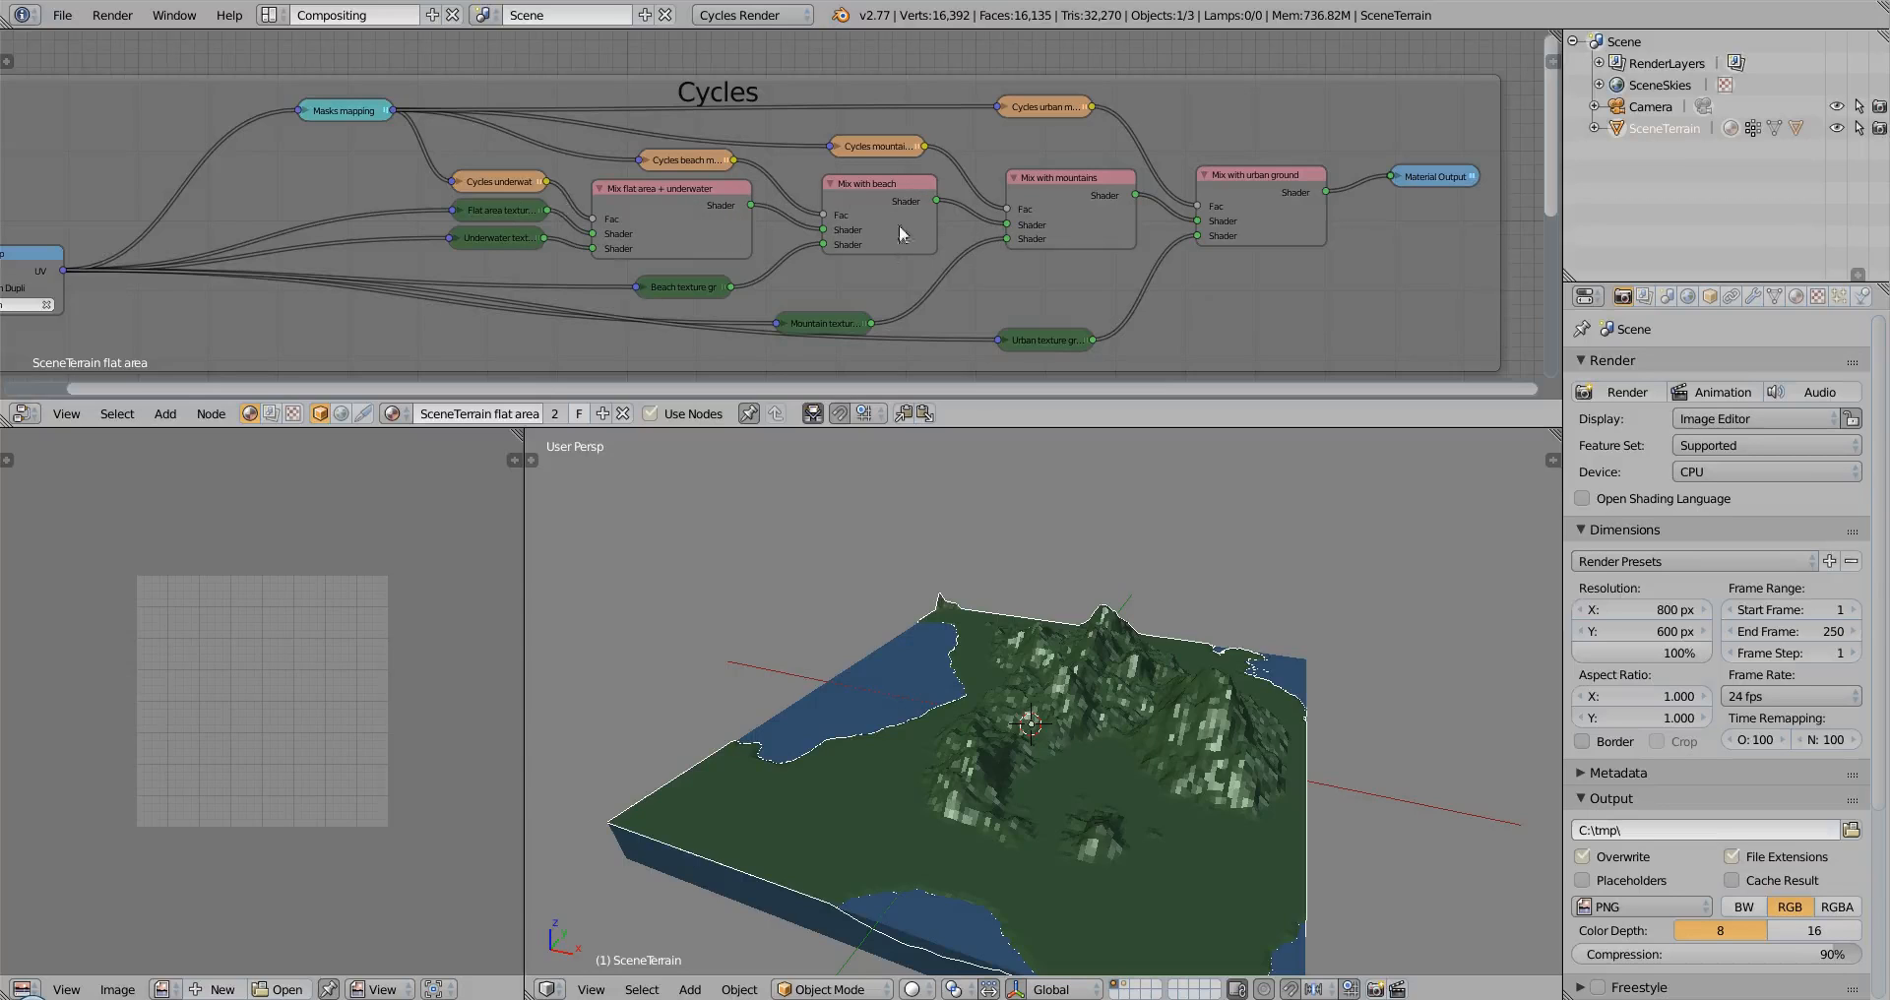
Bring up the viewport shading dropdown in the 3D view header
click(914, 988)
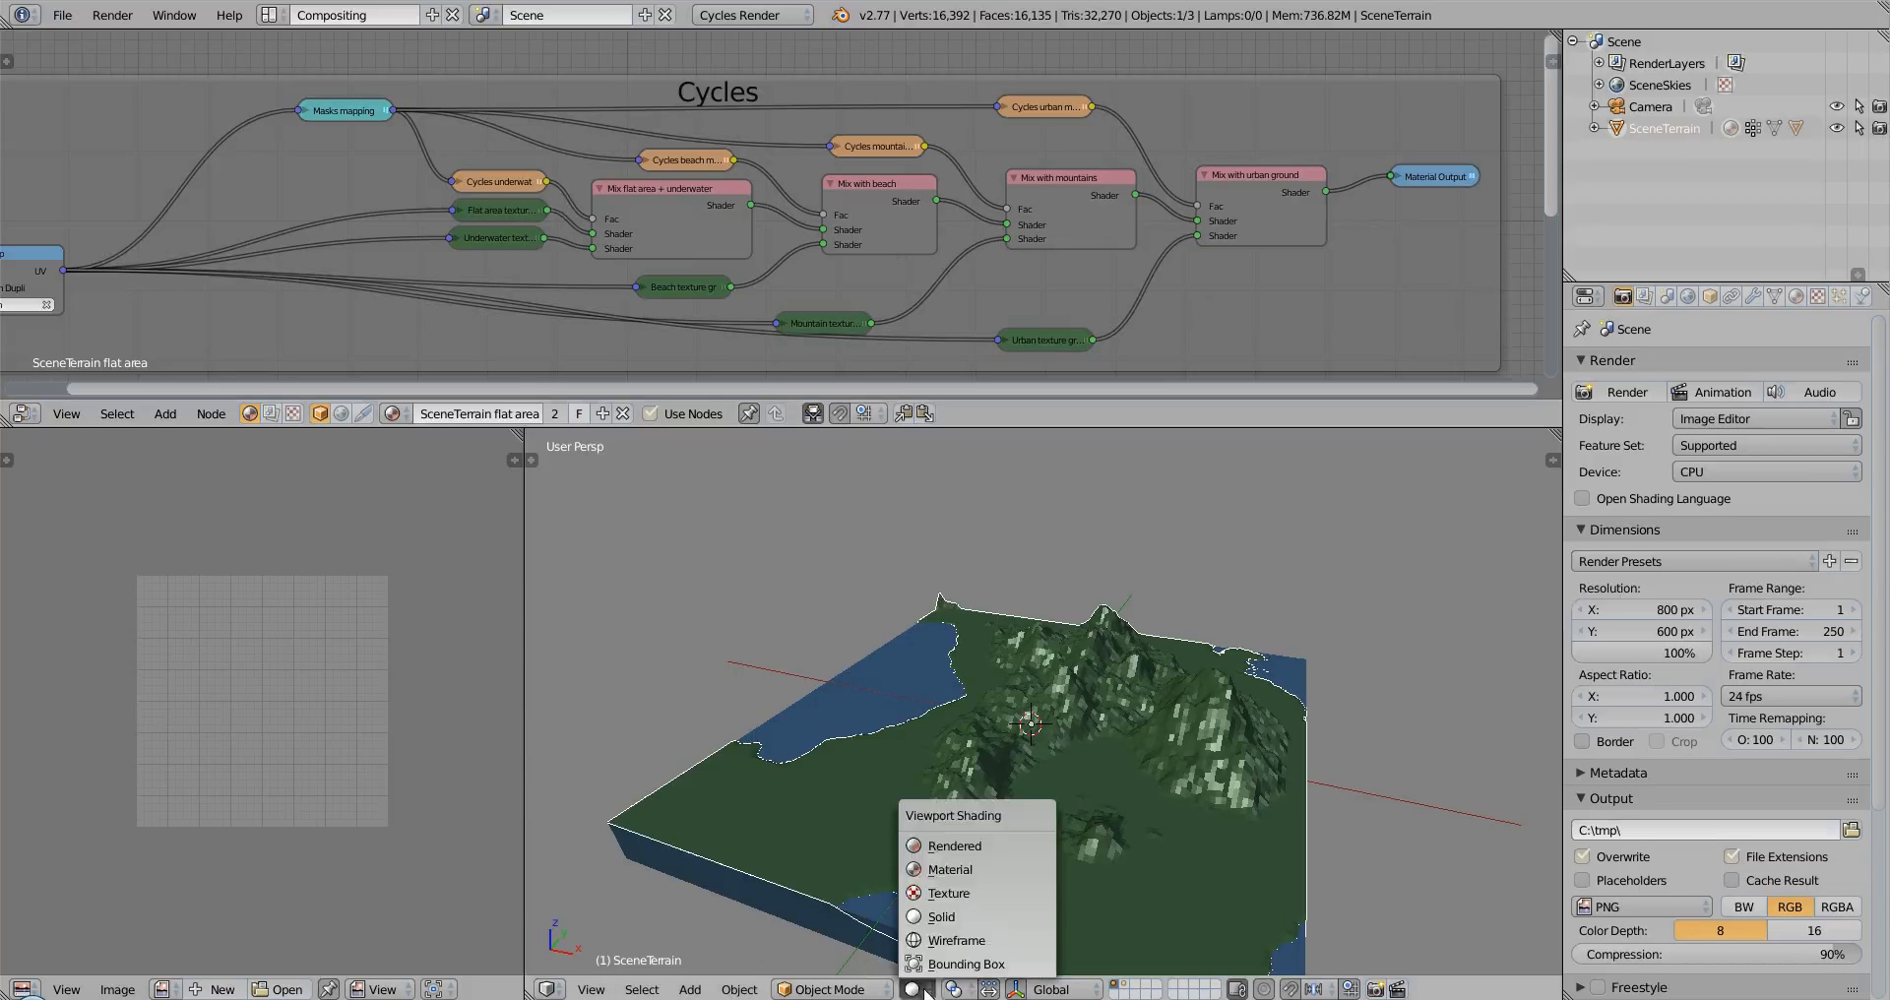
Choose Rendered shading to show the textured Cycles terrain live
click(937, 894)
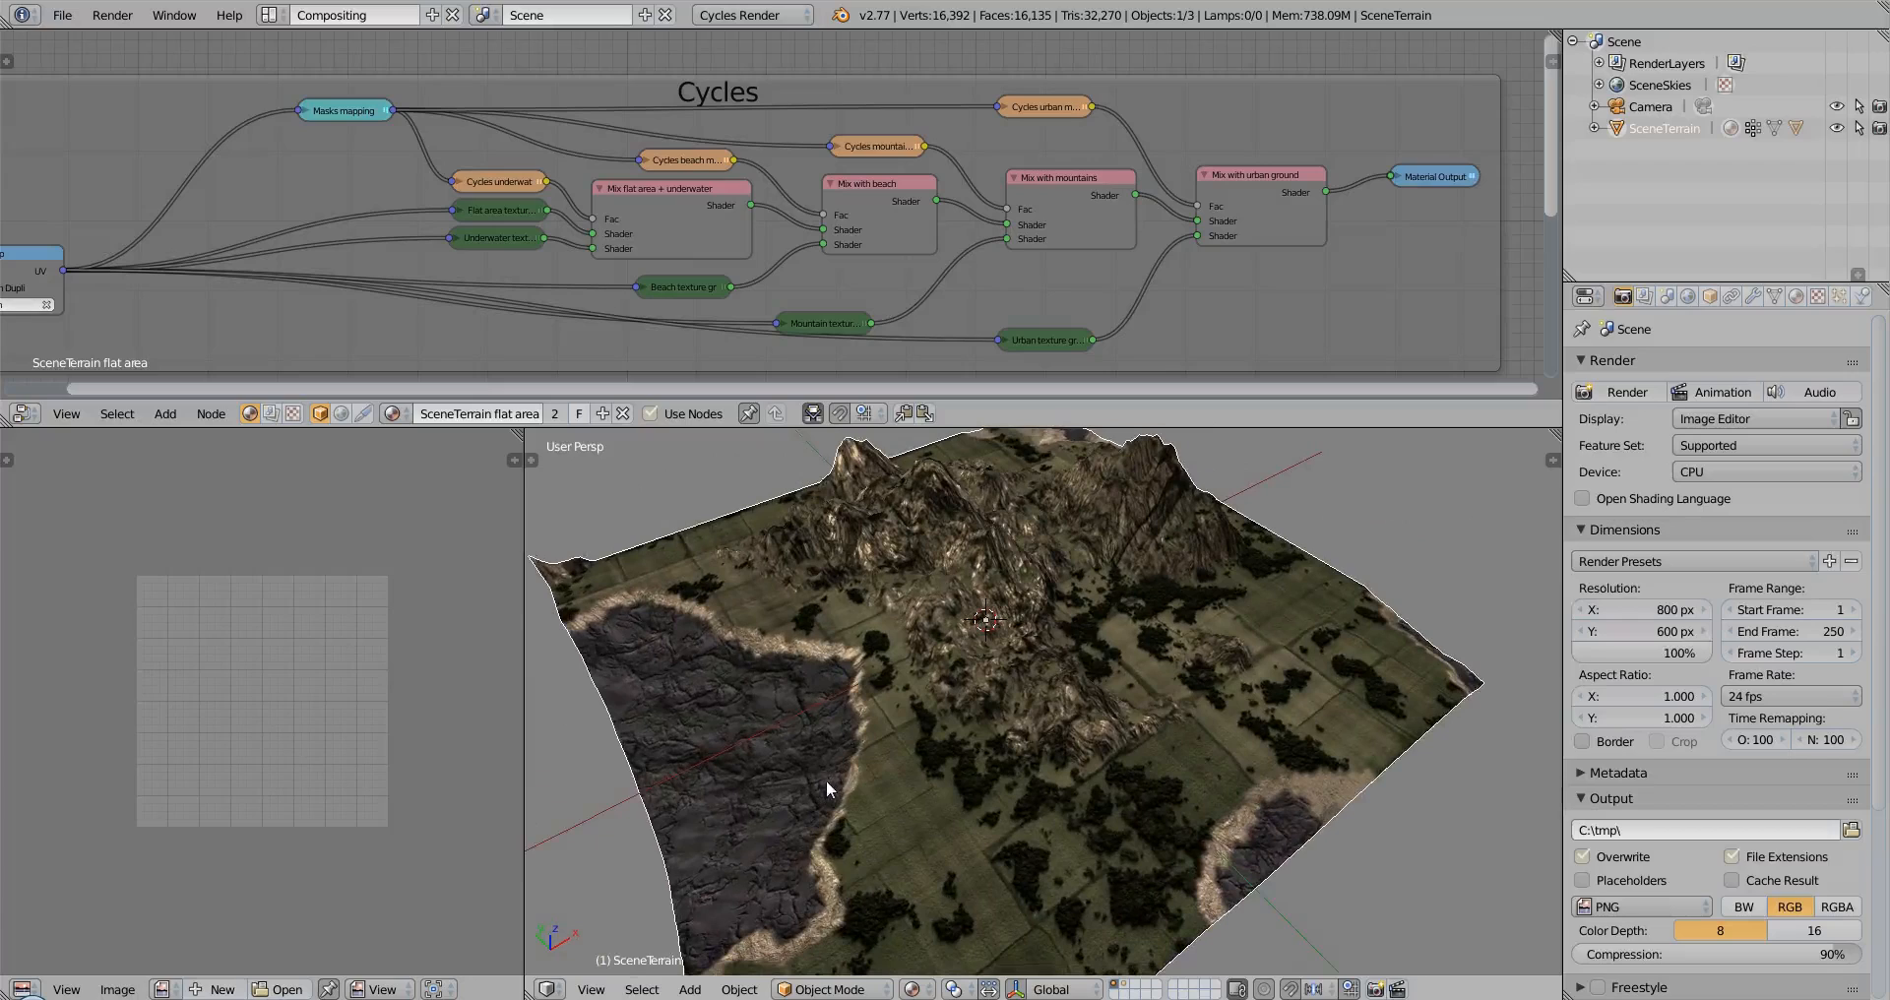
mouse_move(834, 799)
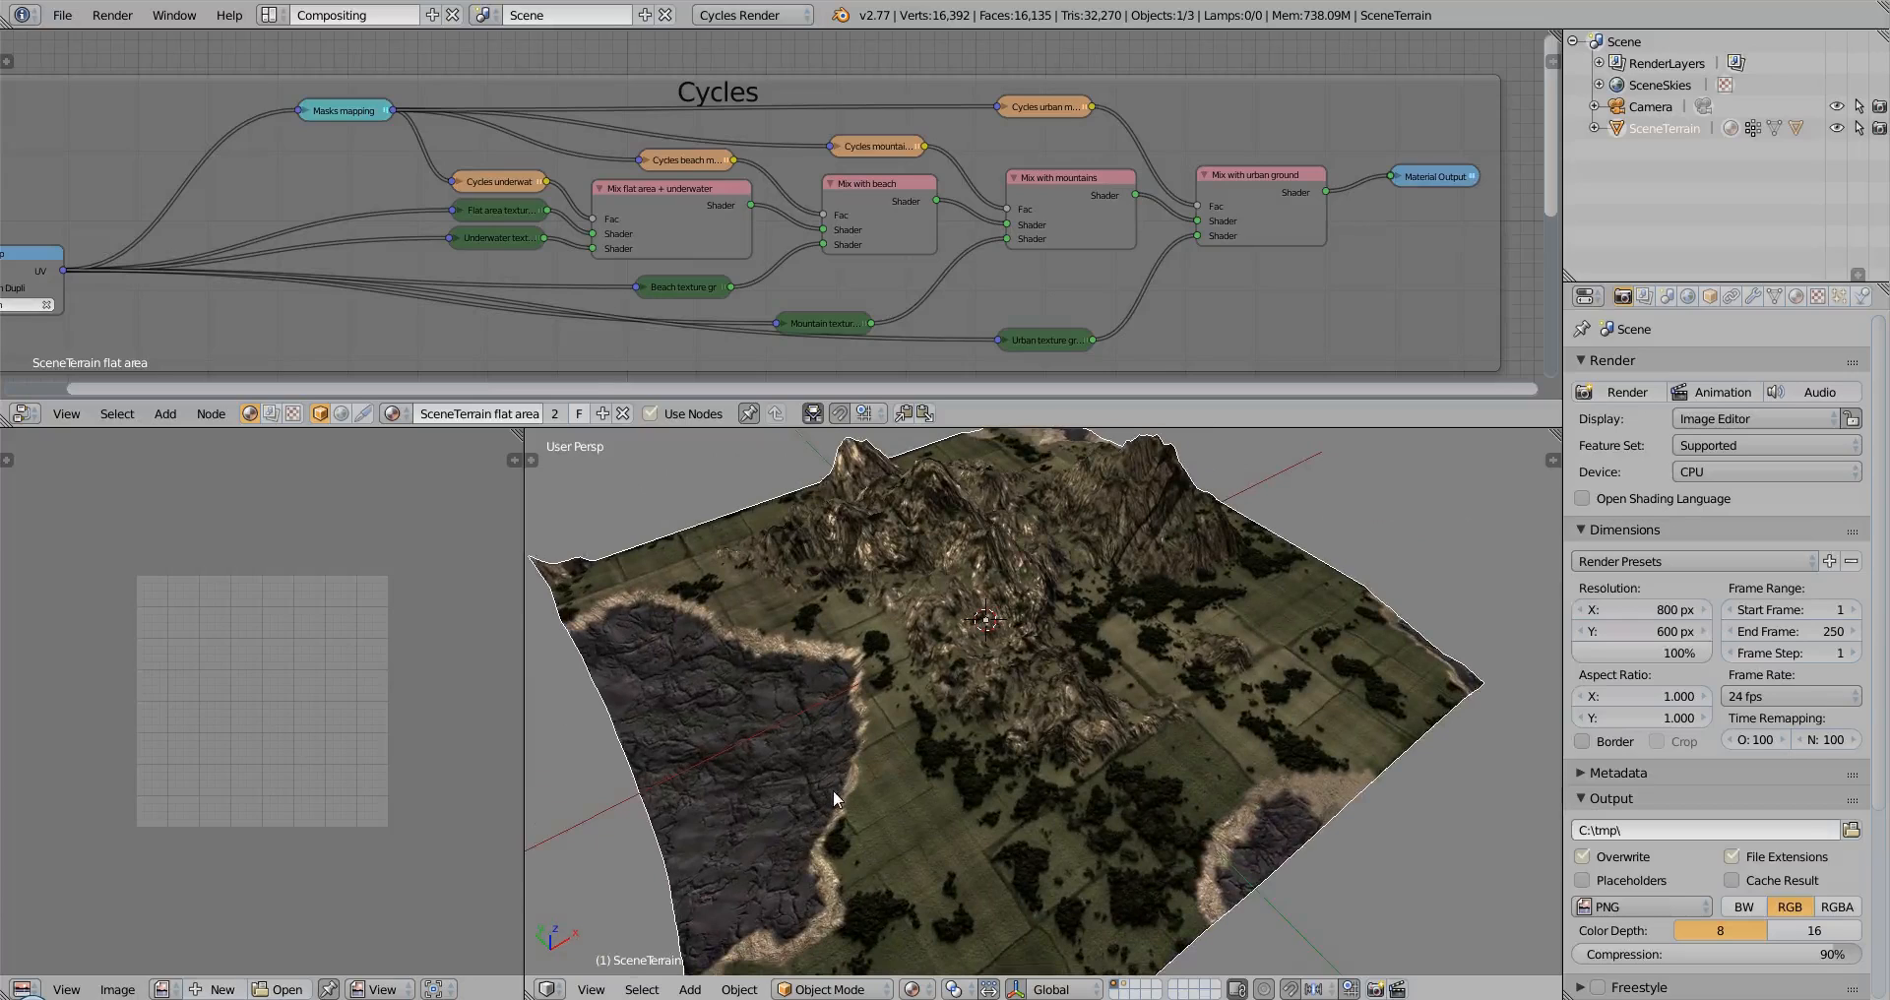
mouse_move(665, 717)
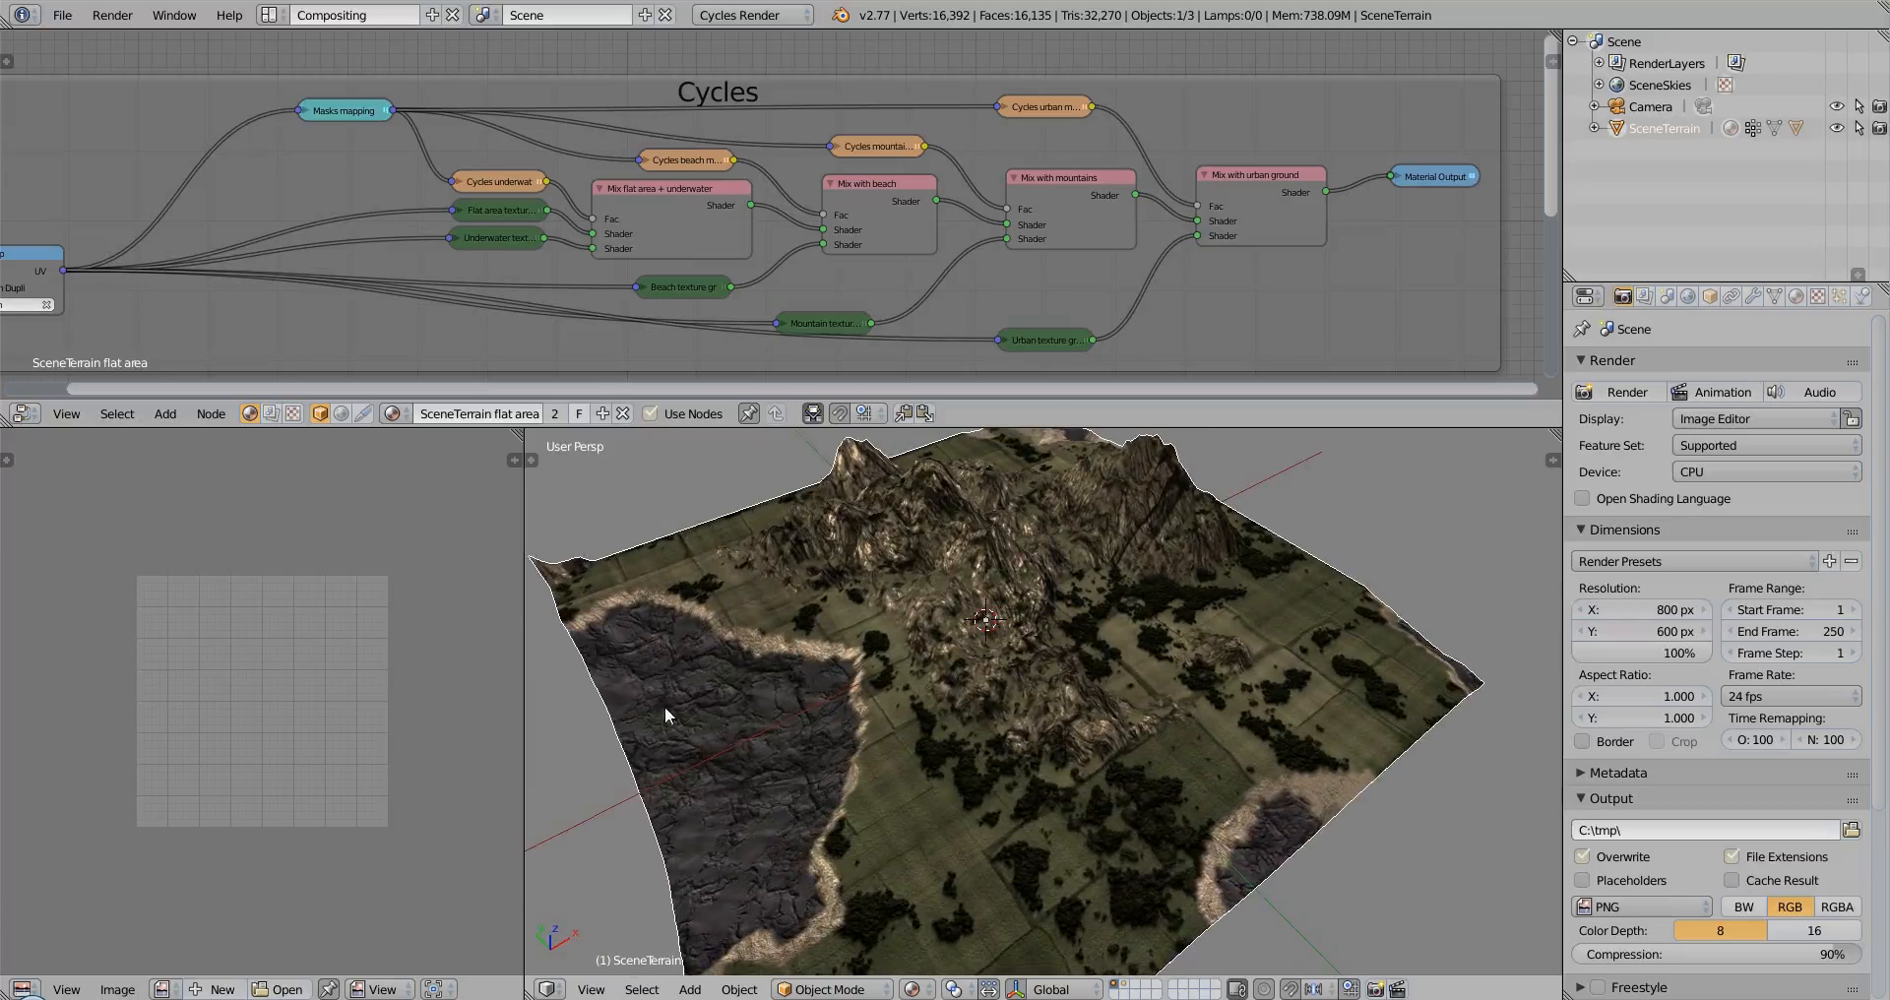
mouse_move(756, 654)
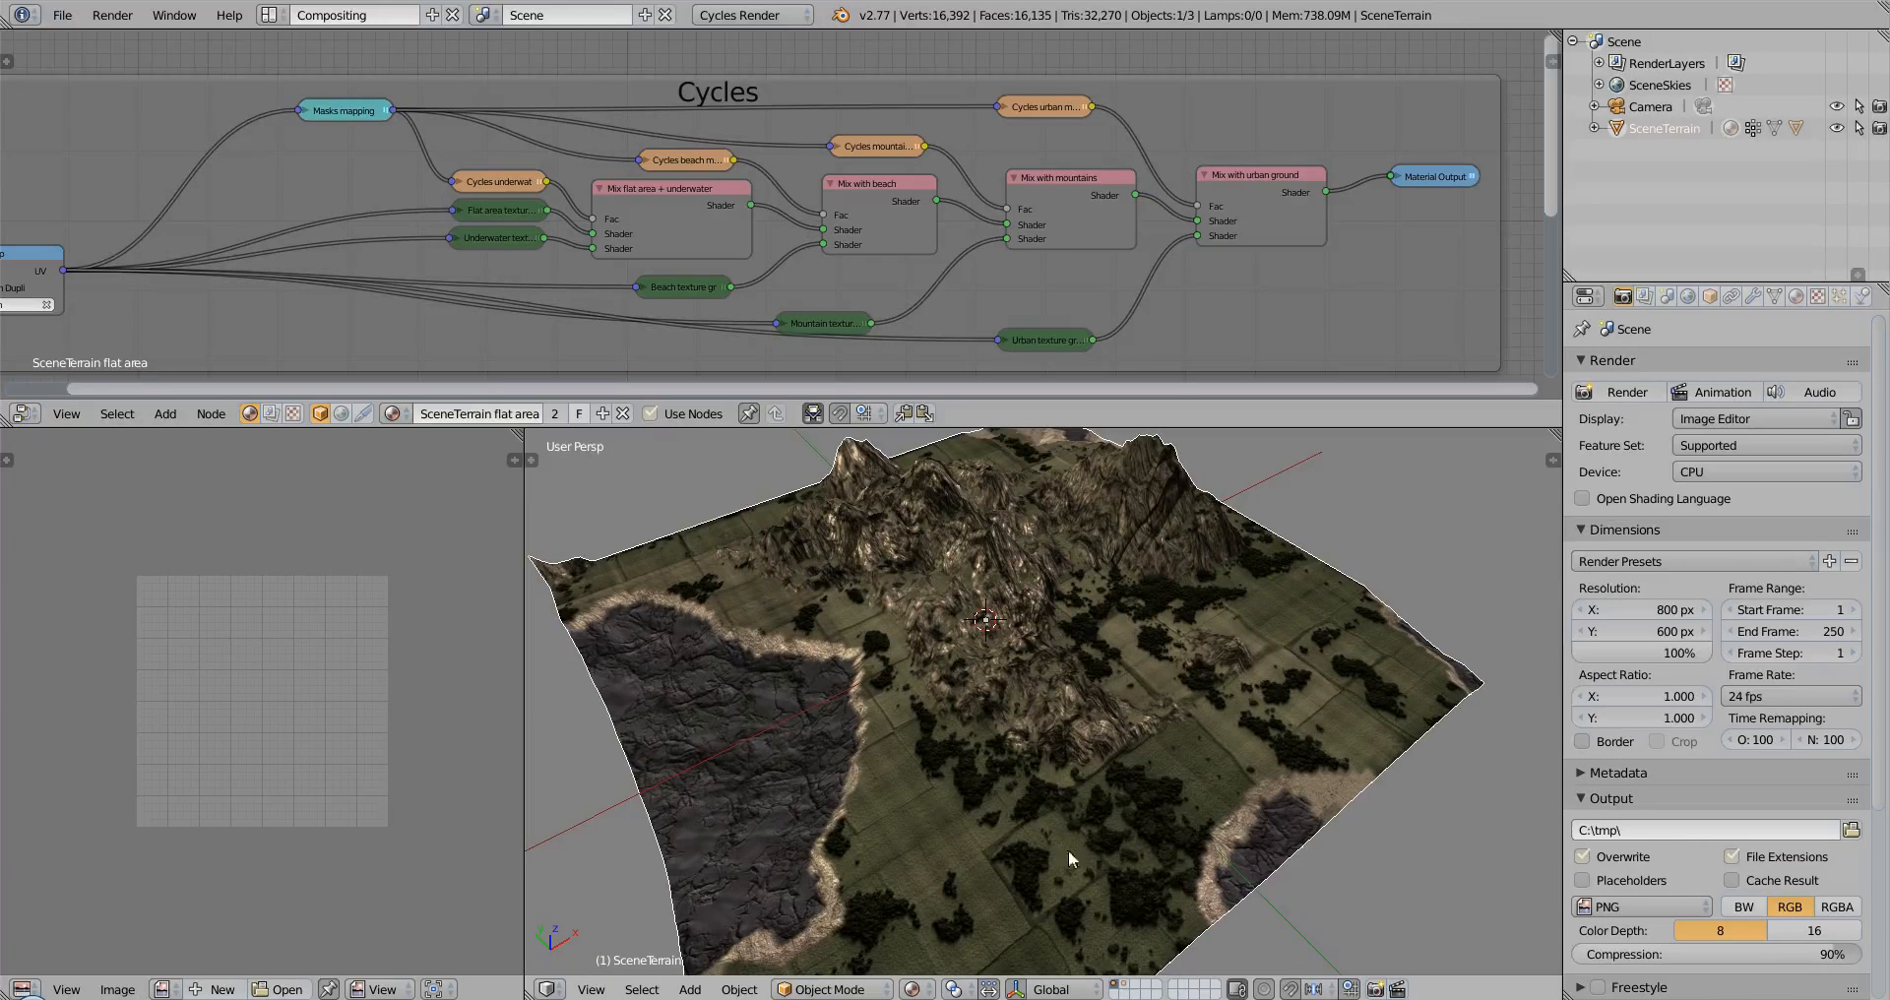
mouse_move(1169, 502)
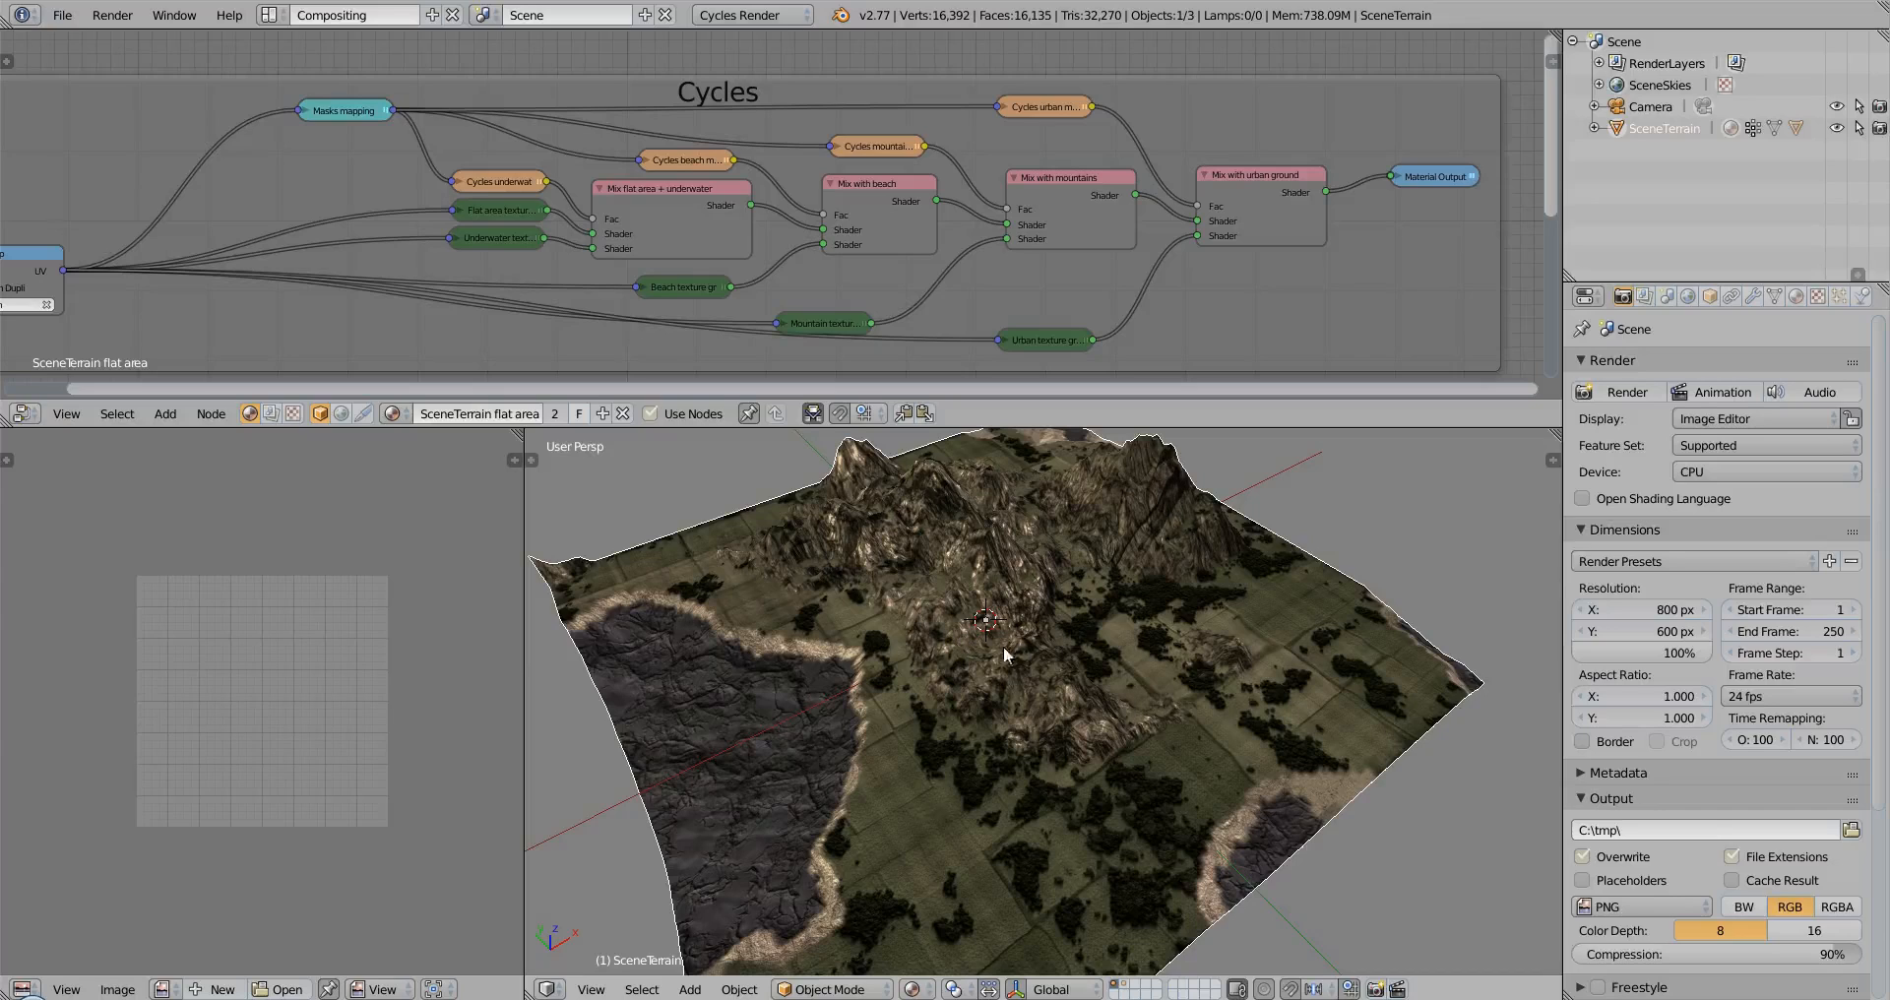
mouse_move(806, 739)
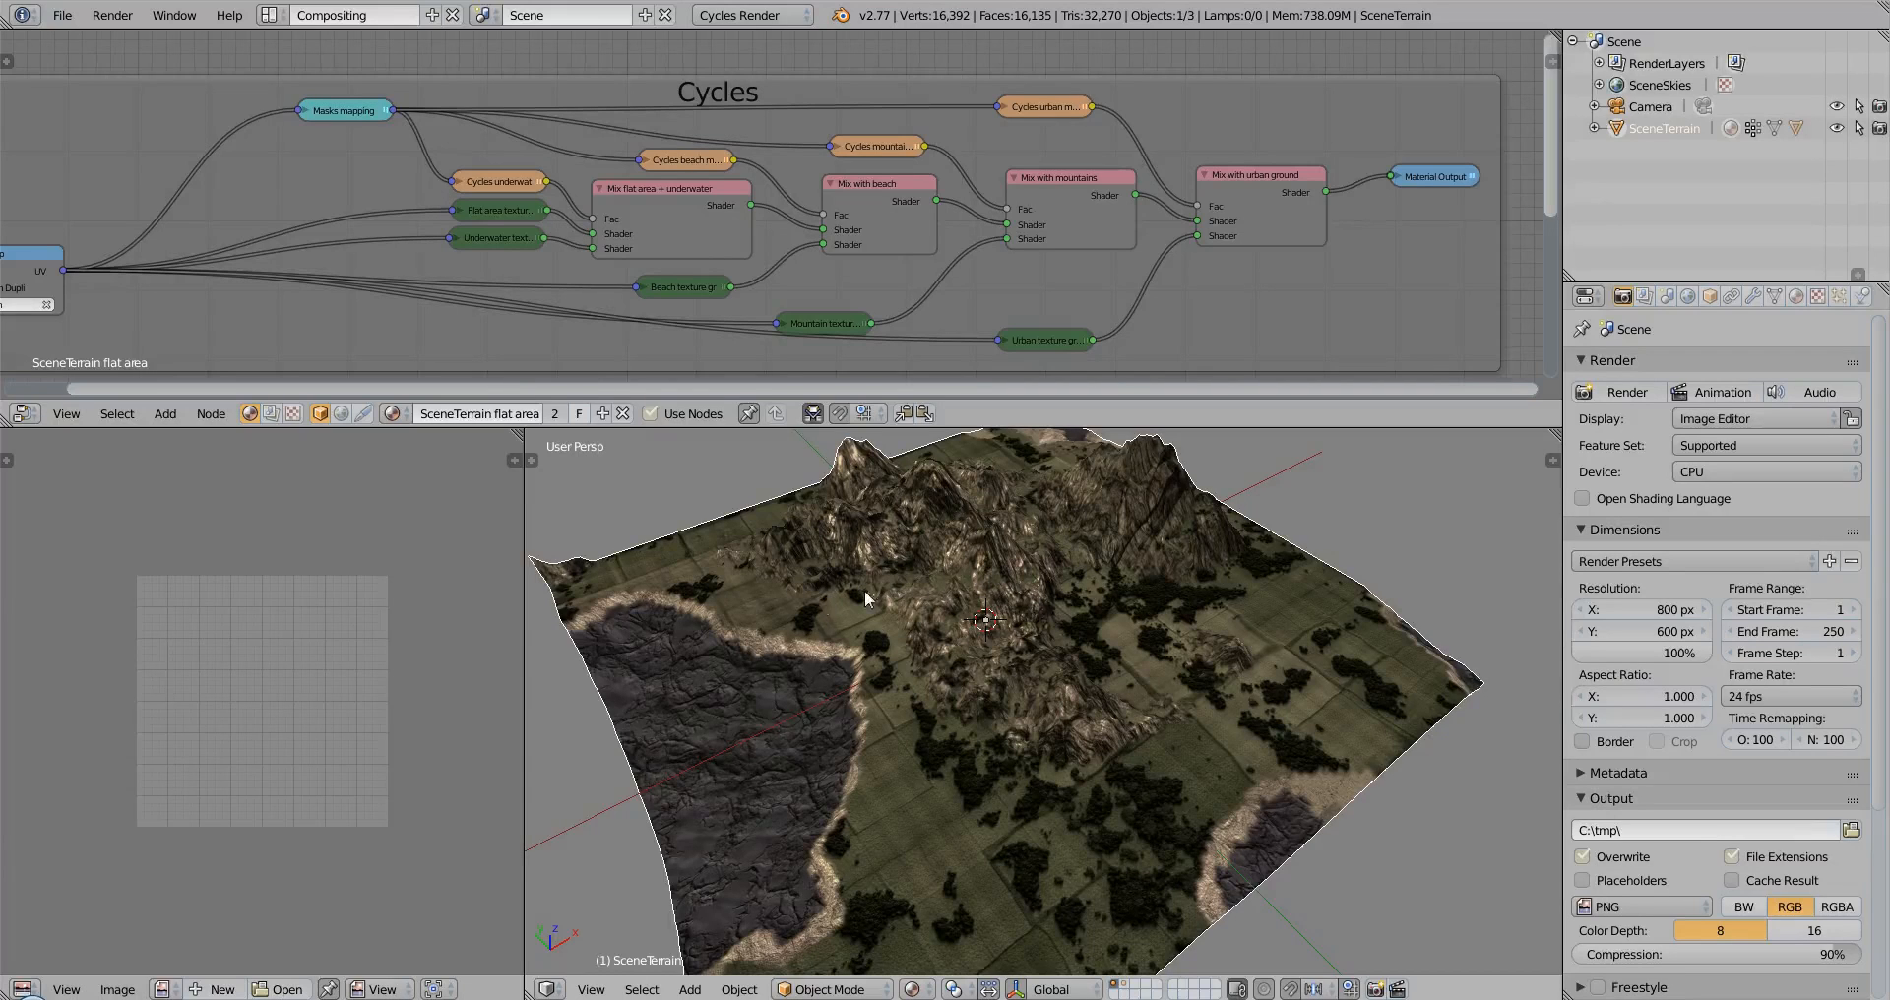
mouse_move(740, 671)
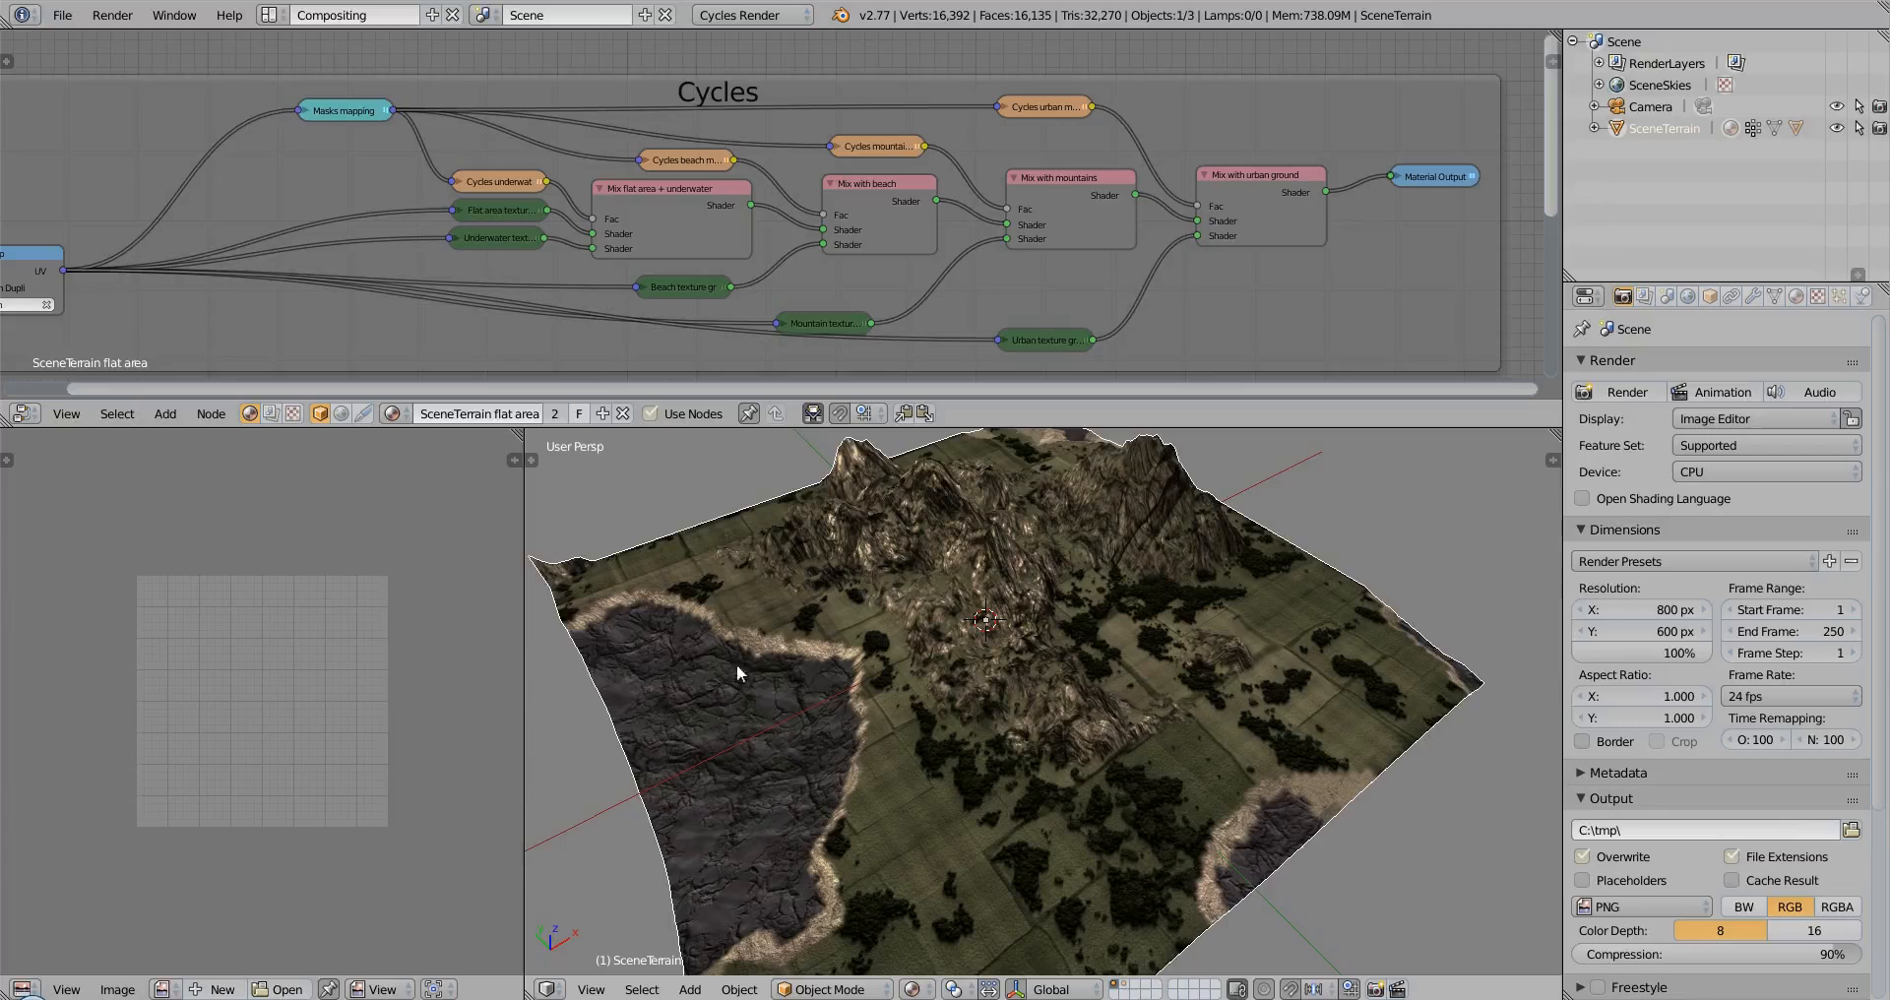
mouse_move(1059, 642)
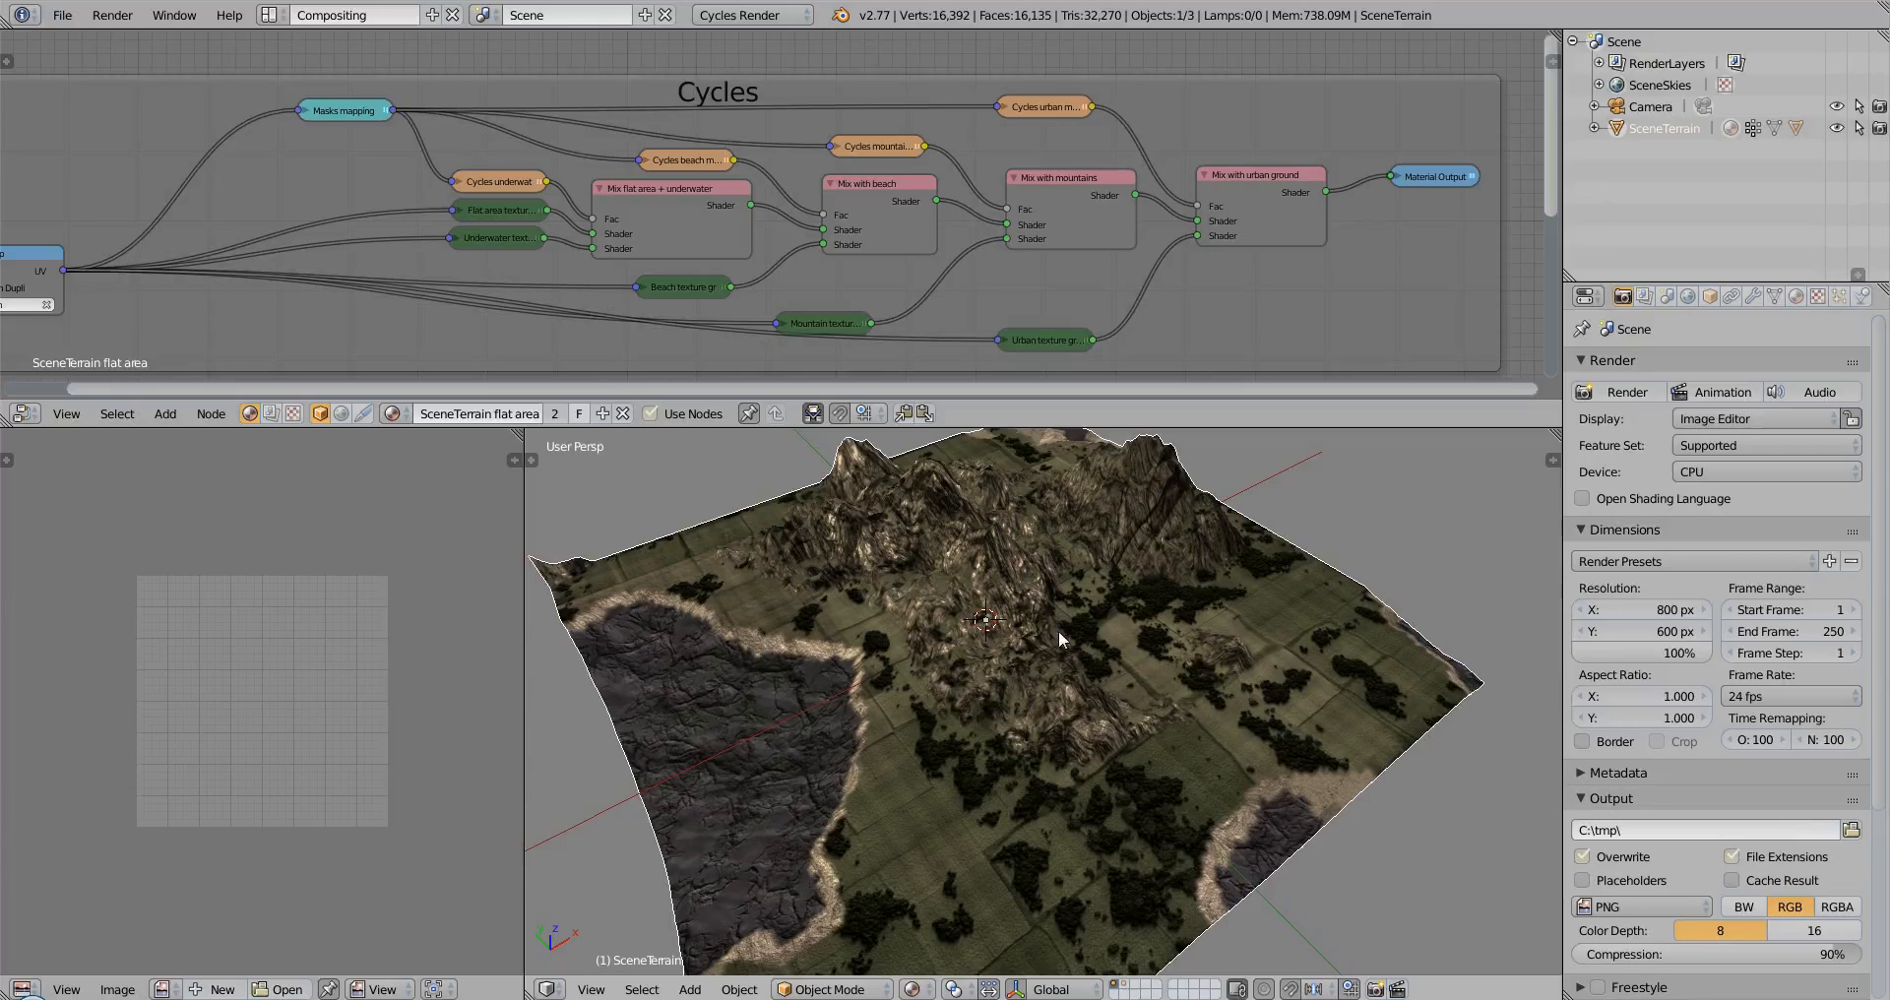
mouse_move(1053, 636)
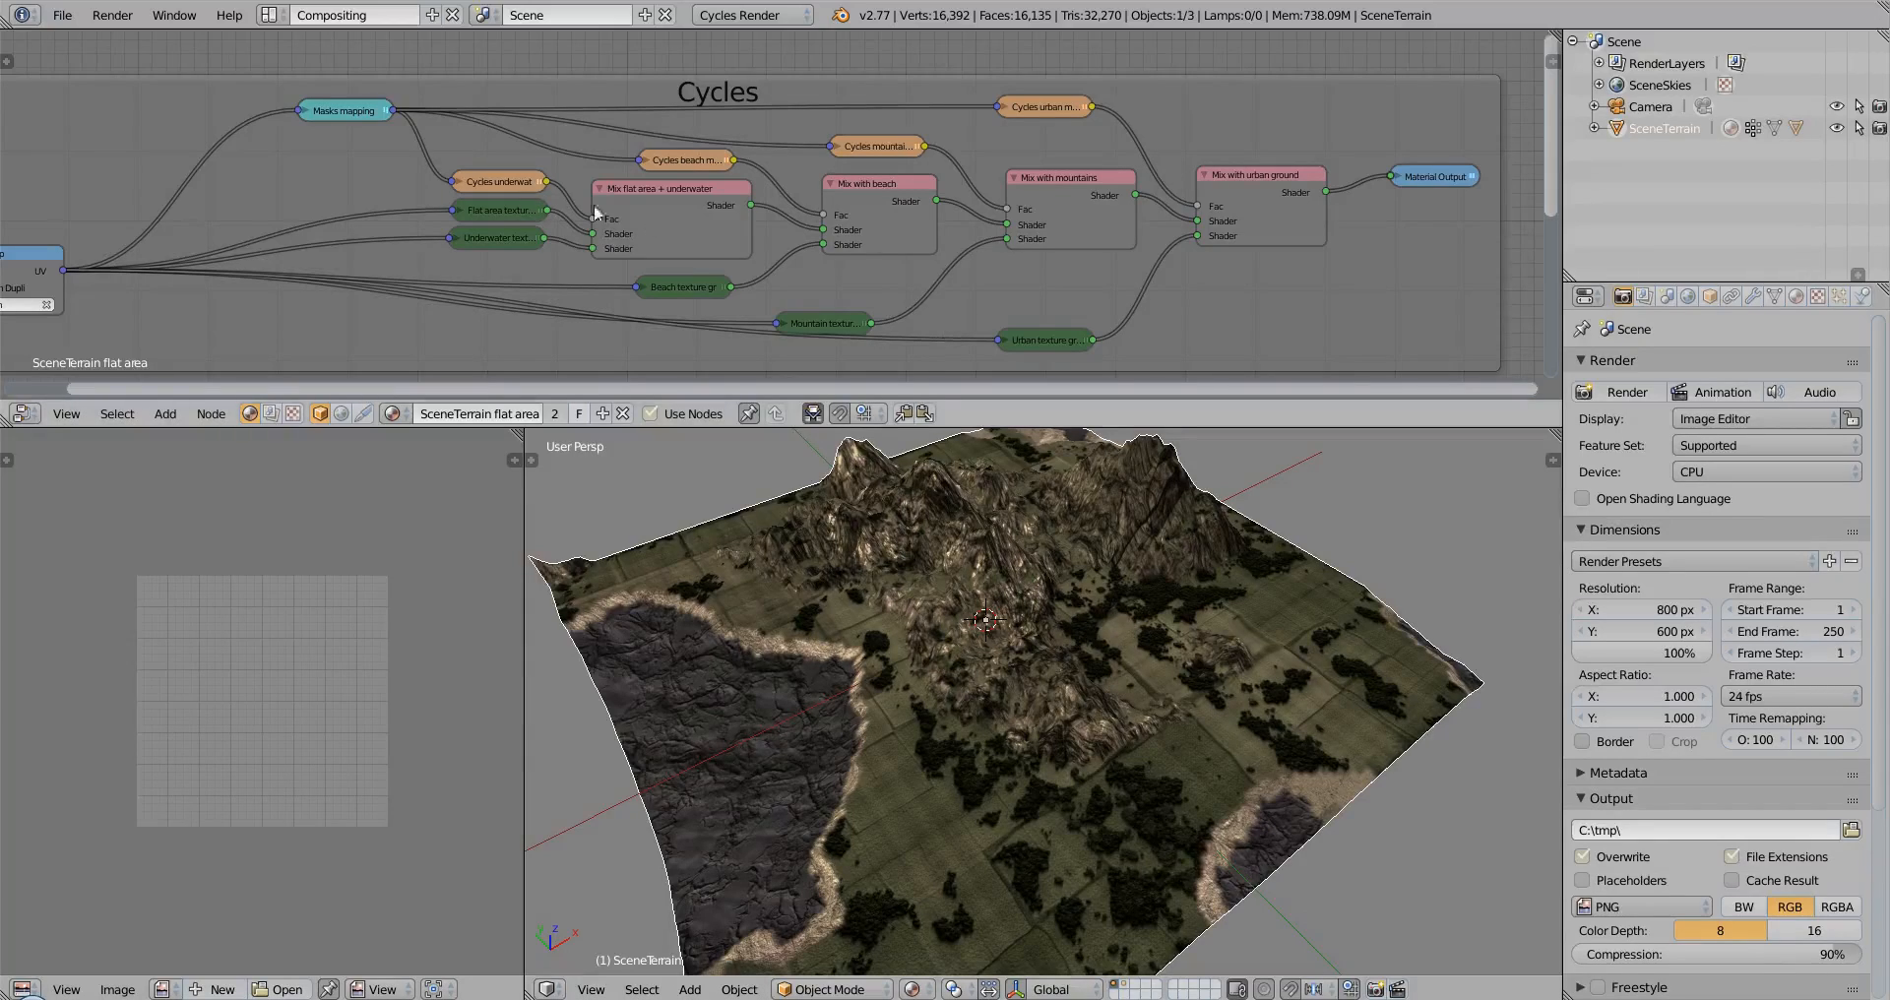
mouse_move(626, 197)
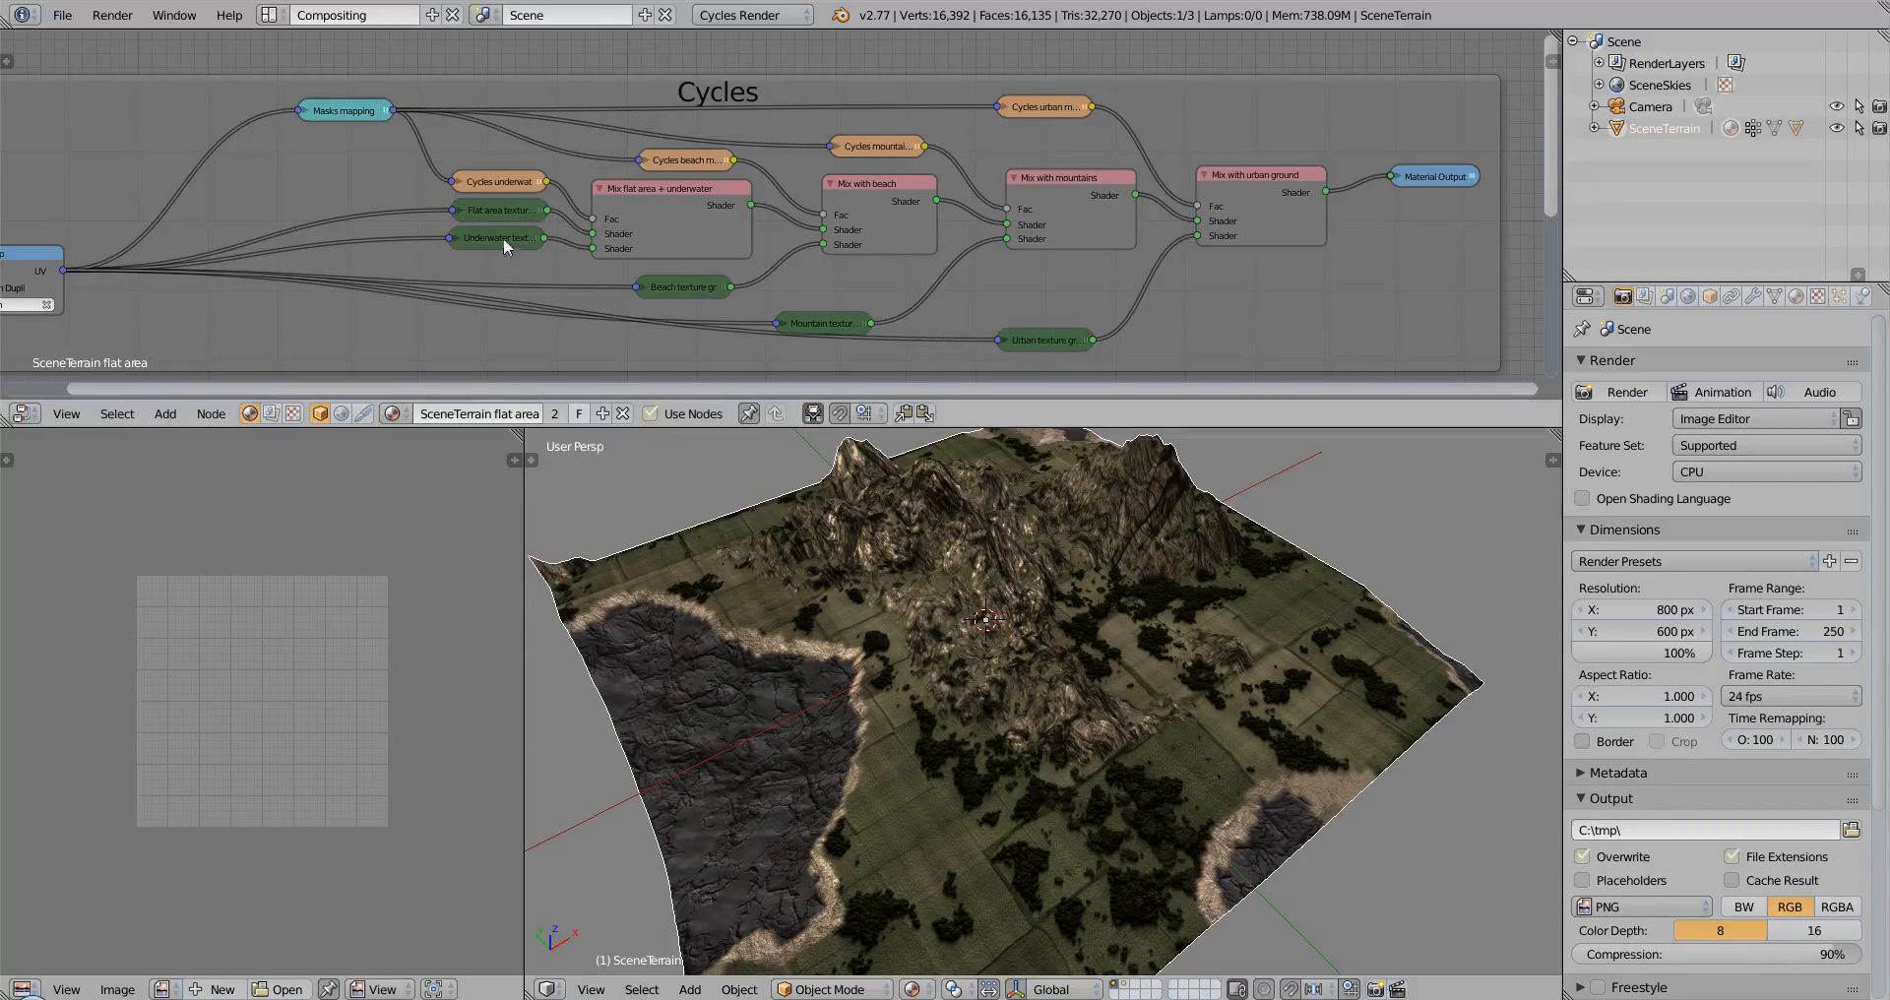
mouse_move(606, 205)
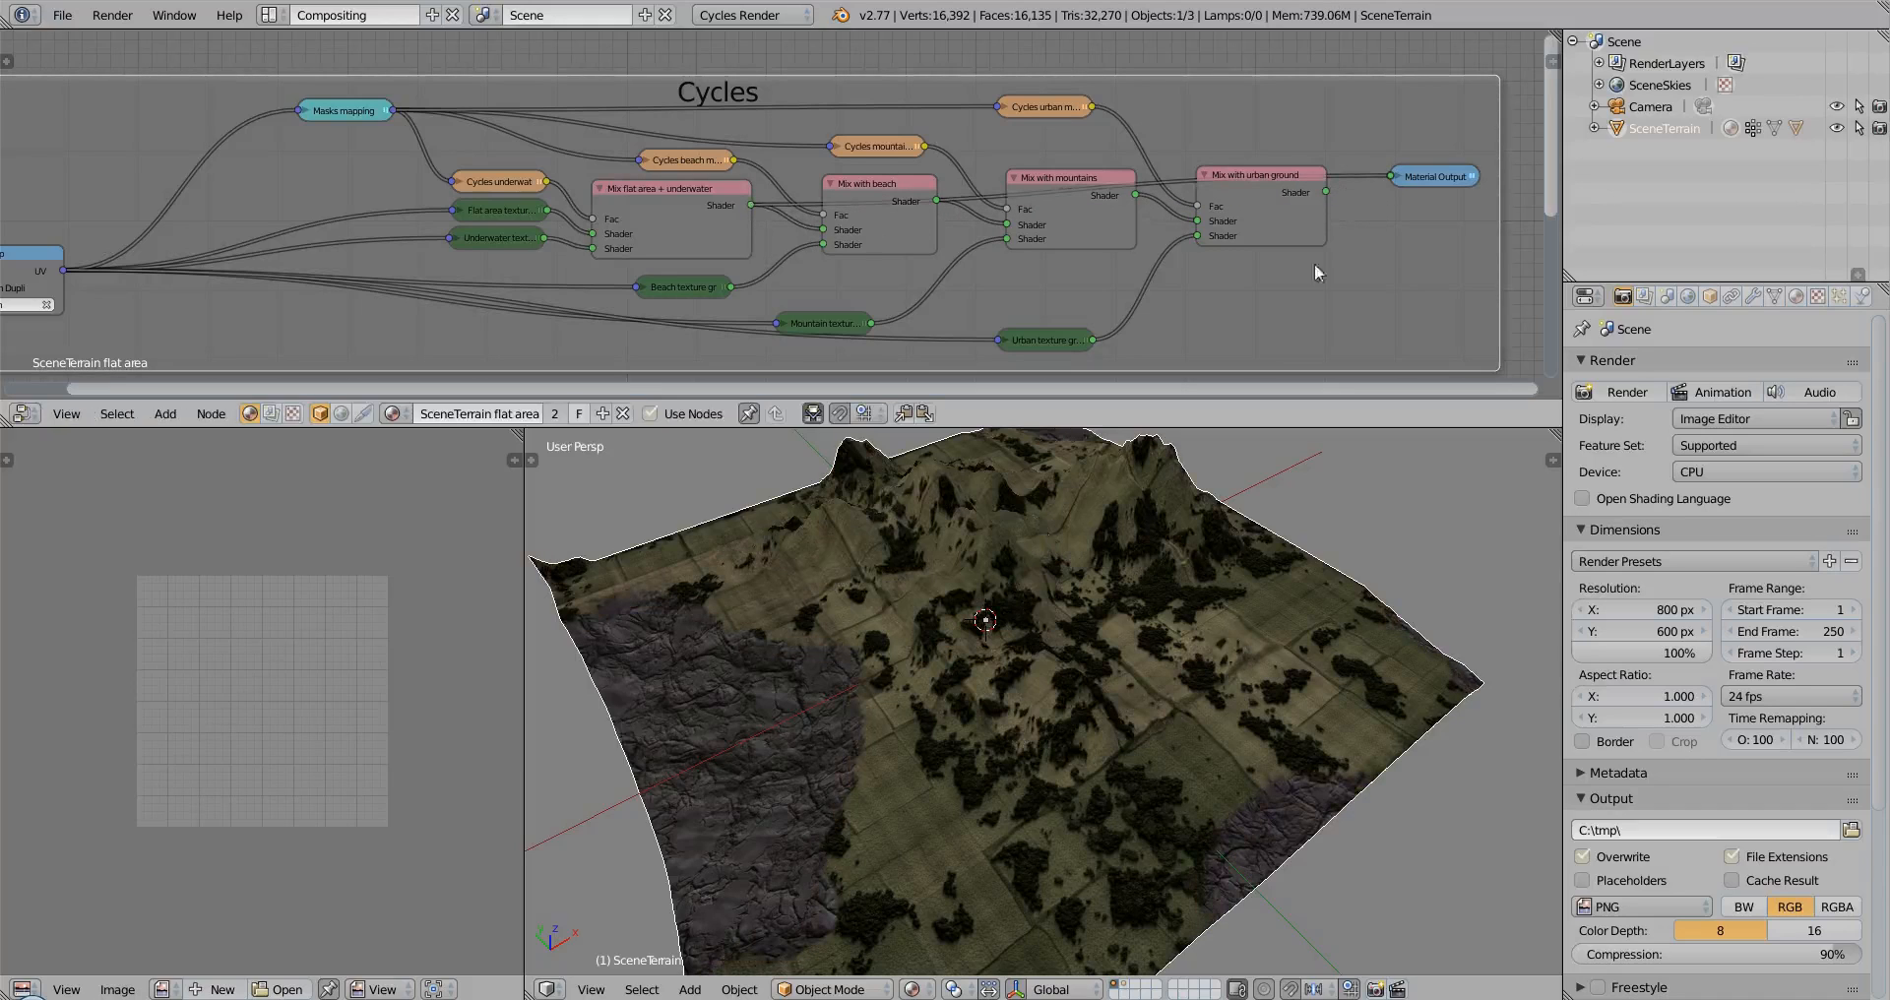
mouse_move(752, 658)
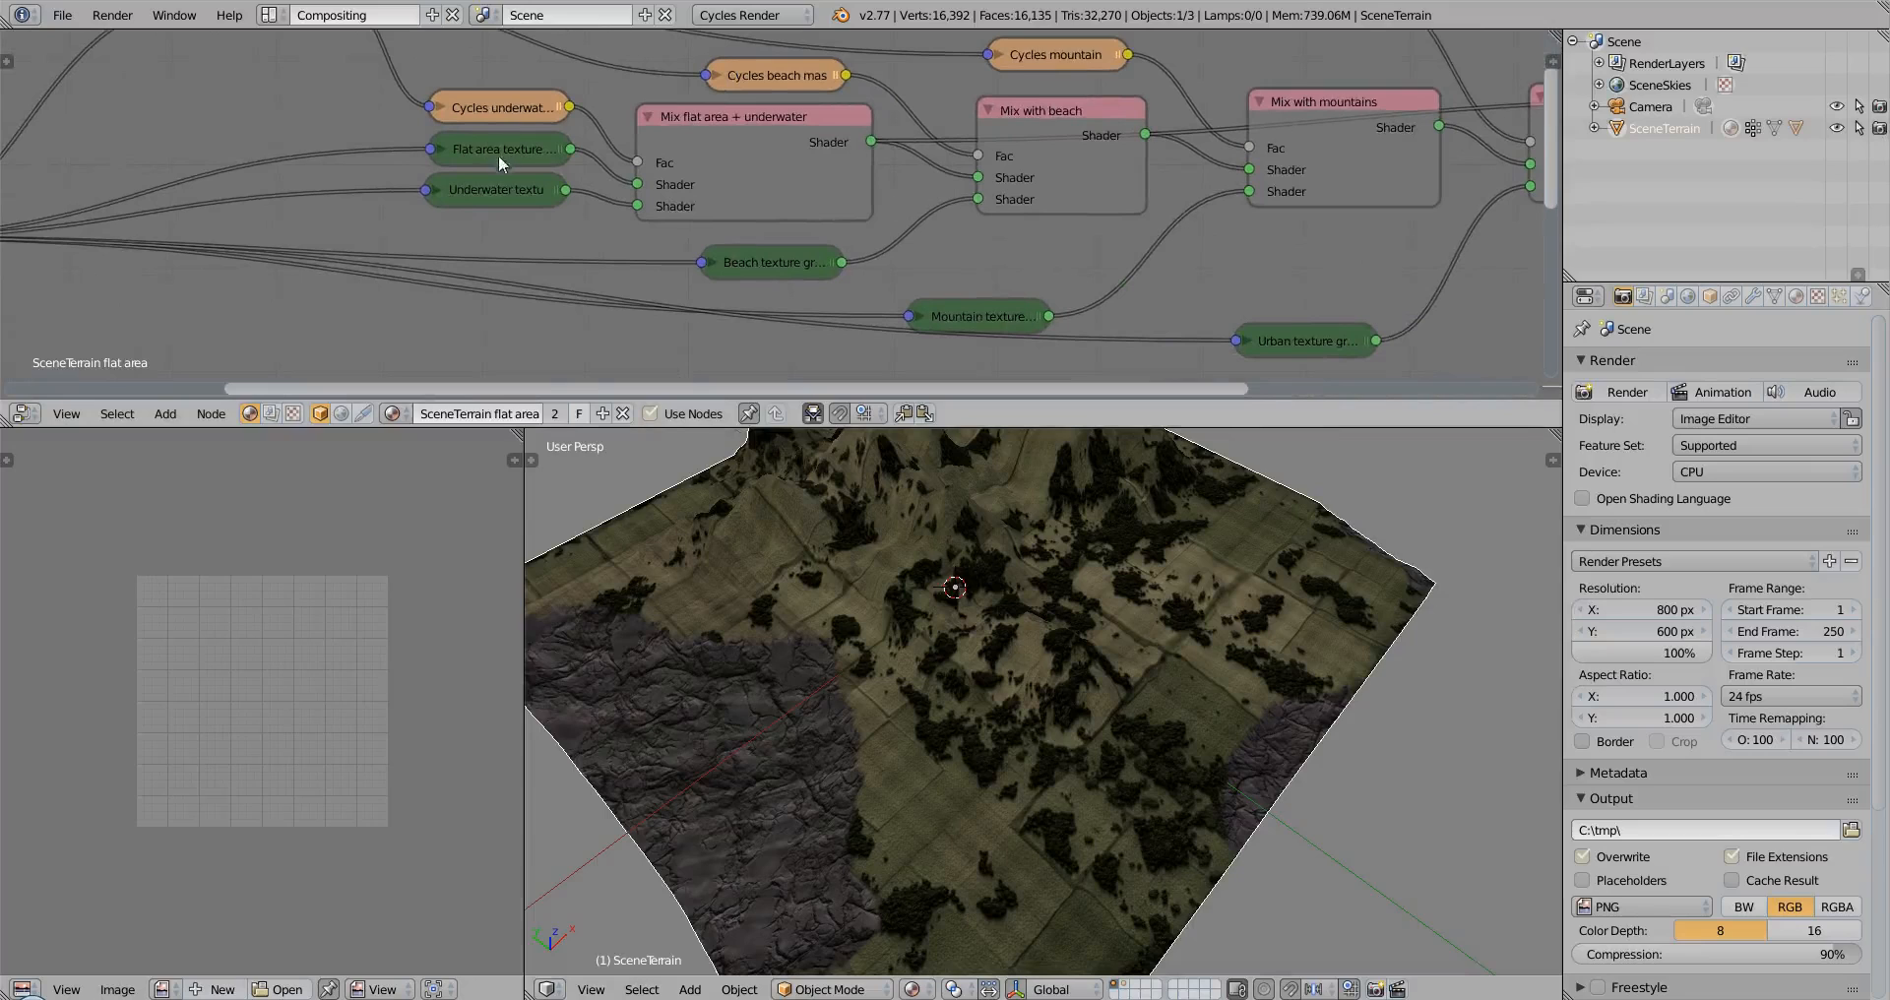
mouse_move(494, 199)
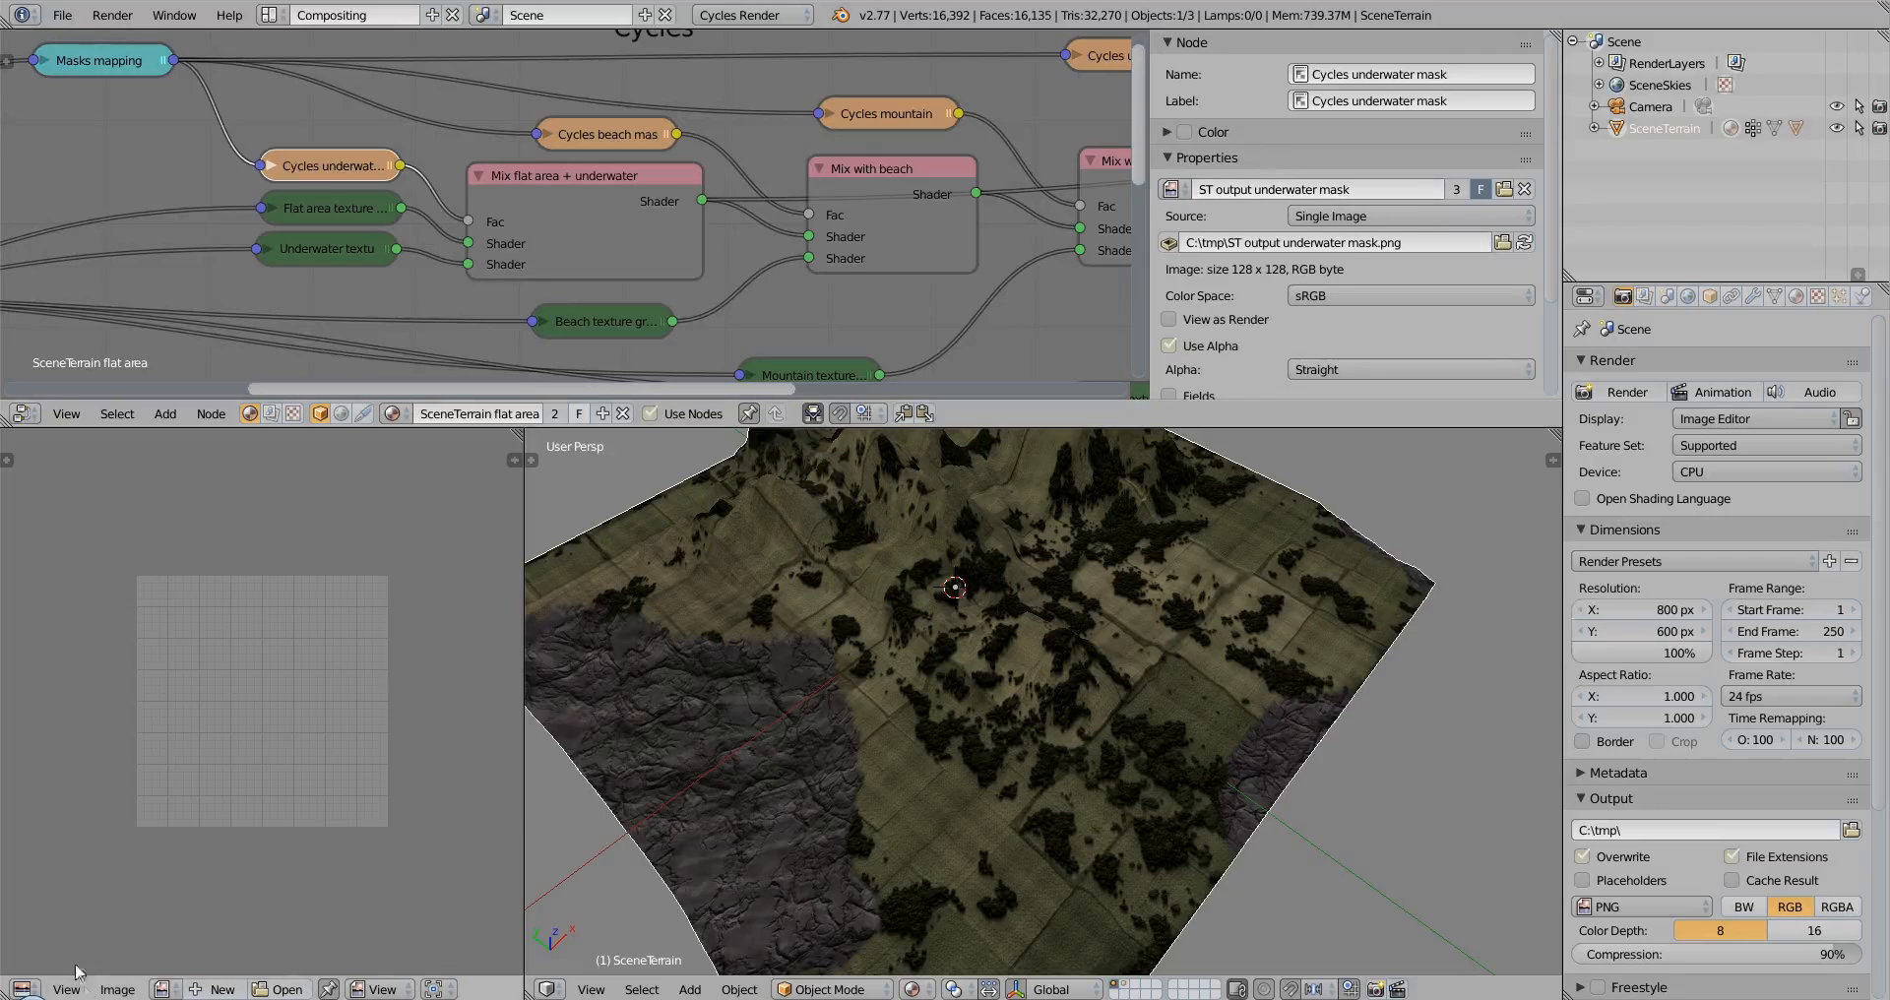
click(160, 988)
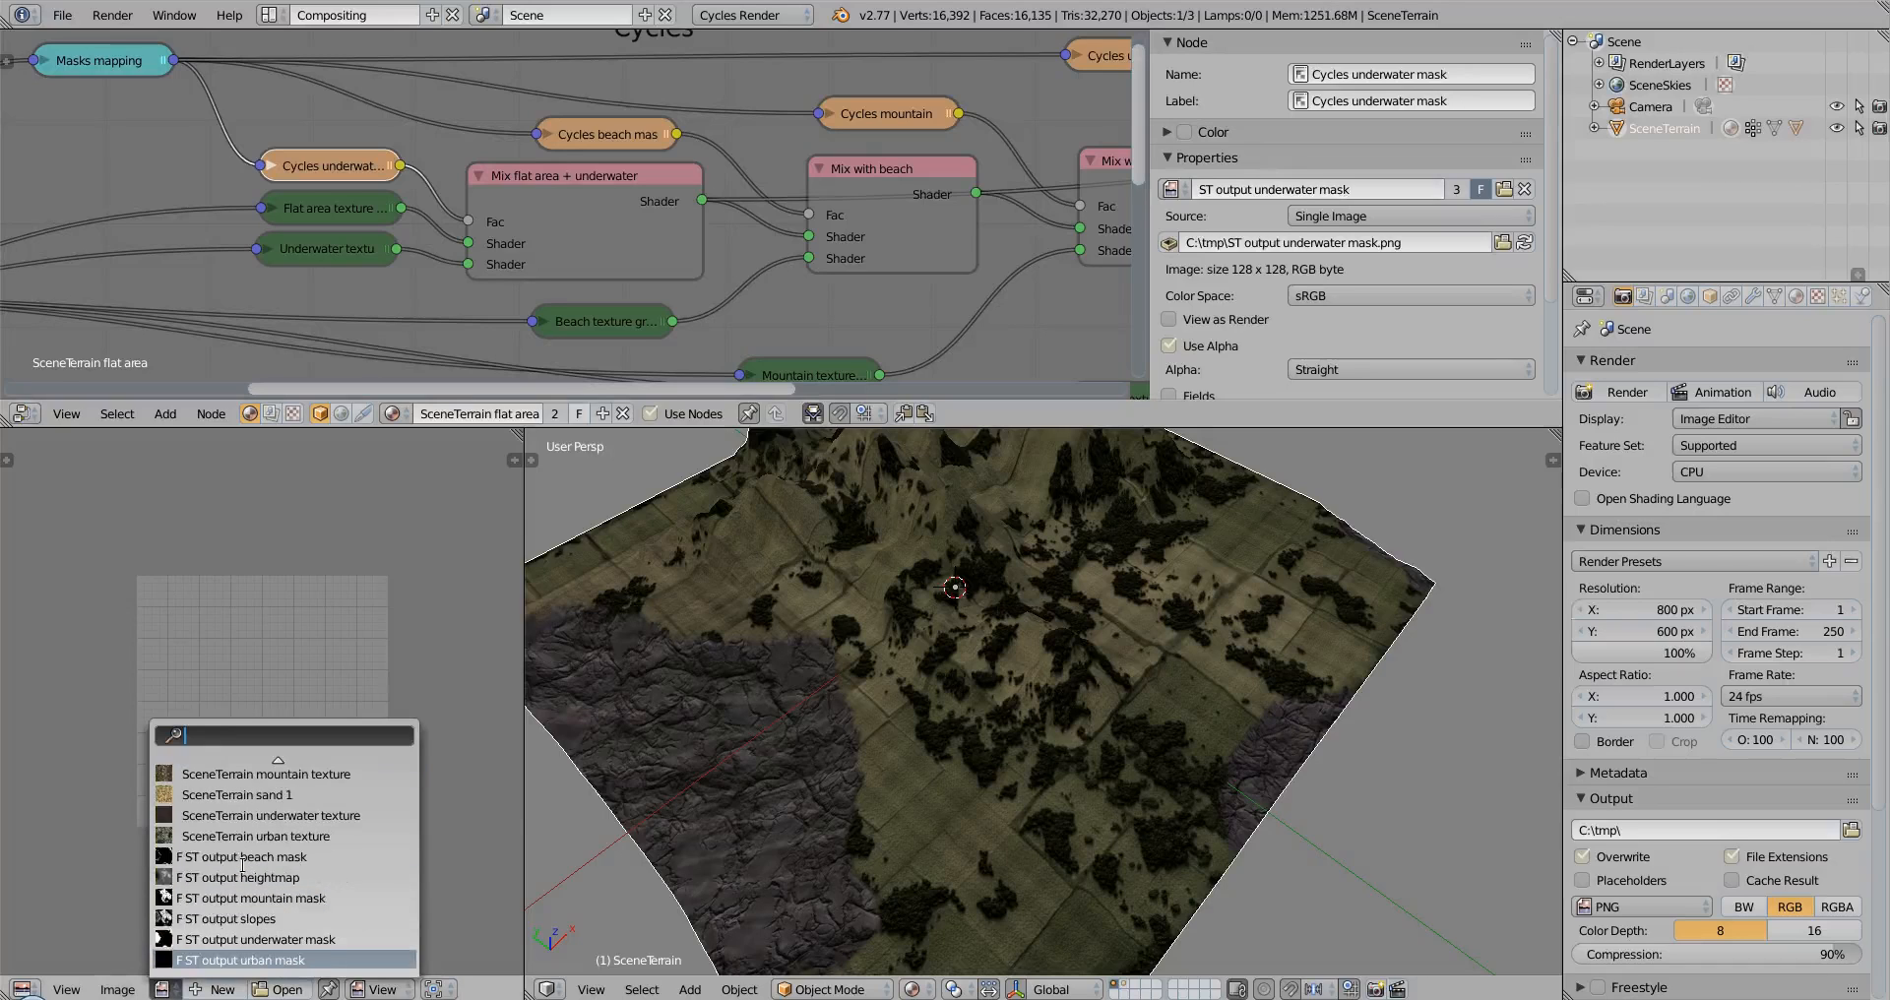
mouse_move(236, 917)
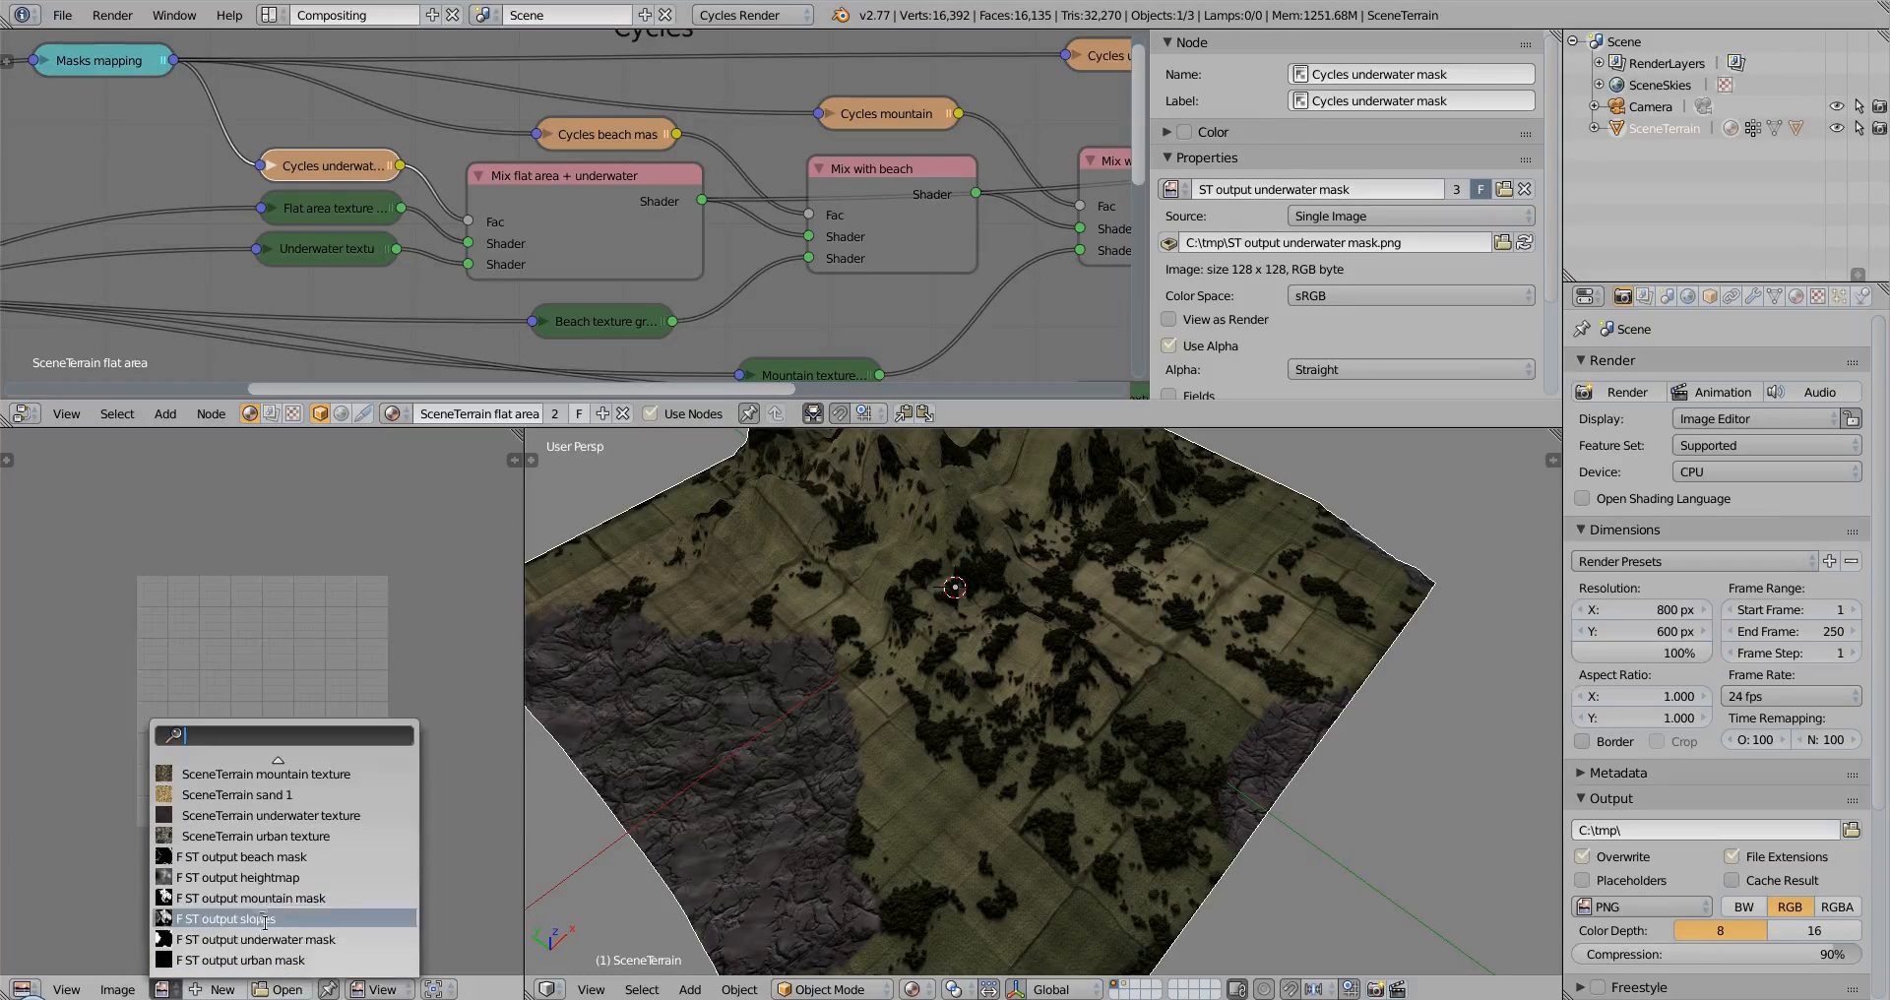
click(252, 939)
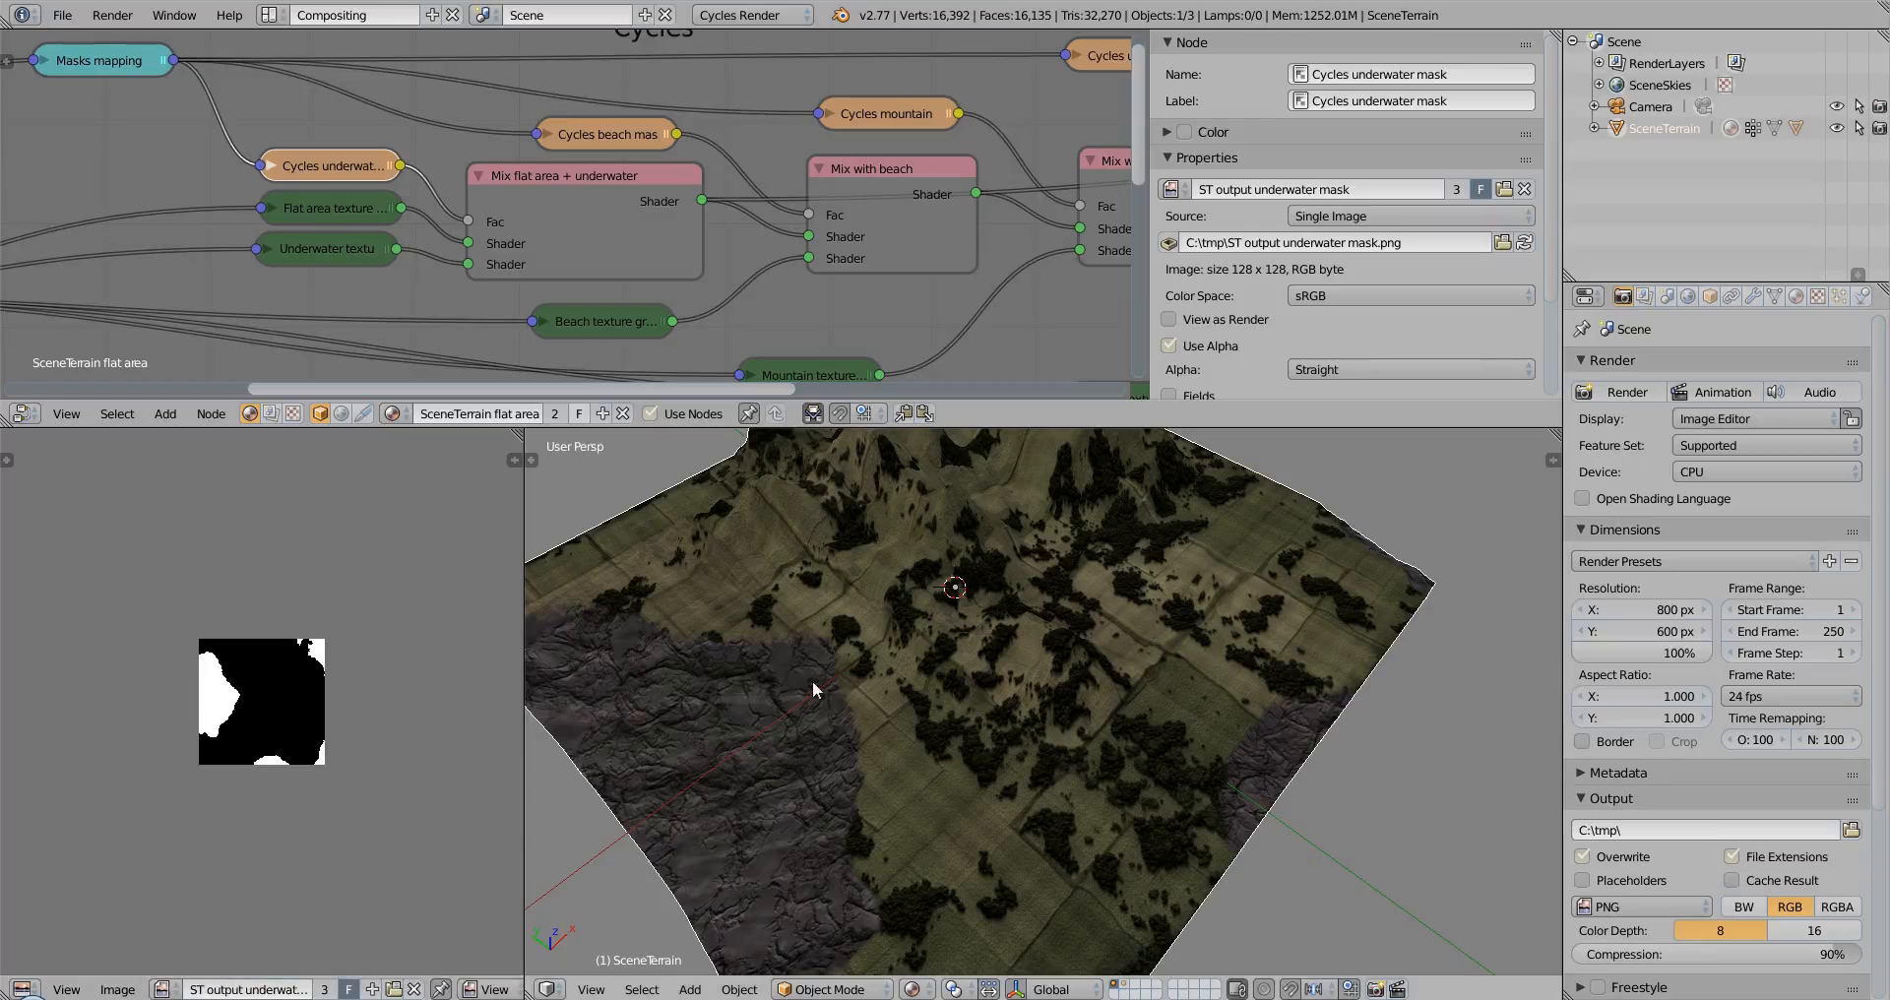
mouse_move(285, 795)
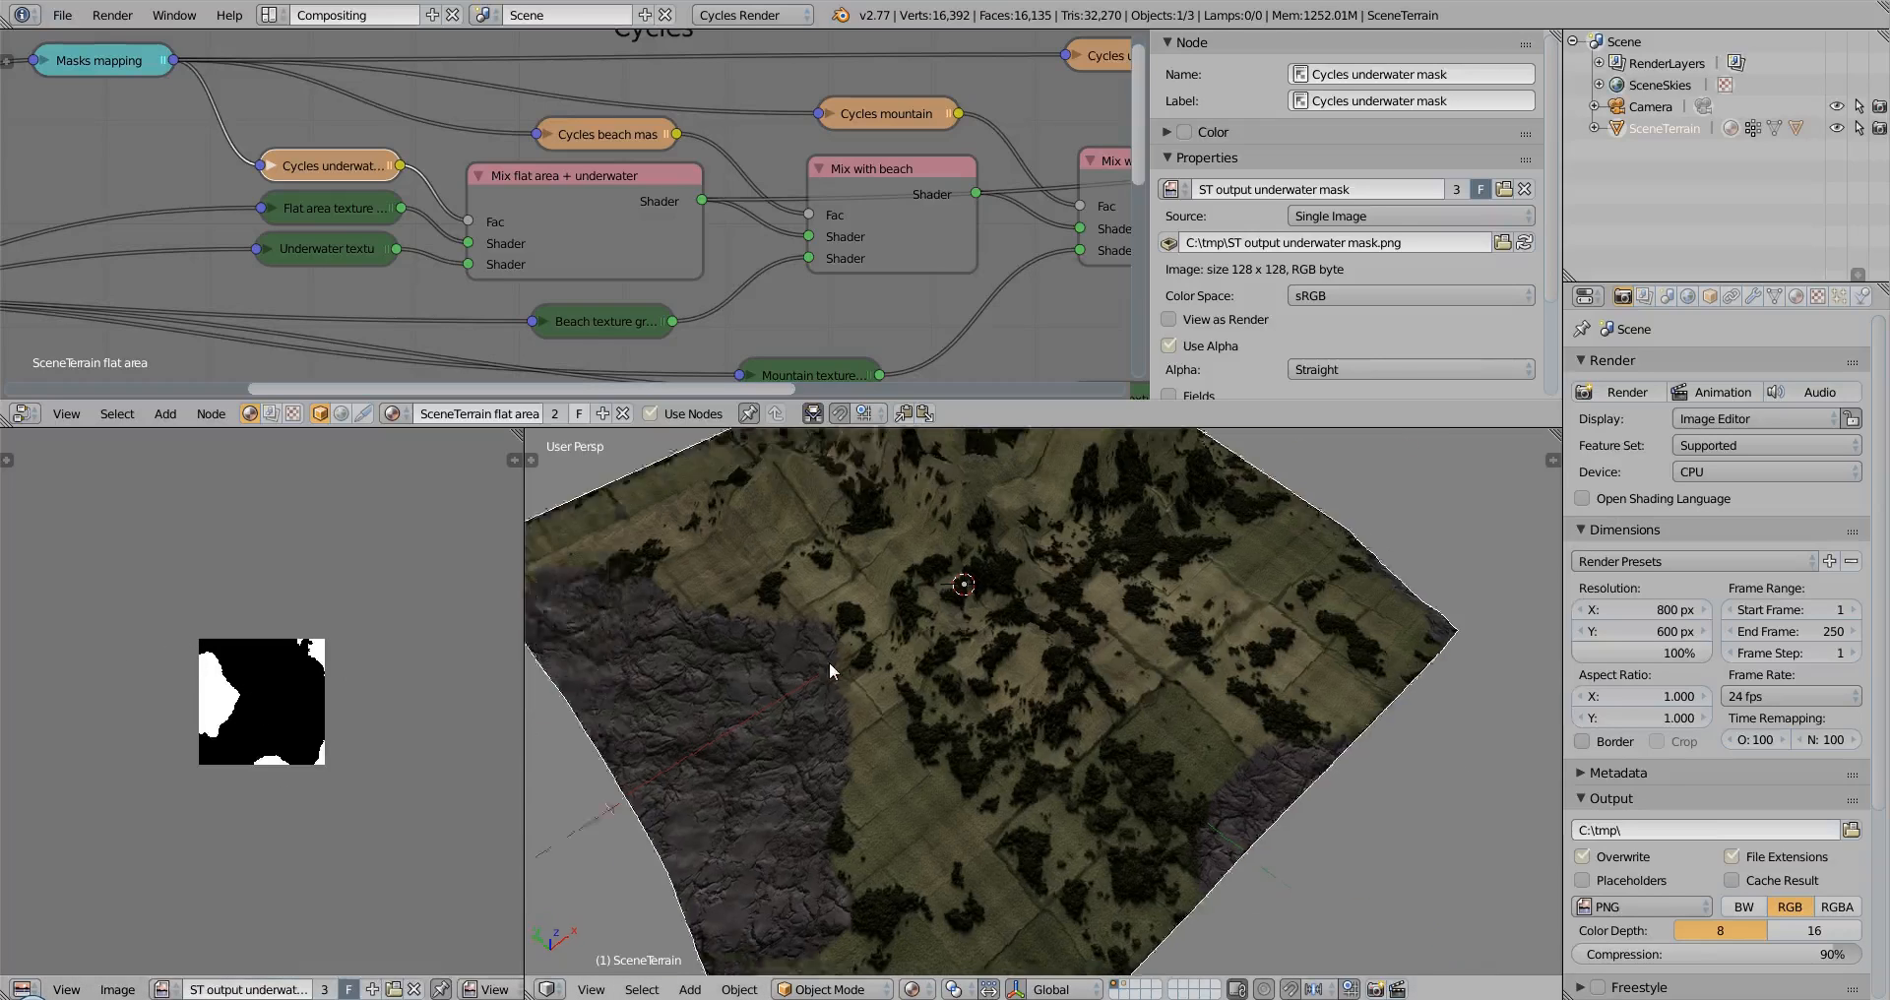
key(KP_7)
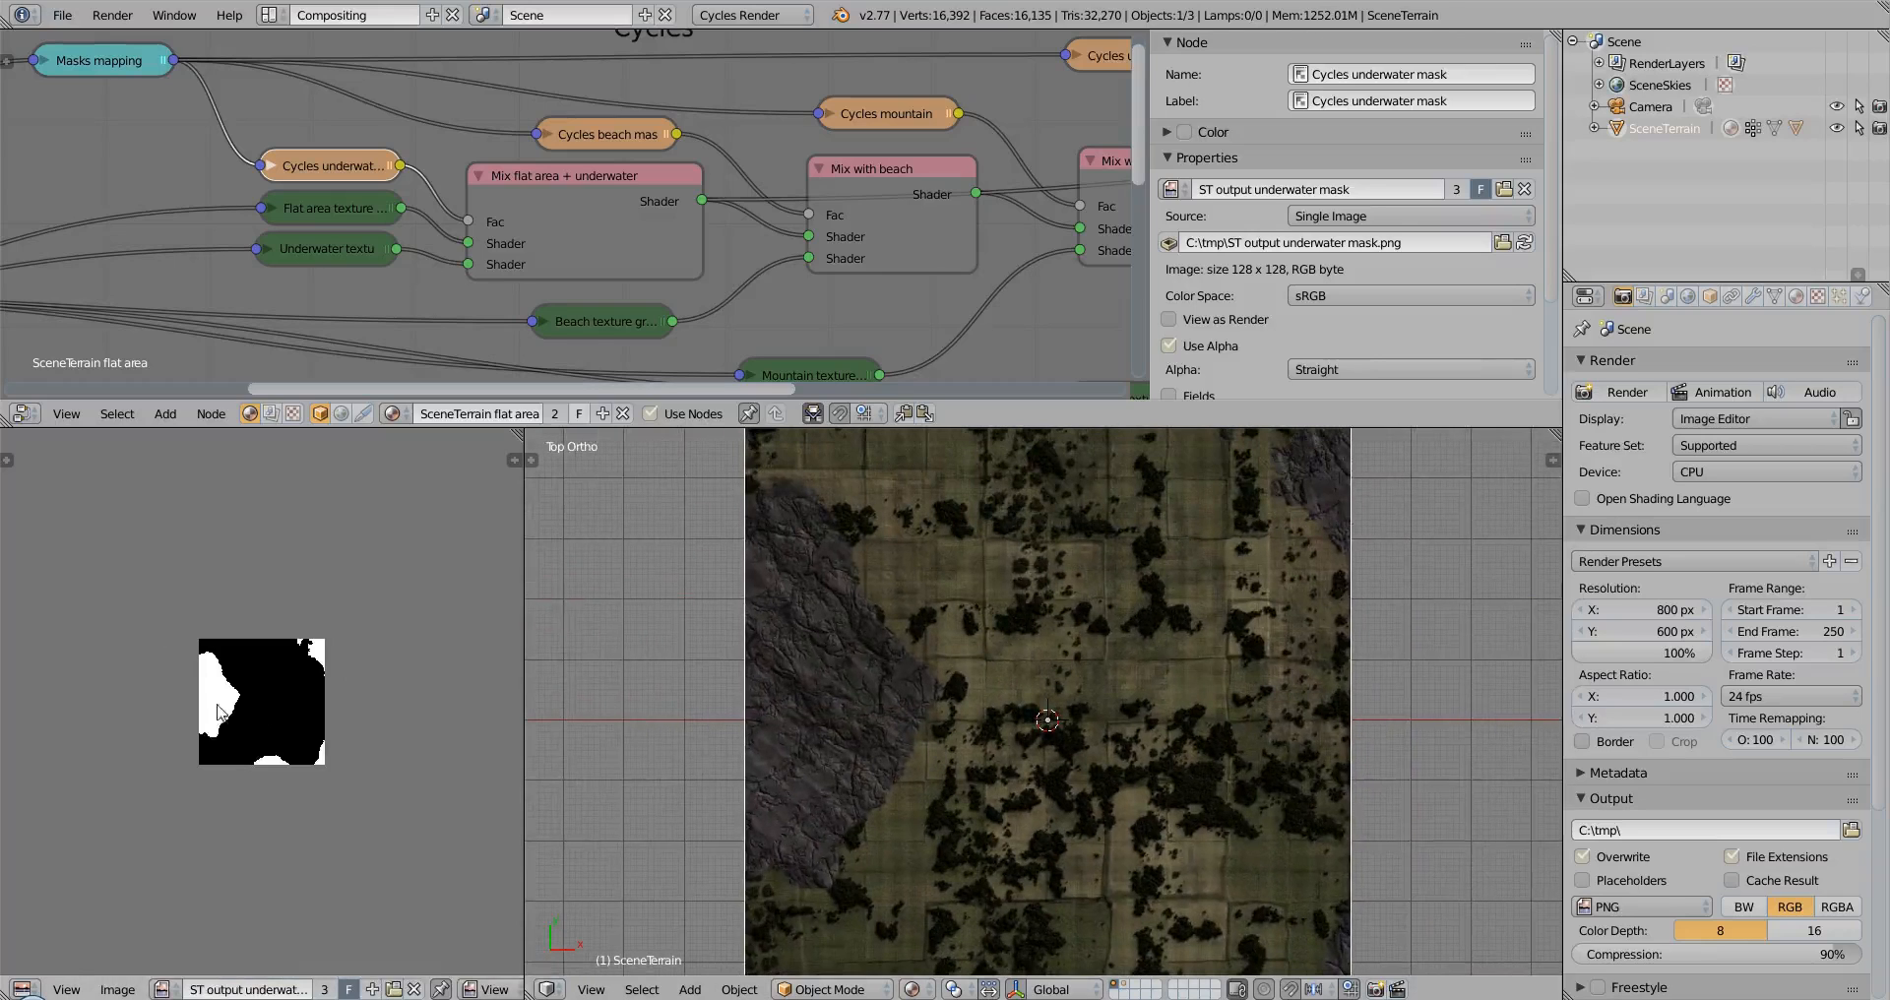
mouse_move(764, 492)
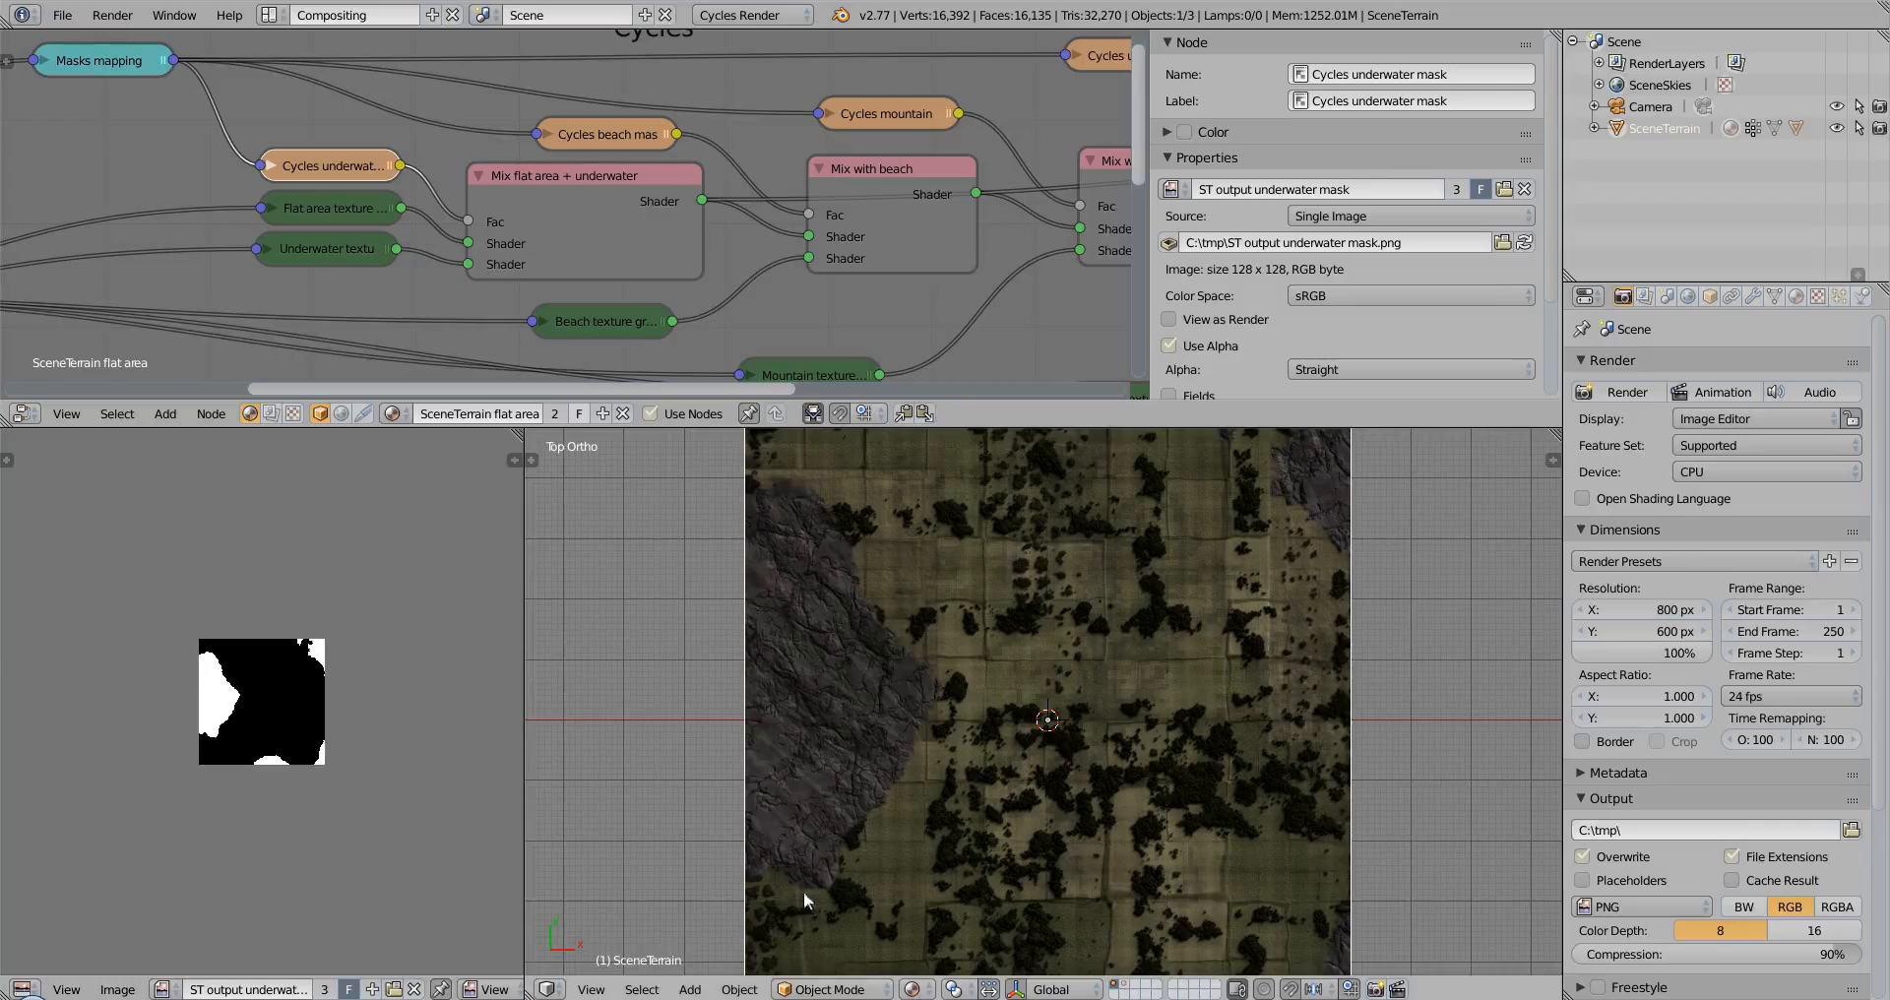
mouse_move(236, 657)
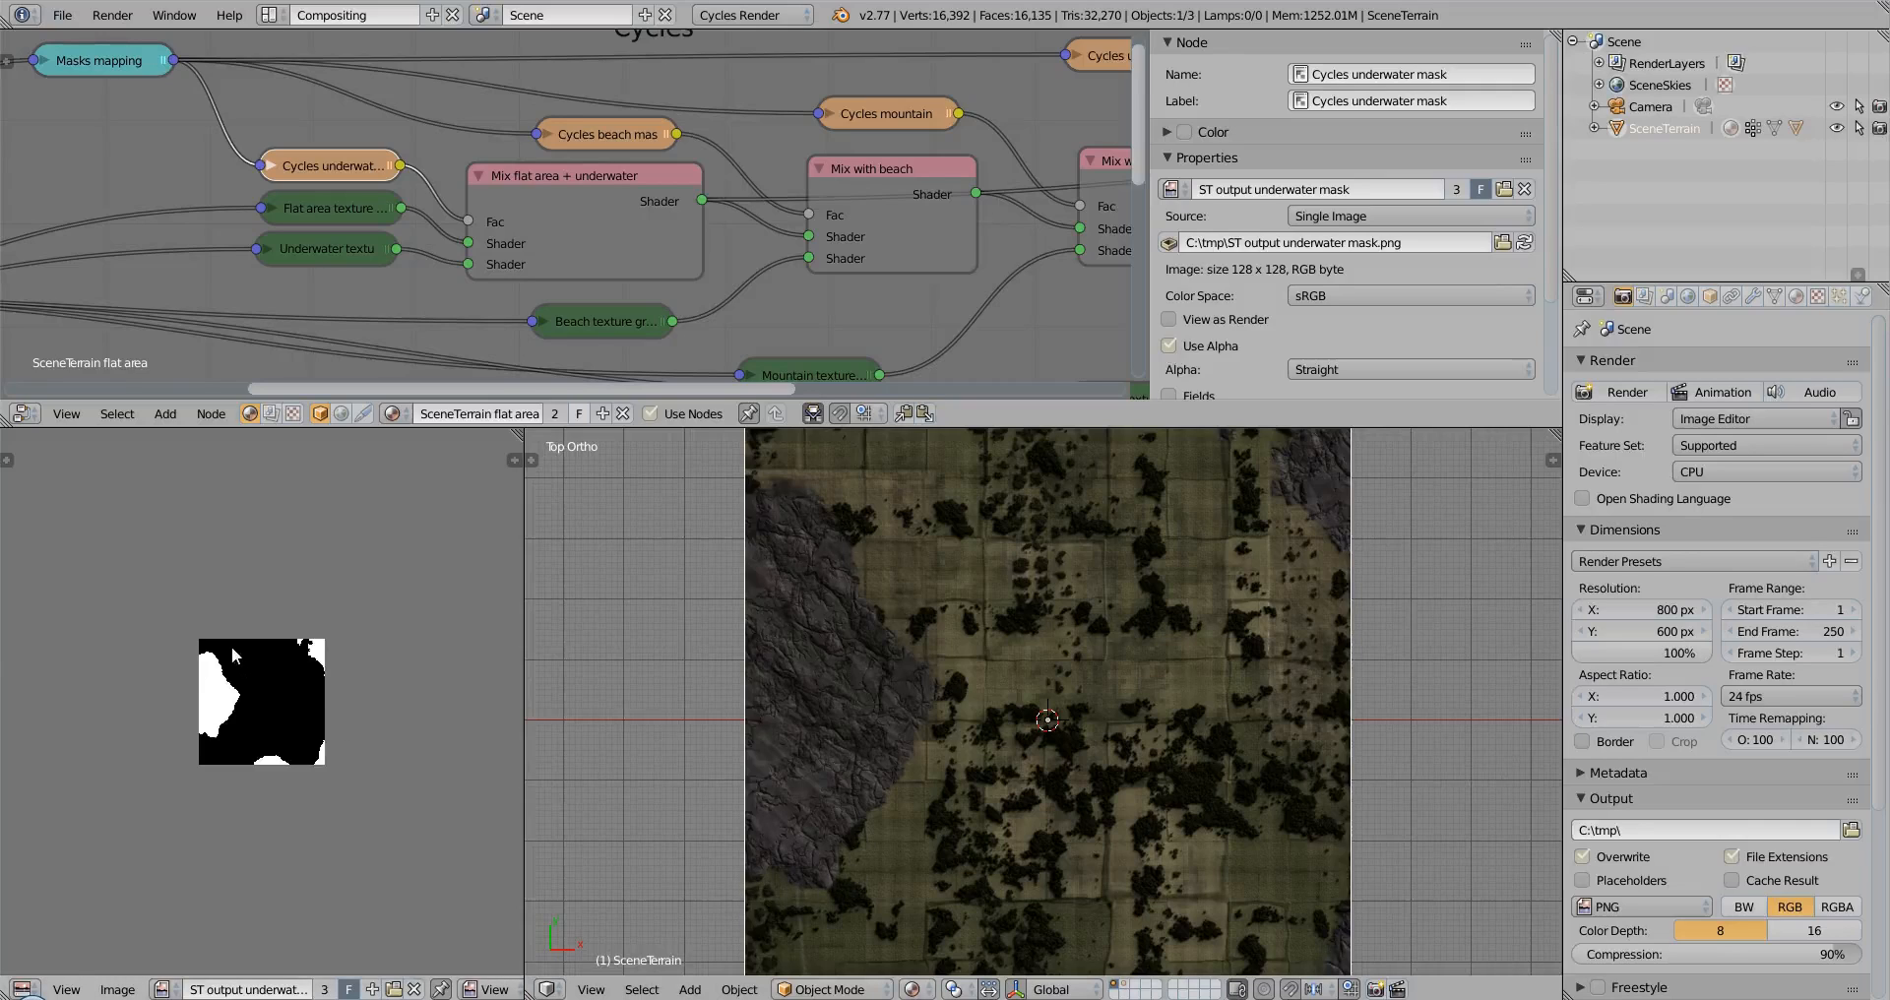
mouse_move(276, 746)
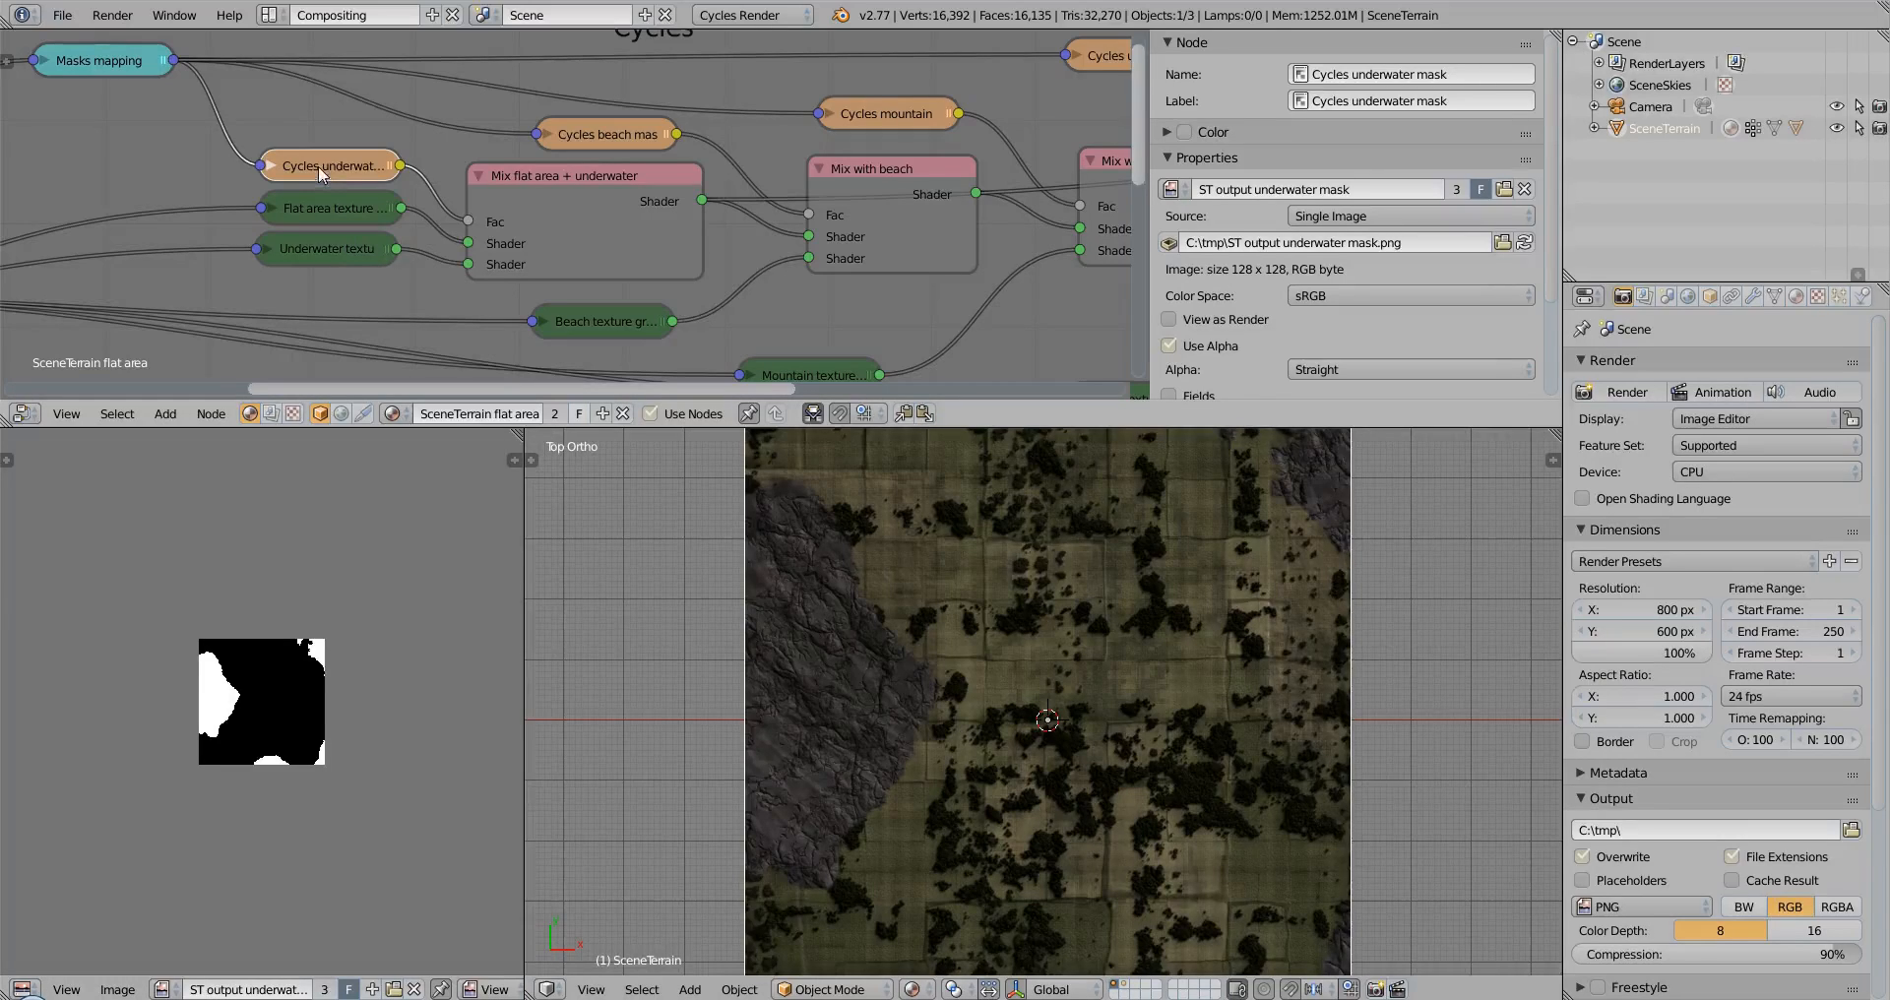
mouse_move(593, 386)
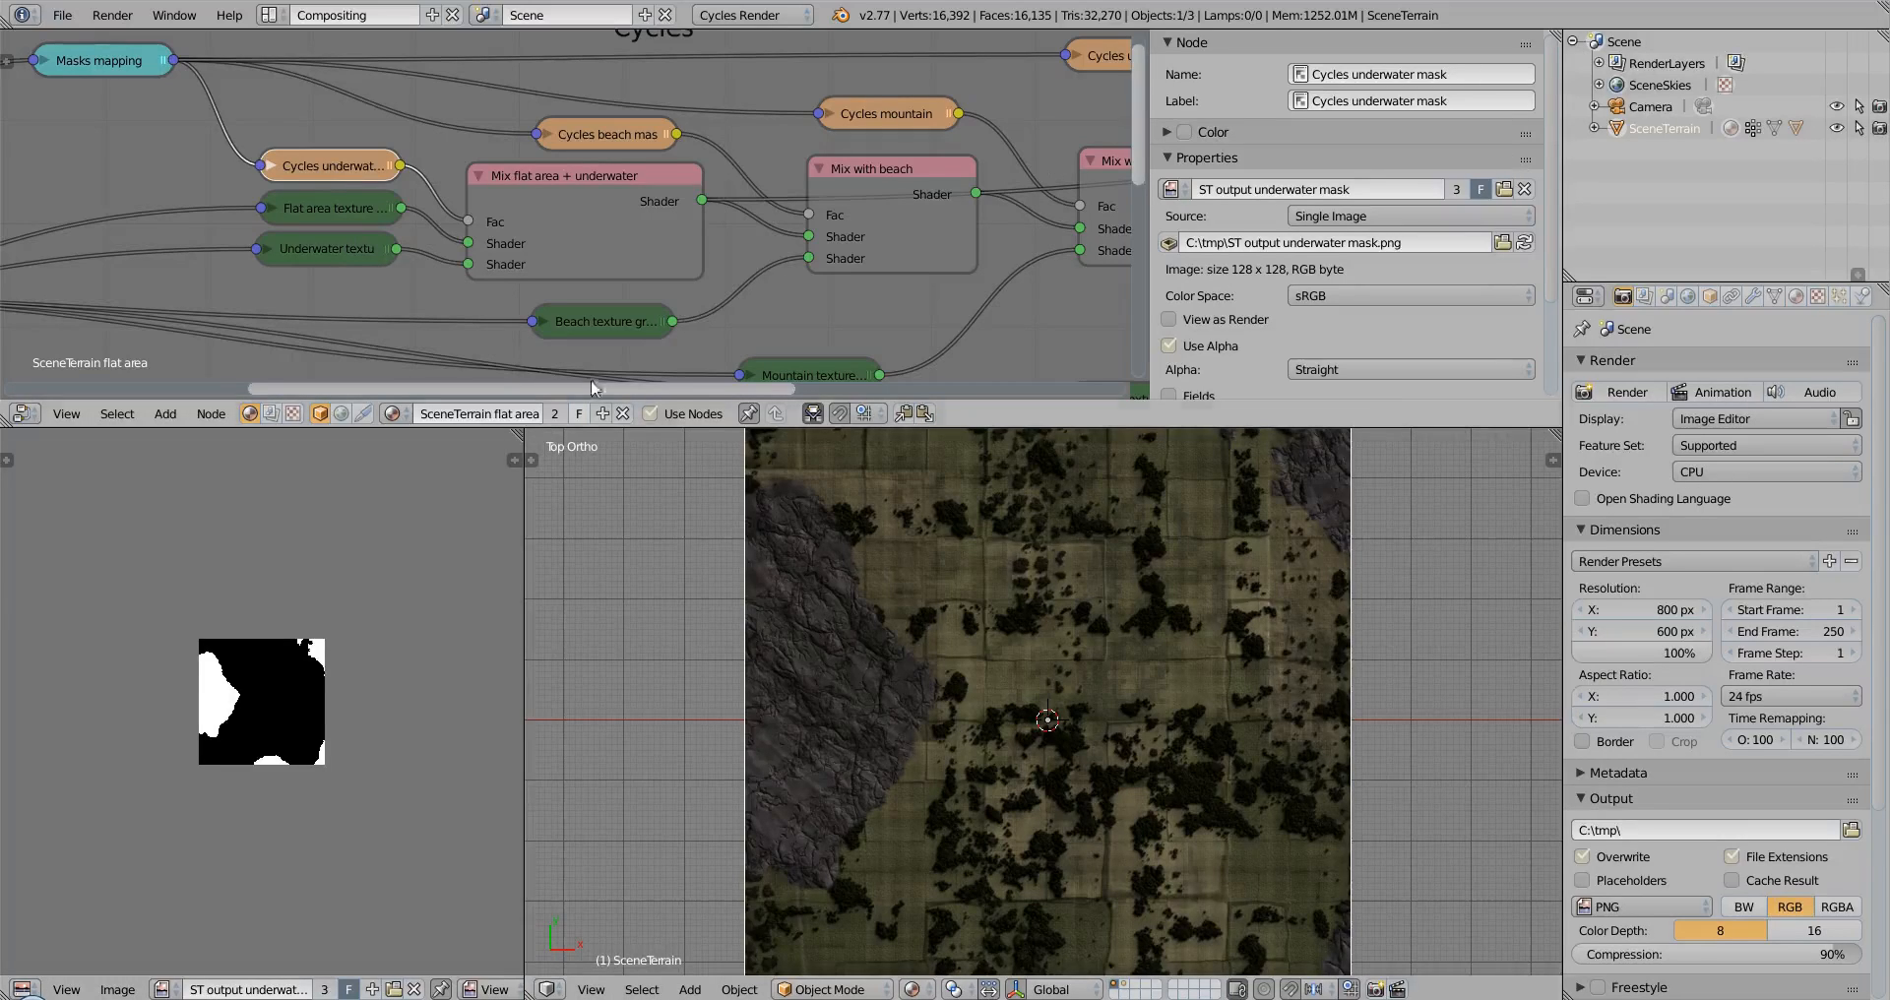
click(331, 207)
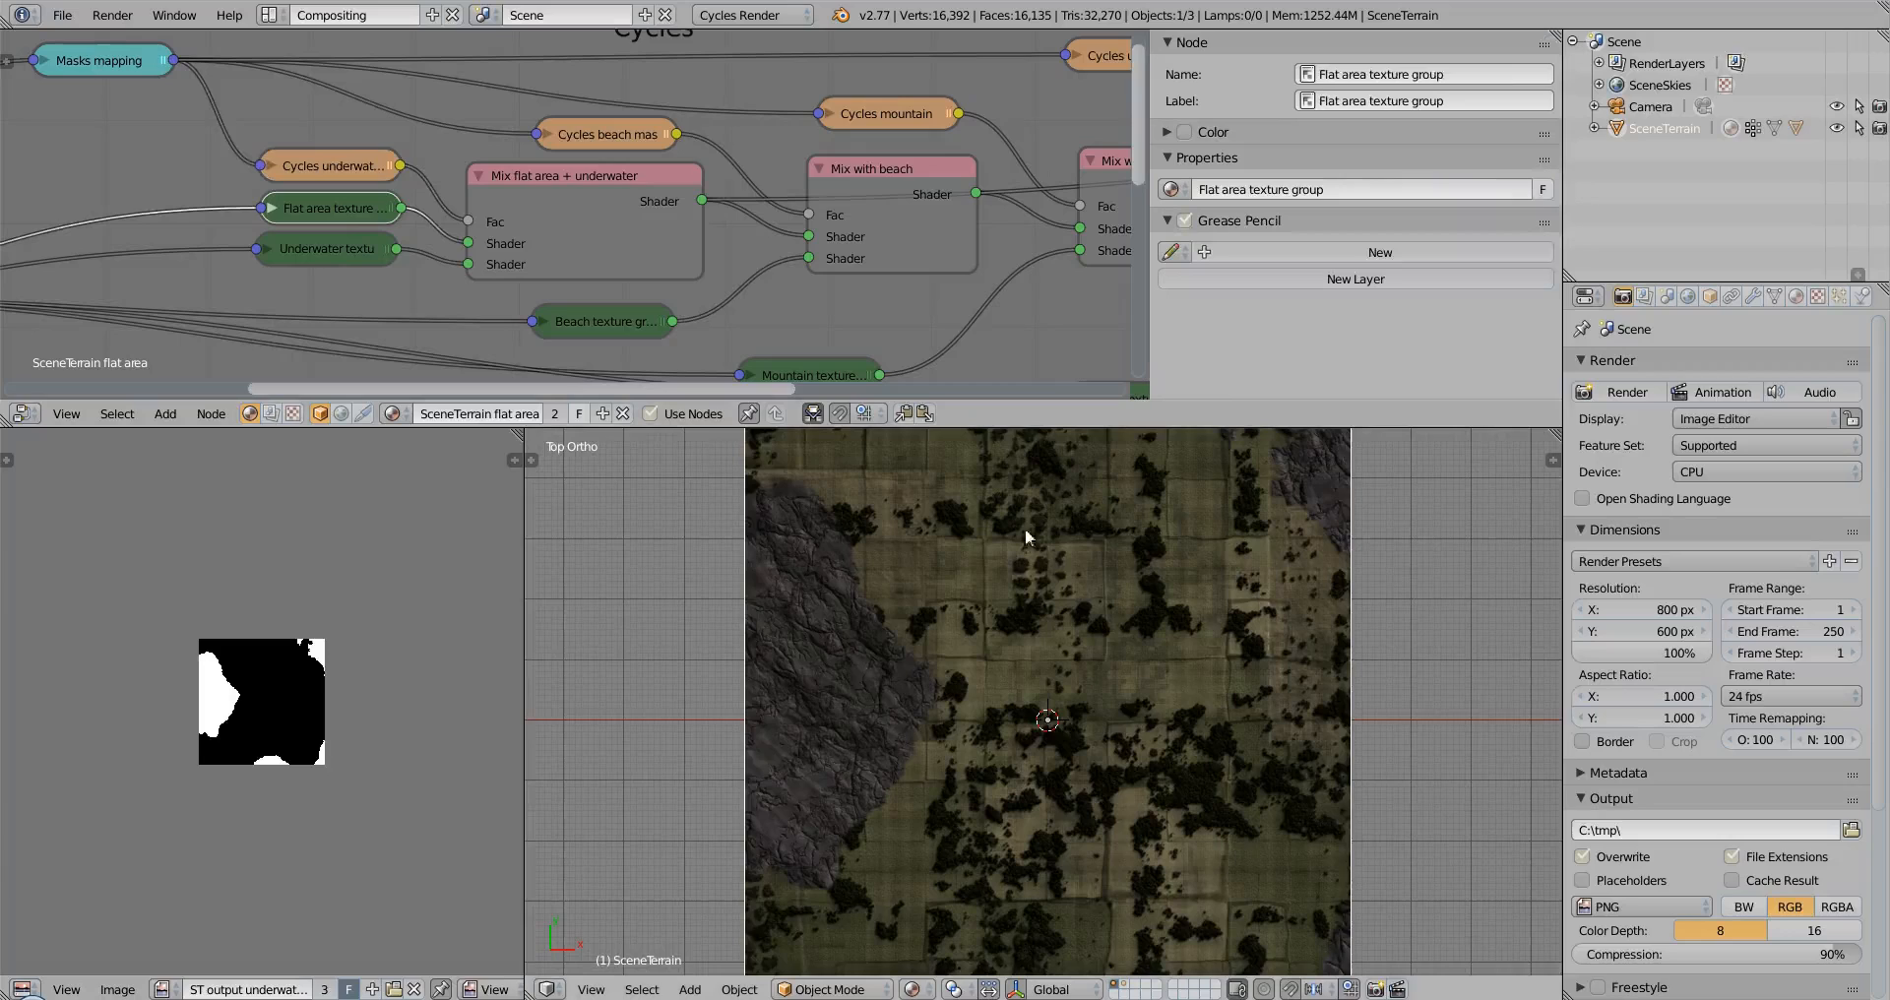
mouse_move(1049, 490)
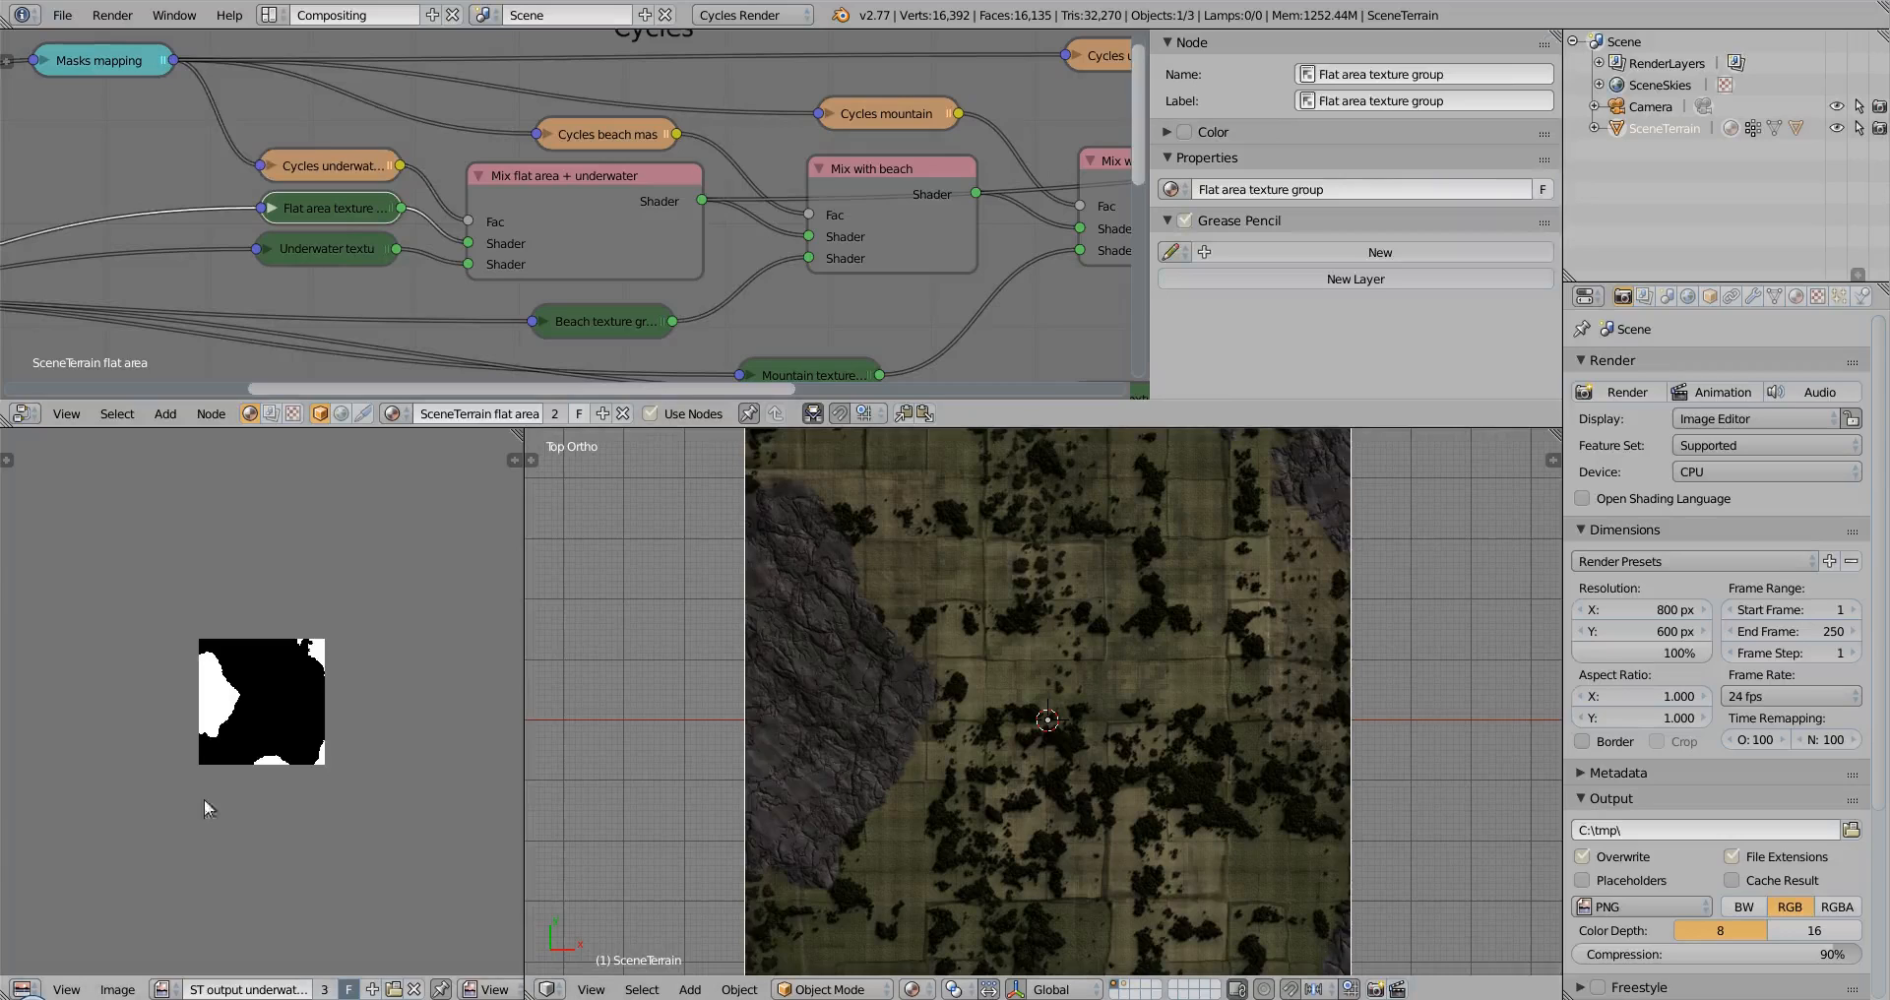
click(324, 165)
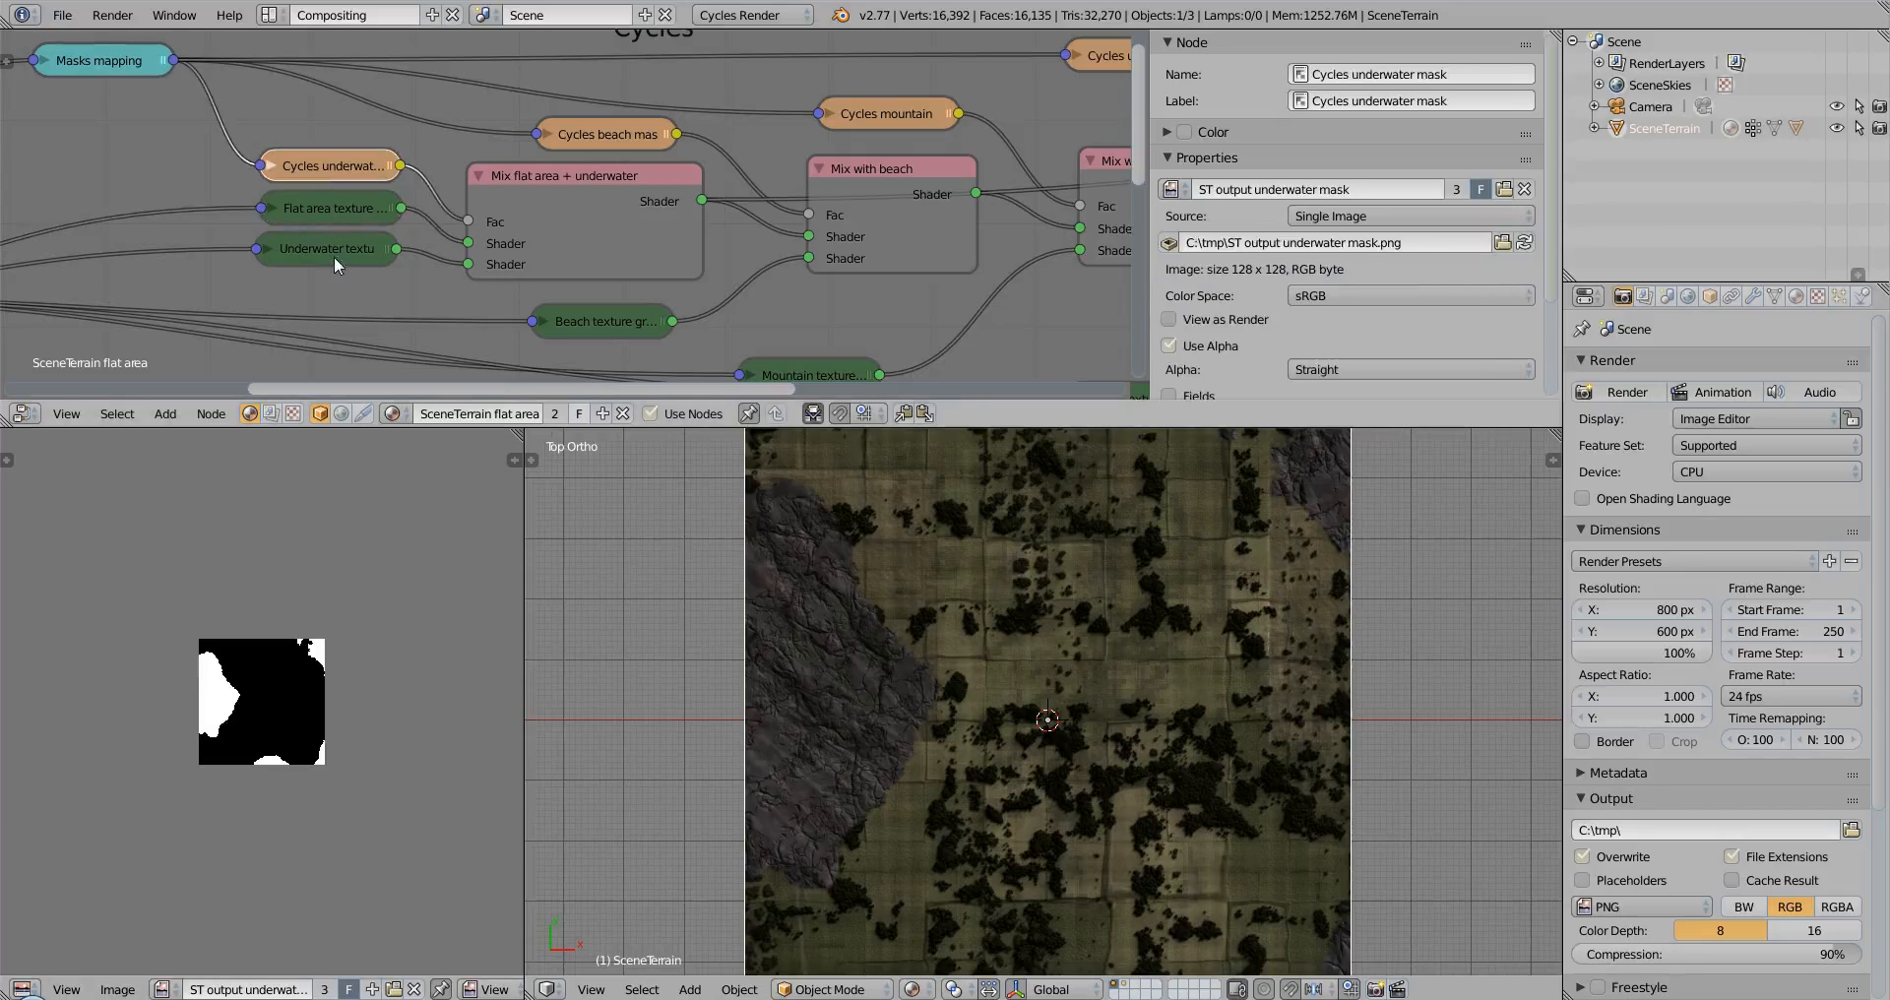
click(327, 248)
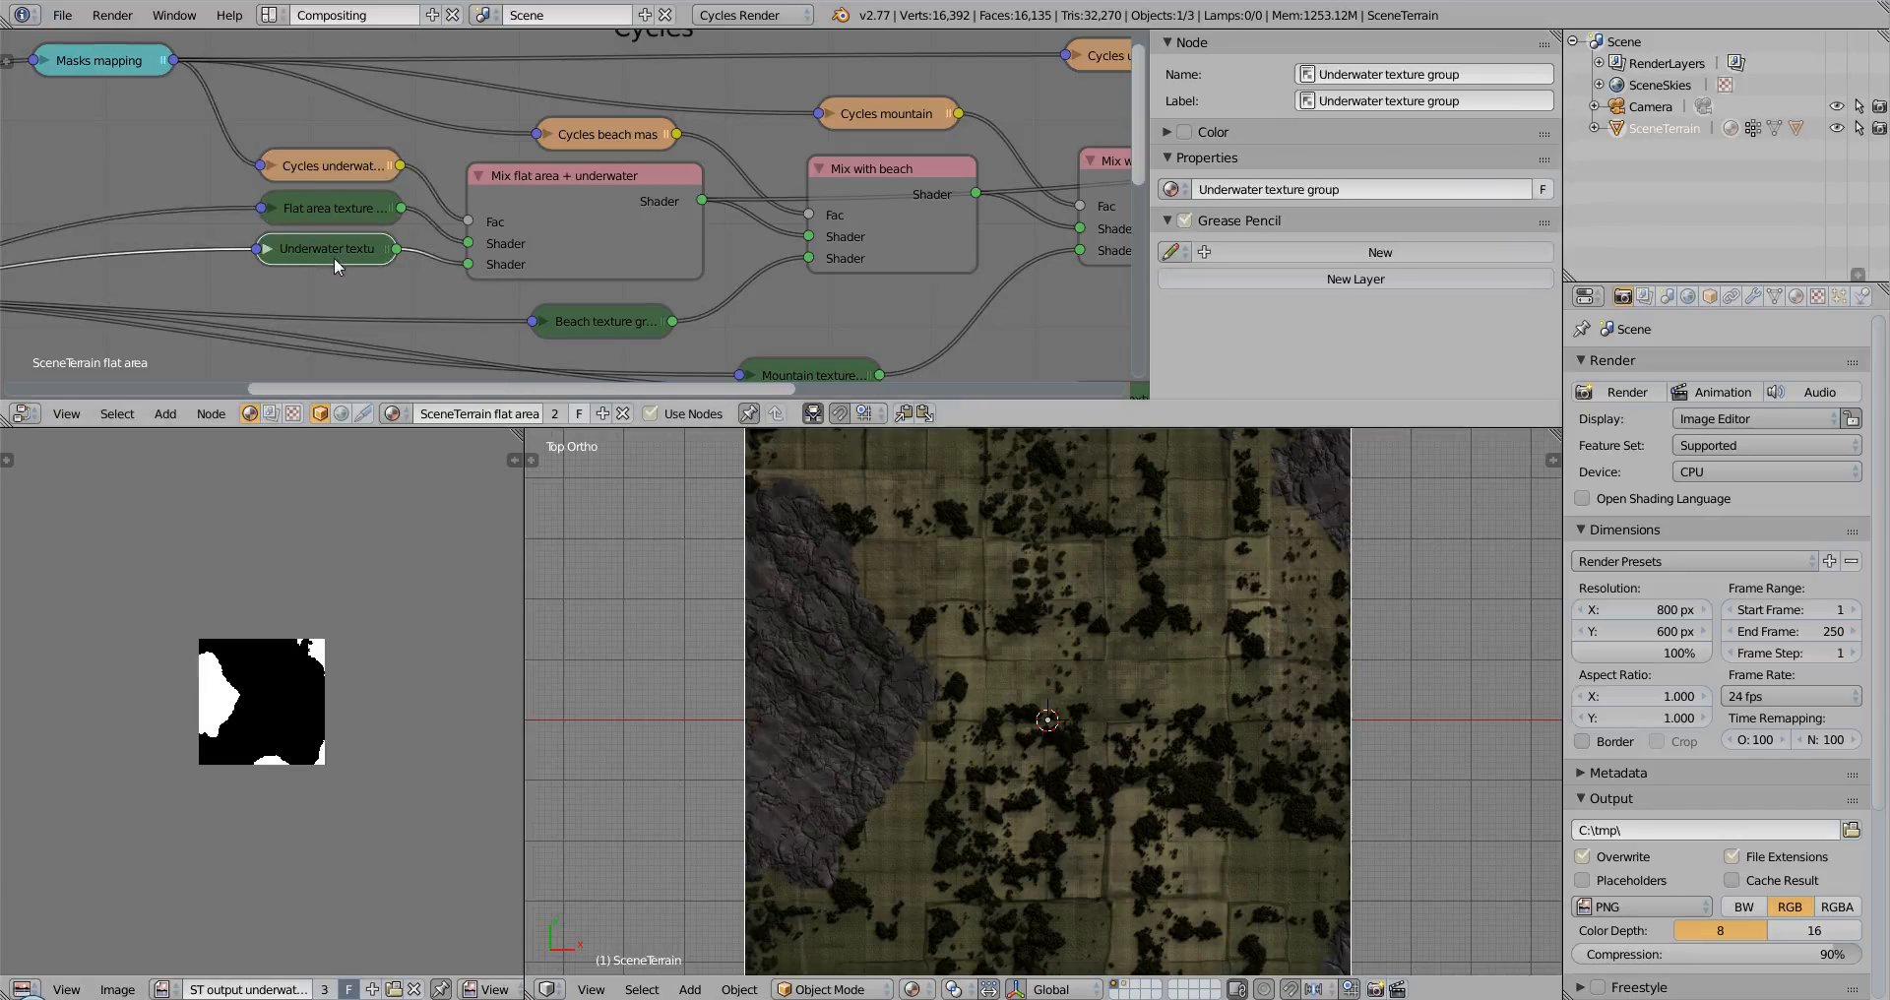
mouse_move(329, 166)
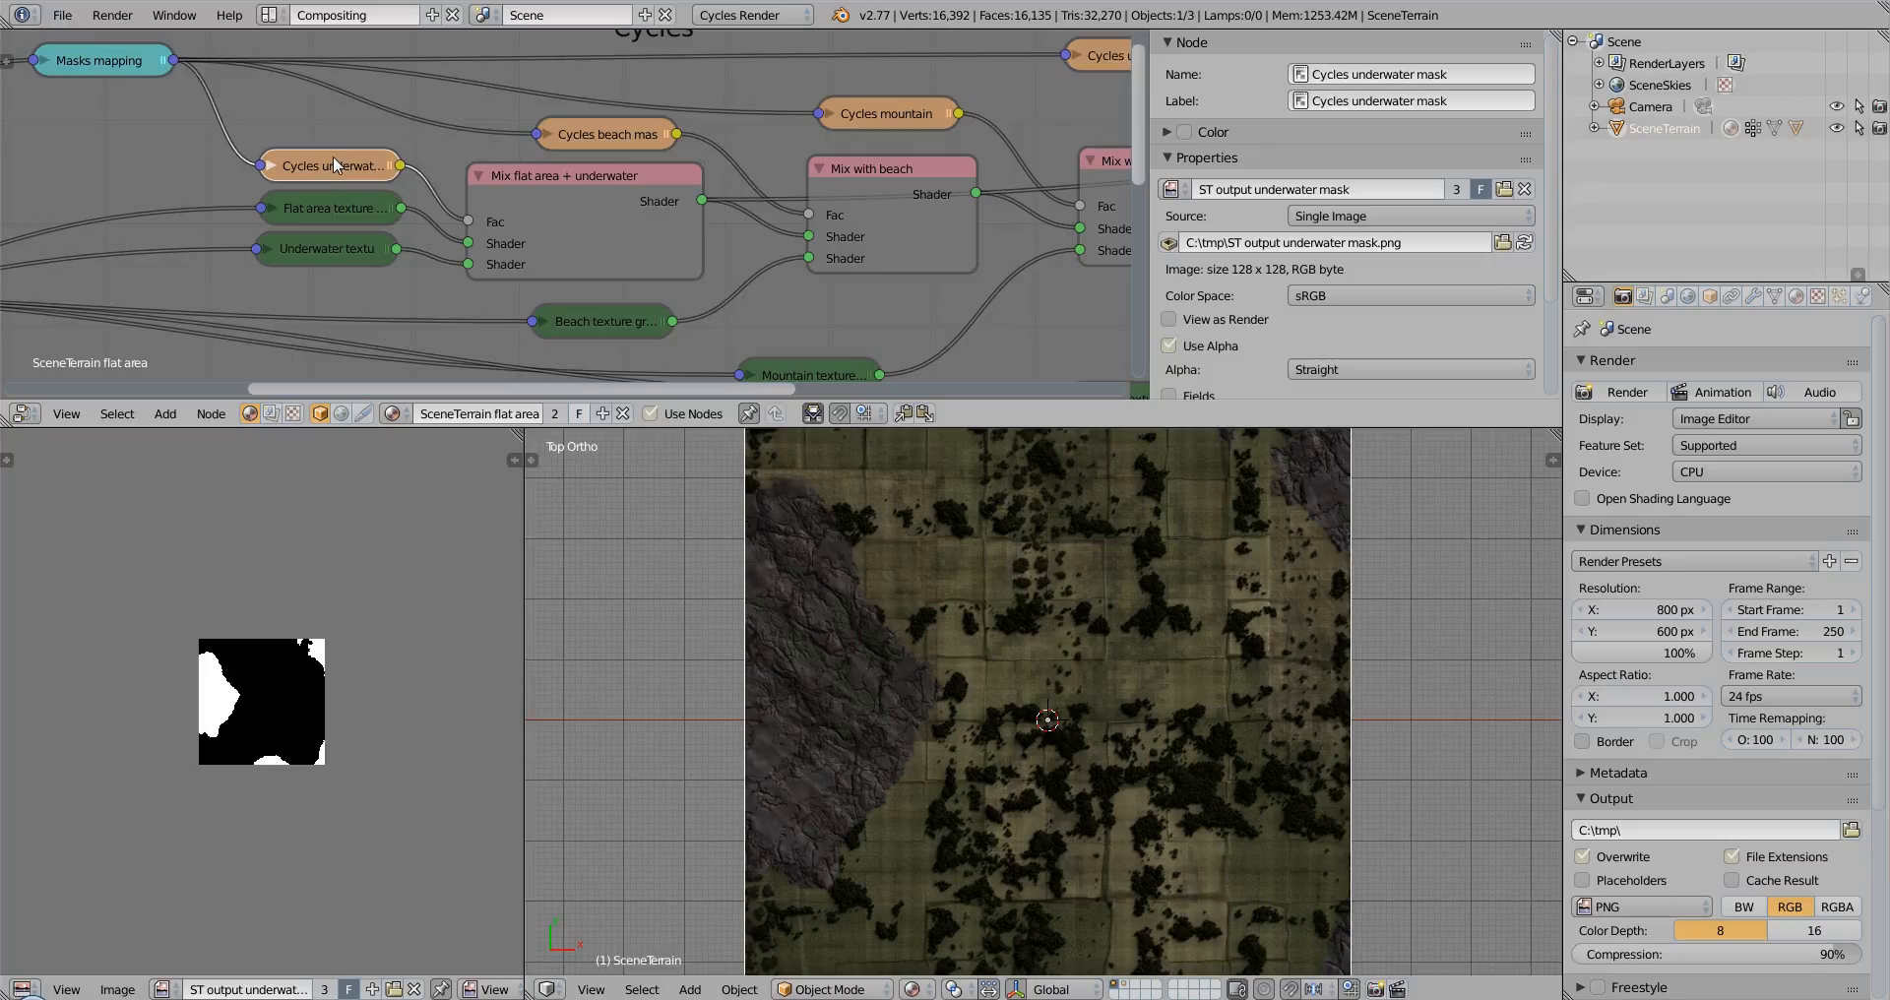
click(324, 207)
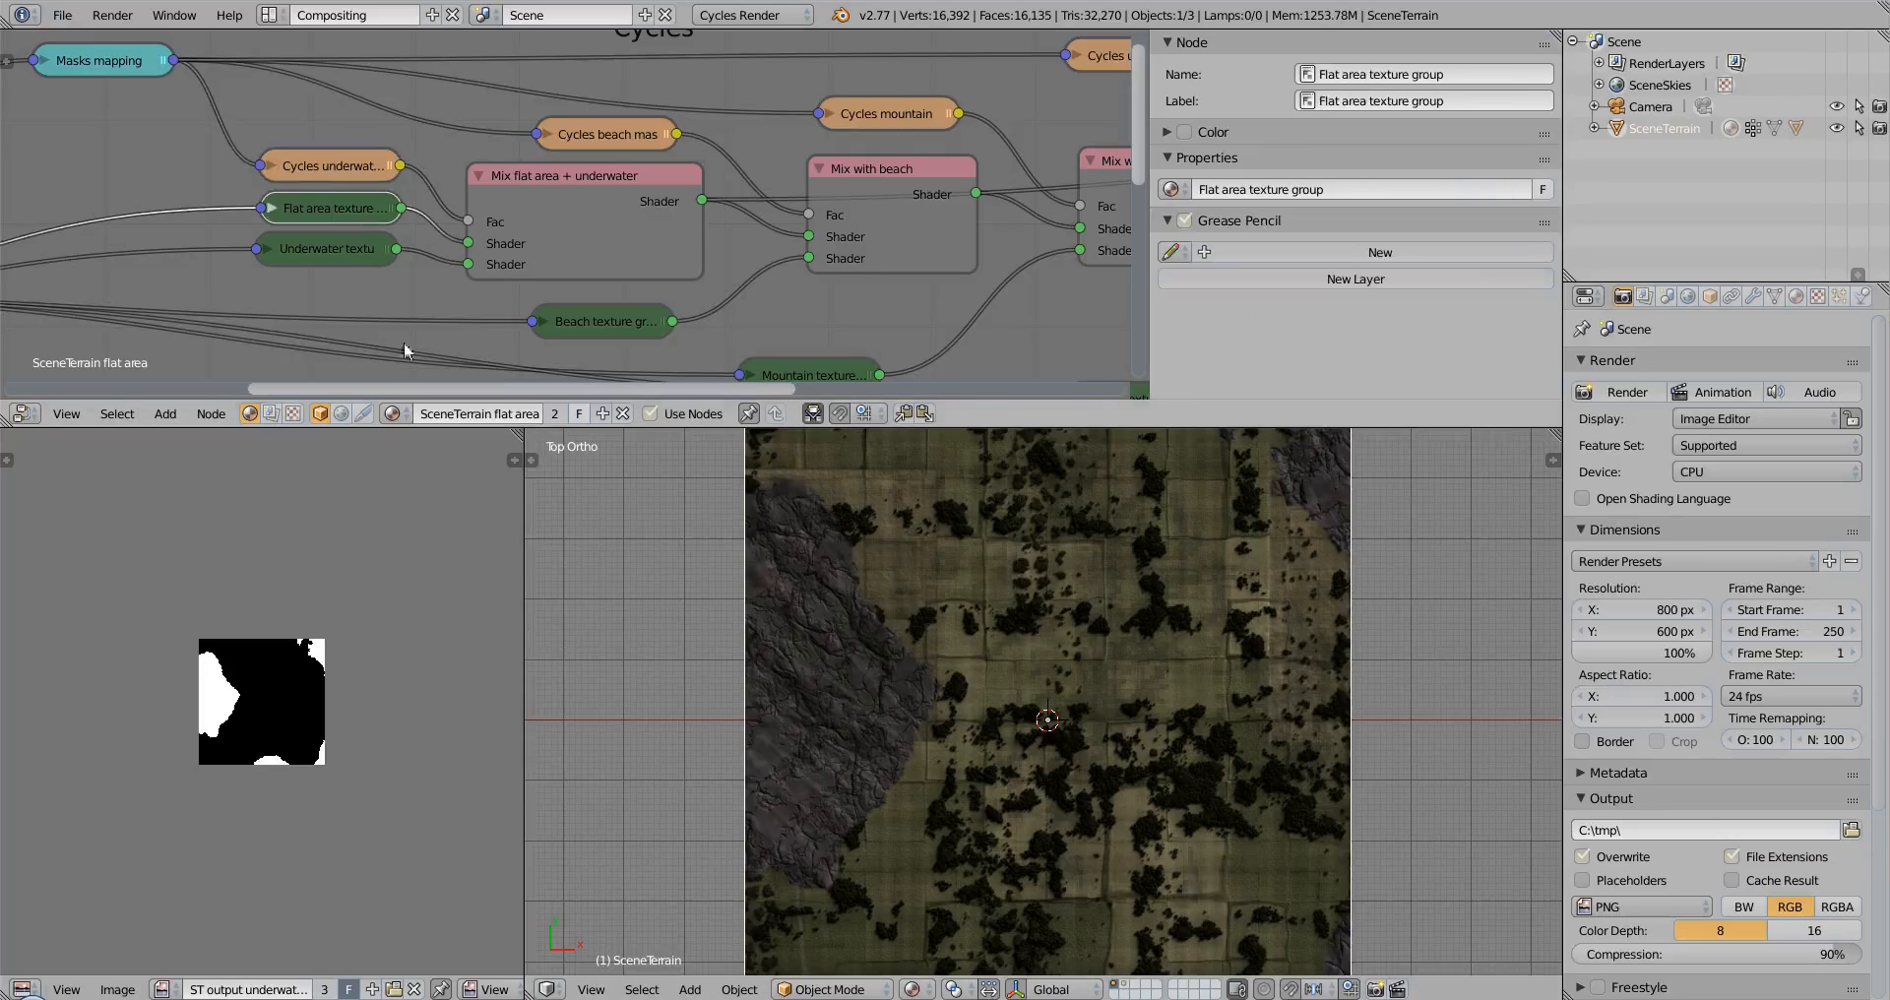
mouse_move(1207, 660)
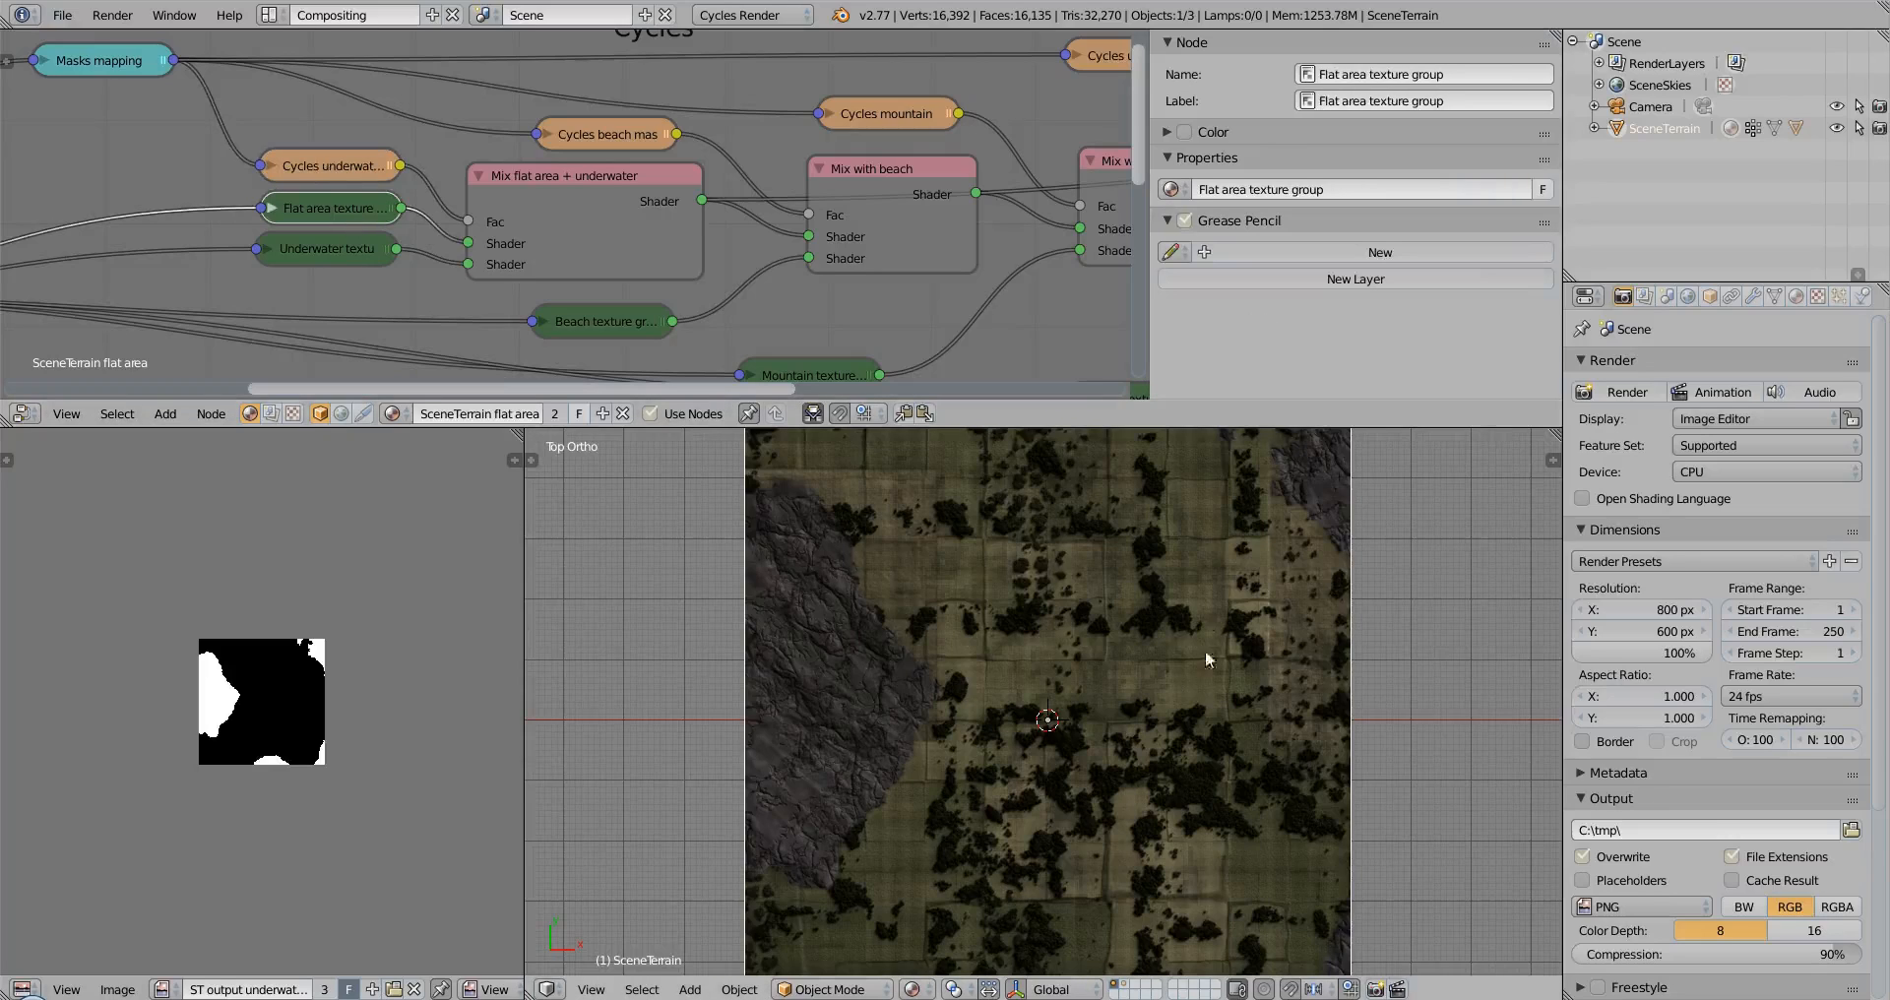
mouse_move(831, 723)
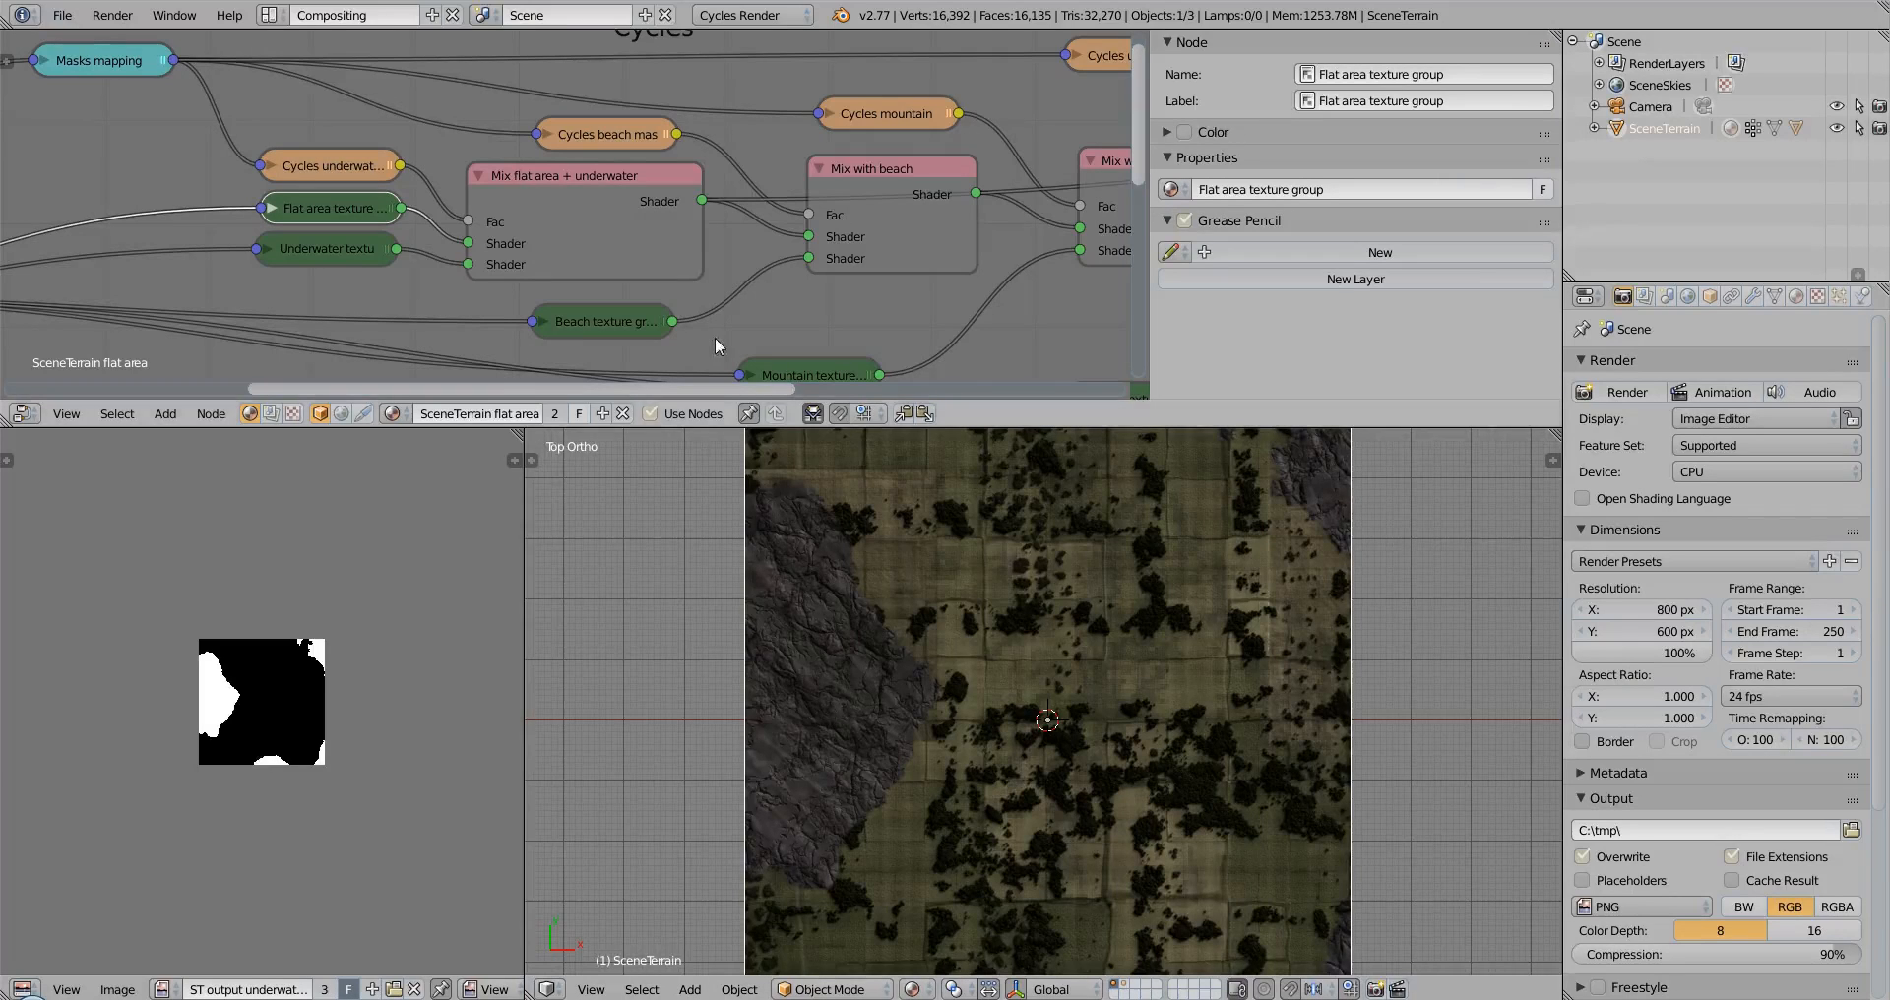
mouse_move(839, 301)
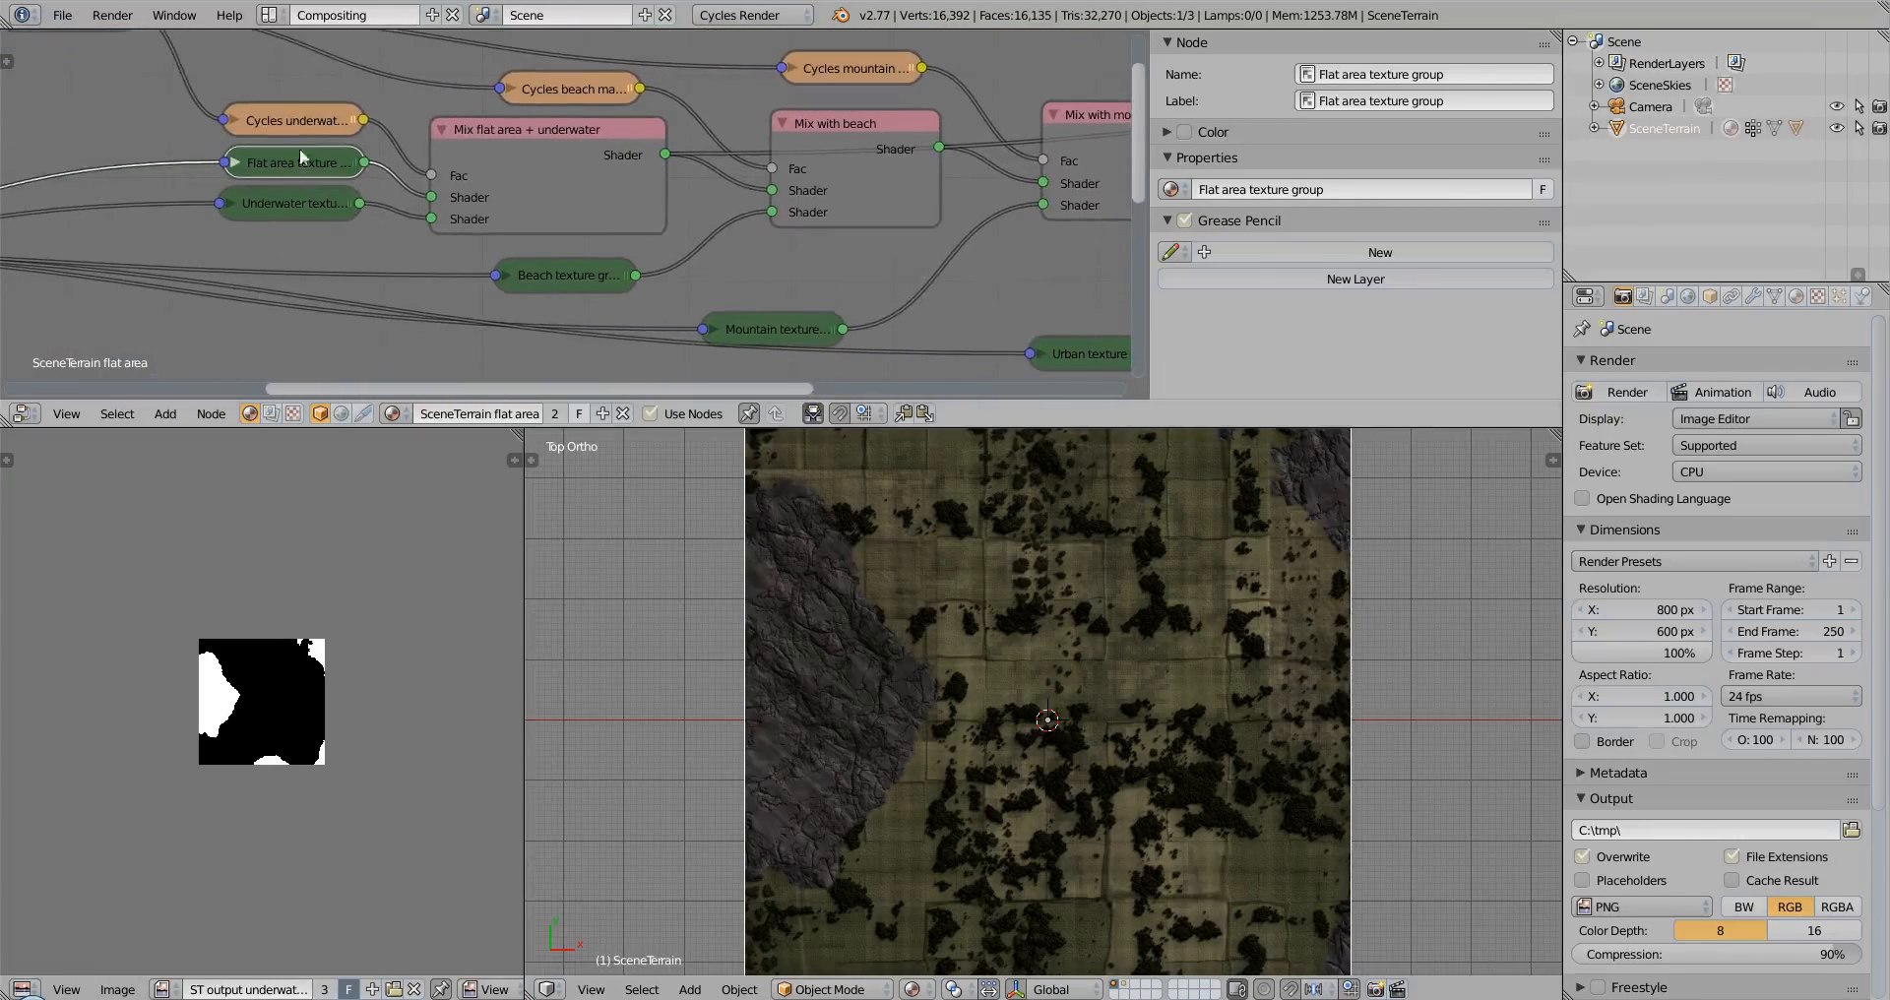
click(293, 120)
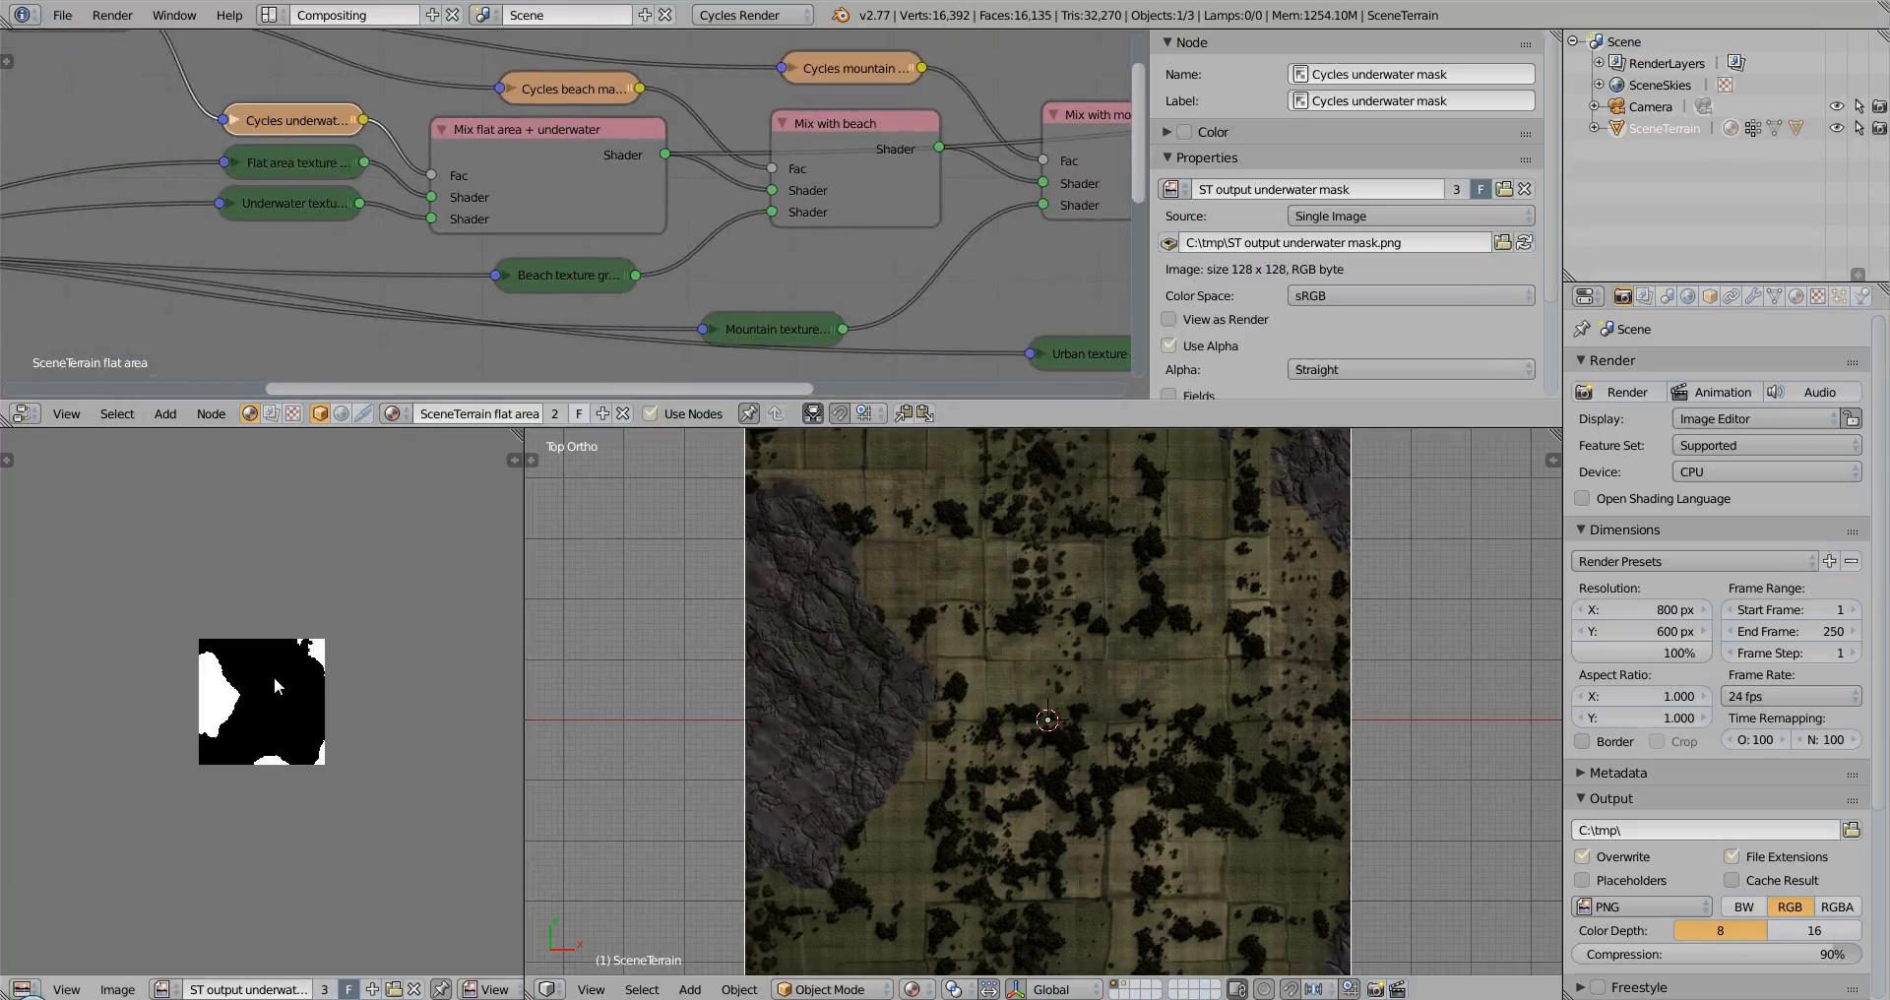
drag(1049, 723, 1024, 711)
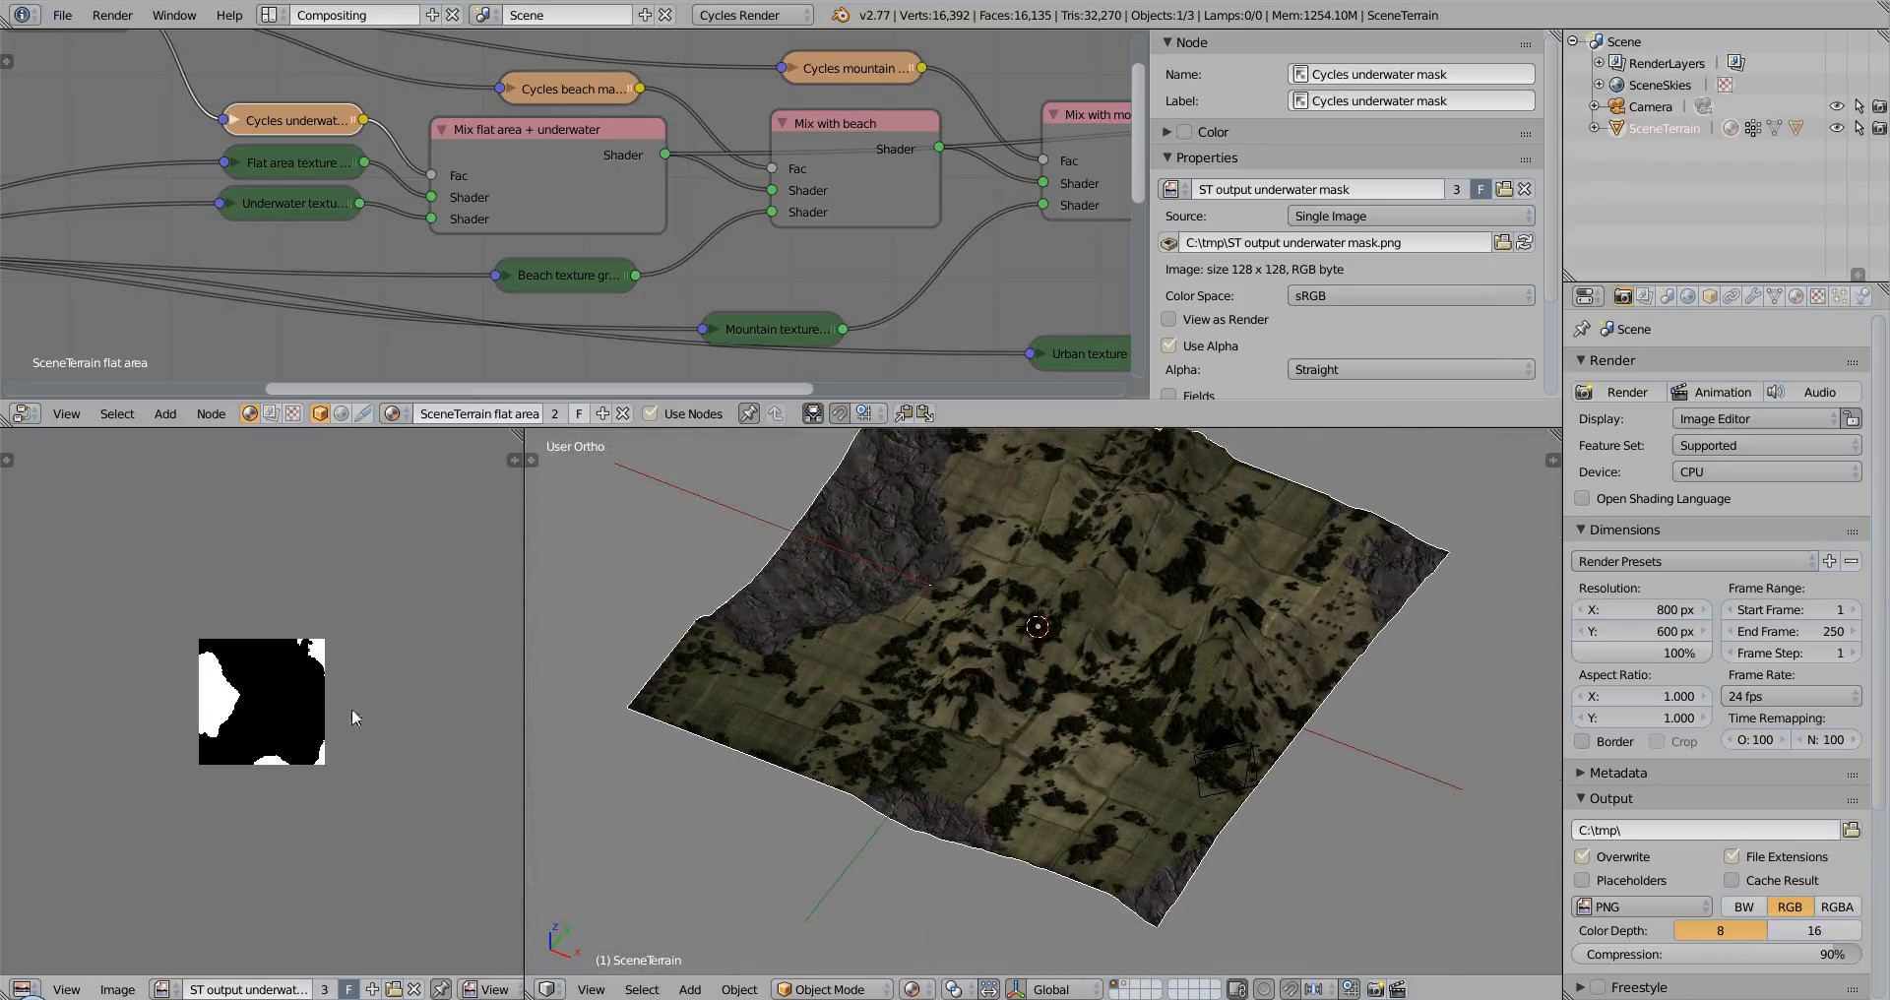
mouse_move(258, 695)
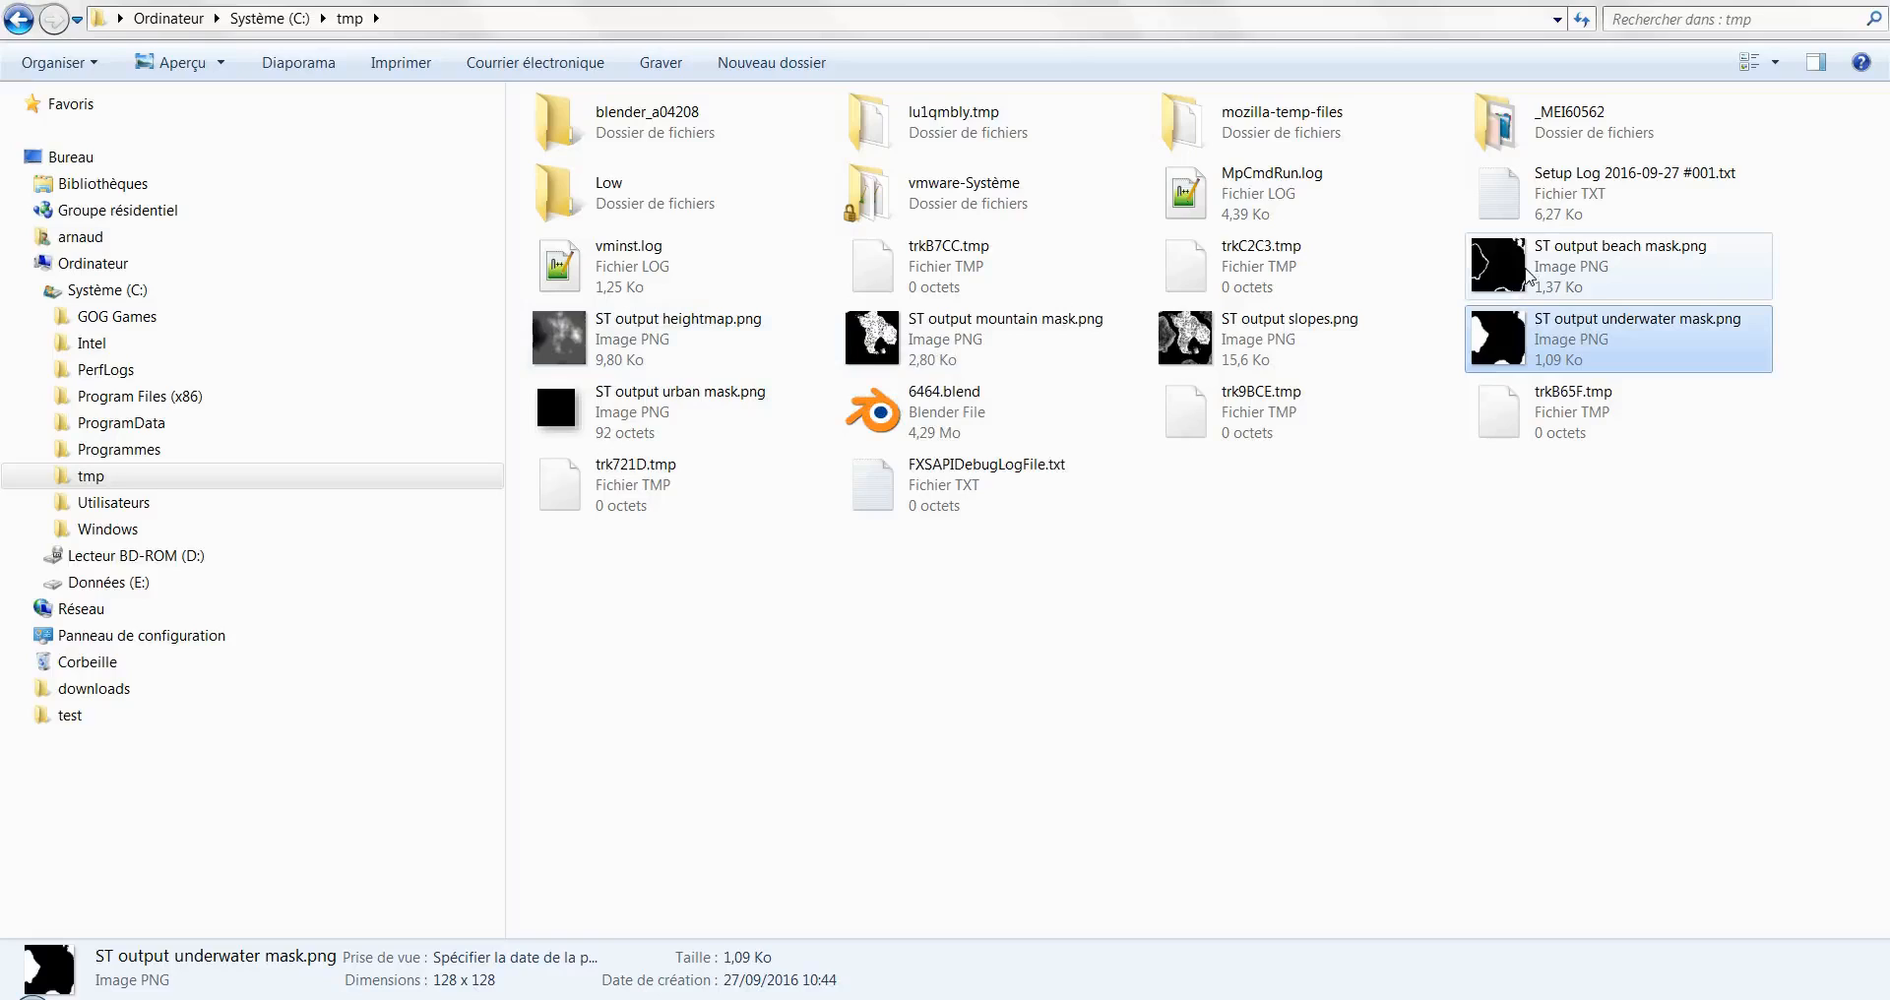
mouse_move(1526, 277)
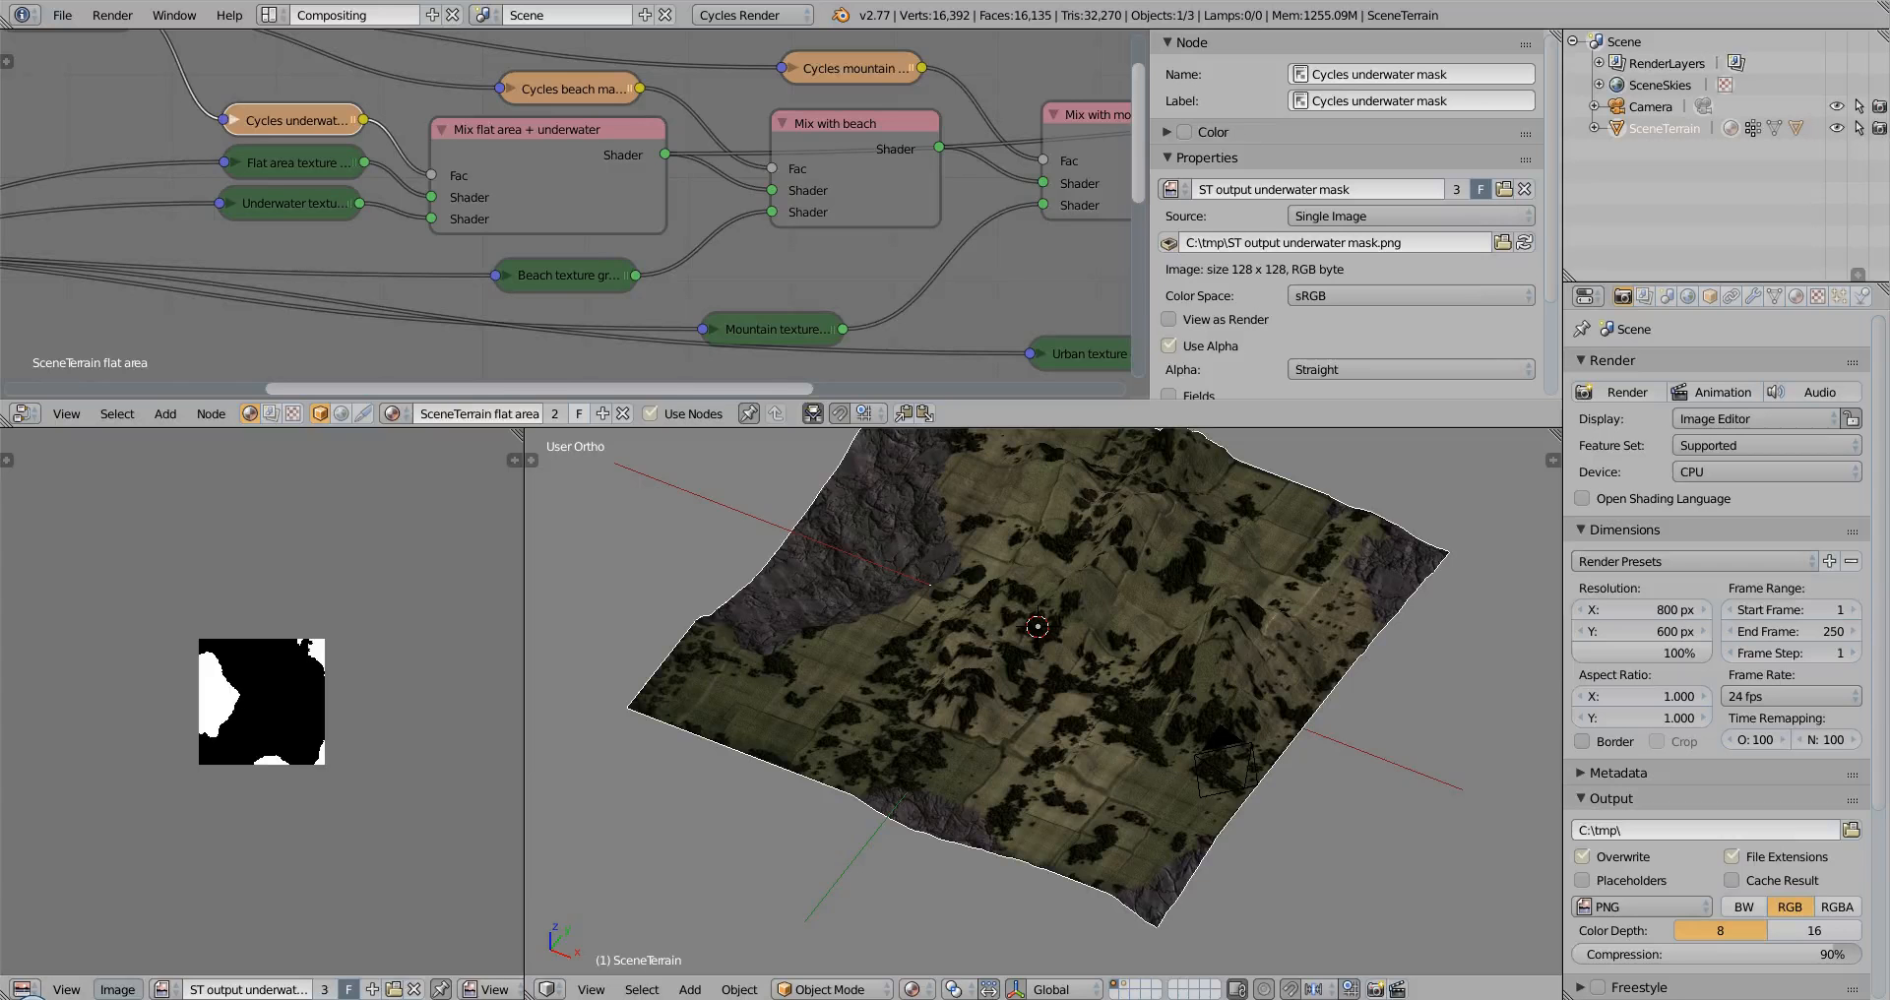
Switch the Properties editor to the SceneTerrain terrain tab
click(1670, 296)
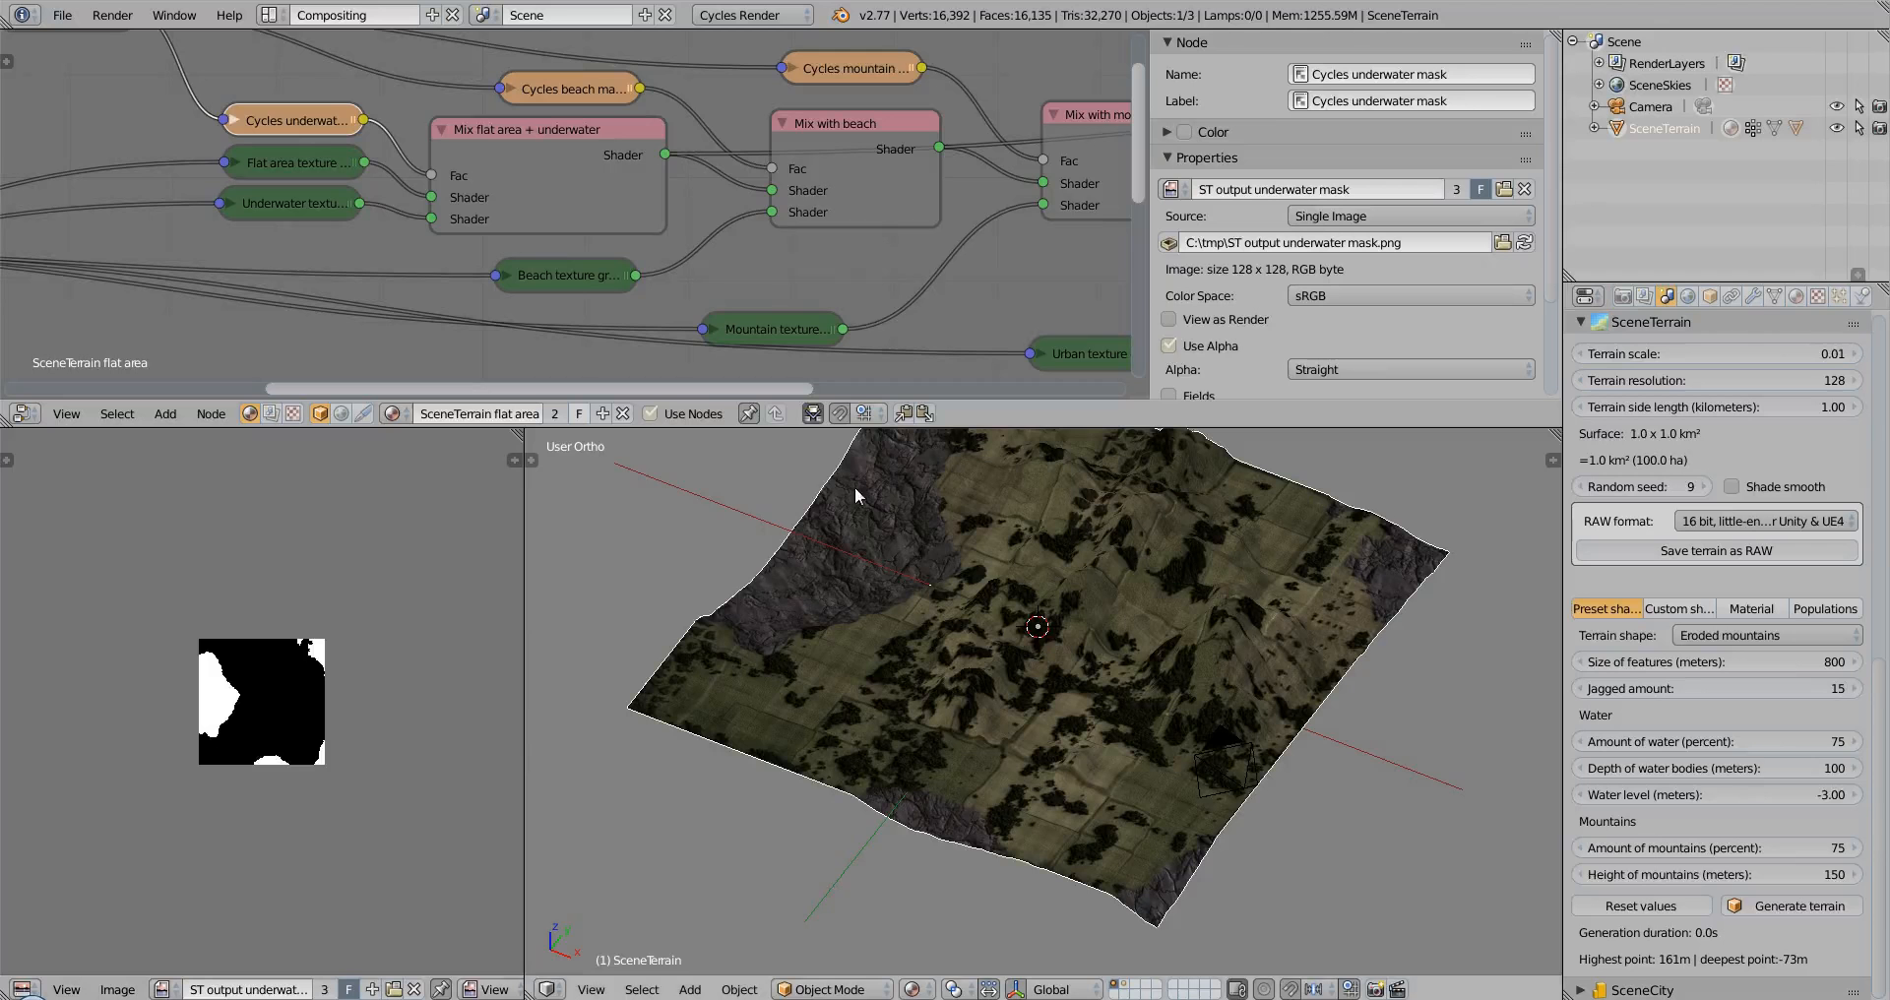
mouse_move(607, 221)
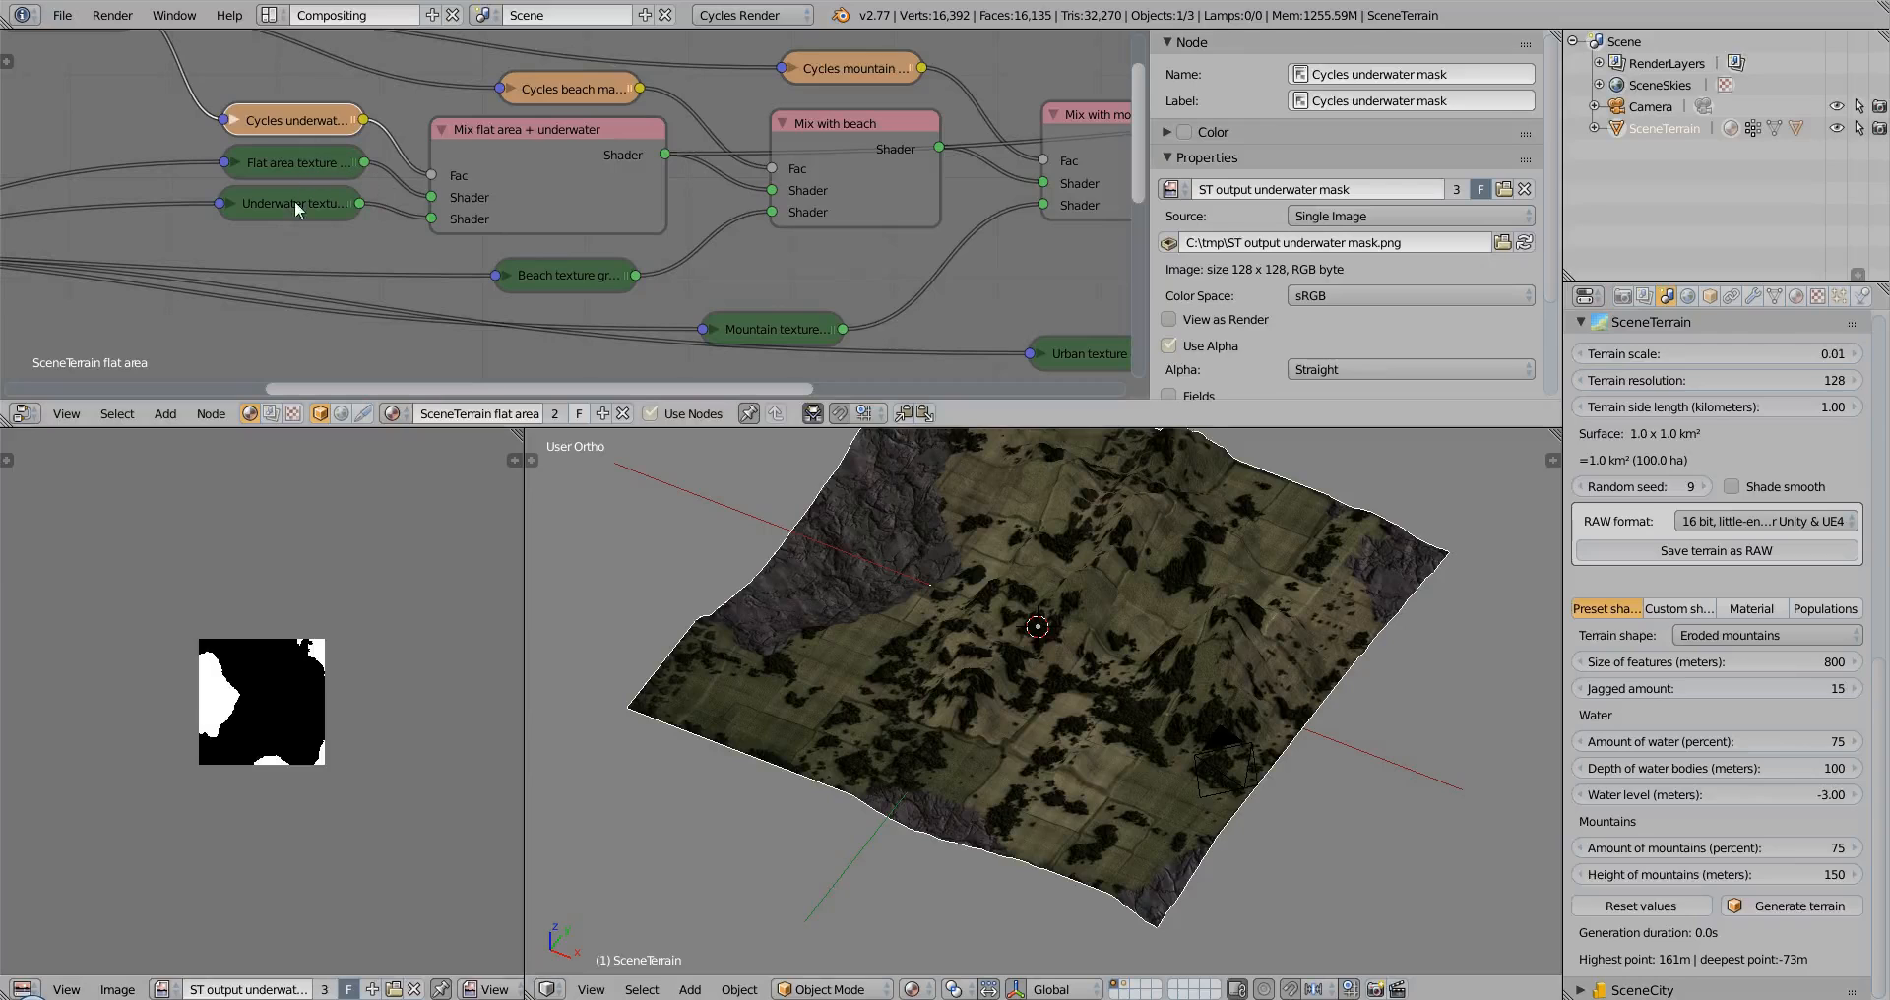
mouse_move(918, 313)
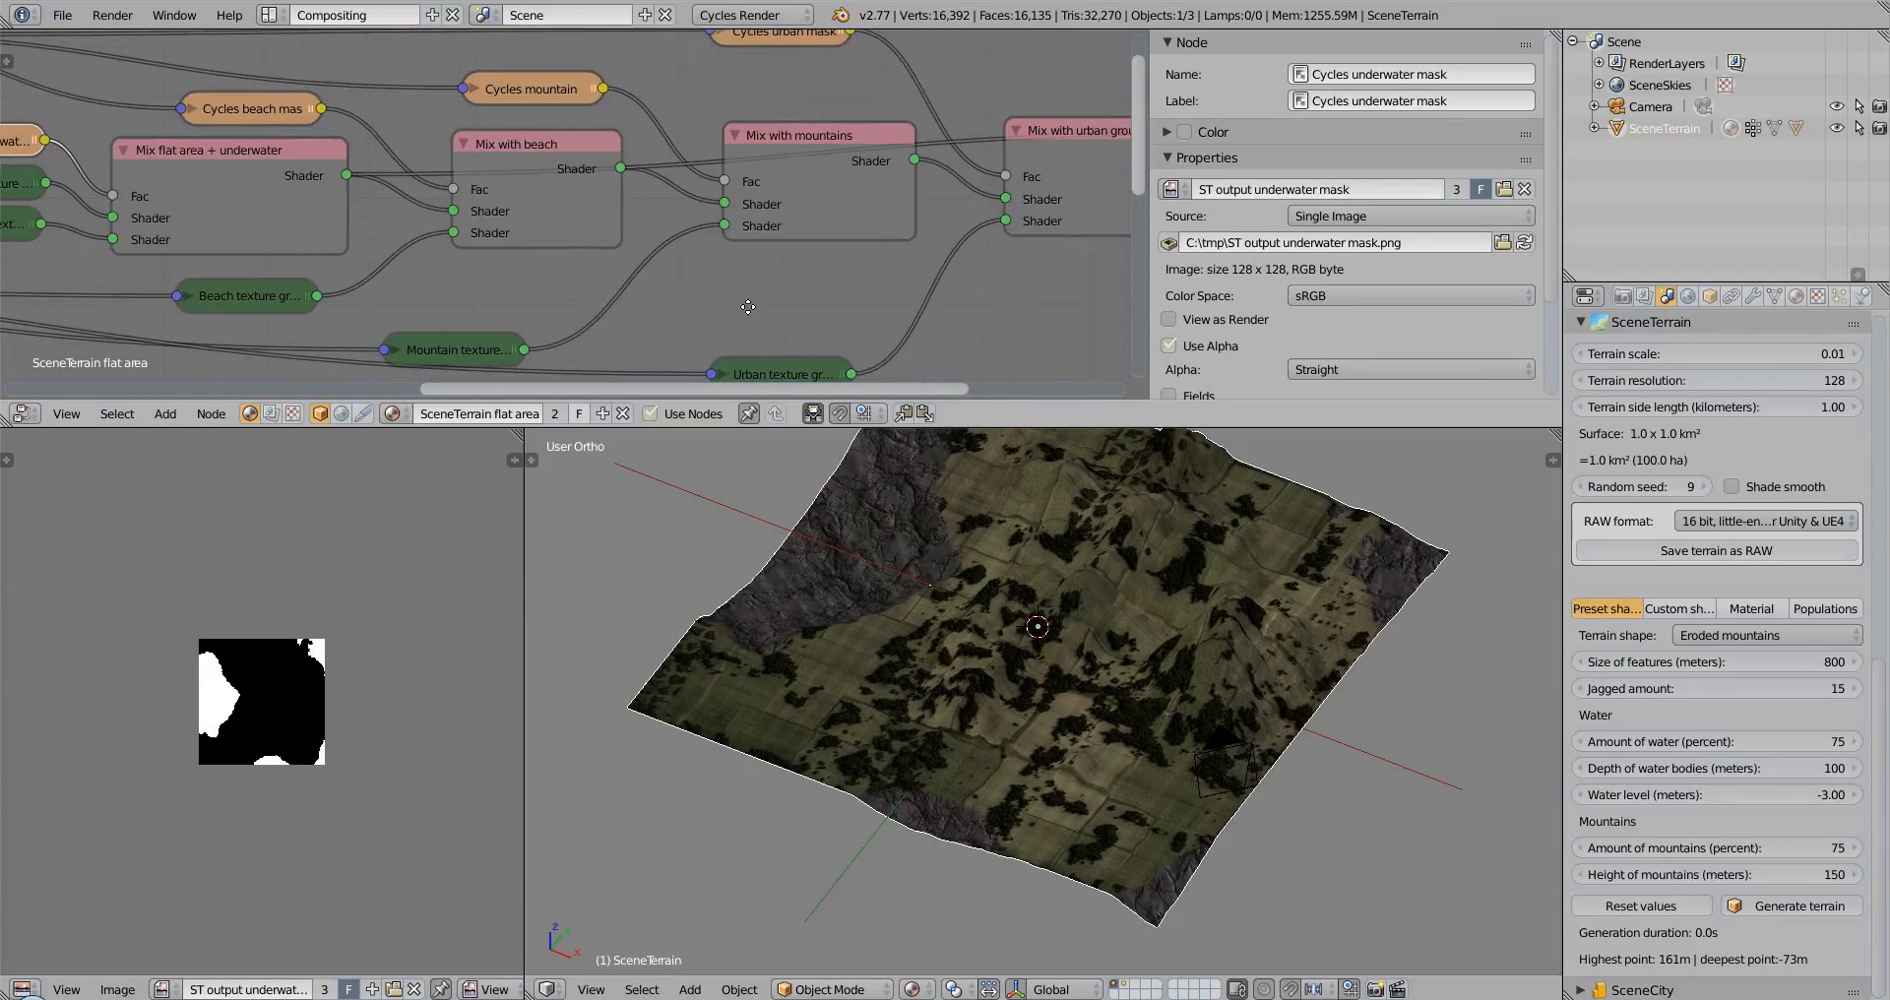
Select the Cycles frame, view the terrain from top, and load the ST output mountain mask image
click(536, 143)
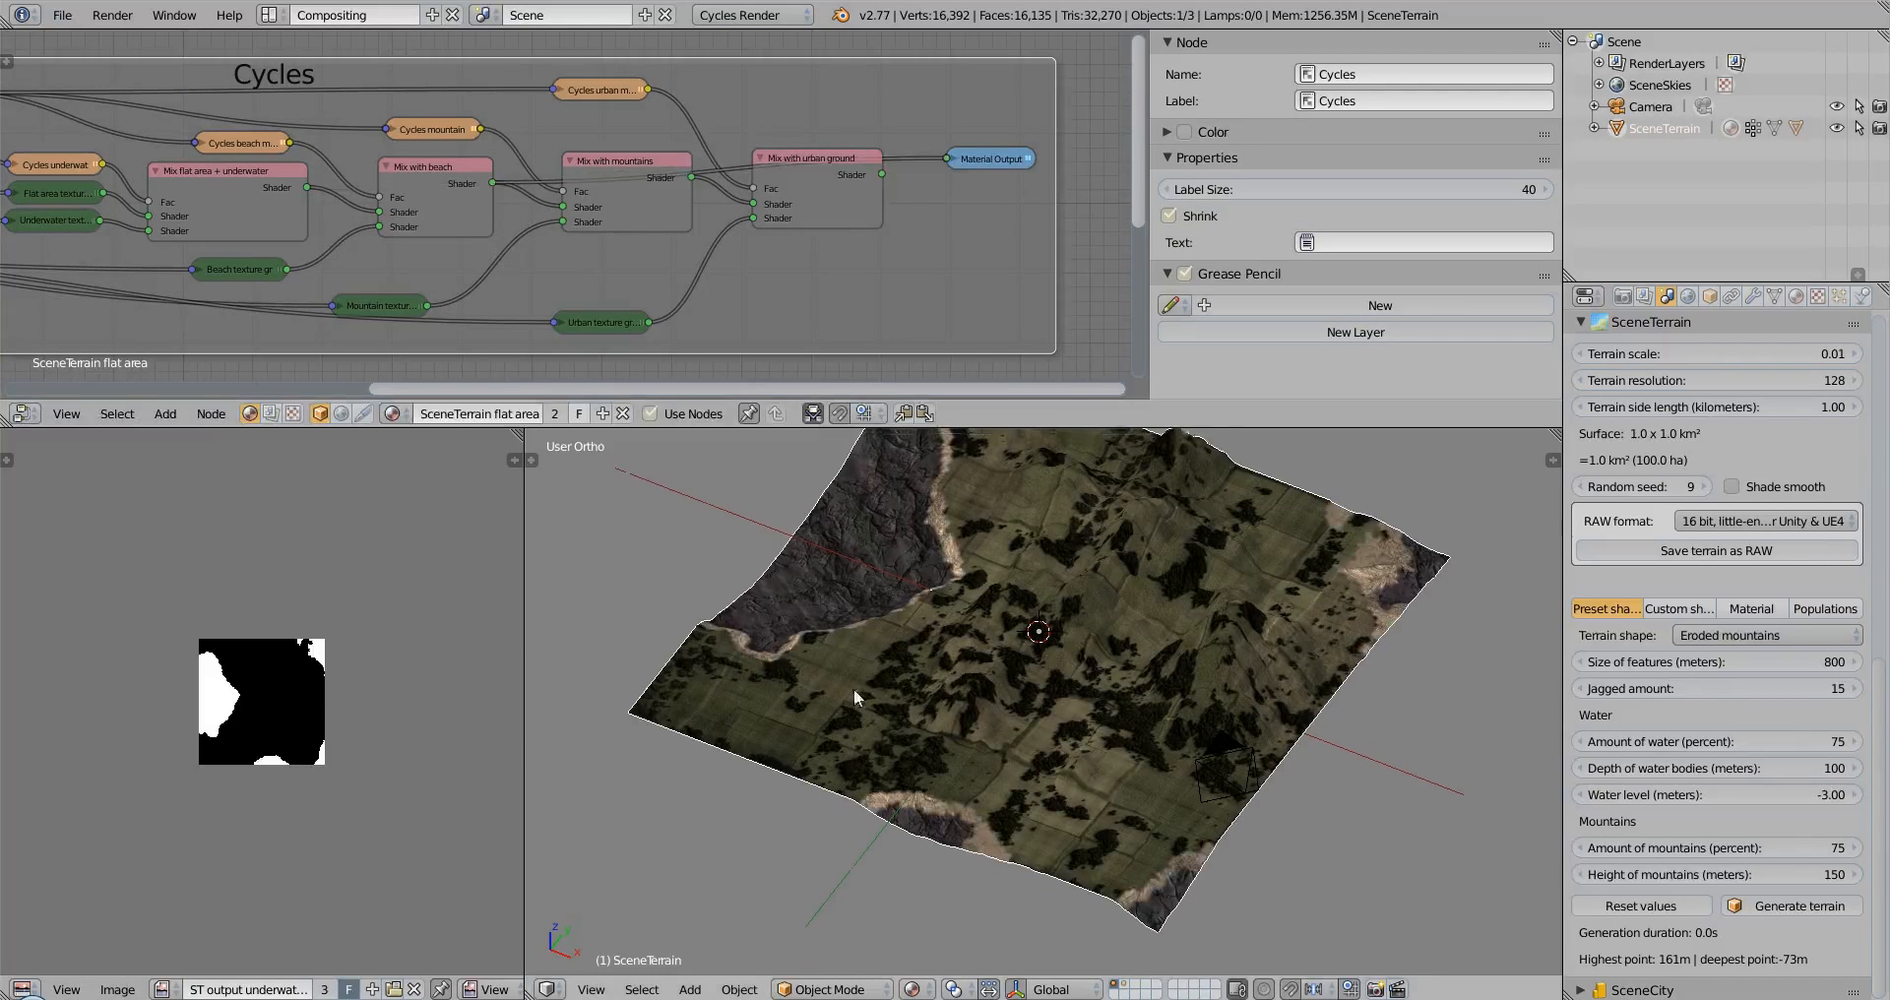
drag(857, 697, 786, 707)
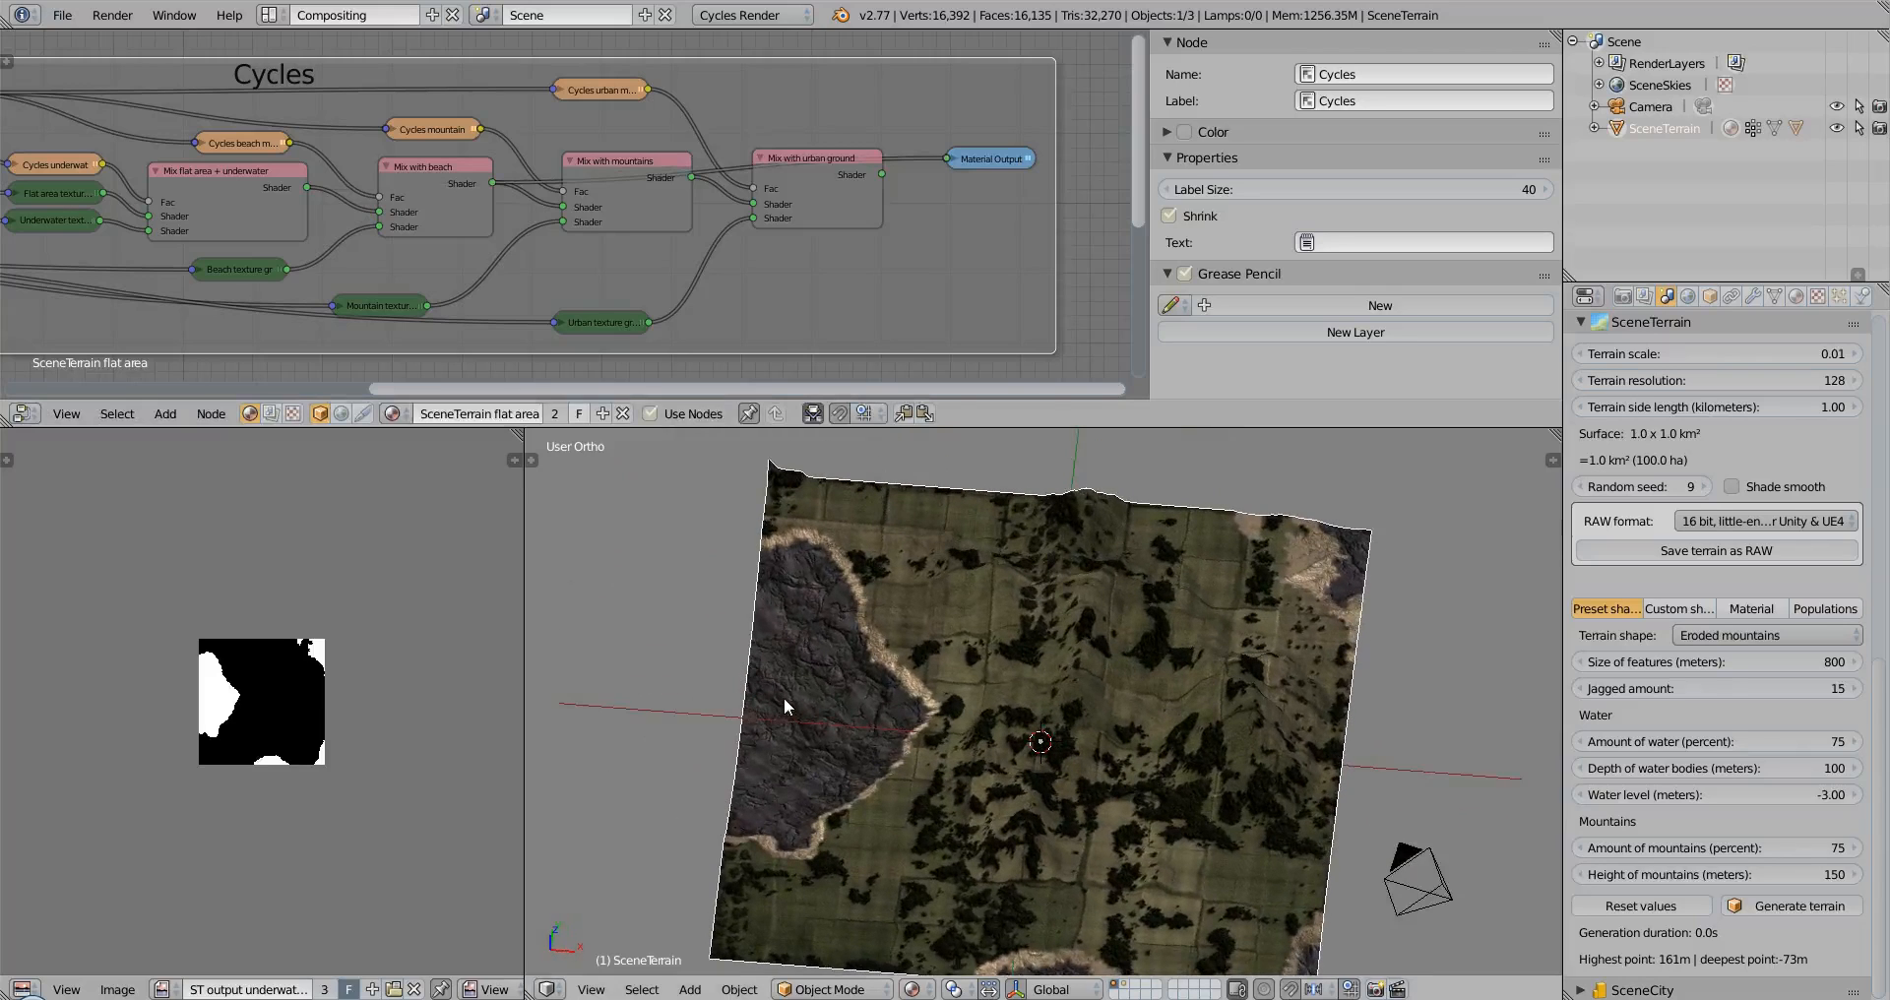
mouse_move(1020, 630)
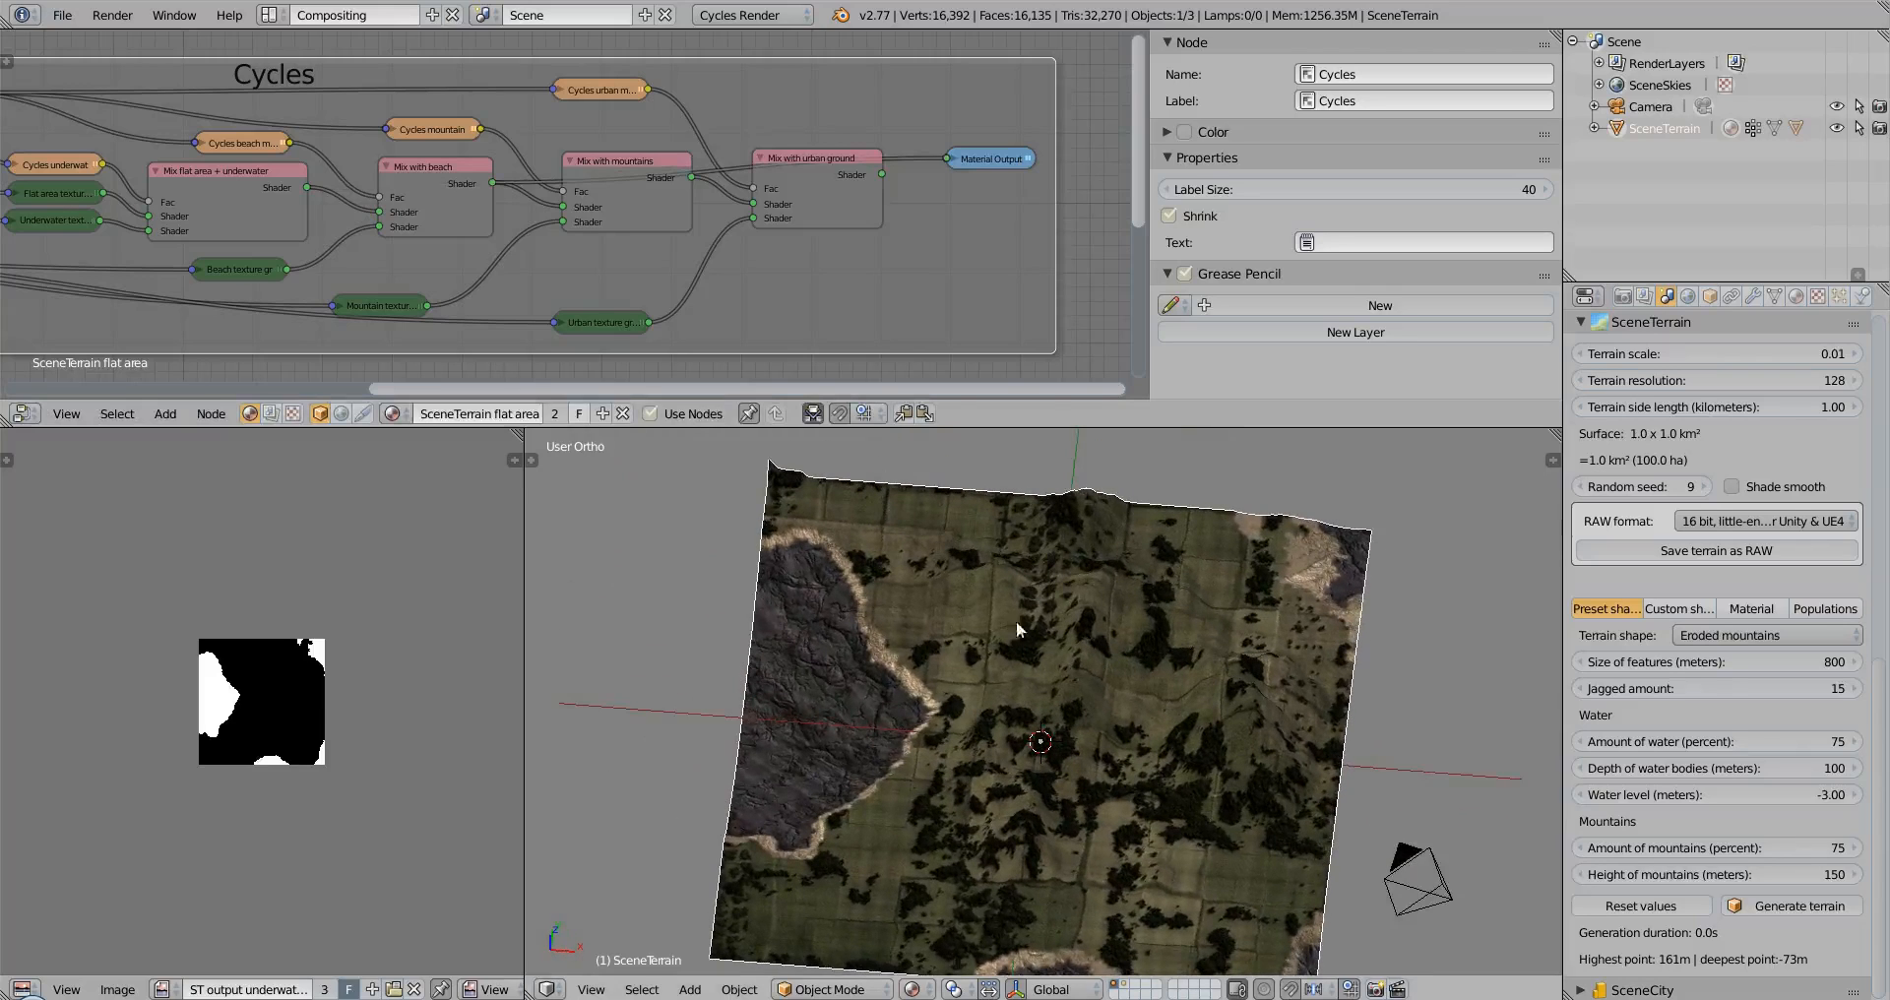
click(245, 142)
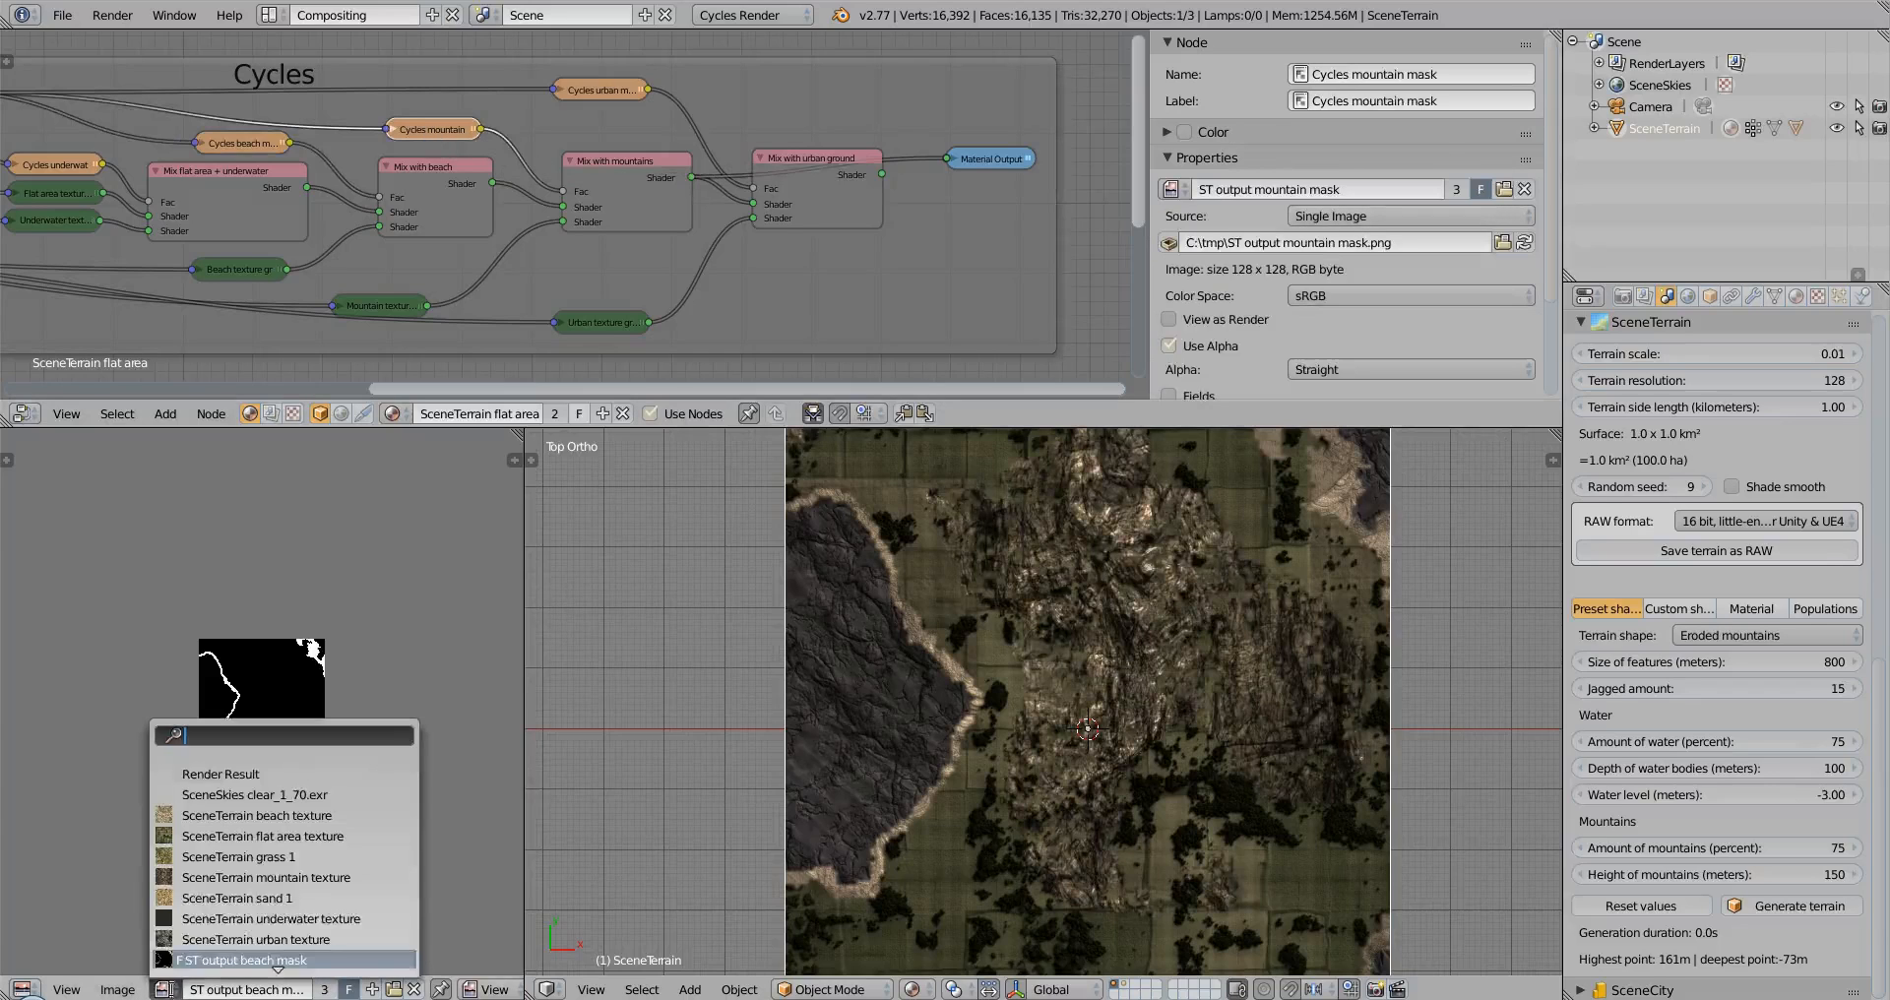
scroll(down, 3)
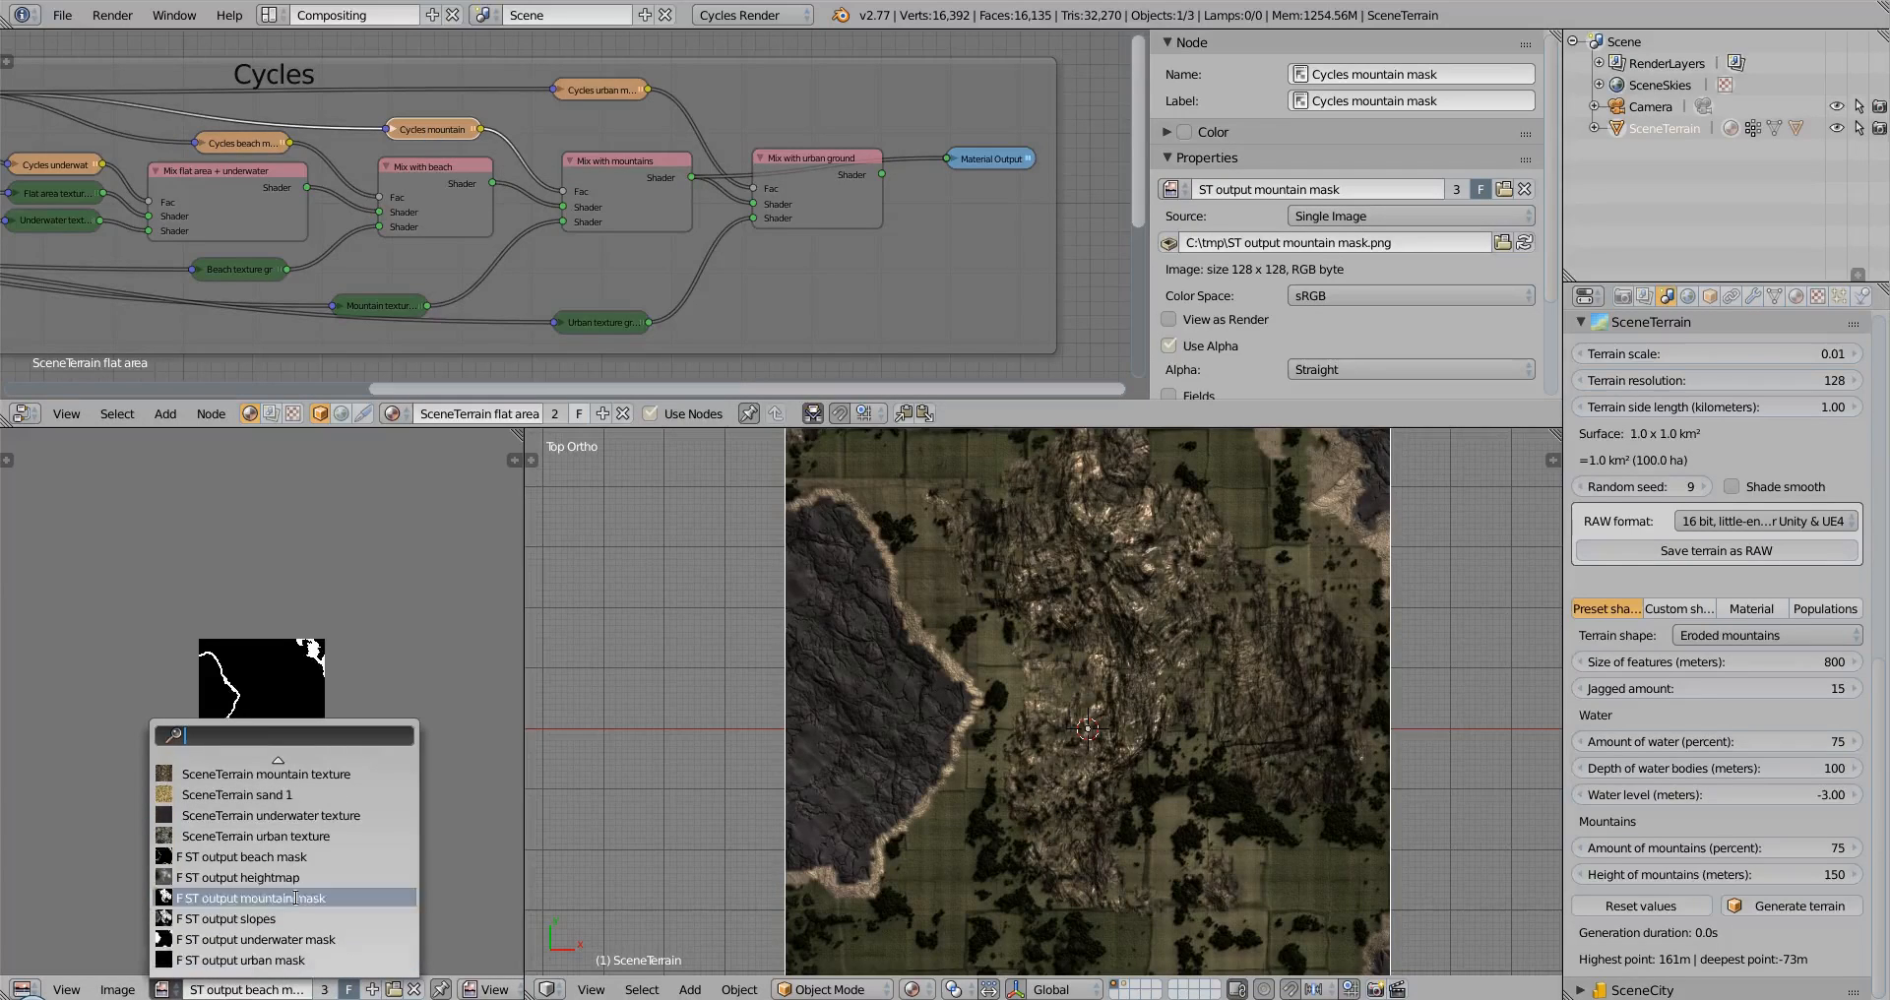
click(253, 898)
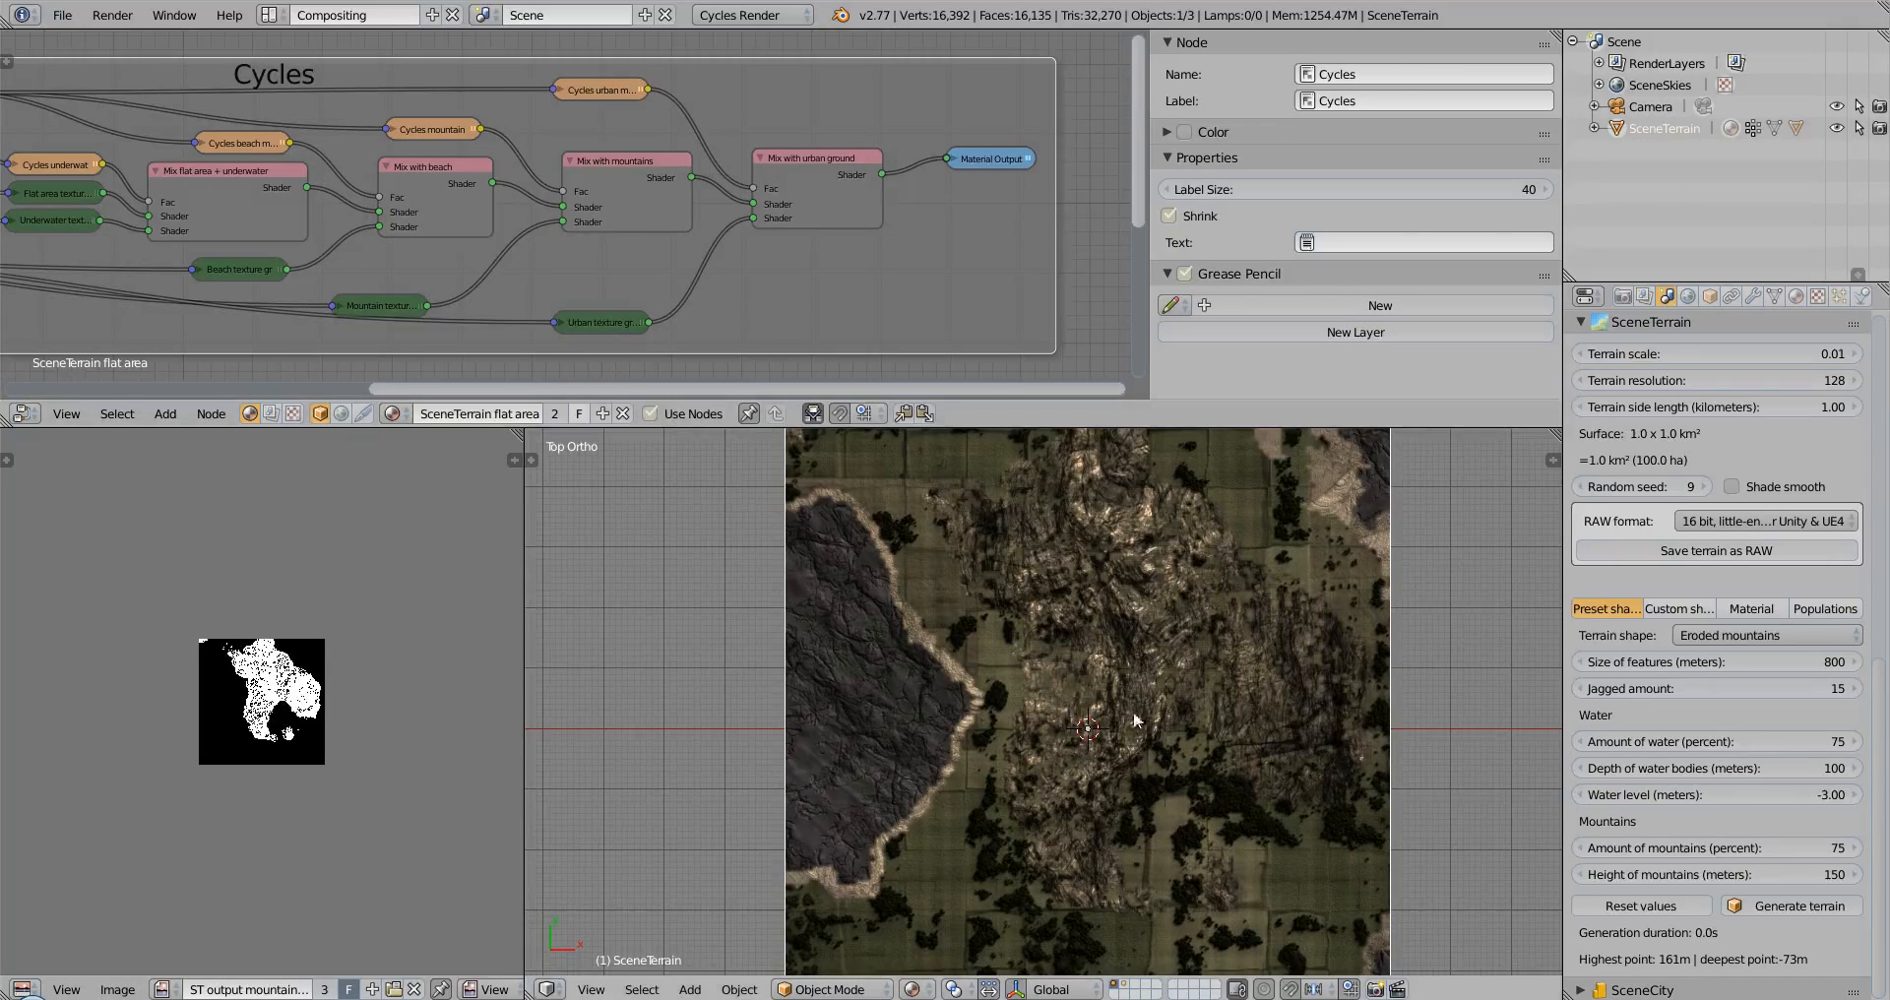
mouse_move(954, 449)
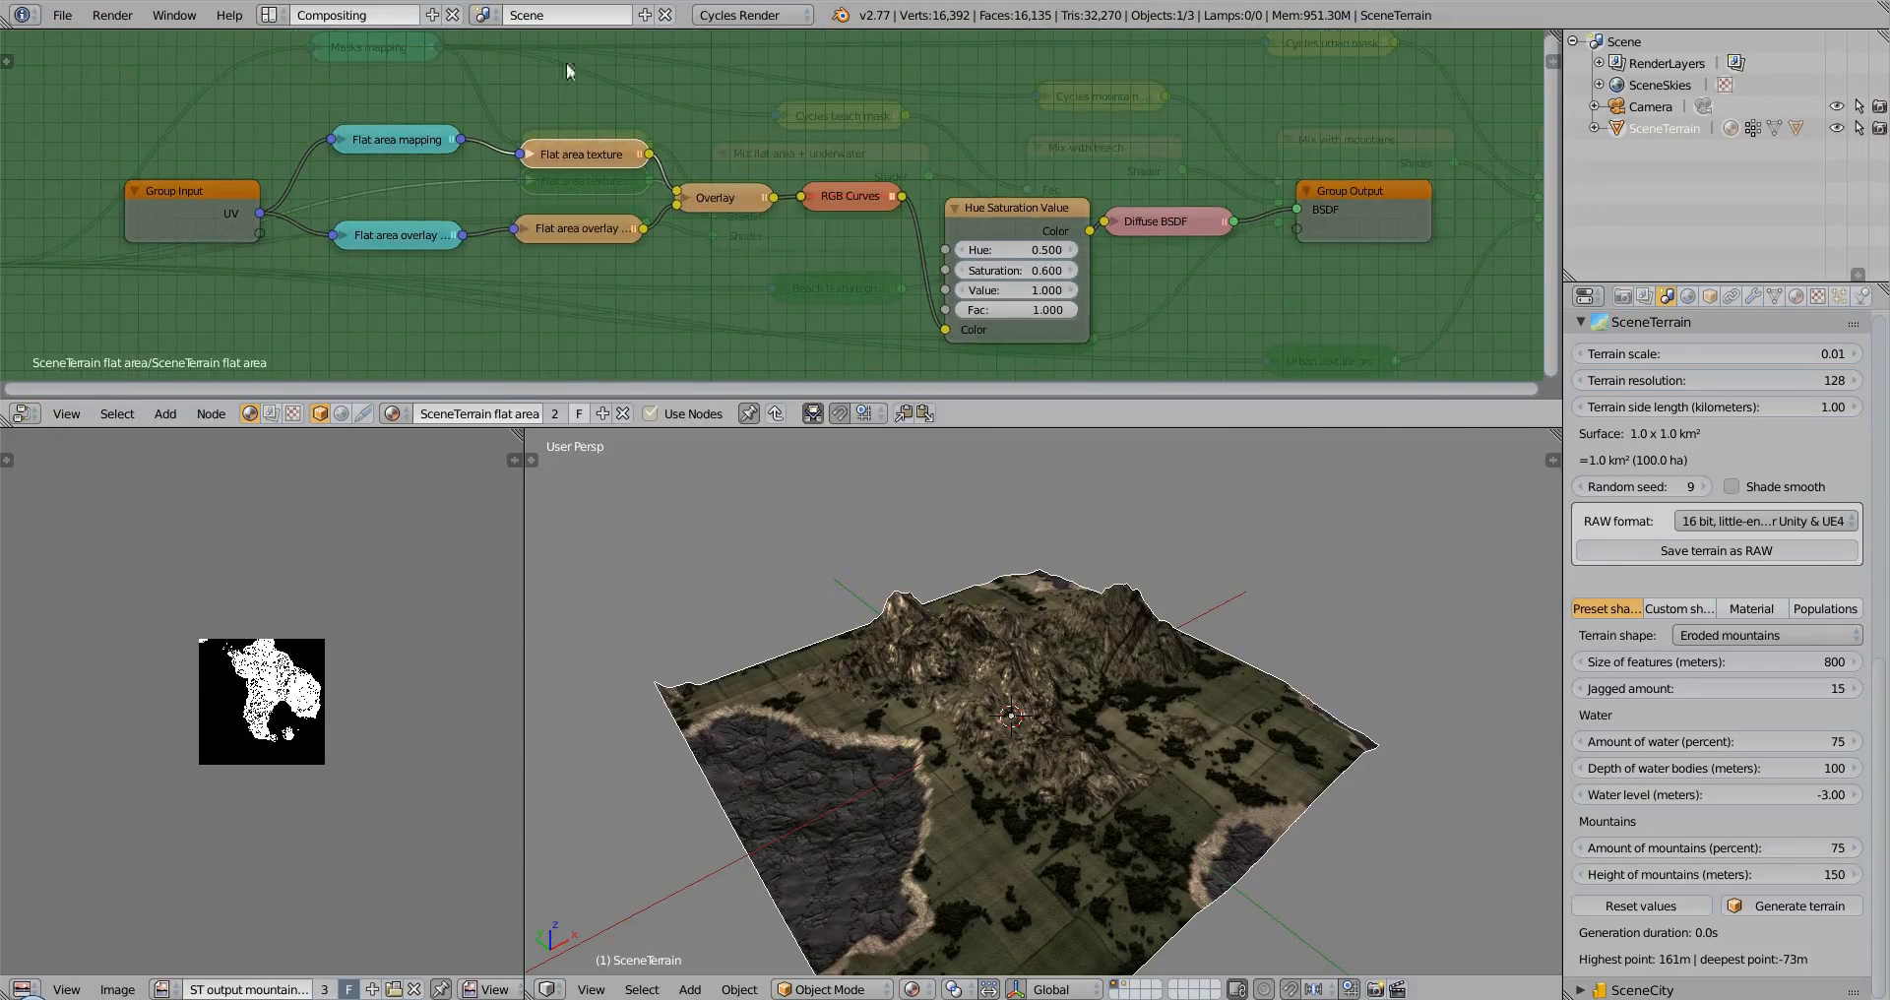
mouse_move(473, 160)
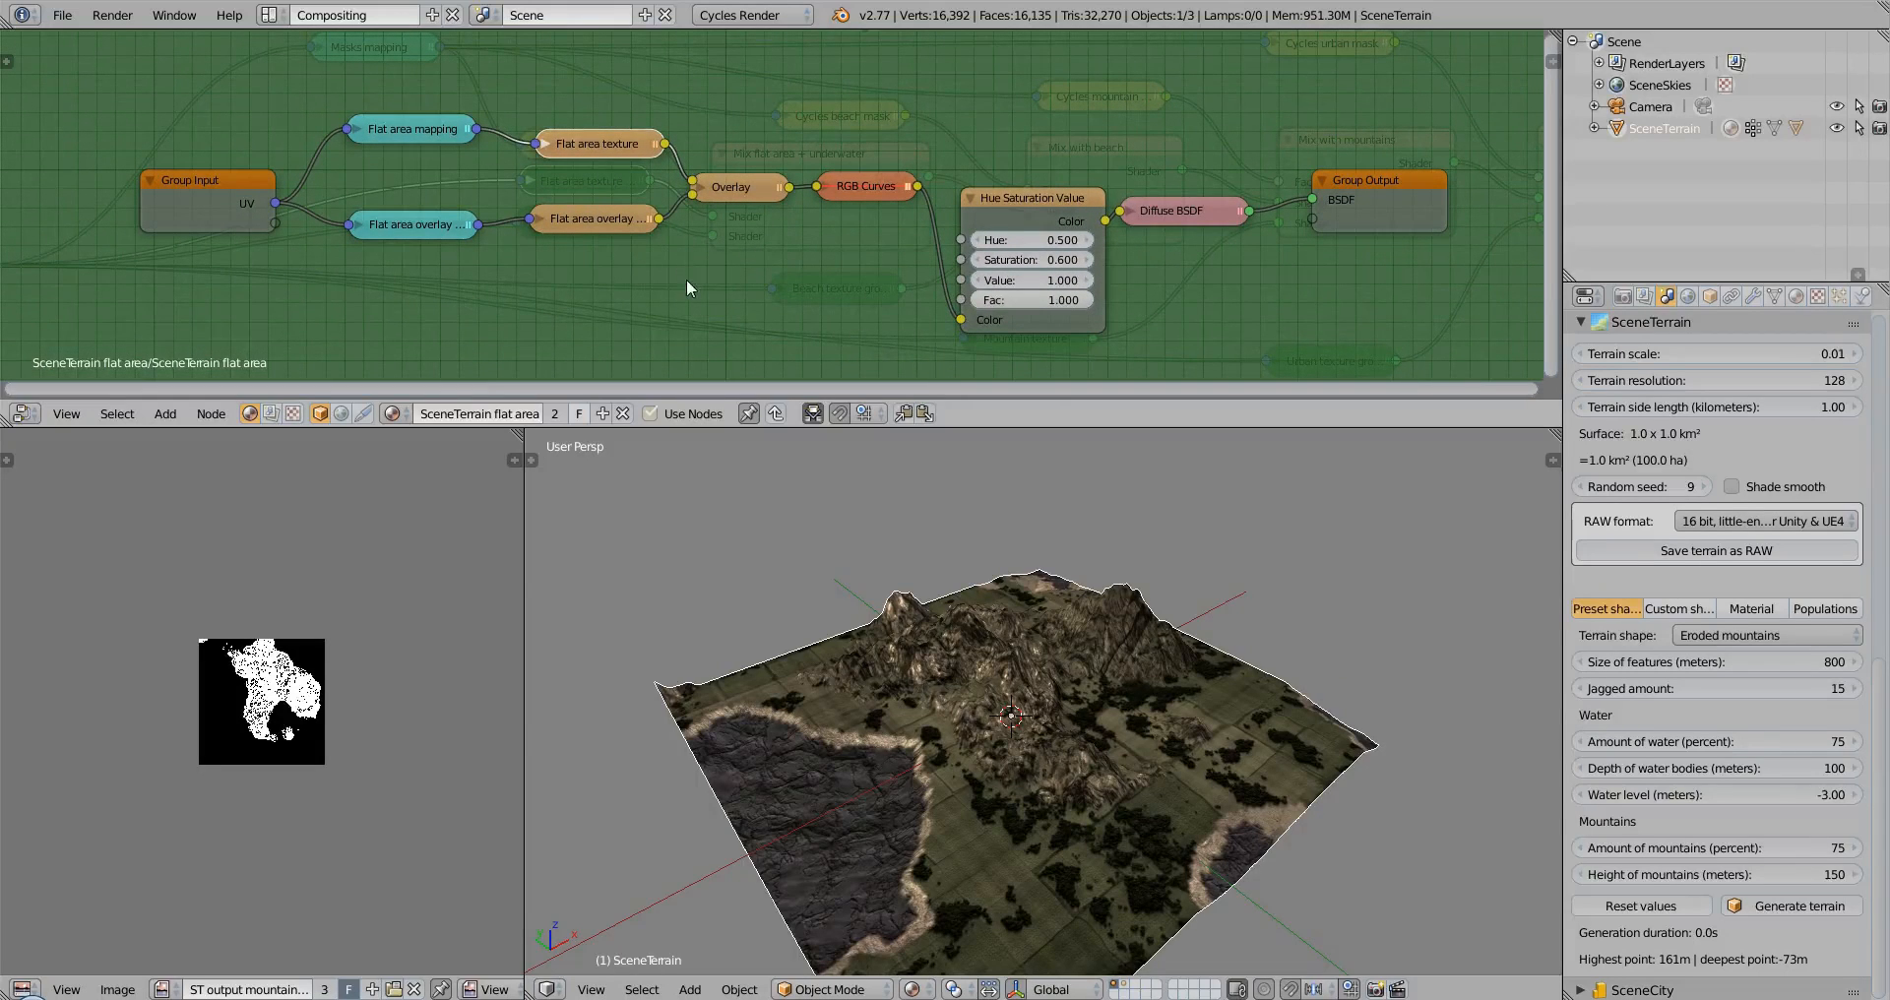
mouse_move(700, 436)
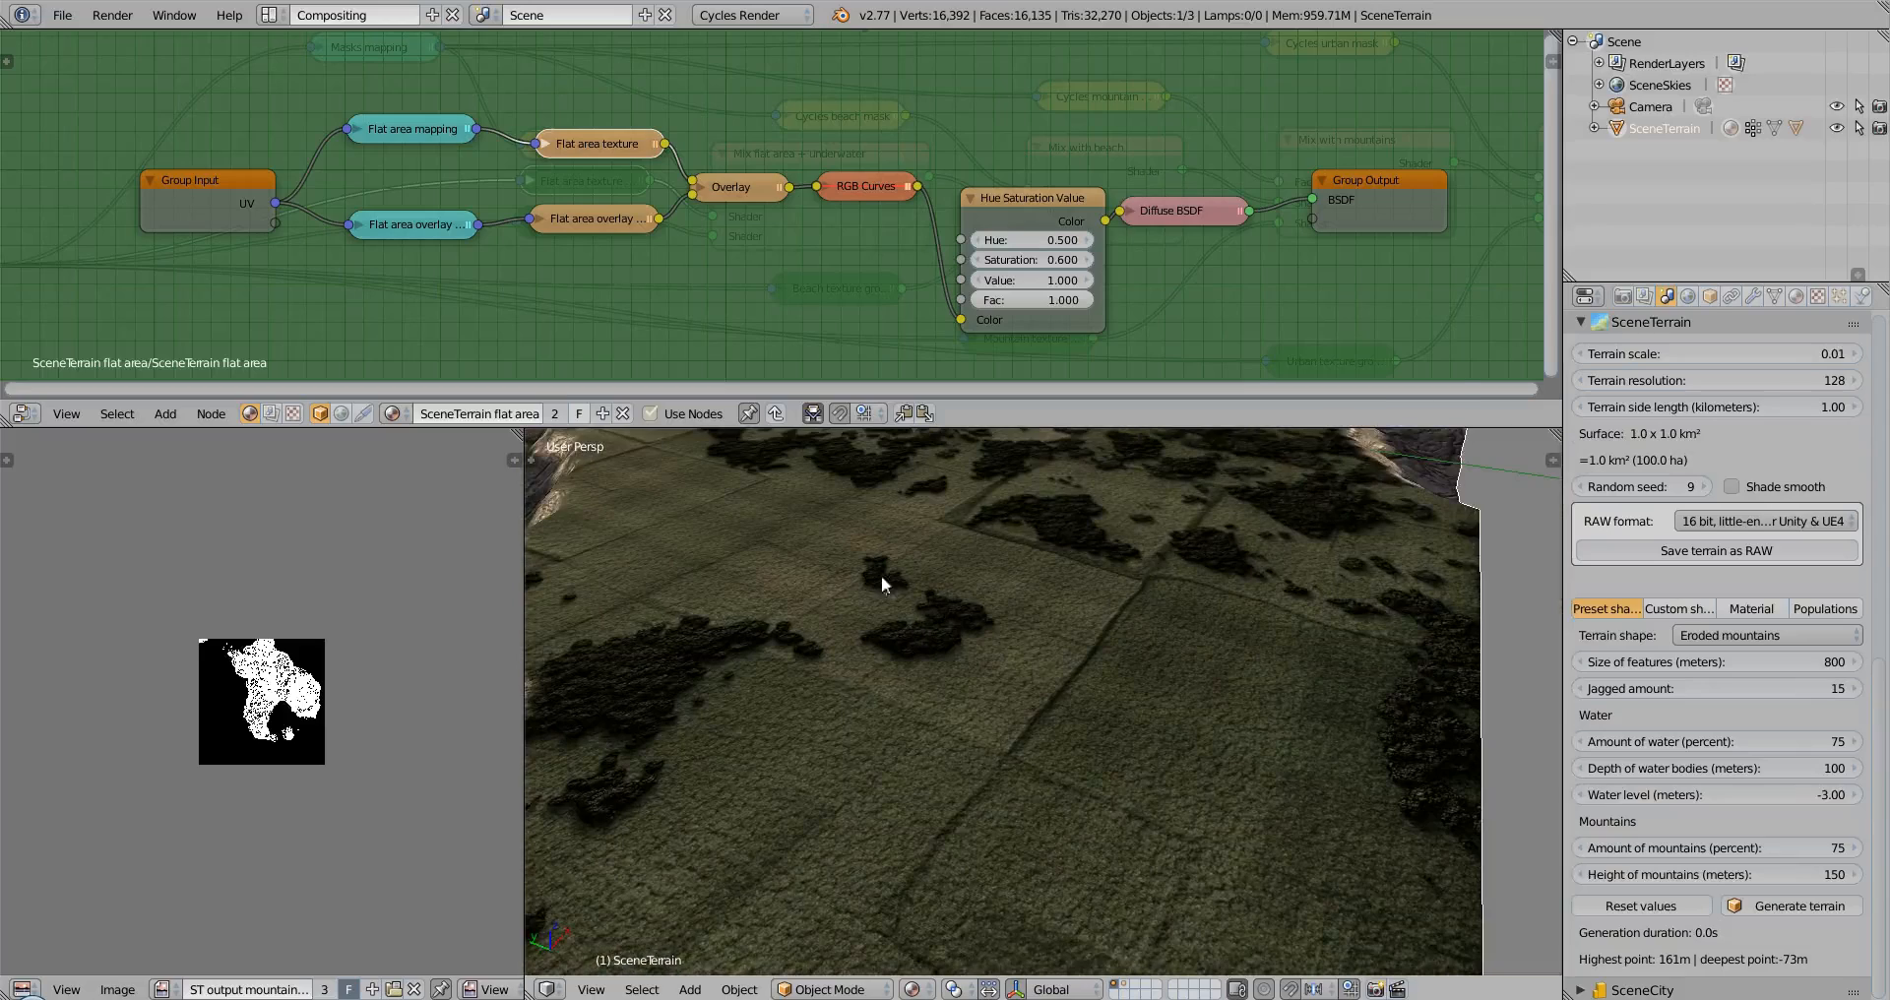
Zoom close to the ground and inspect the Flat area overlay texture node
drag(886, 584, 1131, 760)
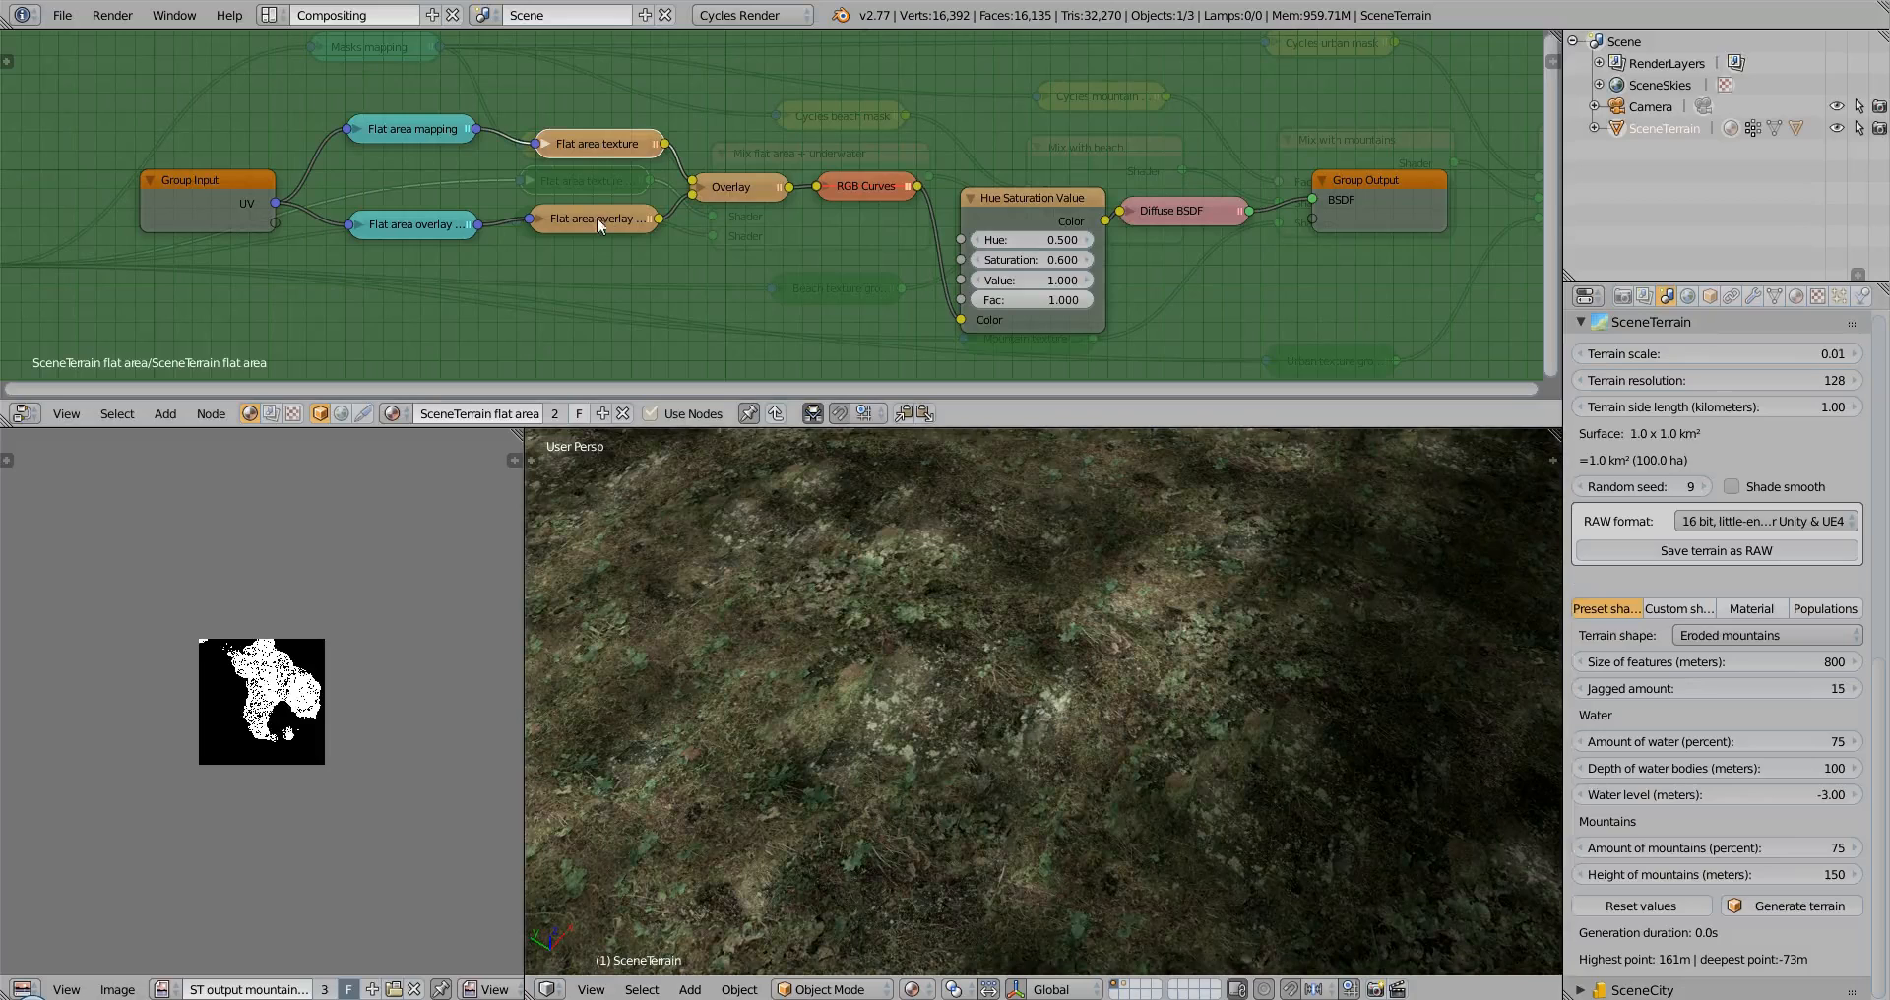
click(547, 144)
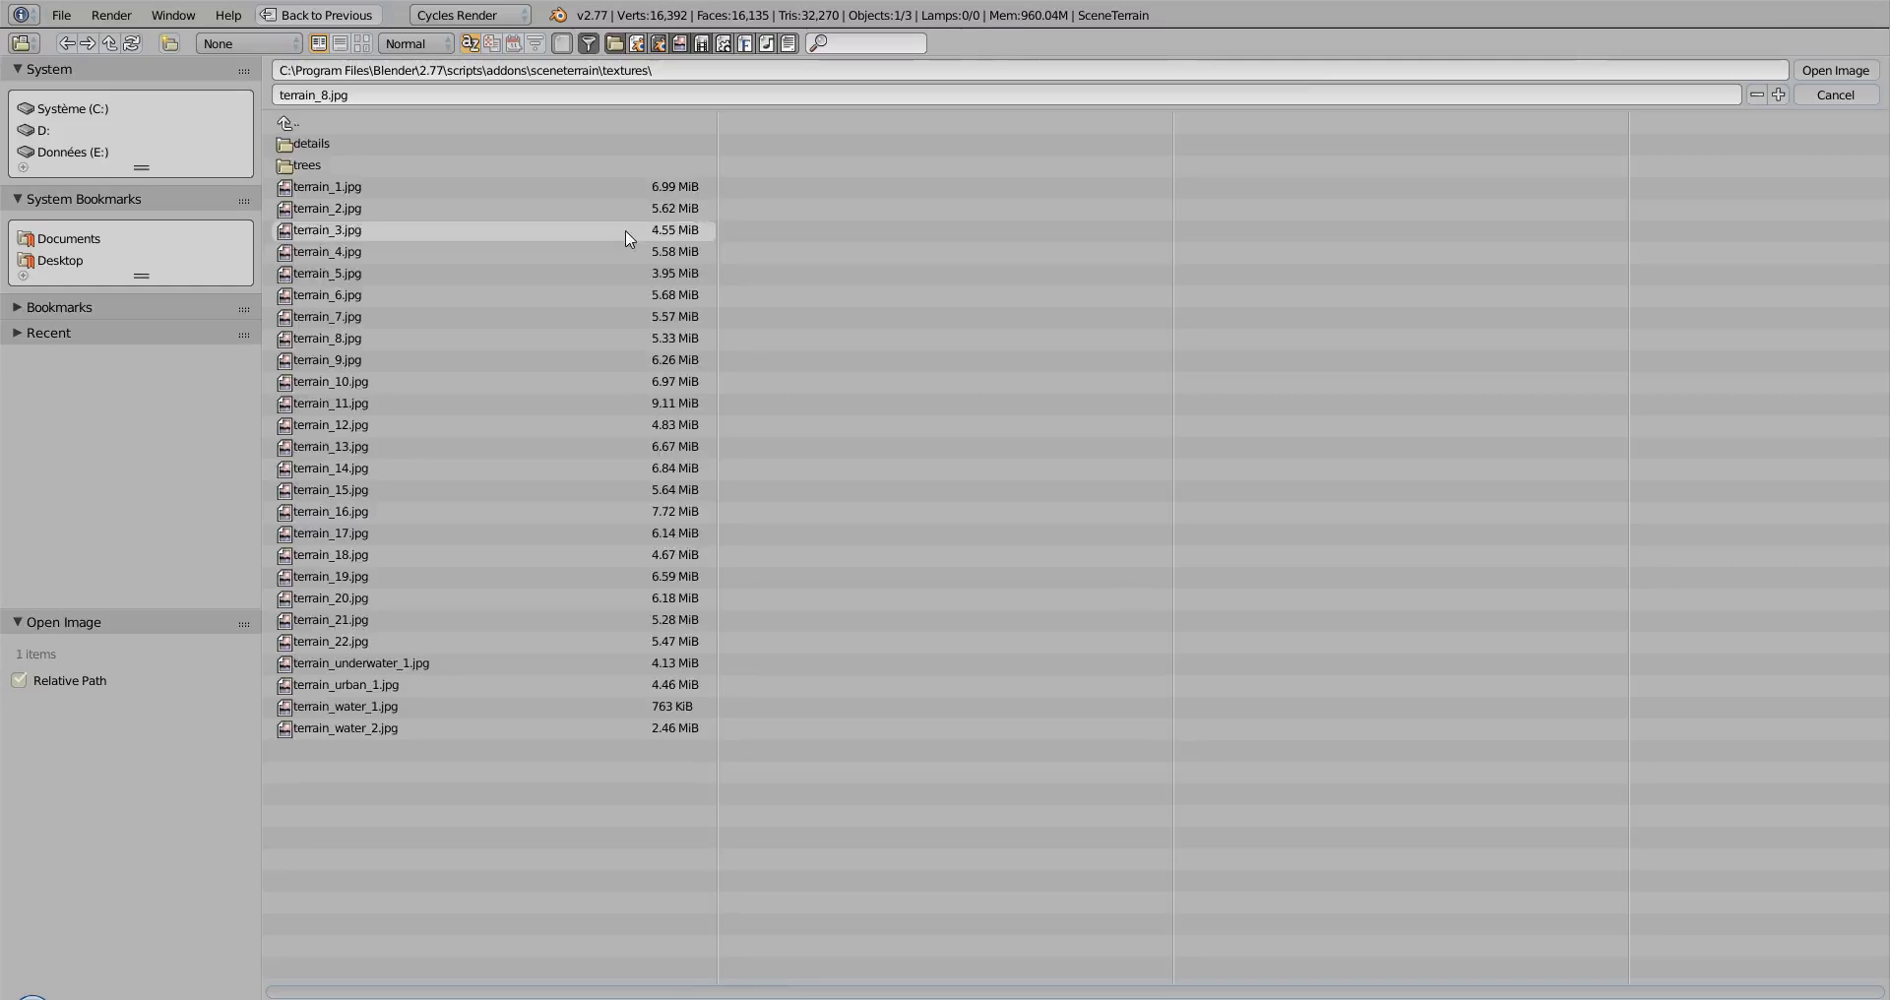
Load terrain_9.jpg from the thumbnail browser as the Flat area texture image
click(354, 41)
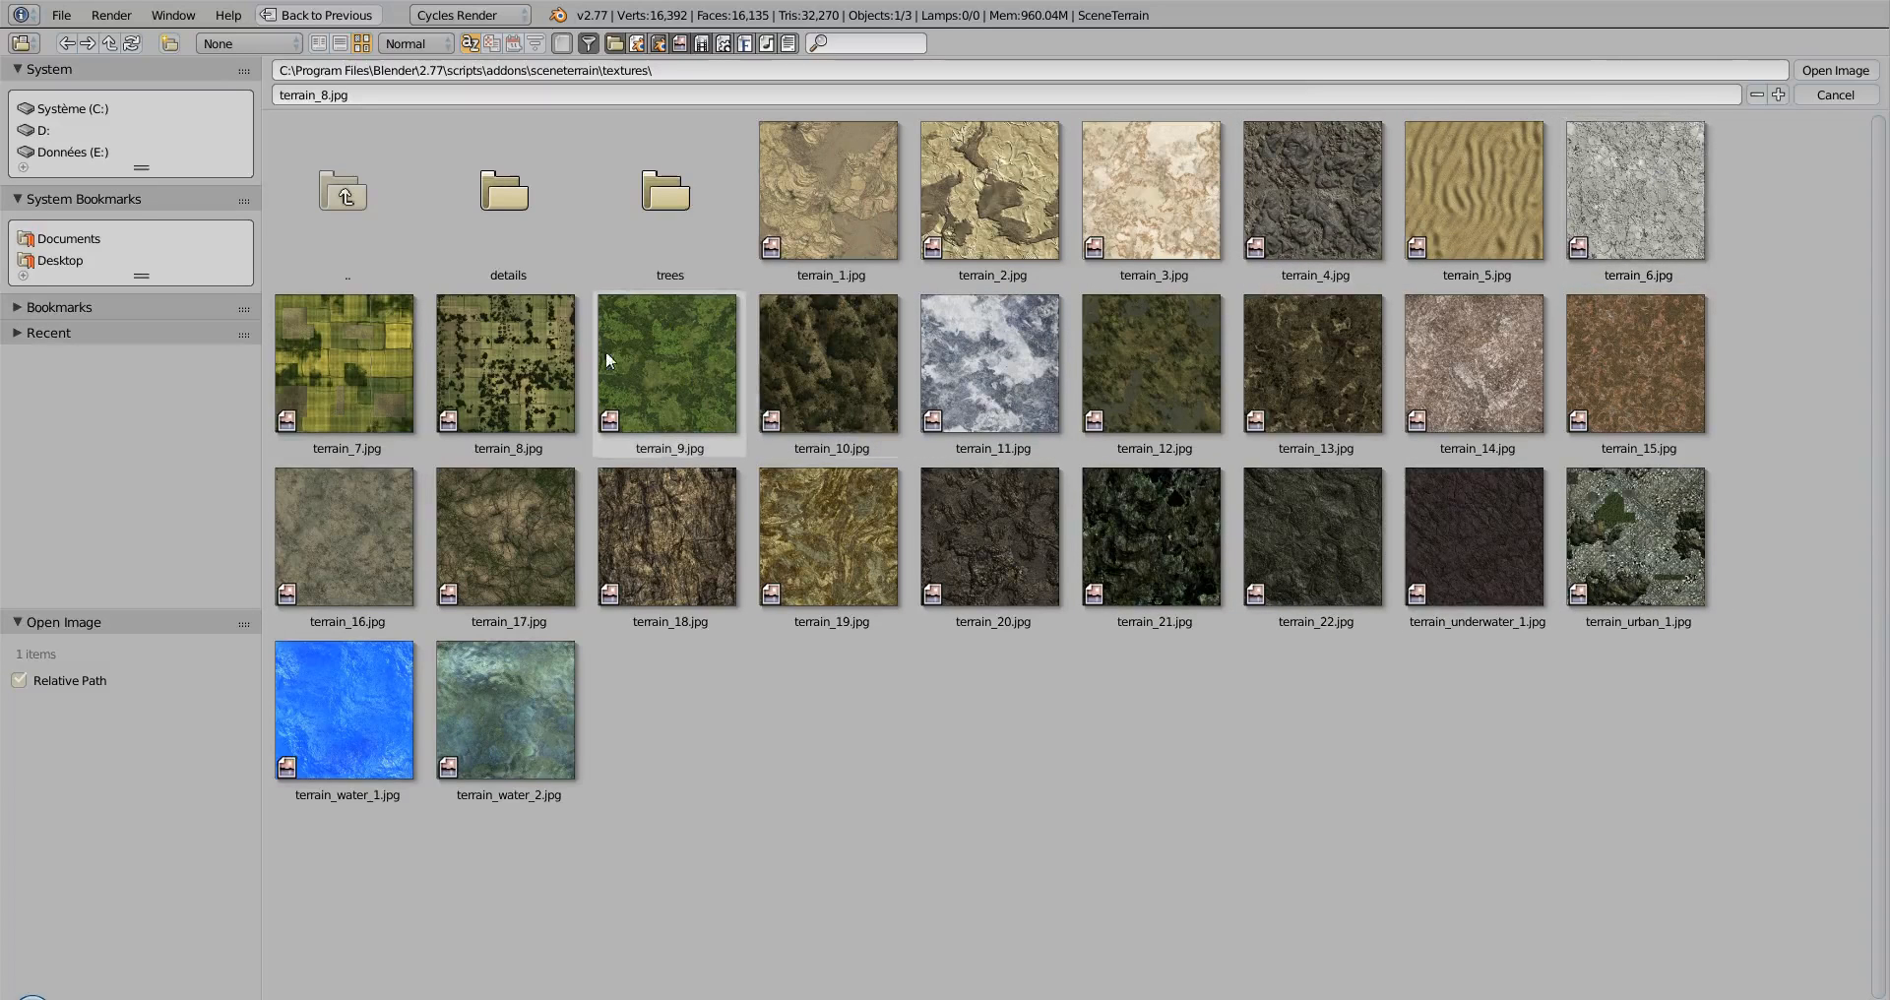
click(666, 362)
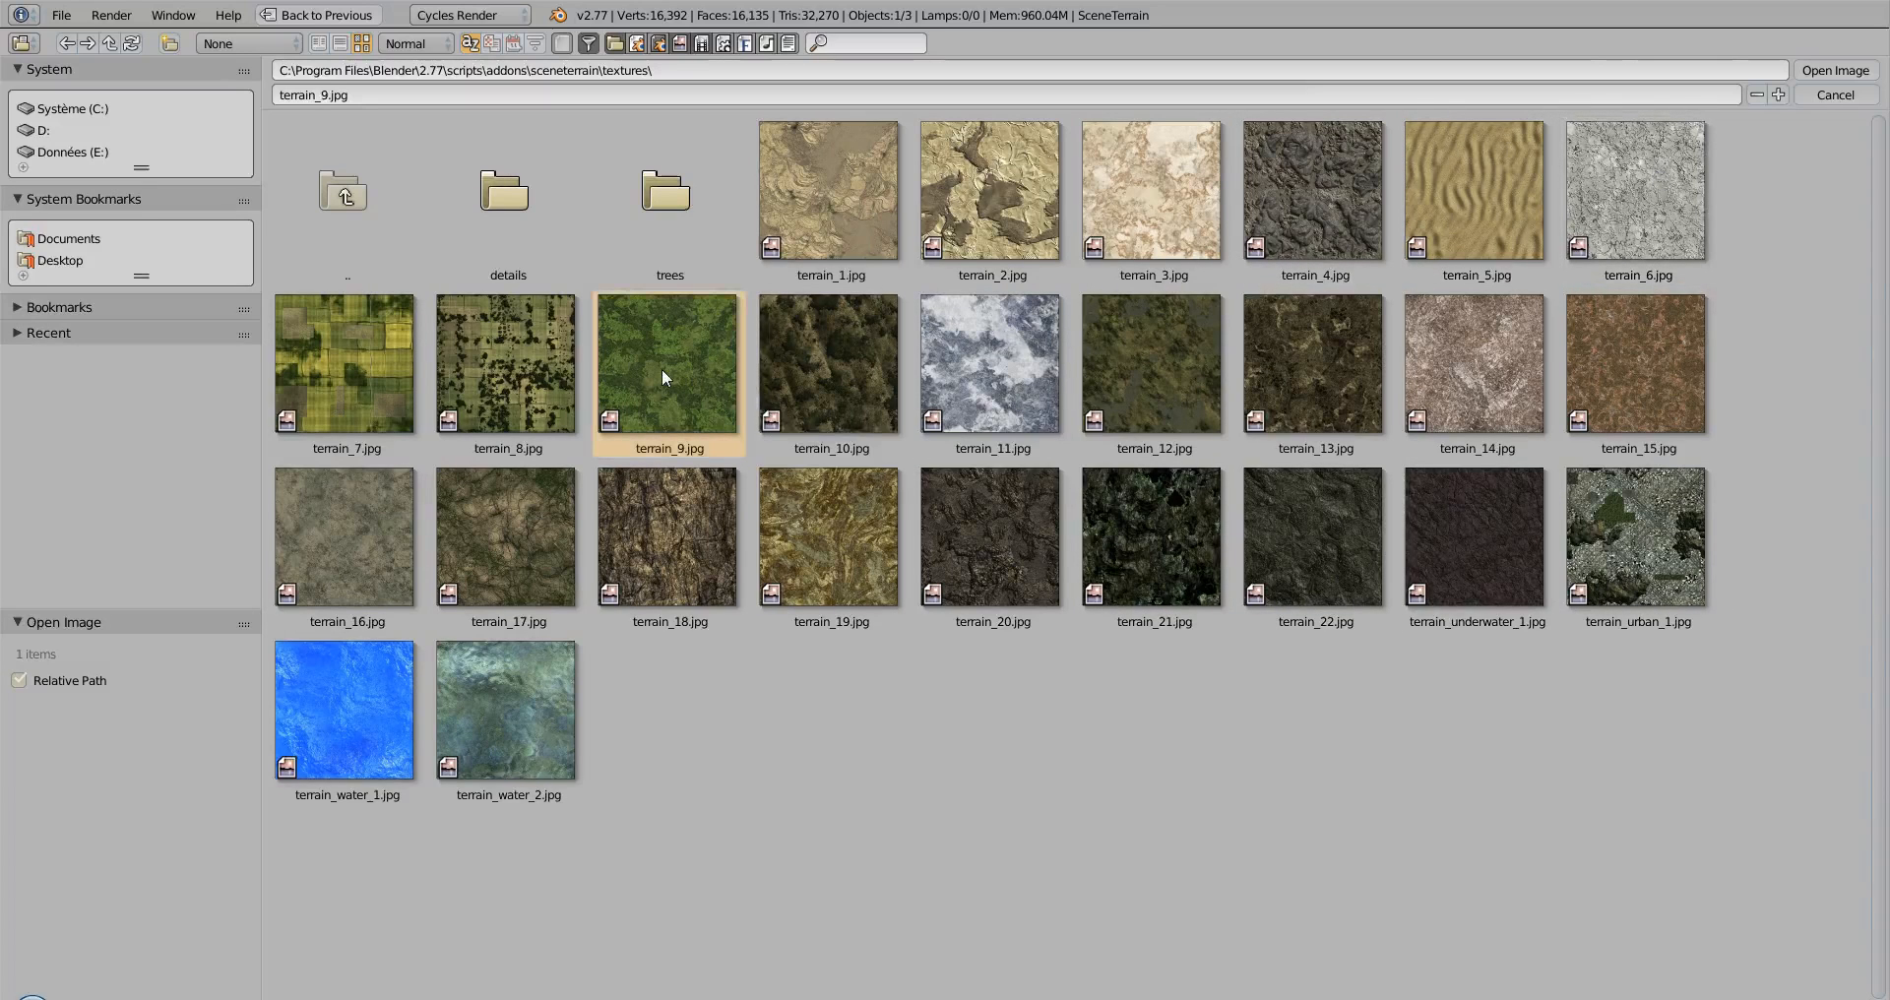
click(1835, 68)
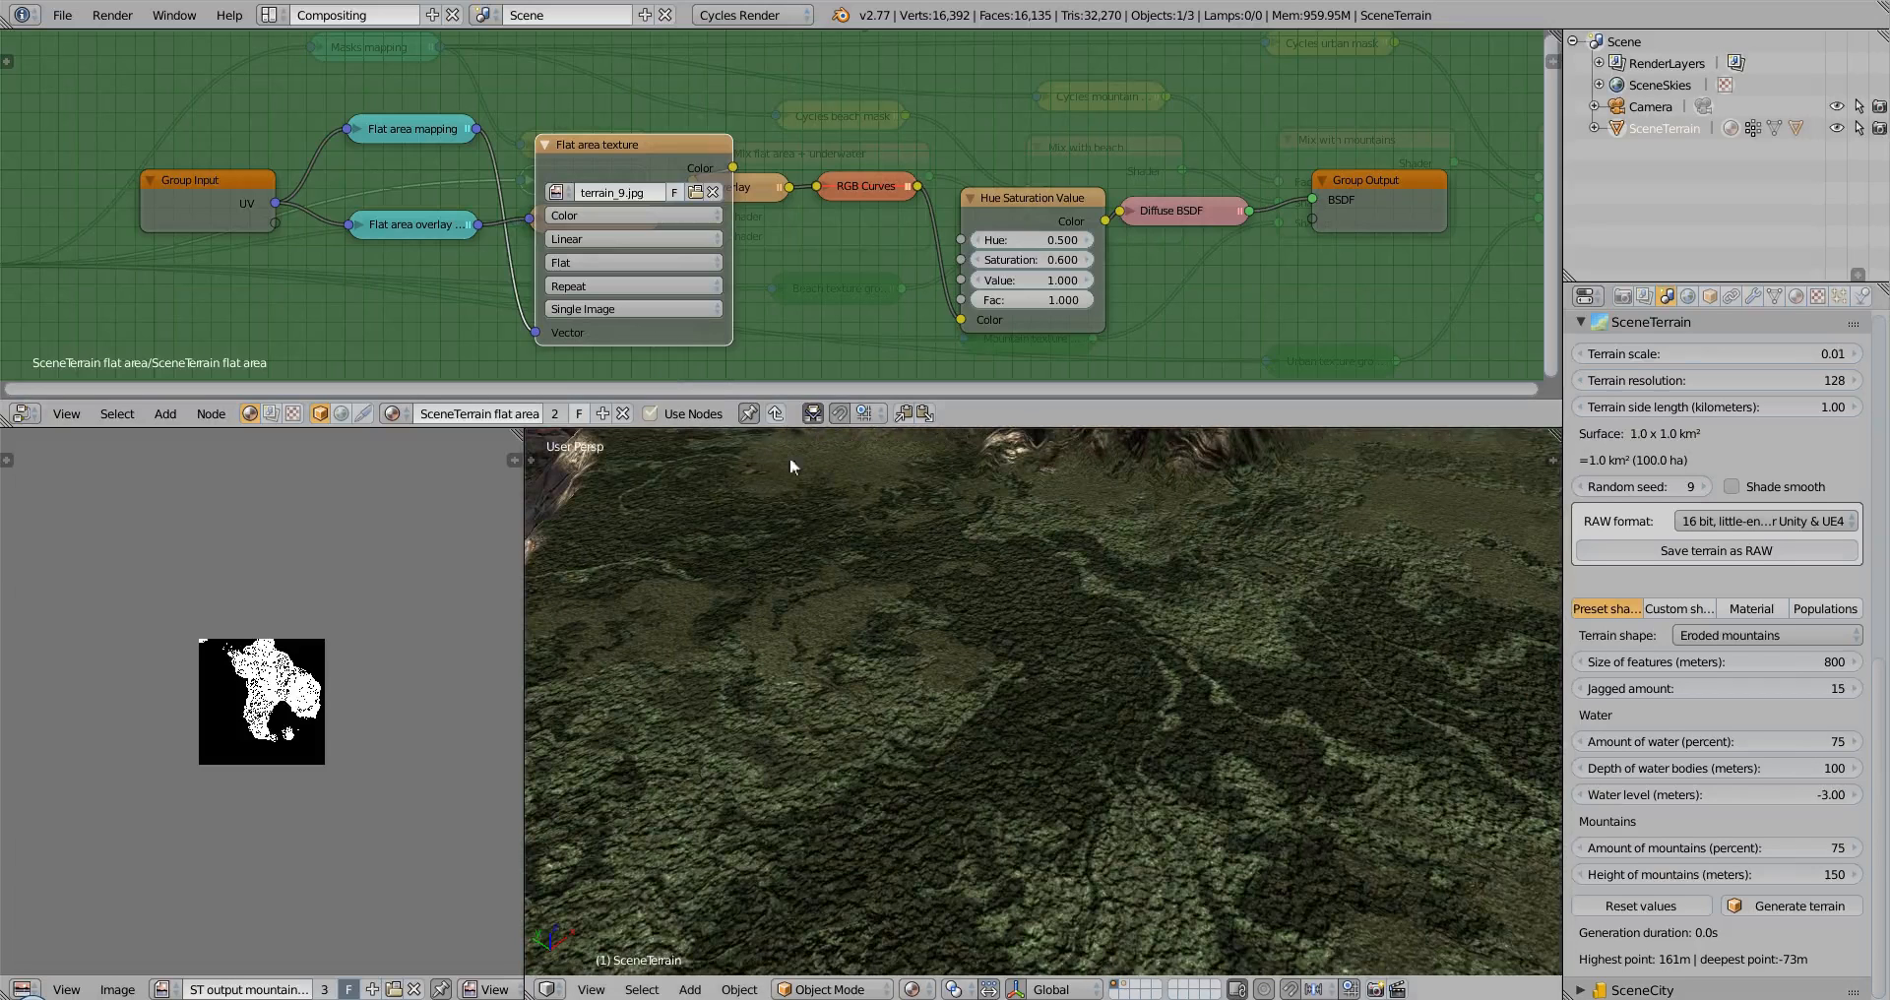
click(543, 143)
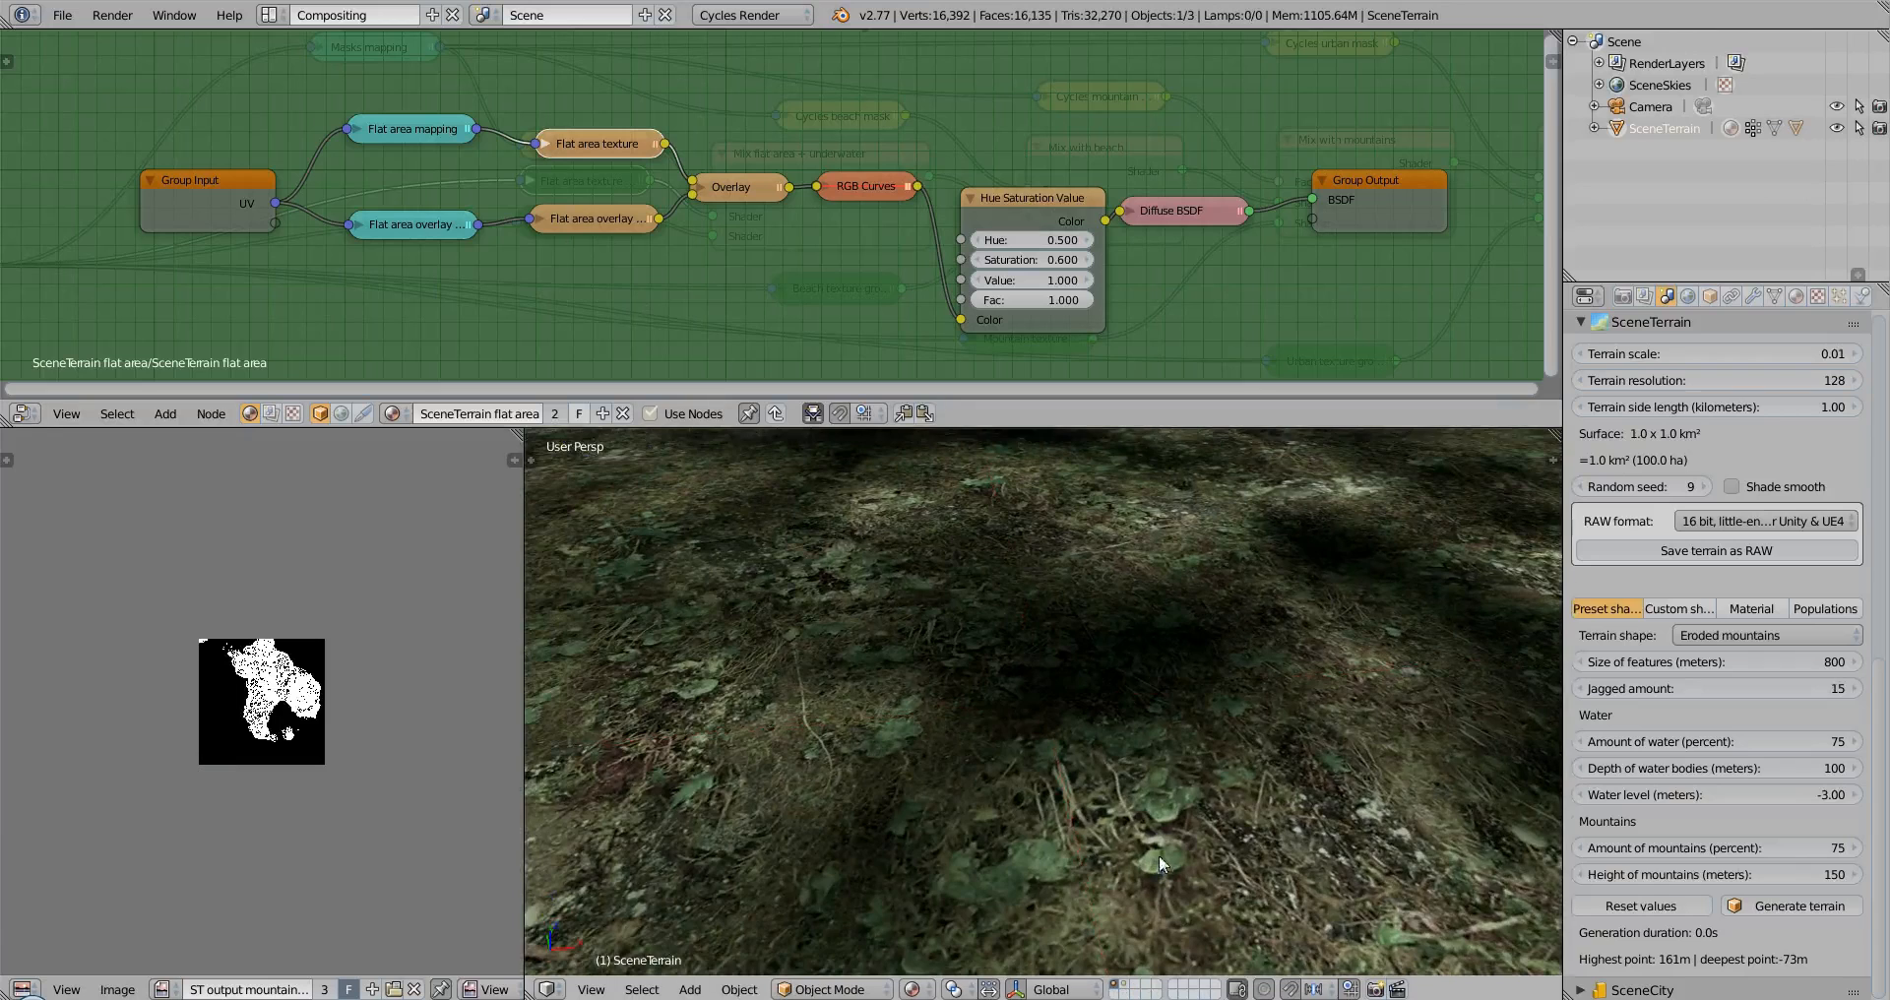
Browse the details textures folder for the overlay image node
click(590, 219)
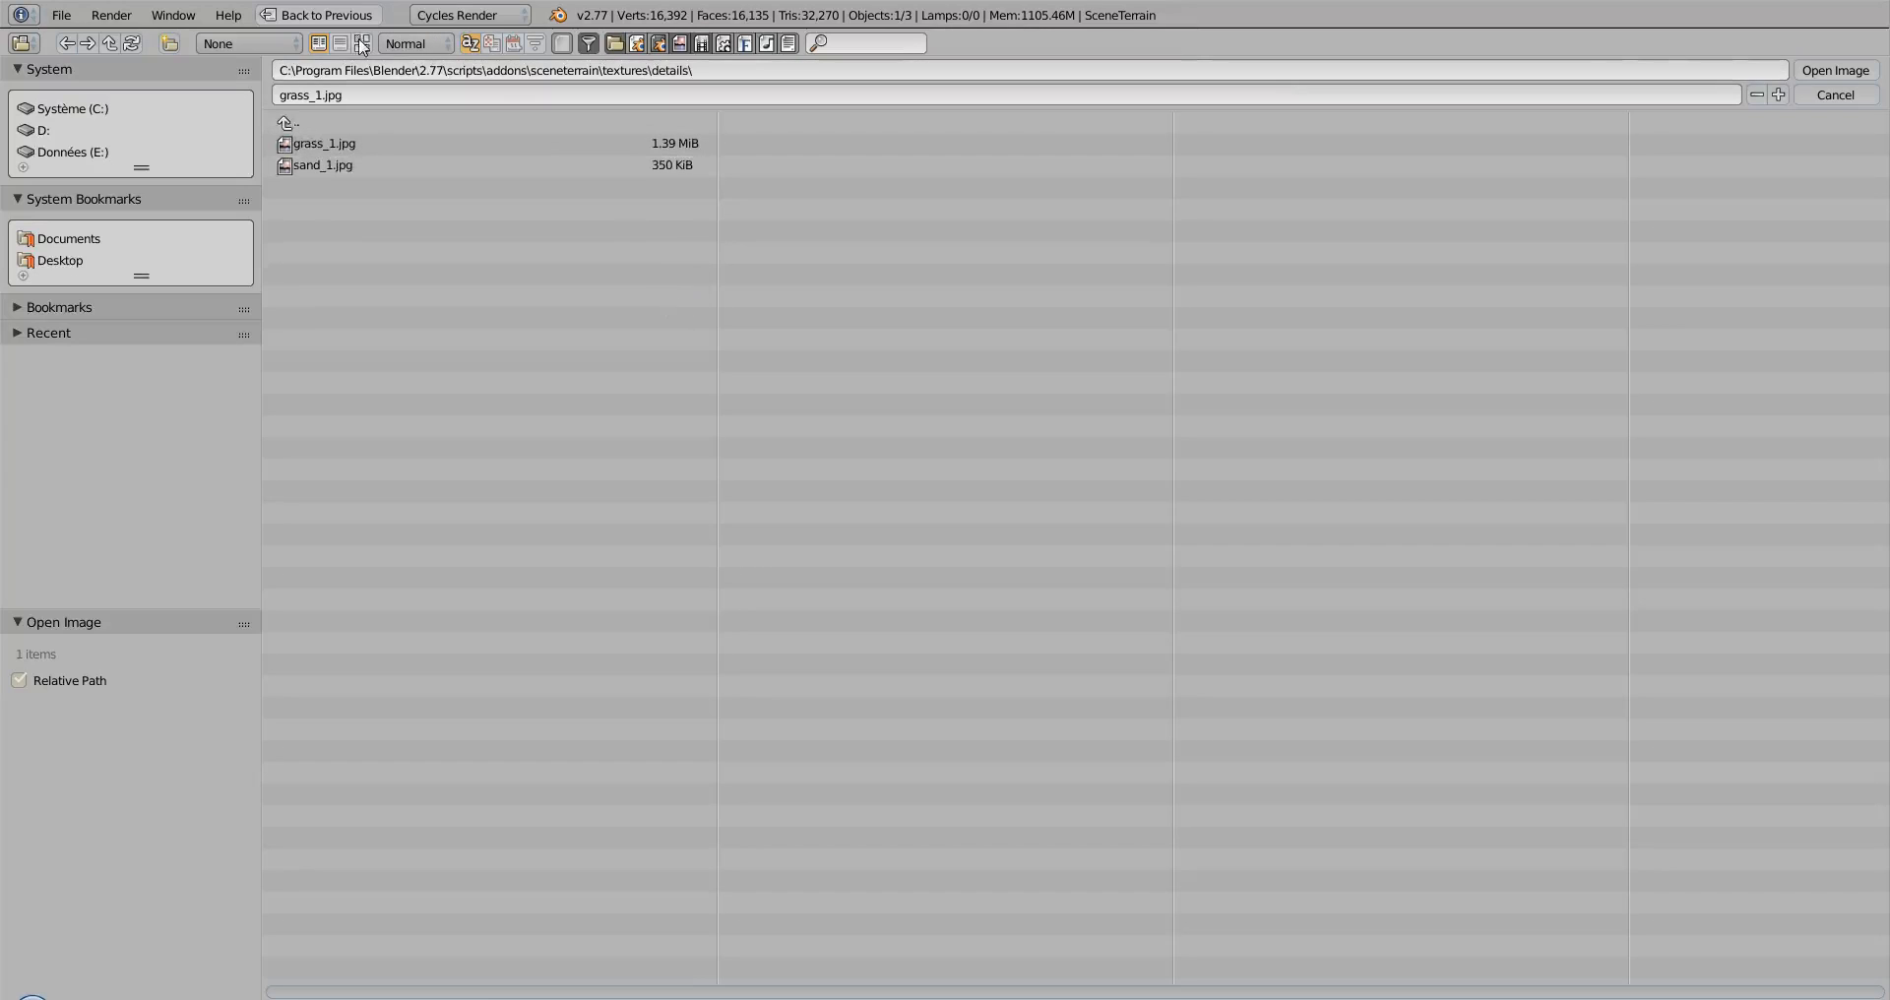
View grass_1 and sand_1 as thumbnails, then cancel without choosing an image
click(354, 43)
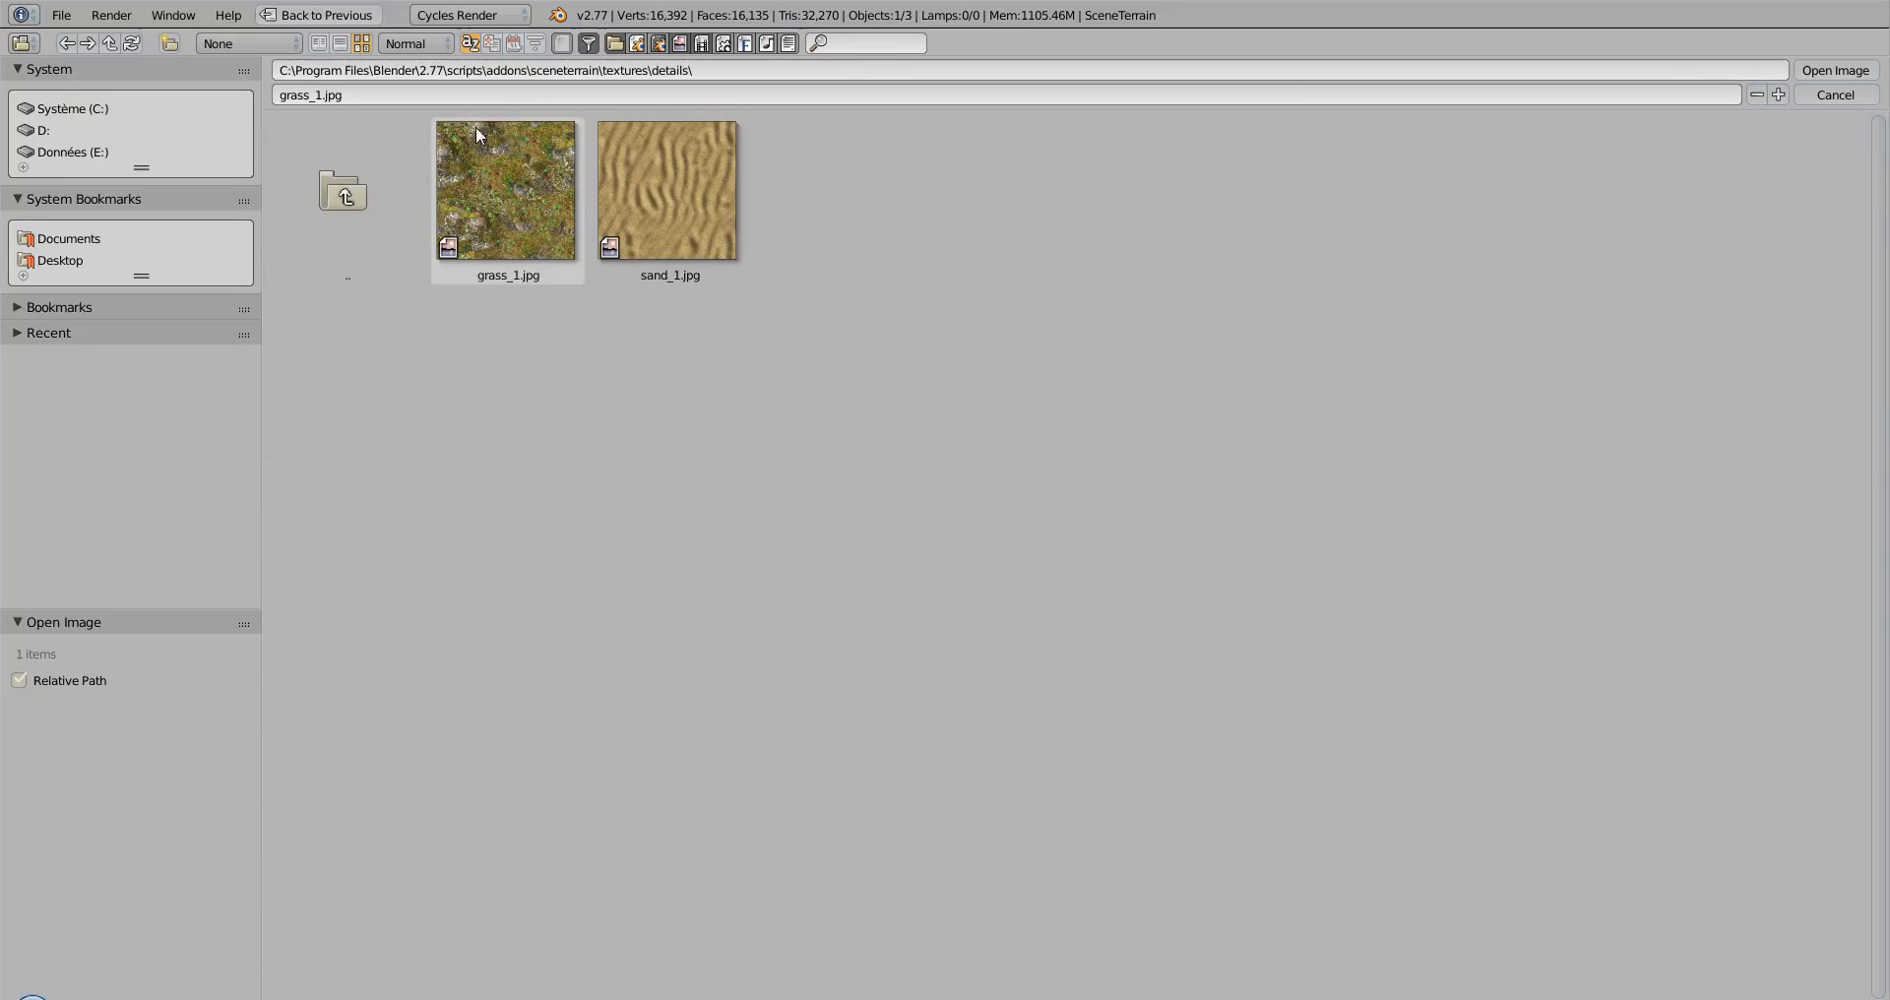
mouse_move(579, 208)
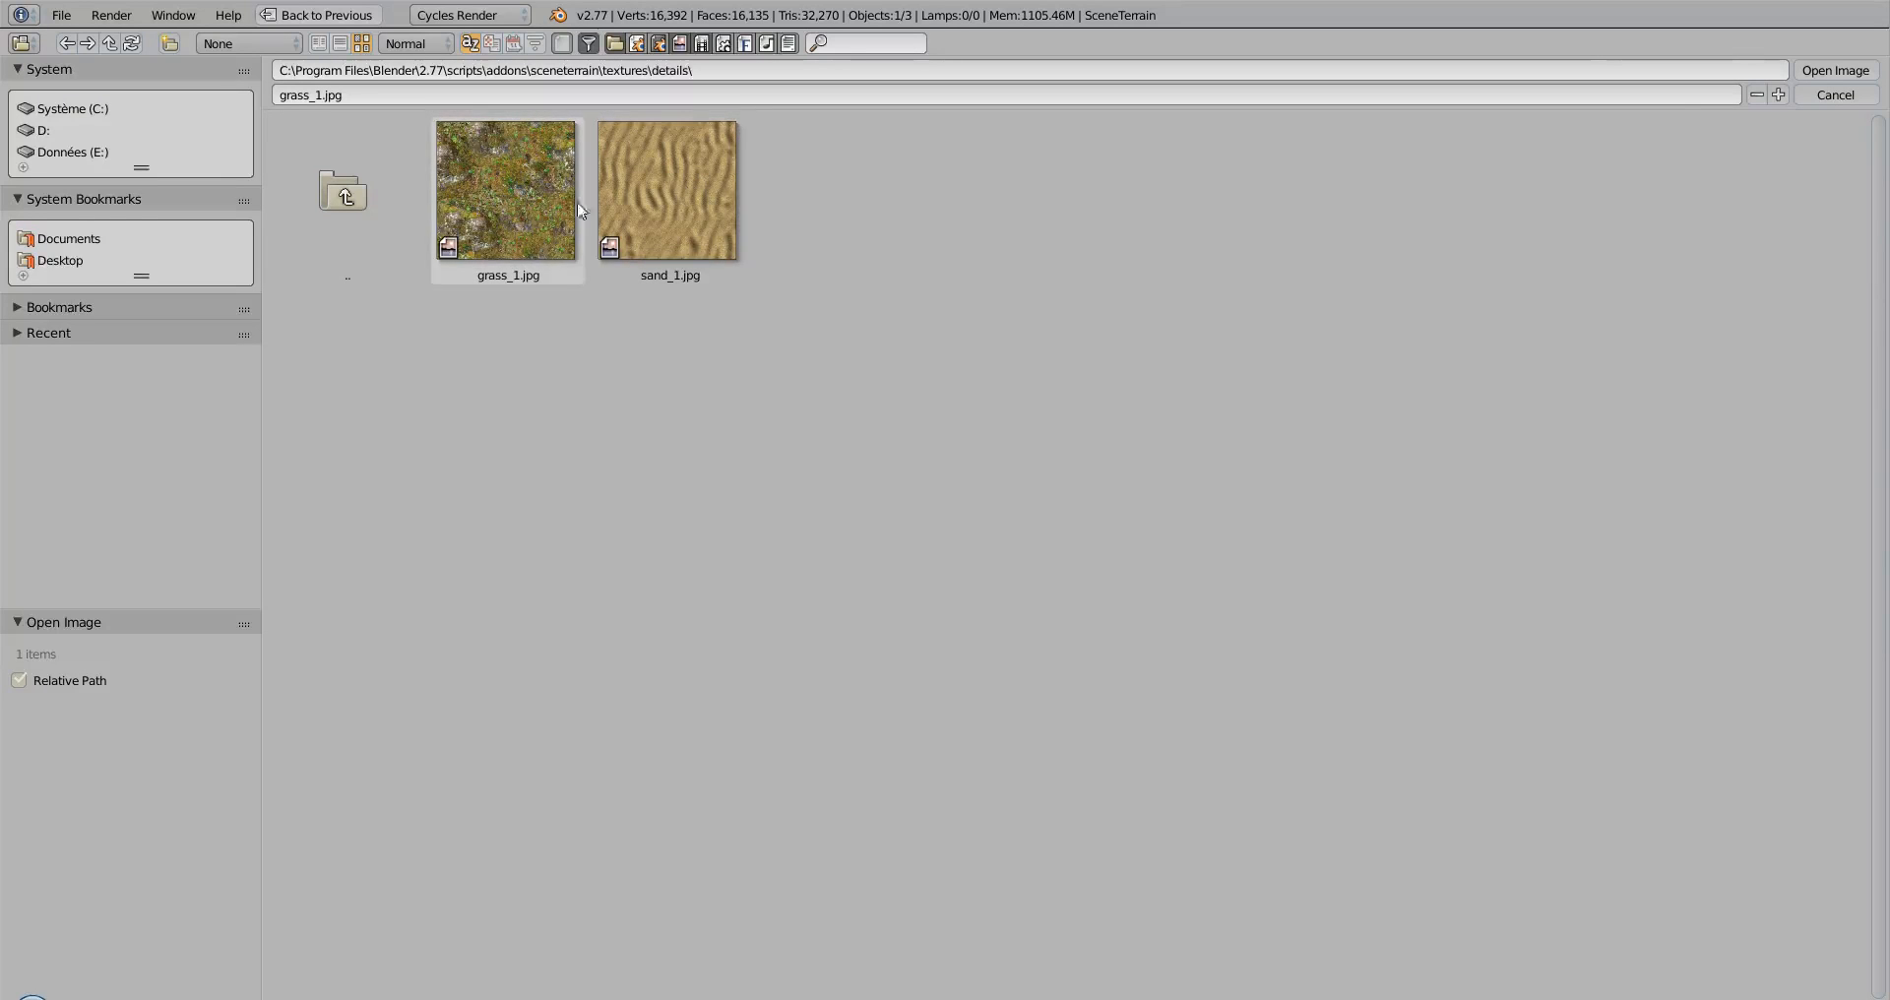
mouse_move(558, 315)
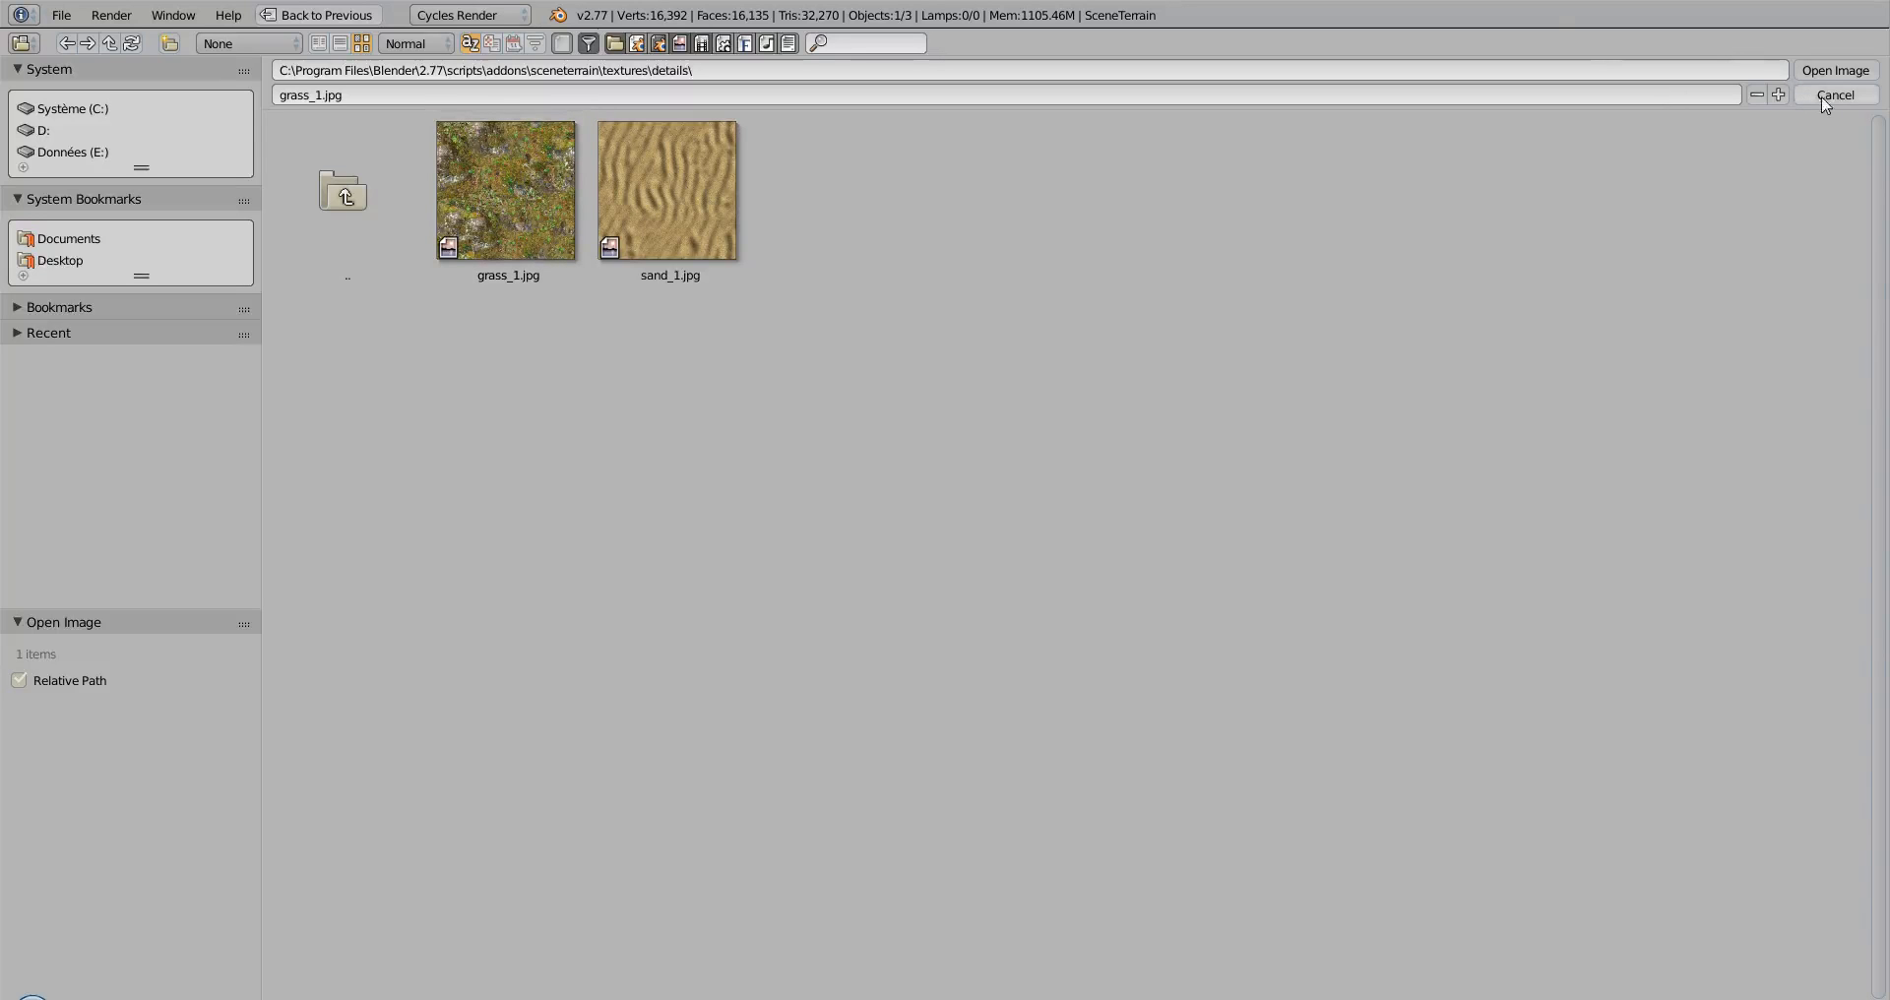
click(1843, 95)
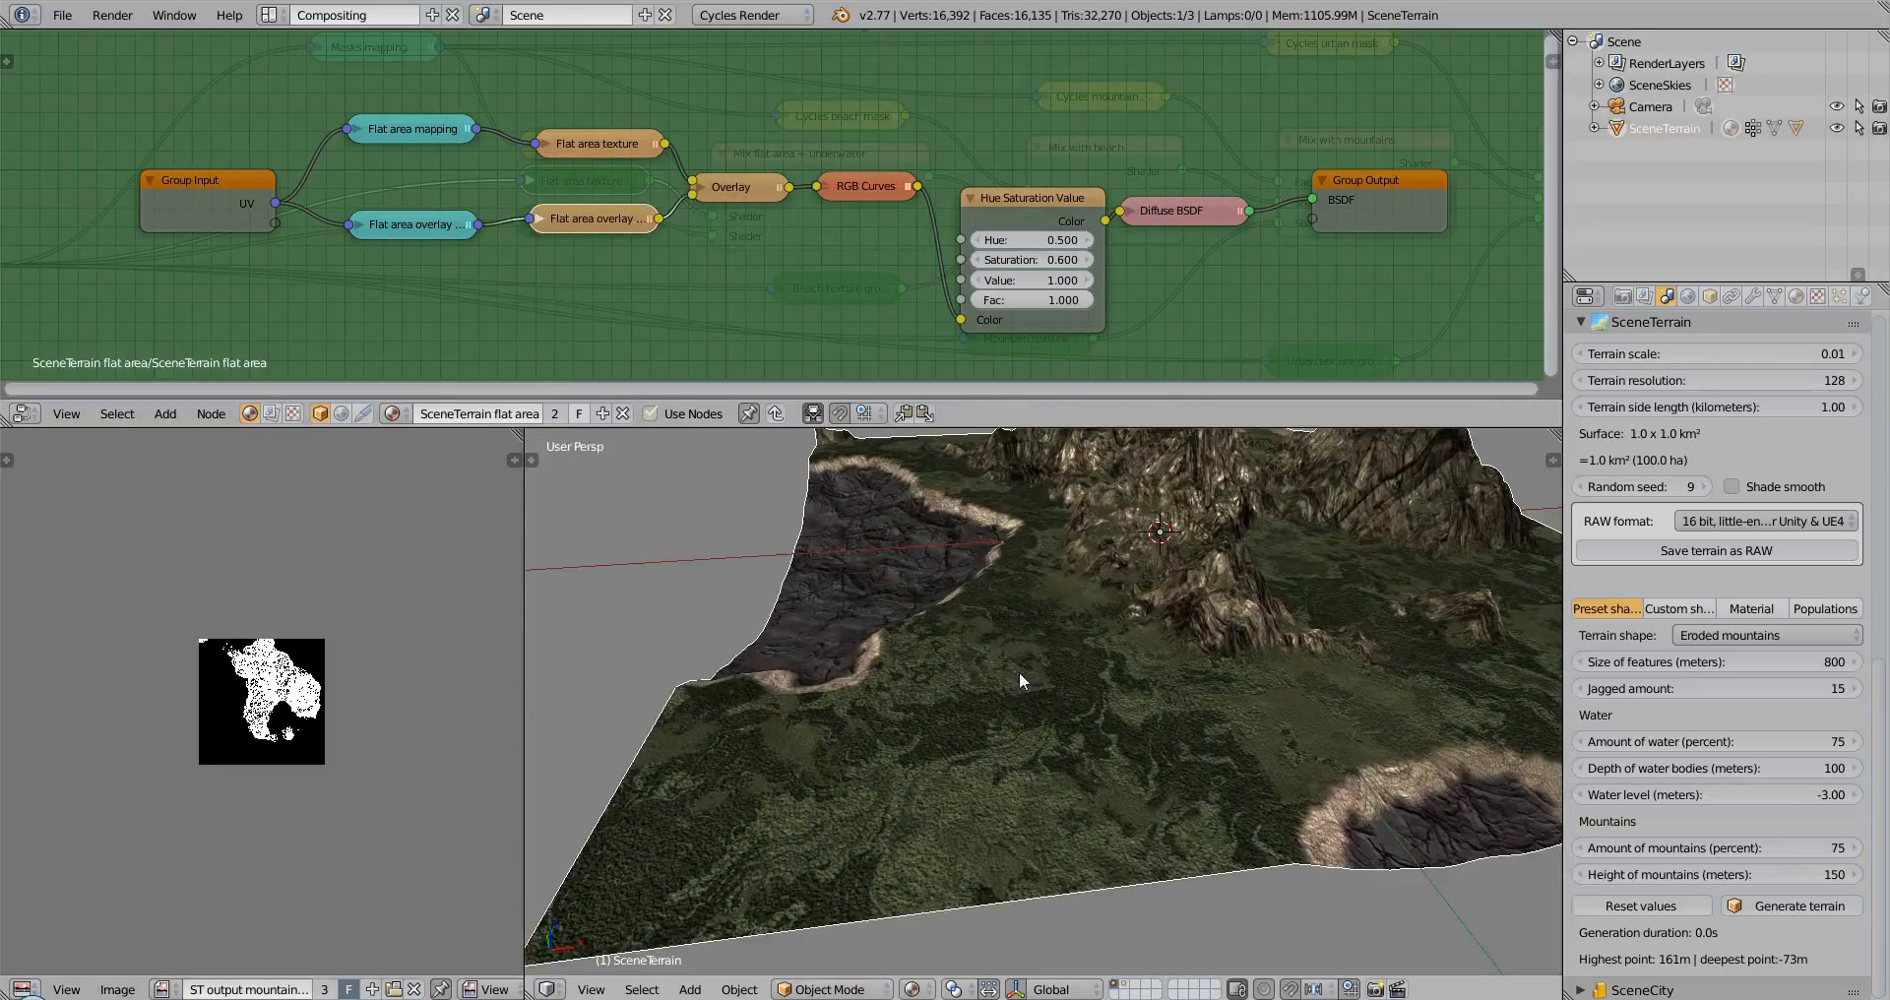
mouse_move(339, 225)
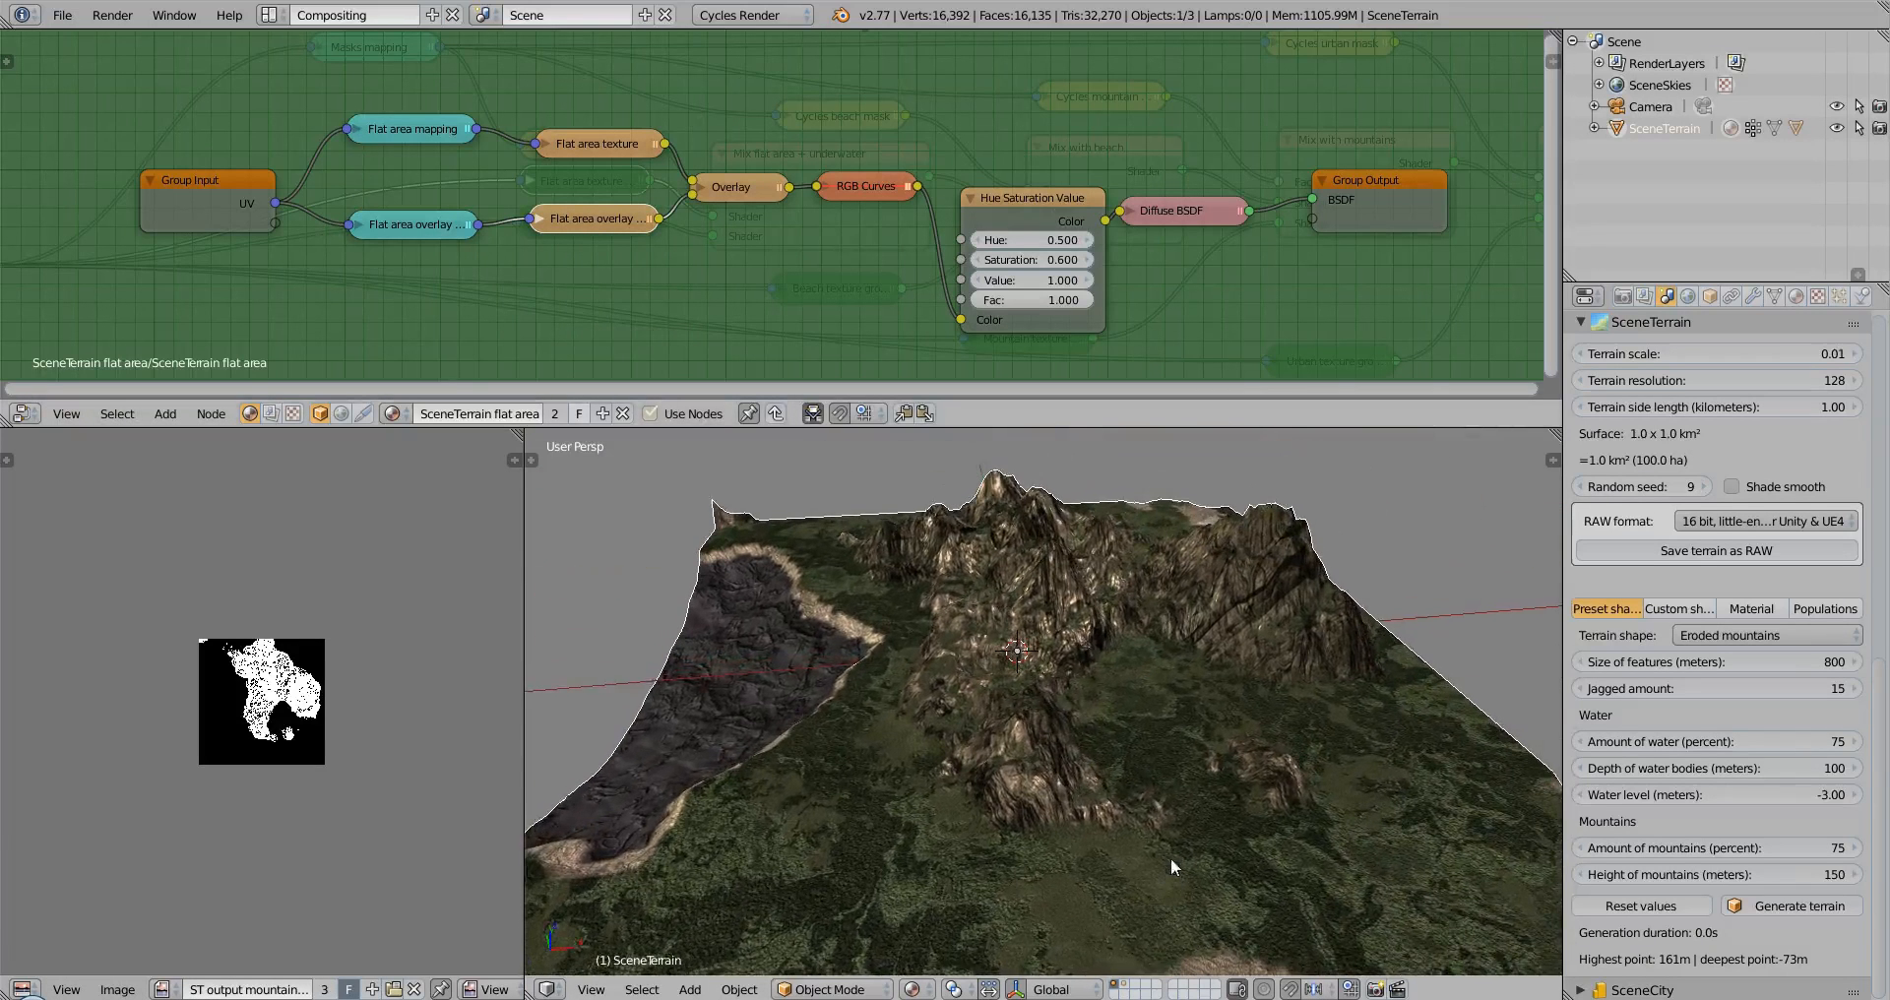
Expand the Flat area mapping node to show its location, rotation and scale fields
drag(1176, 868, 794, 799)
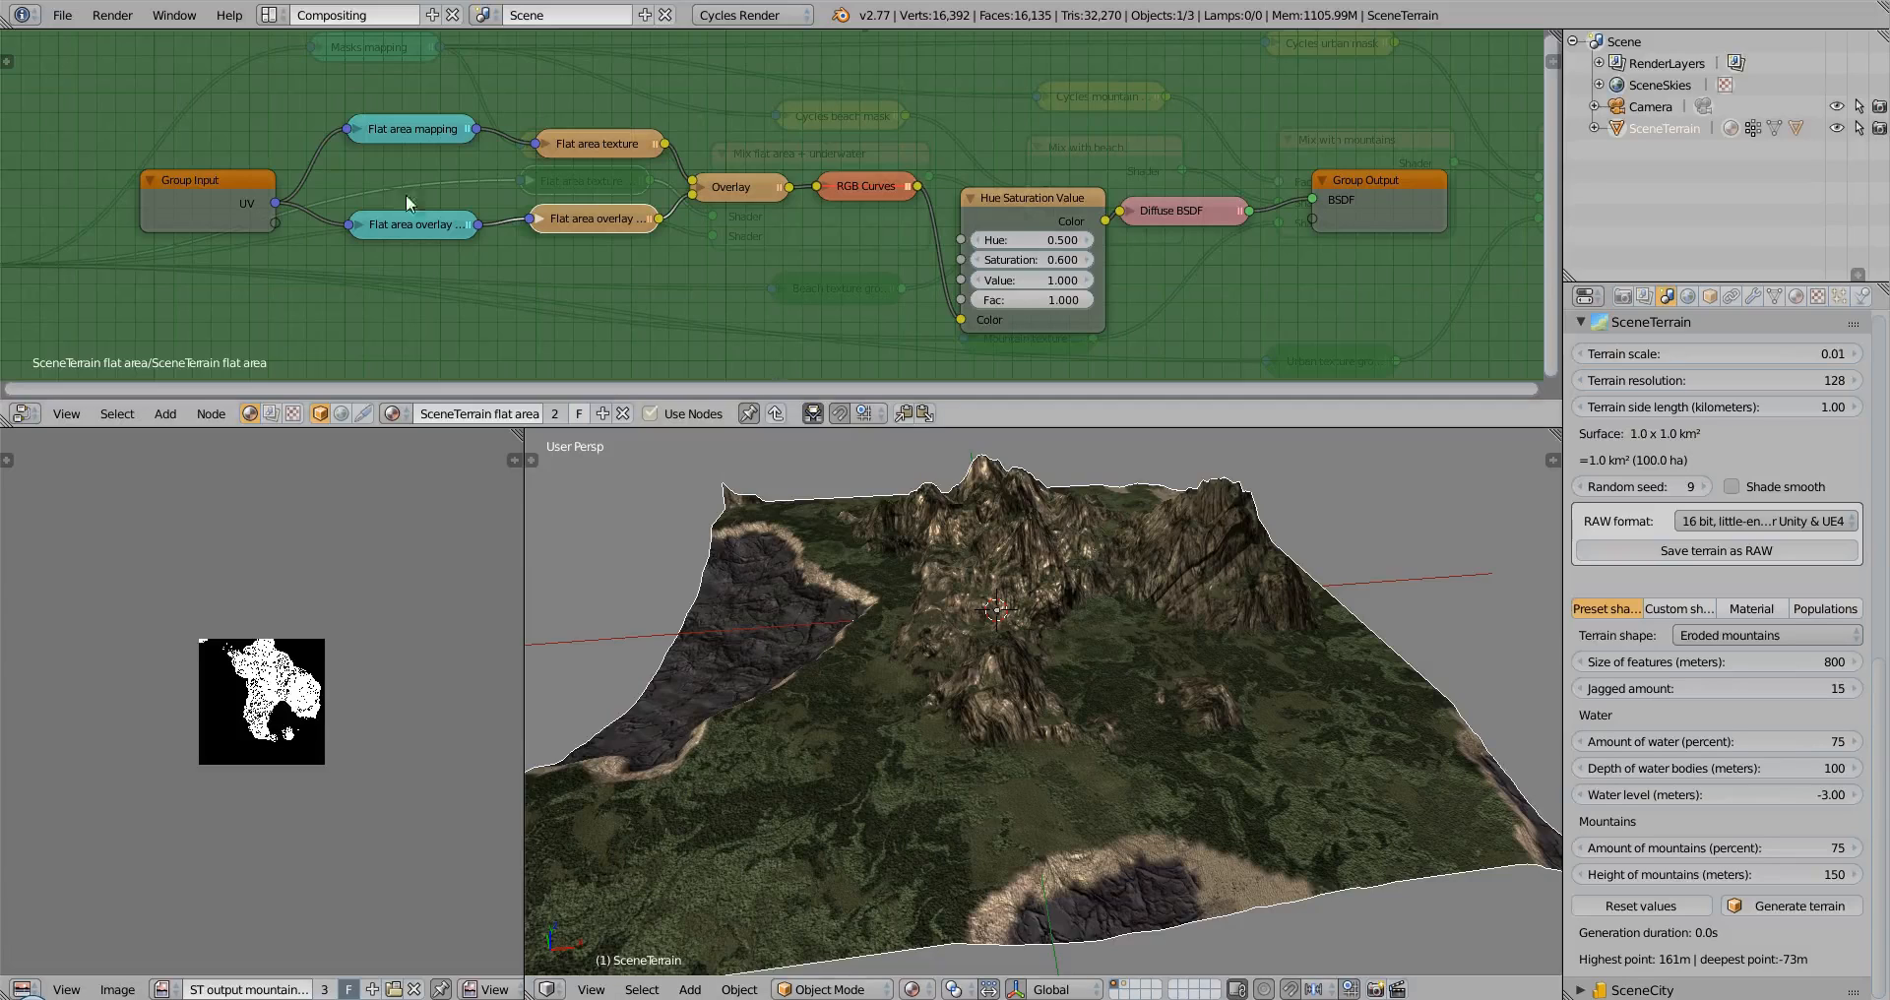
click(412, 128)
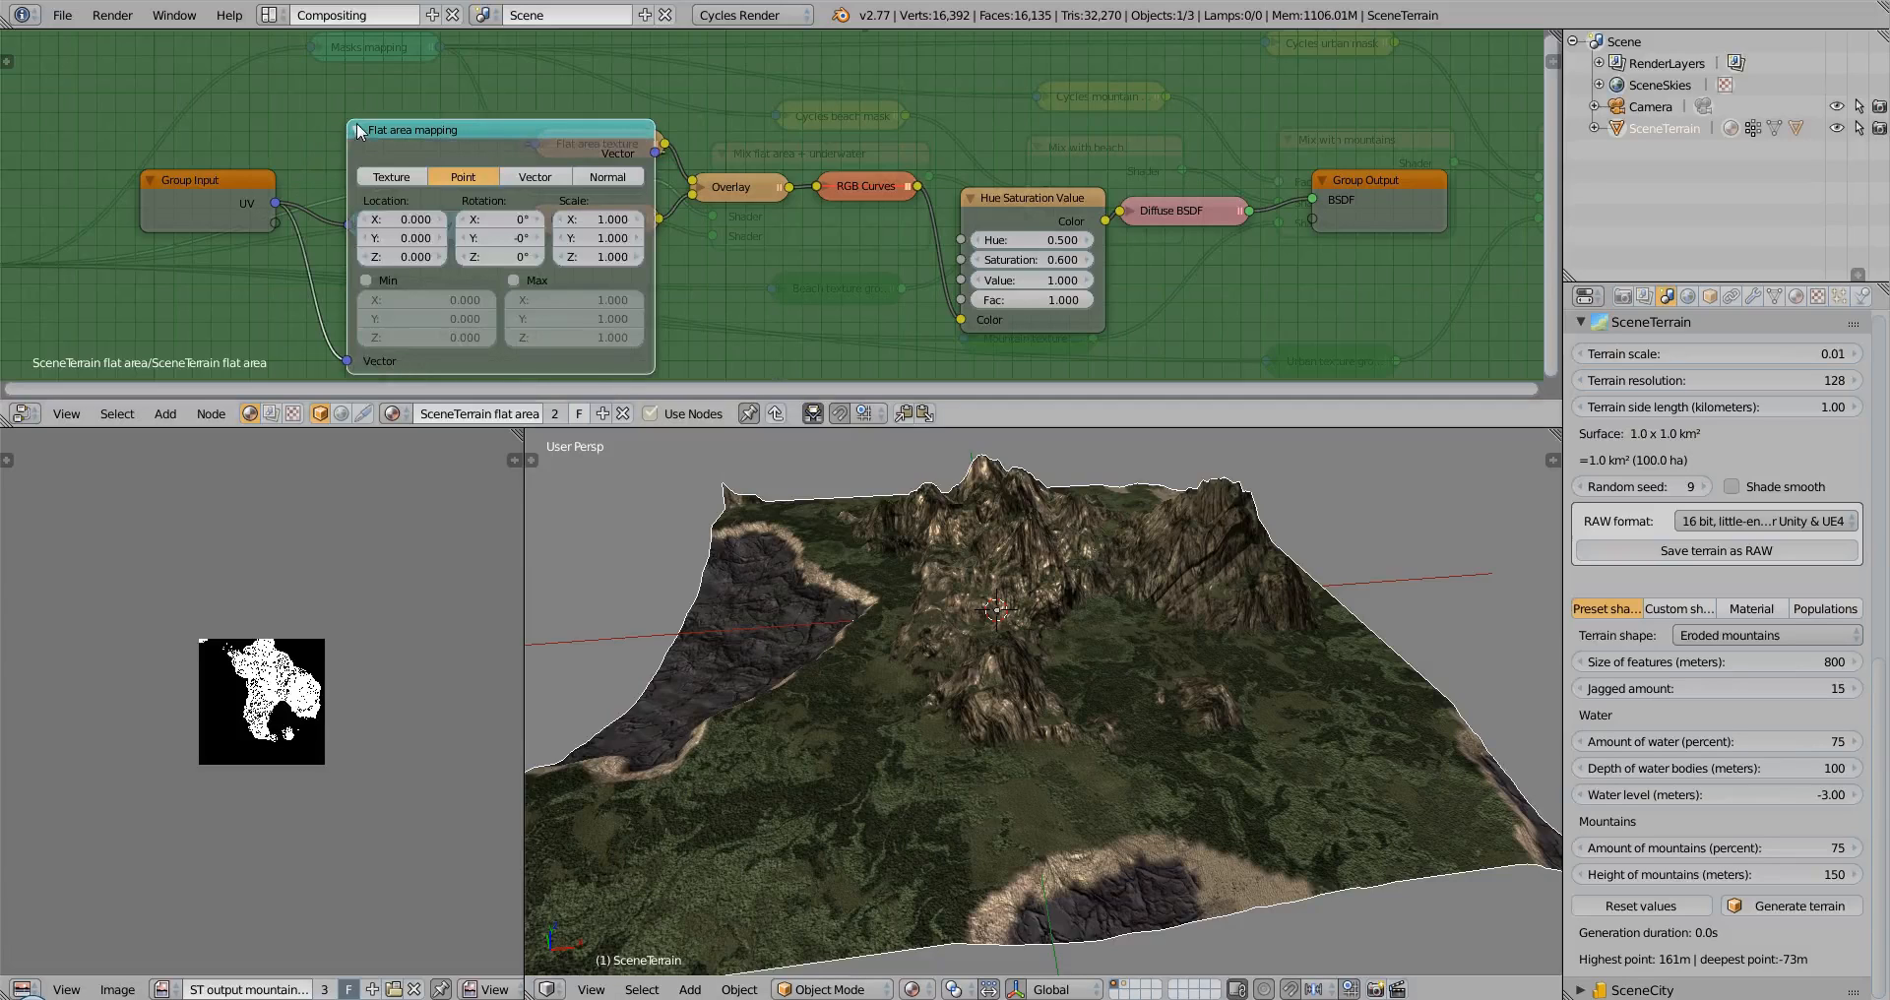
mouse_move(390, 175)
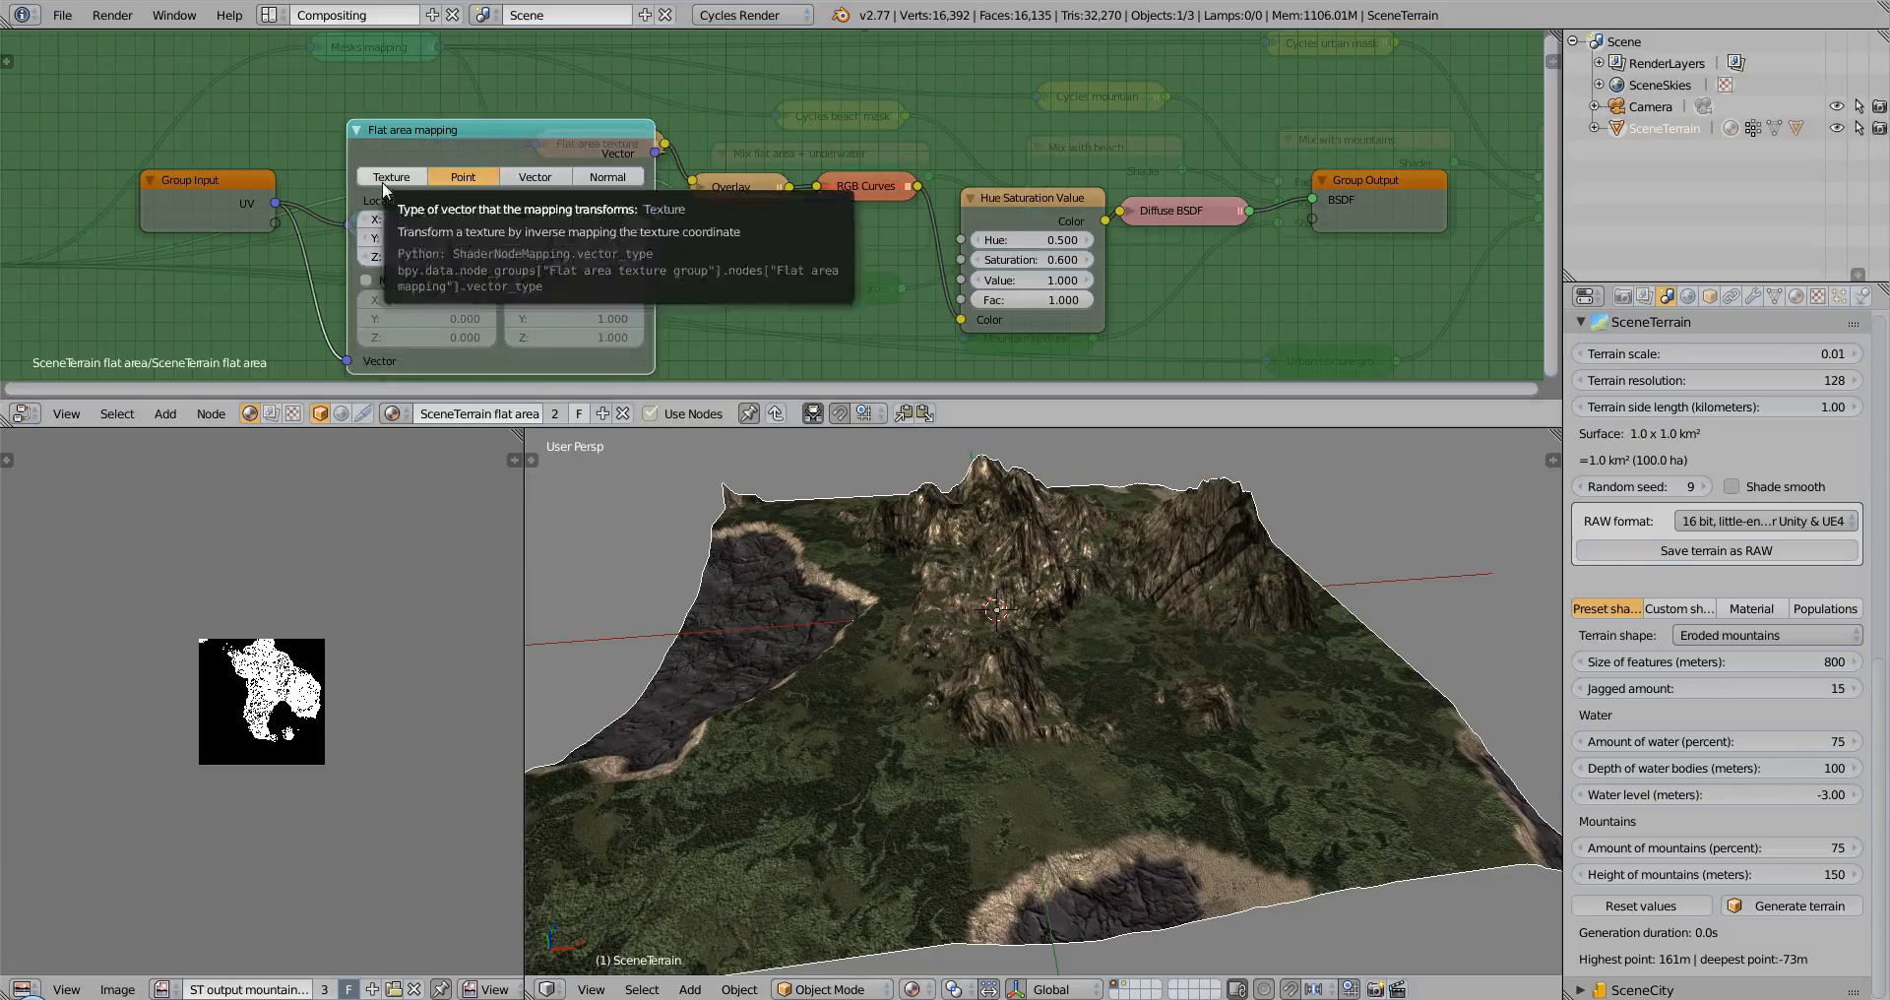
click(465, 175)
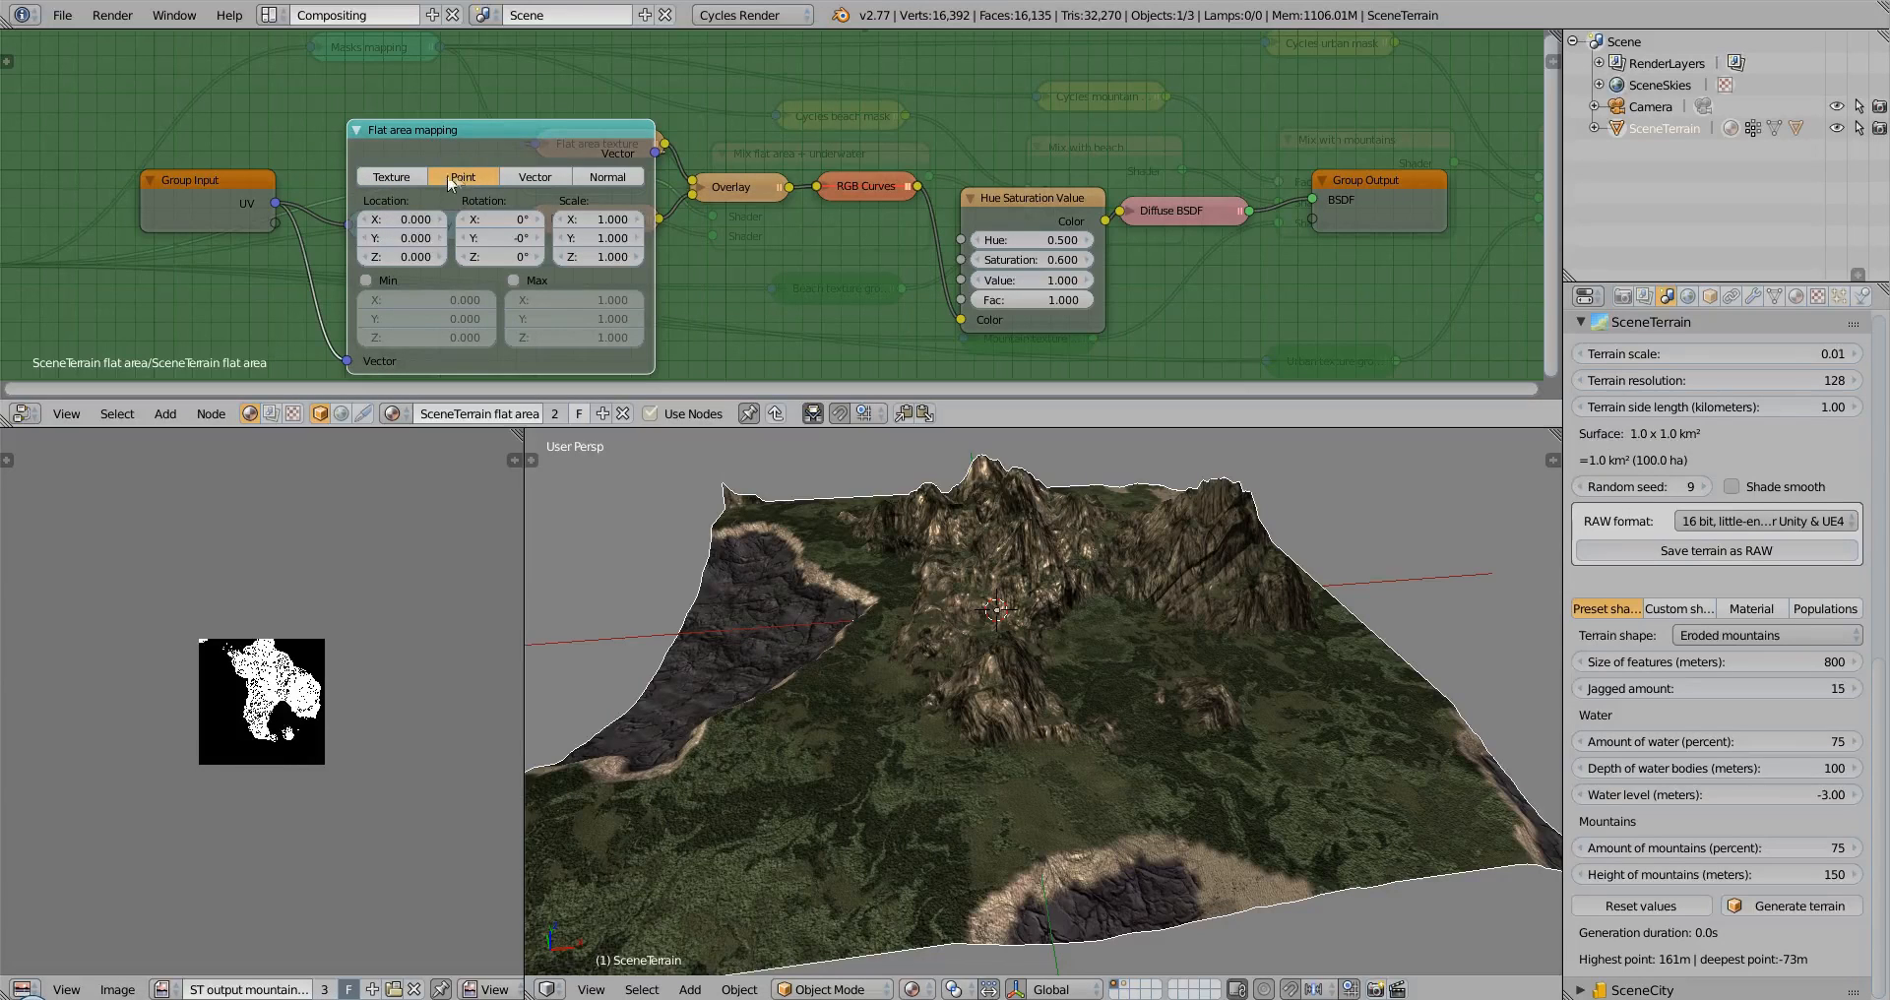
mouse_move(597, 218)
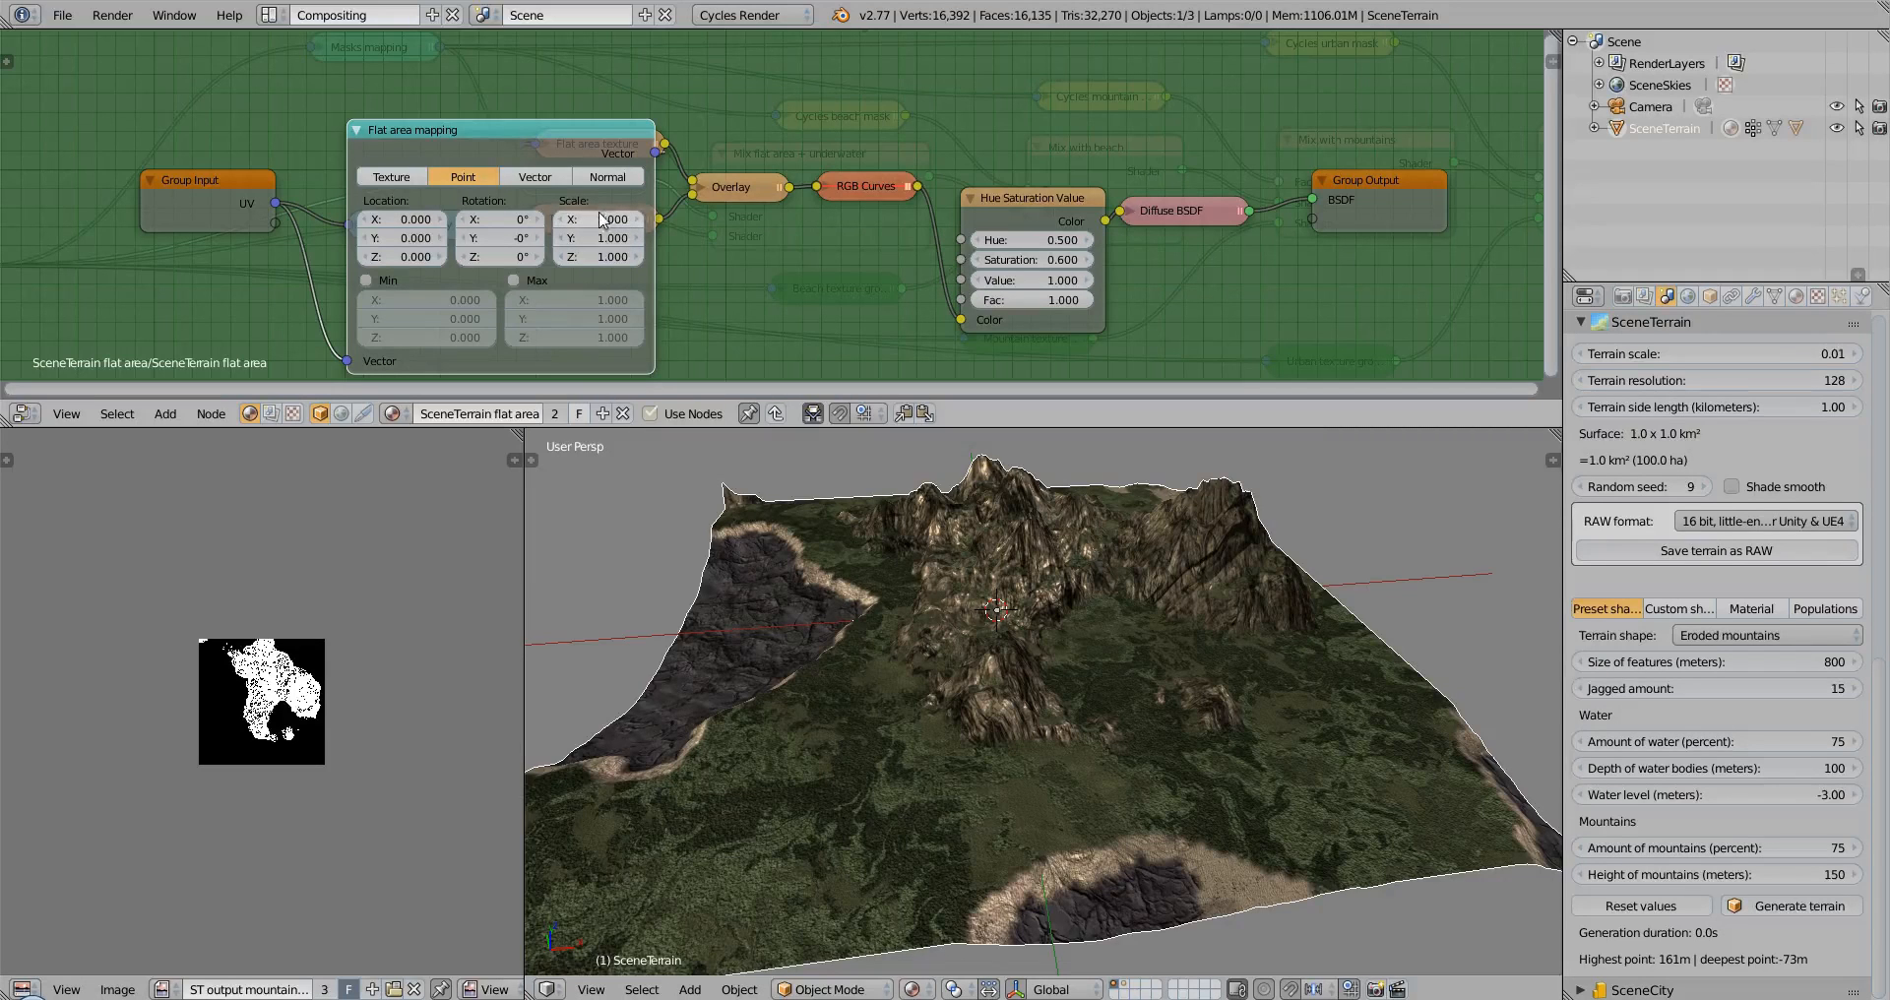
Enter 2.000 as the Flat area mapping Scale X and Y
click(597, 219)
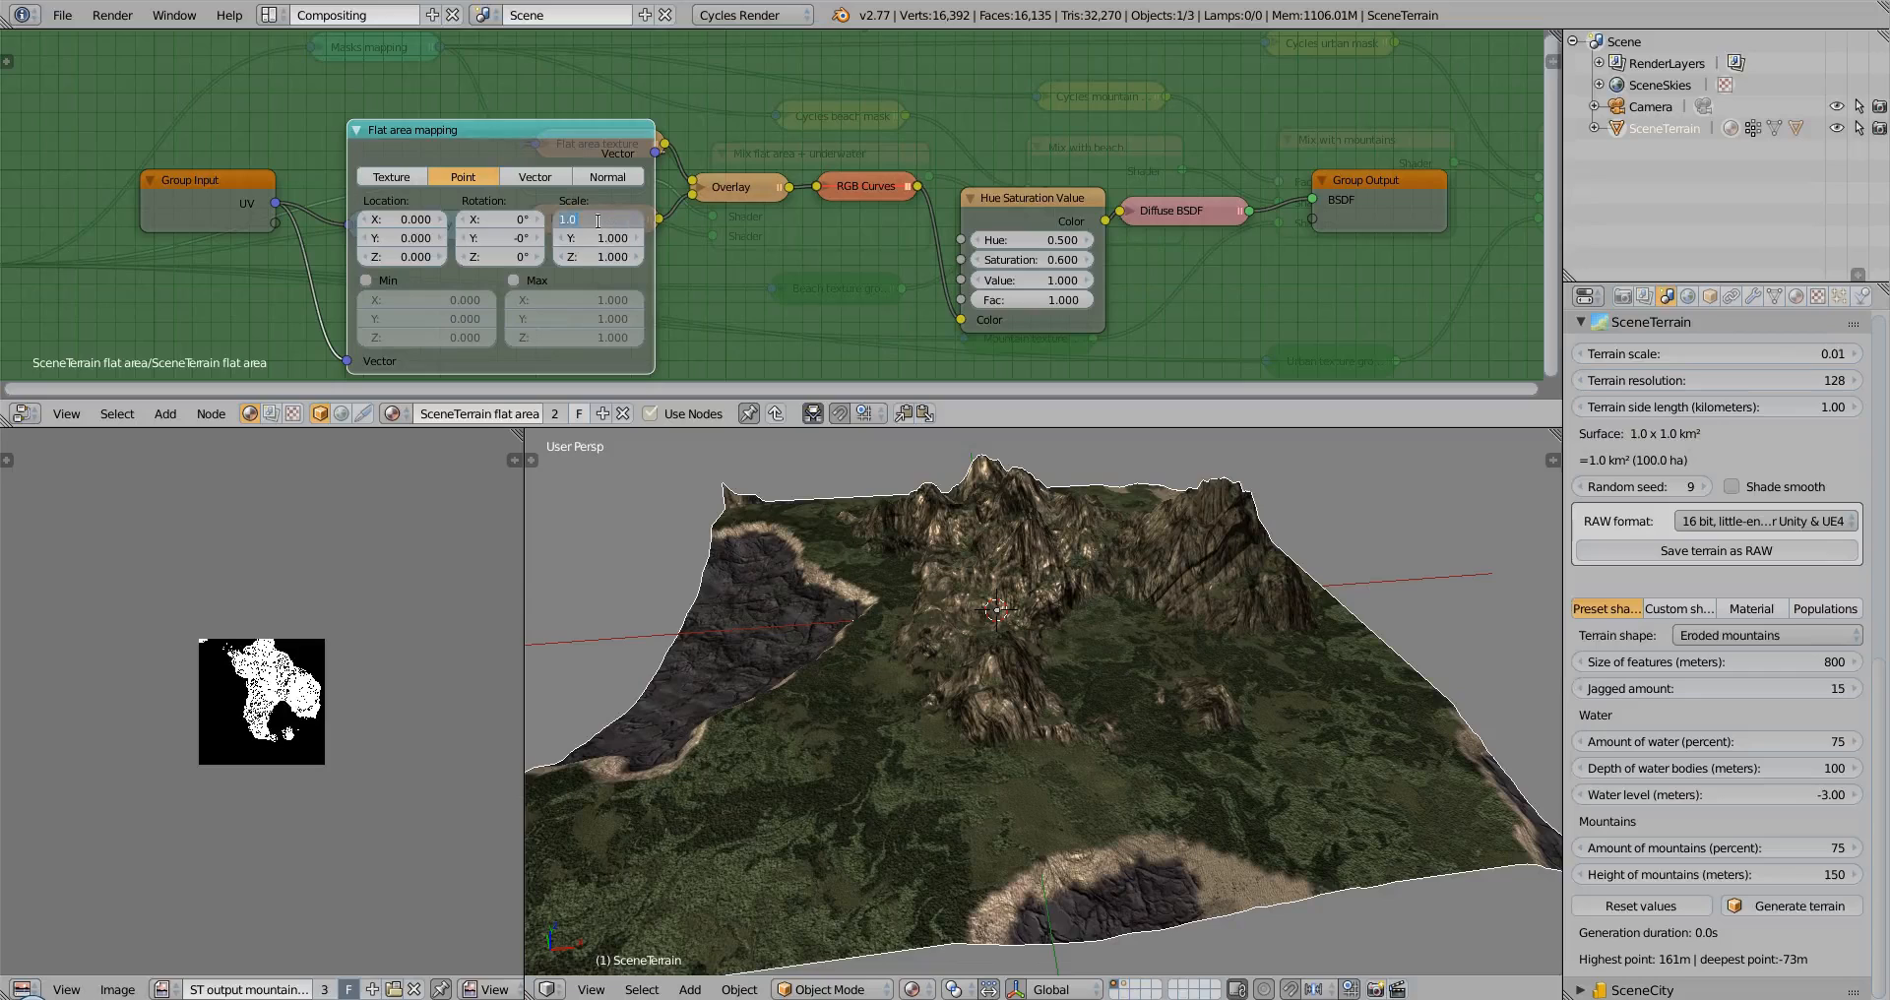
text(2.000)
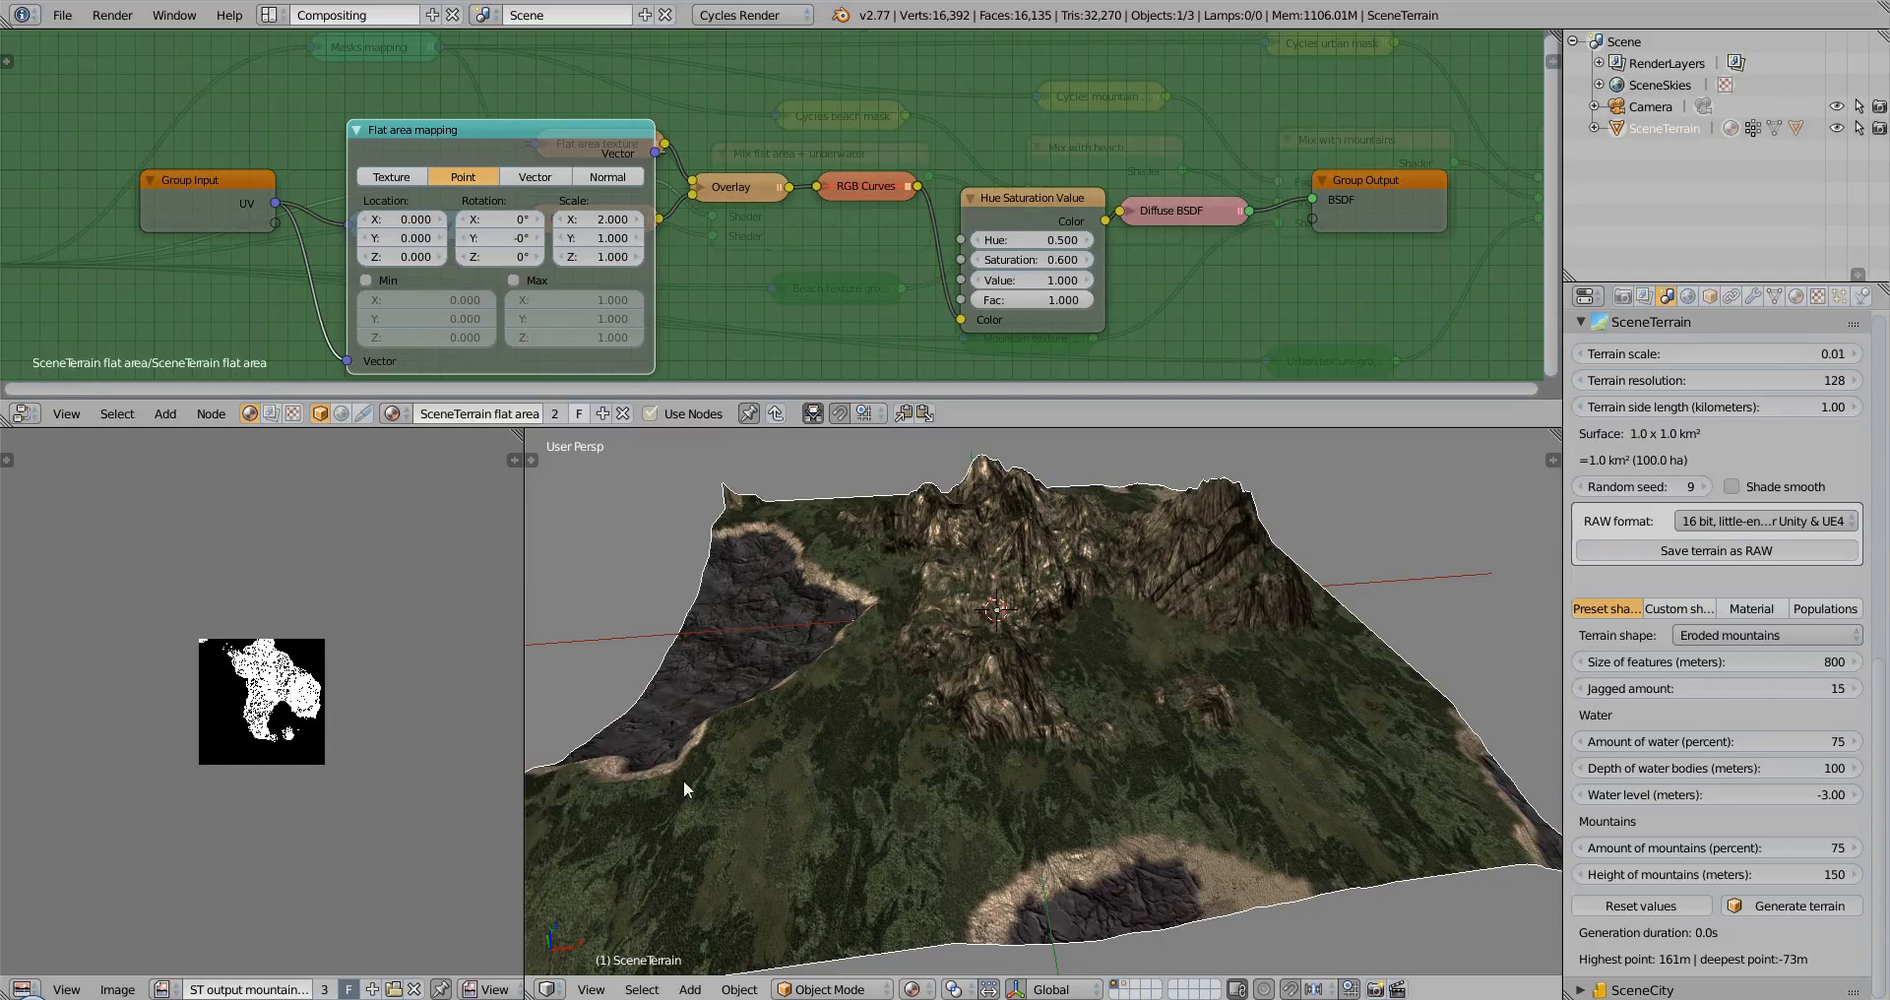
mouse_move(803, 295)
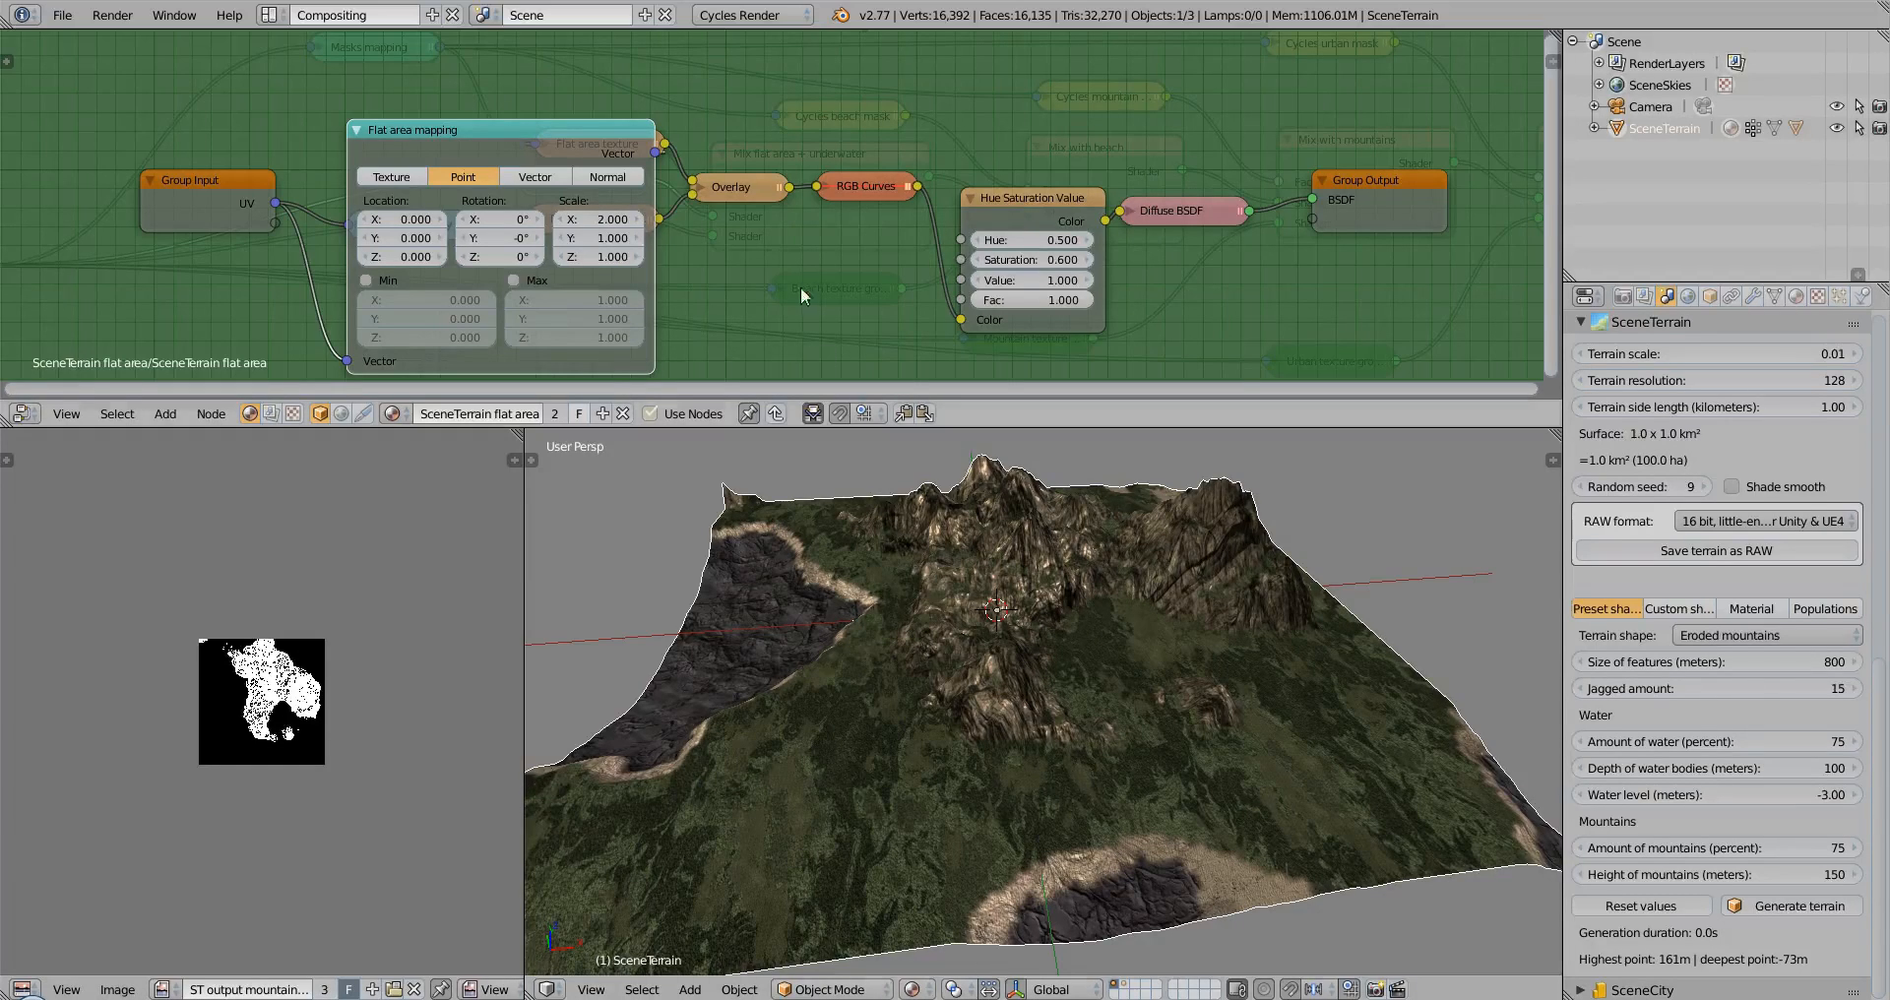
click(590, 239)
text(2.000)
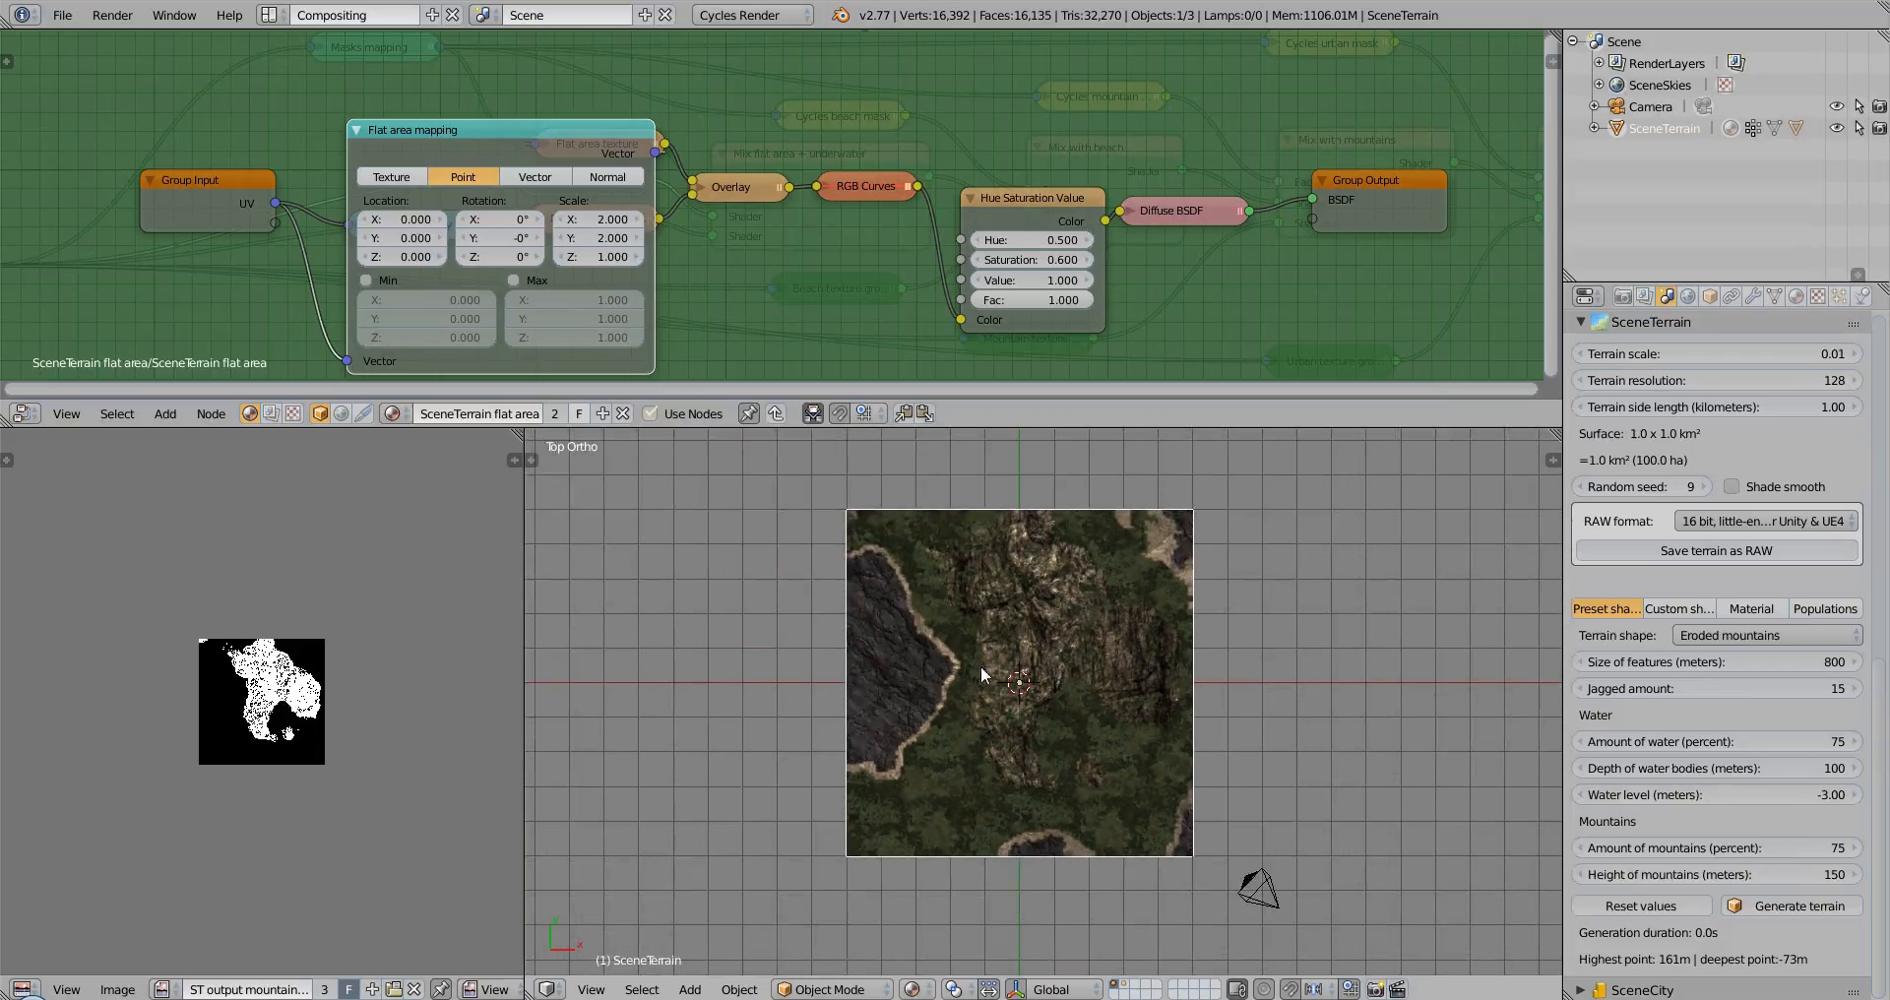
mouse_move(1044, 536)
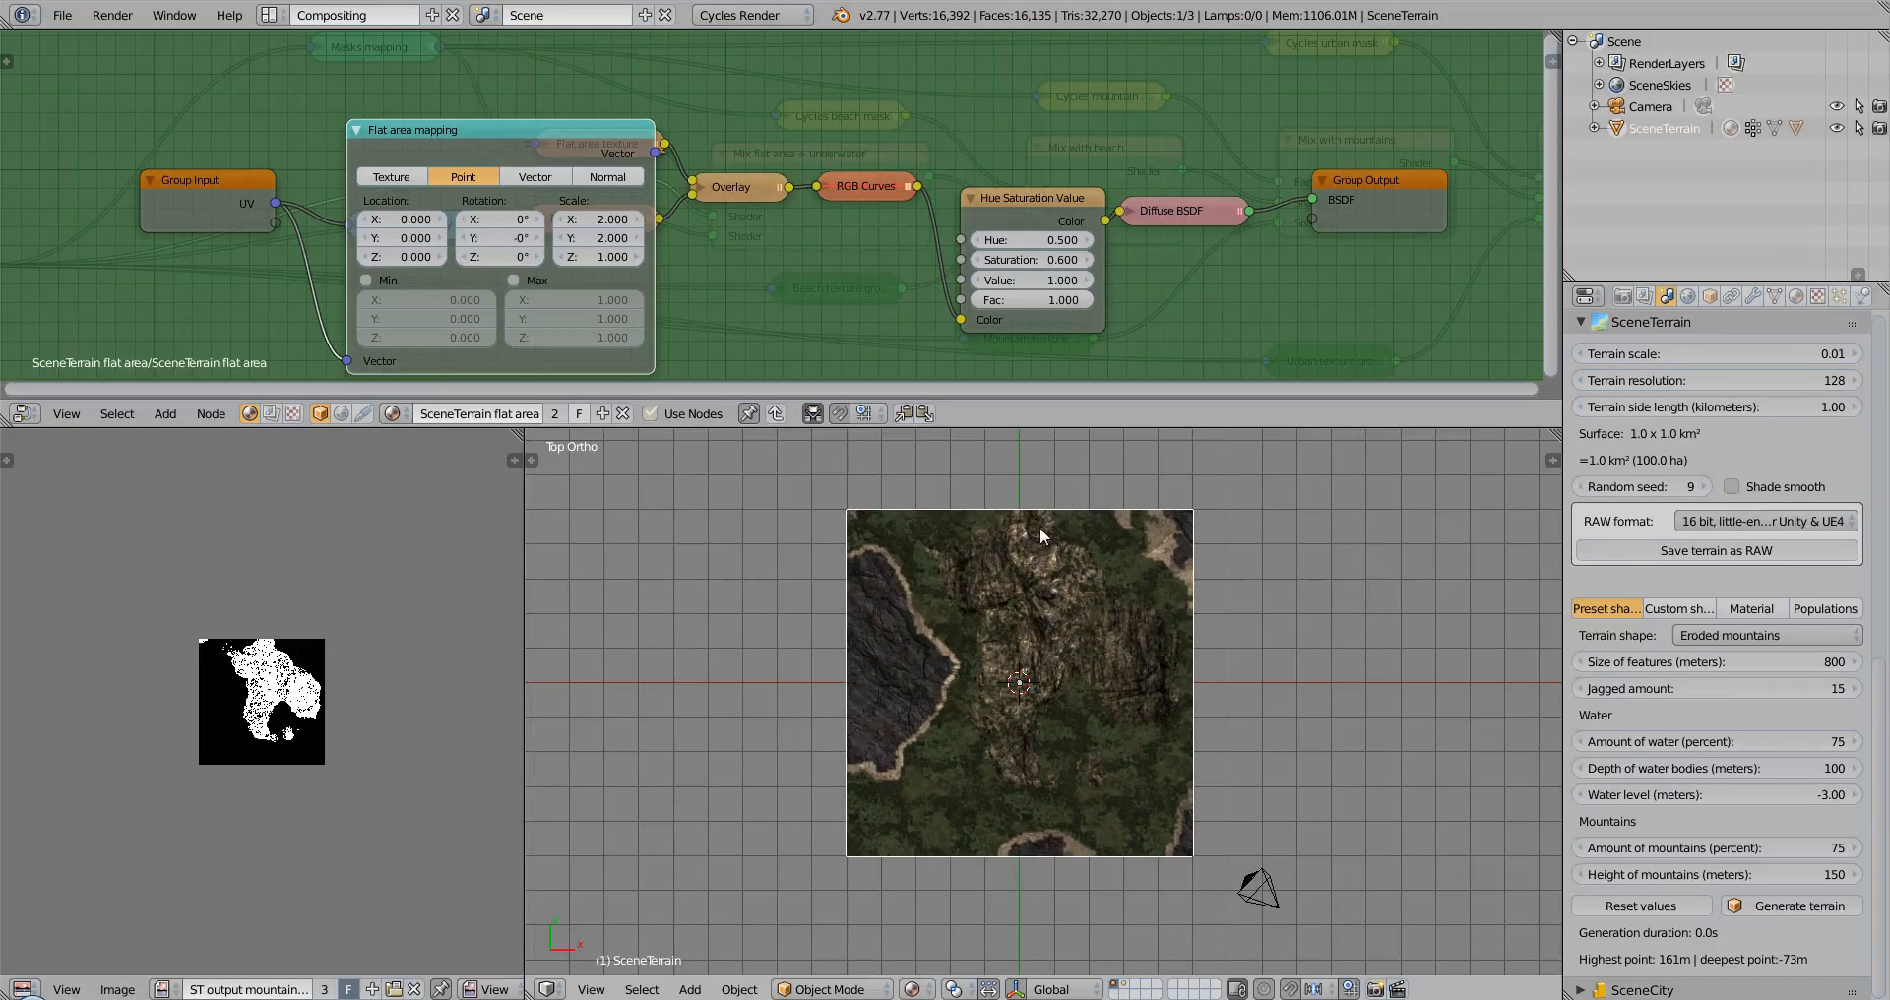
mouse_move(953, 717)
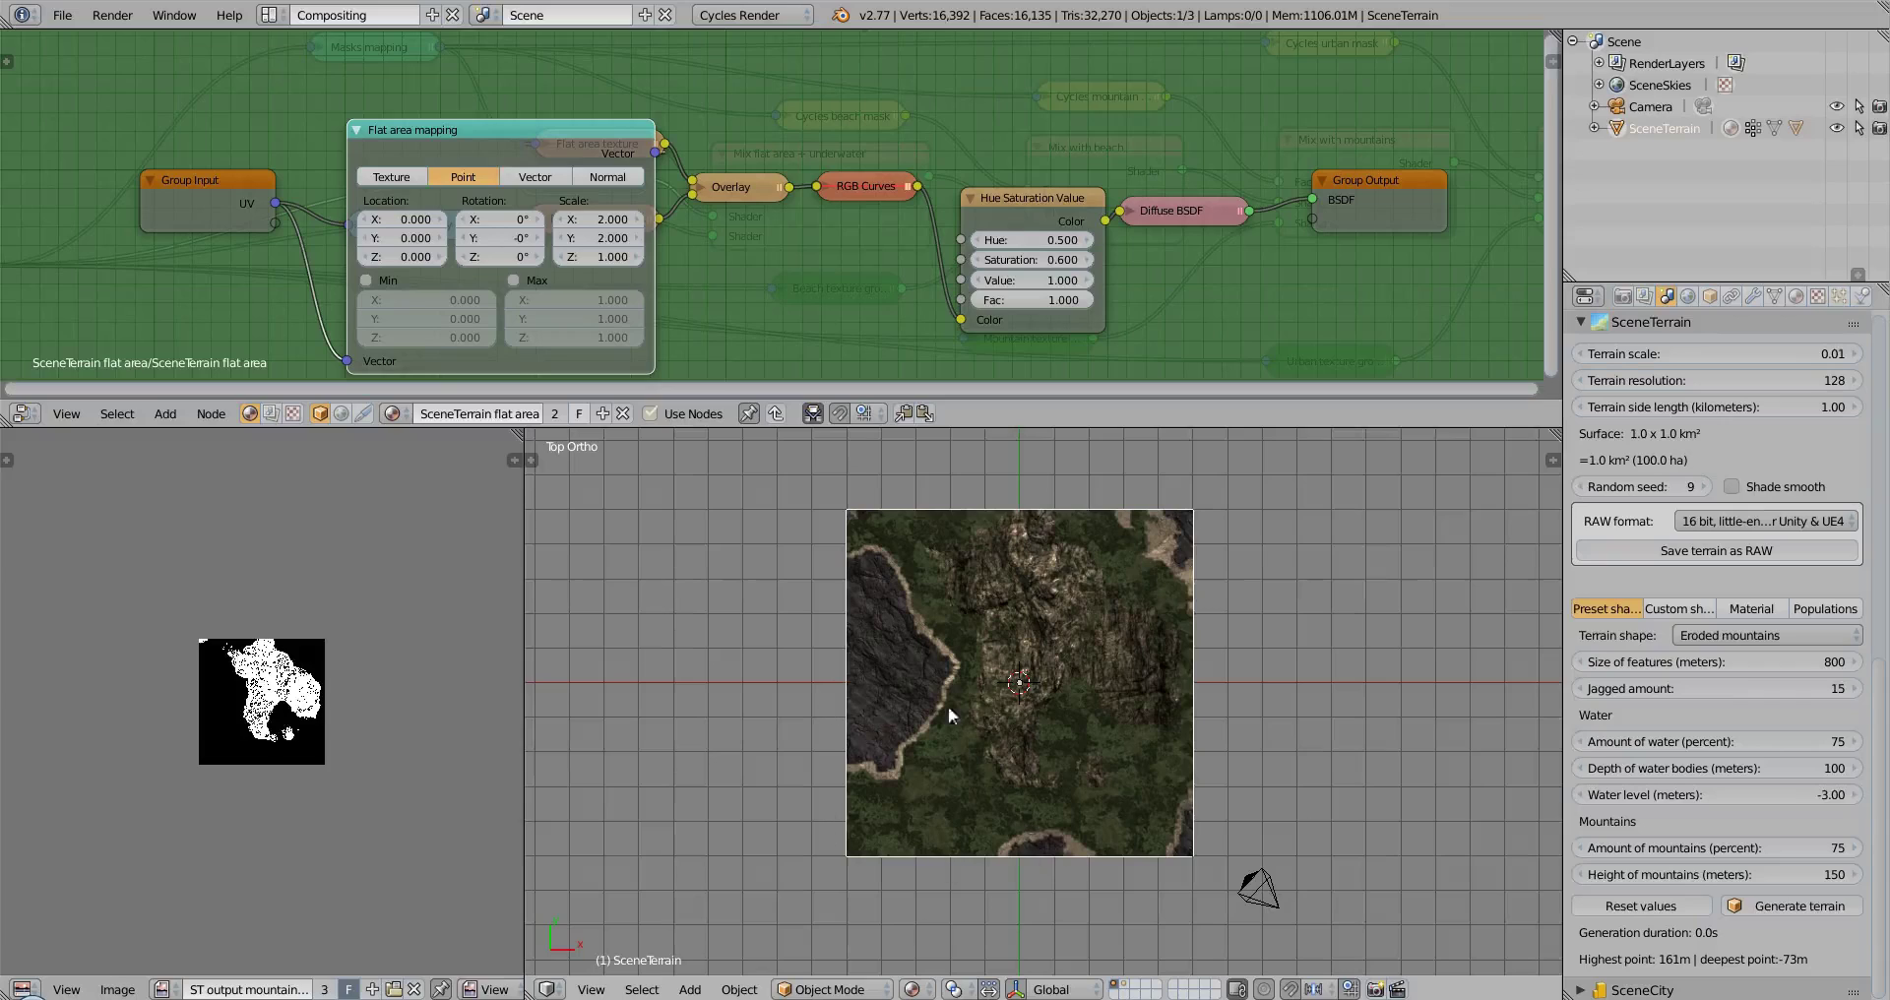
mouse_move(1182, 705)
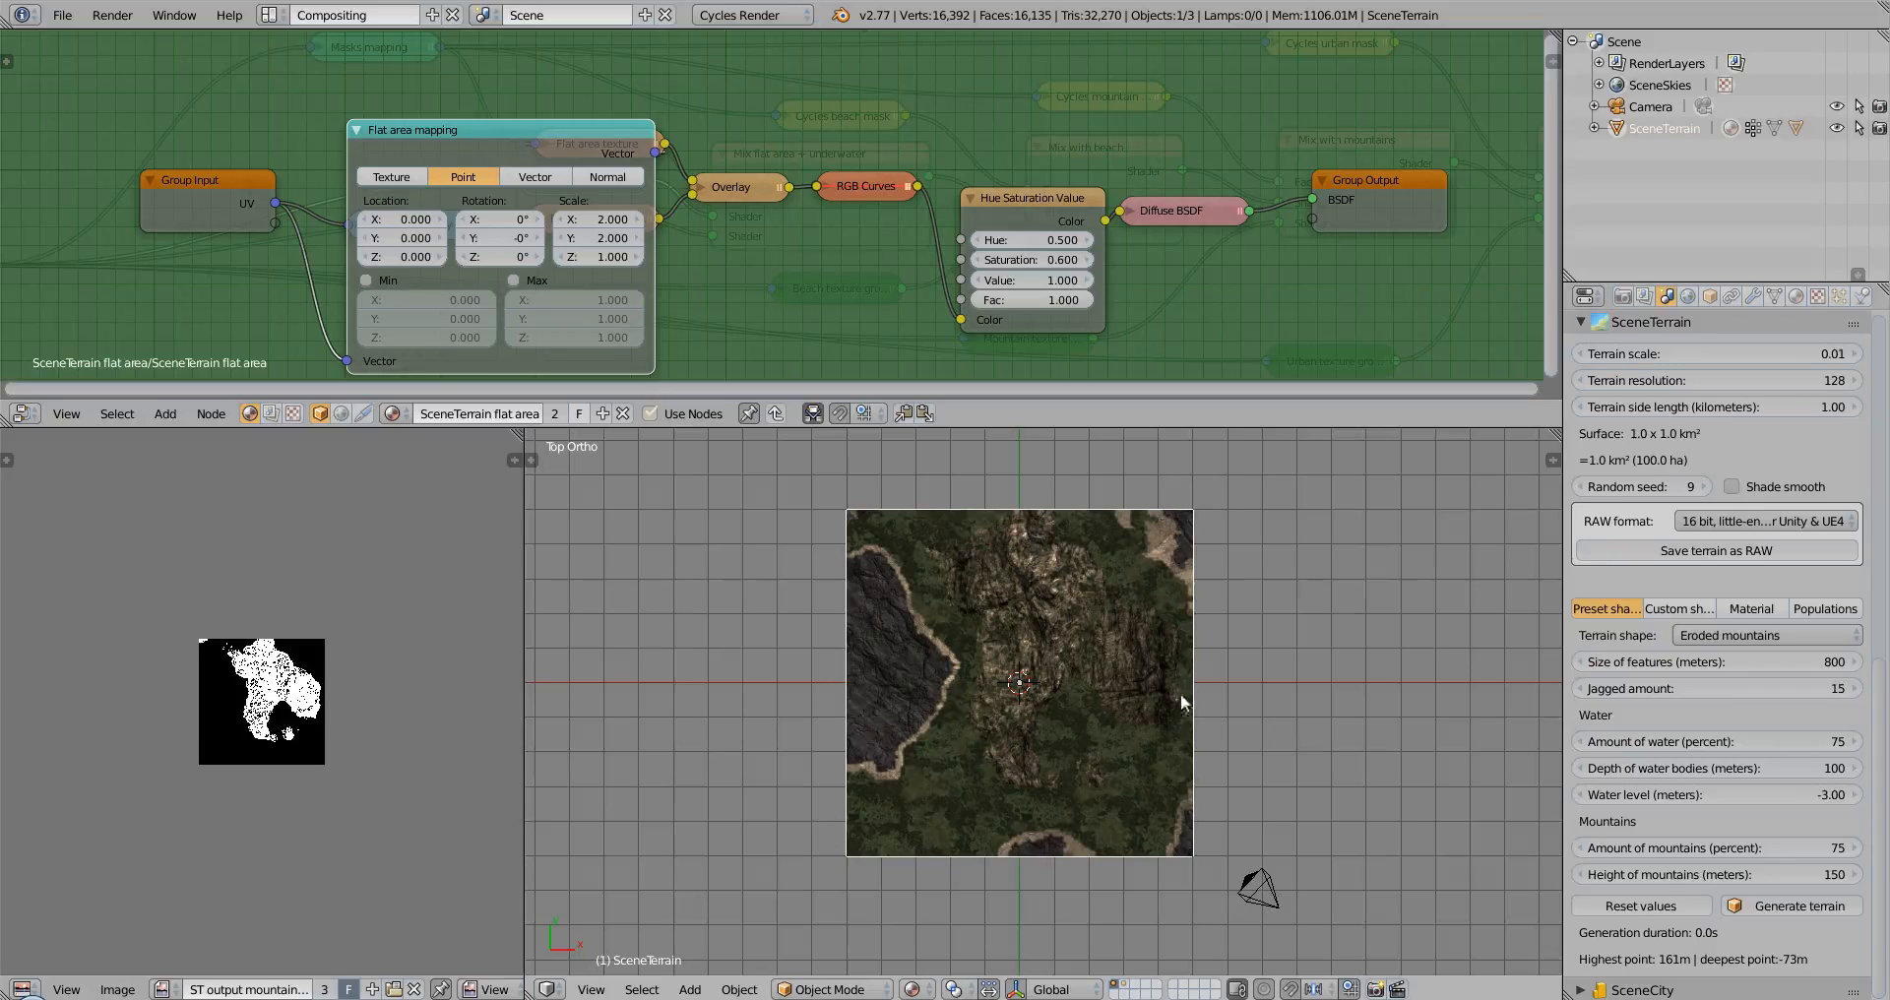
mouse_move(1032, 745)
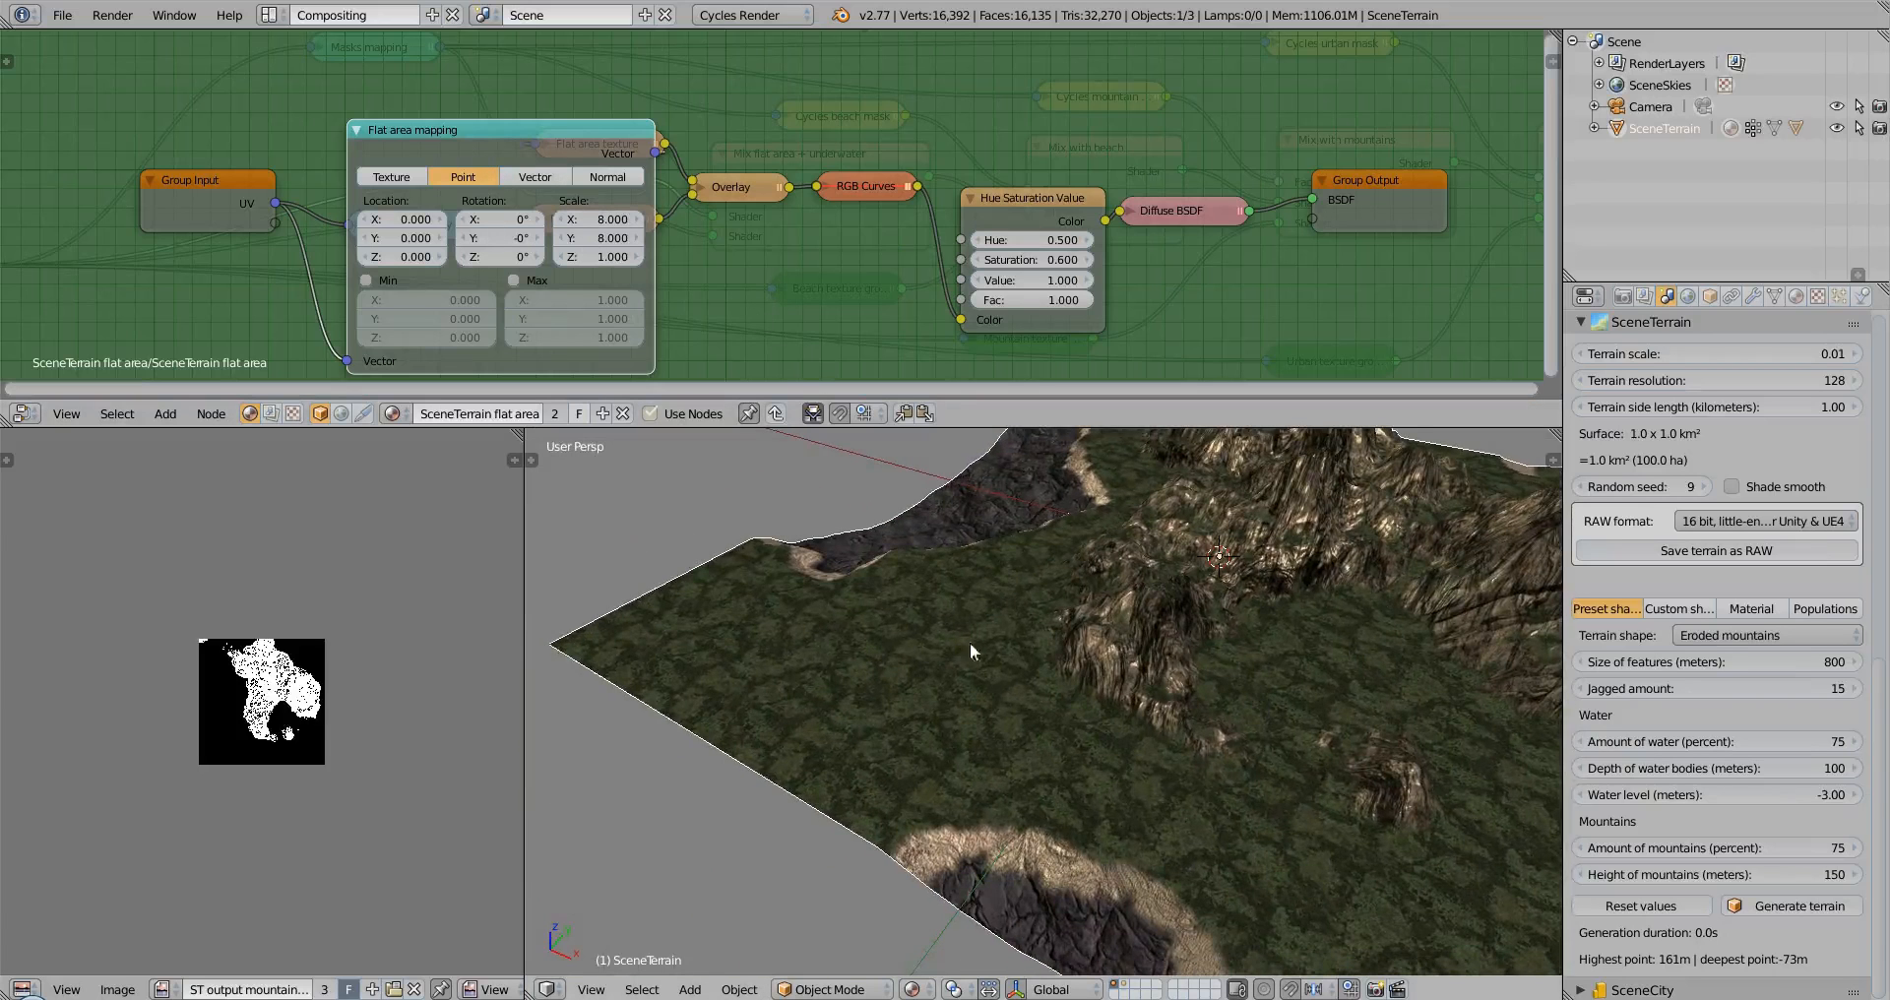
Edit the Flat area mapping Scale X again to enlarge the texture tiling
click(595, 218)
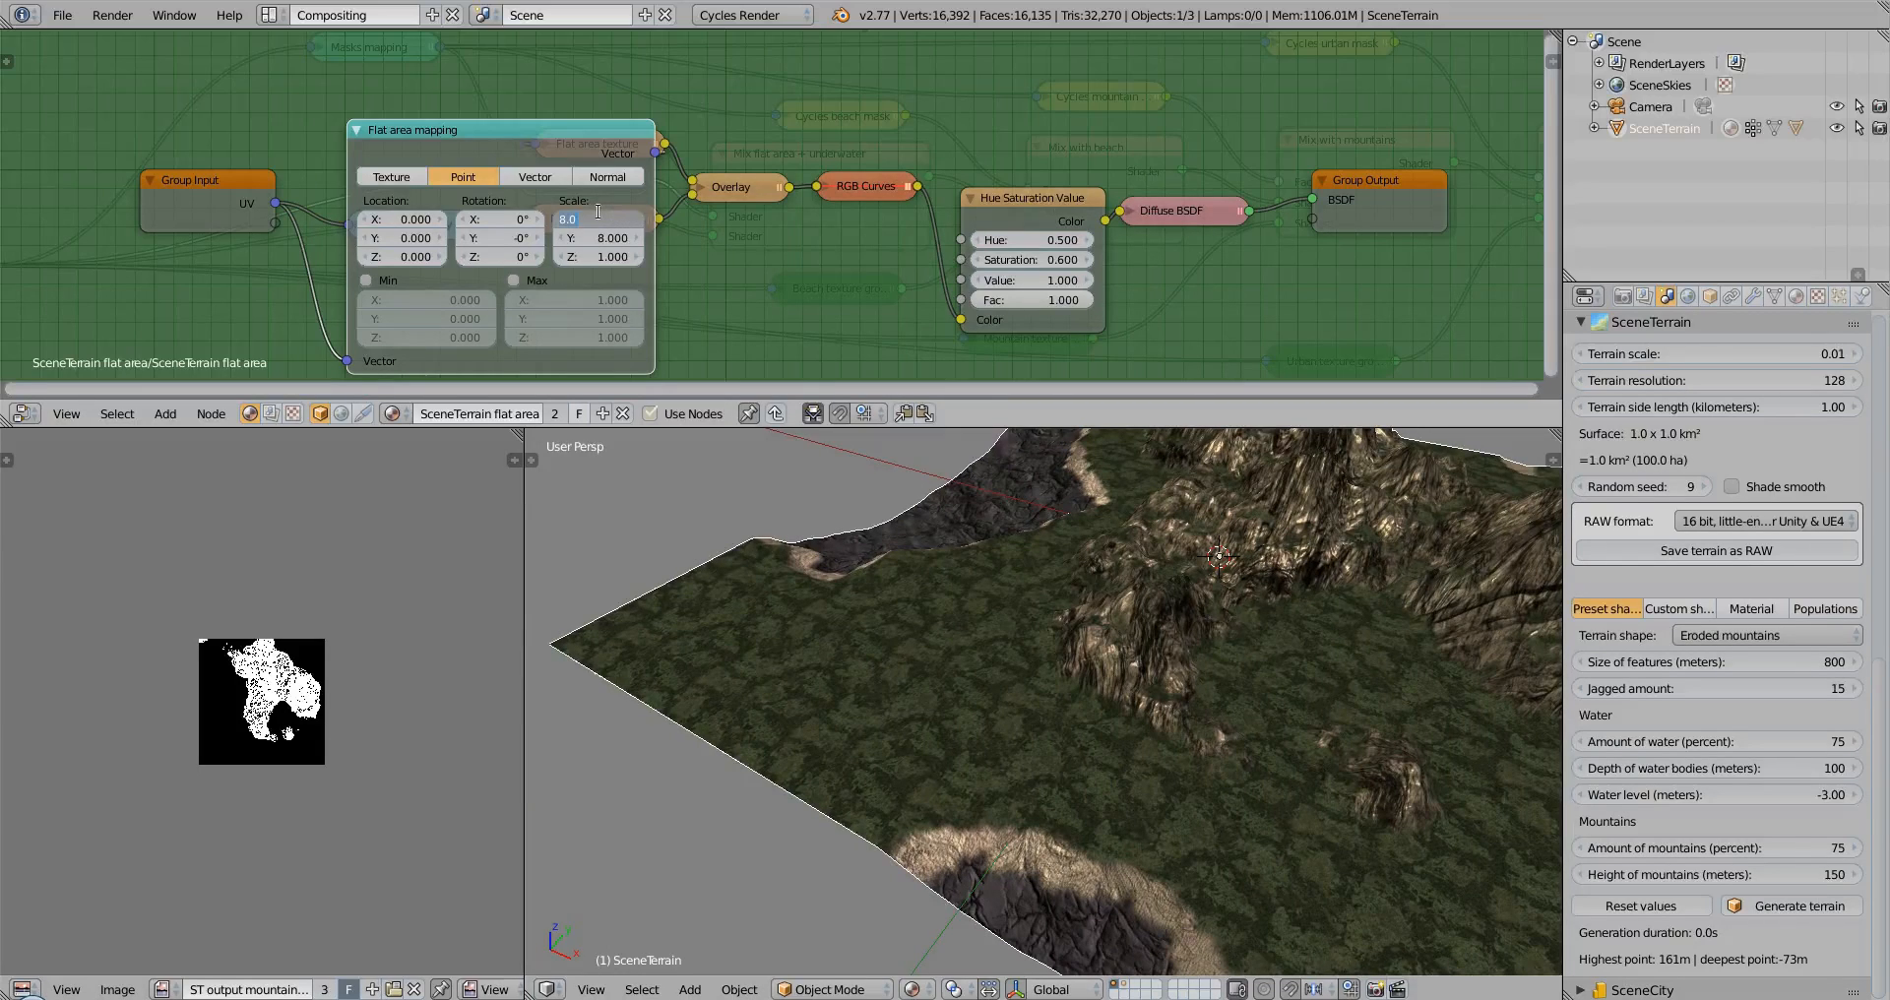
mouse_move(849, 491)
text(0.100)
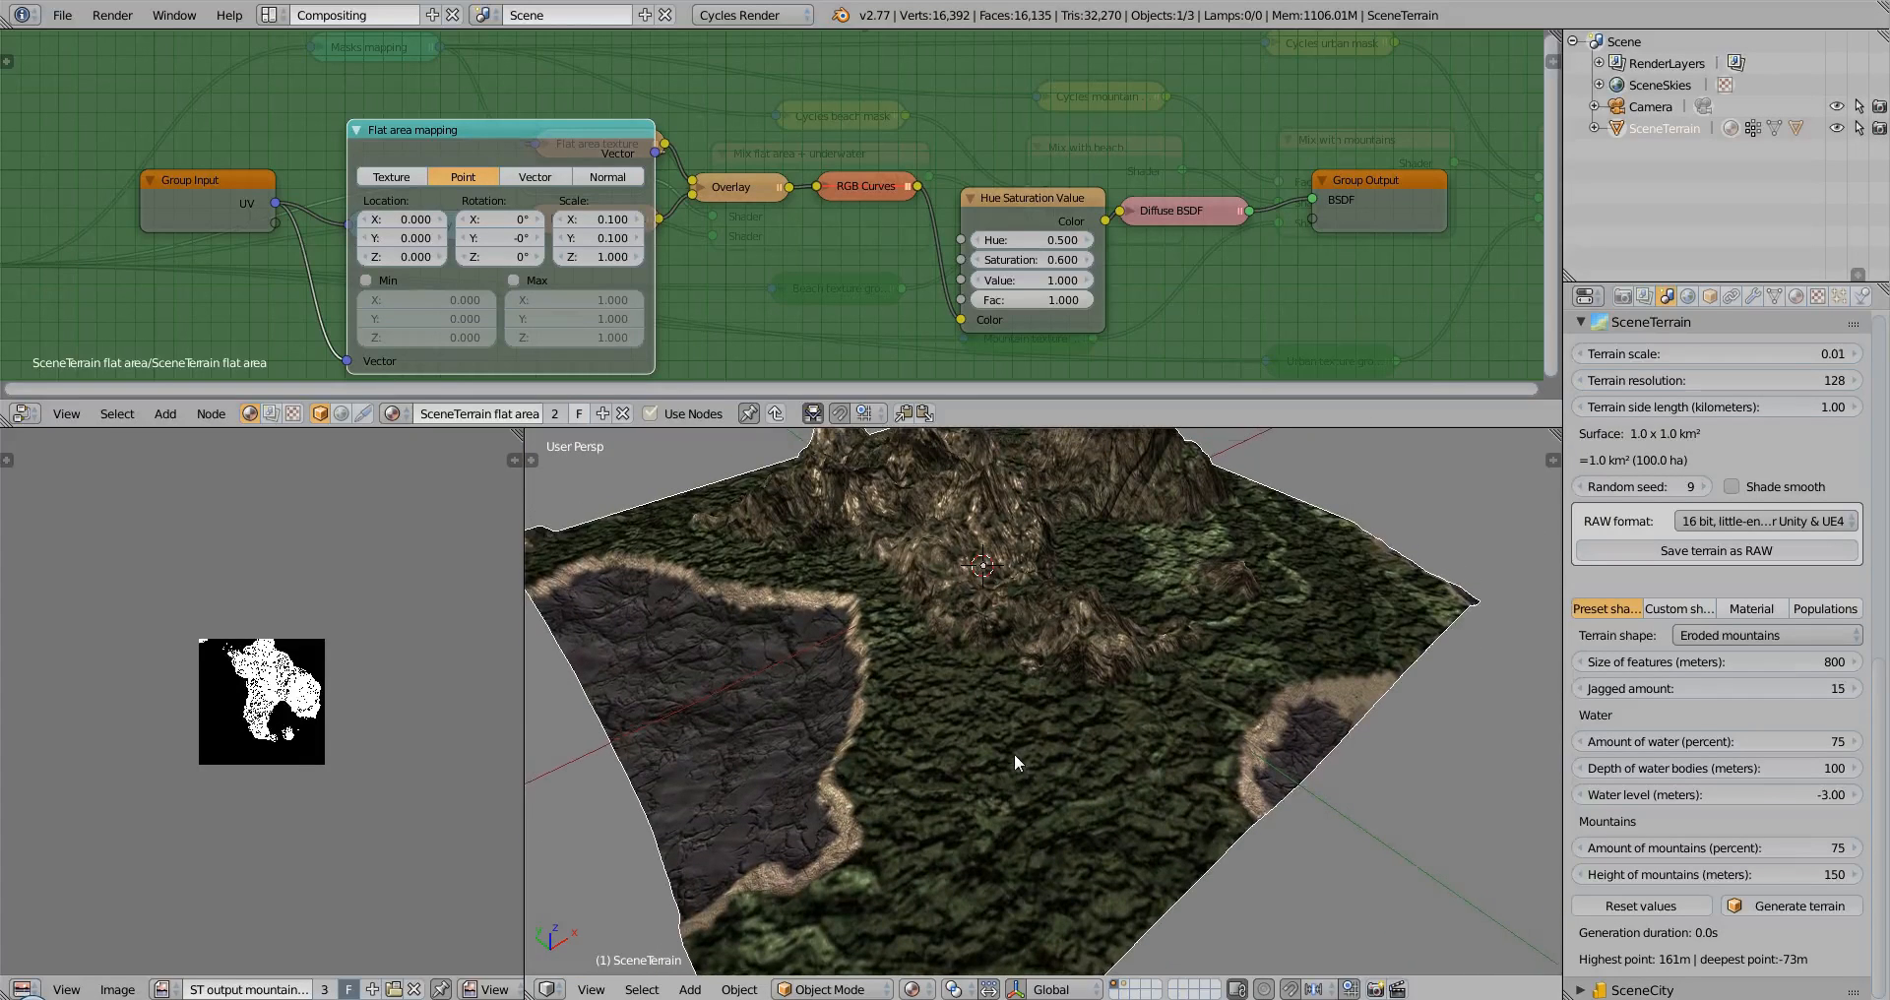
mouse_move(1028, 748)
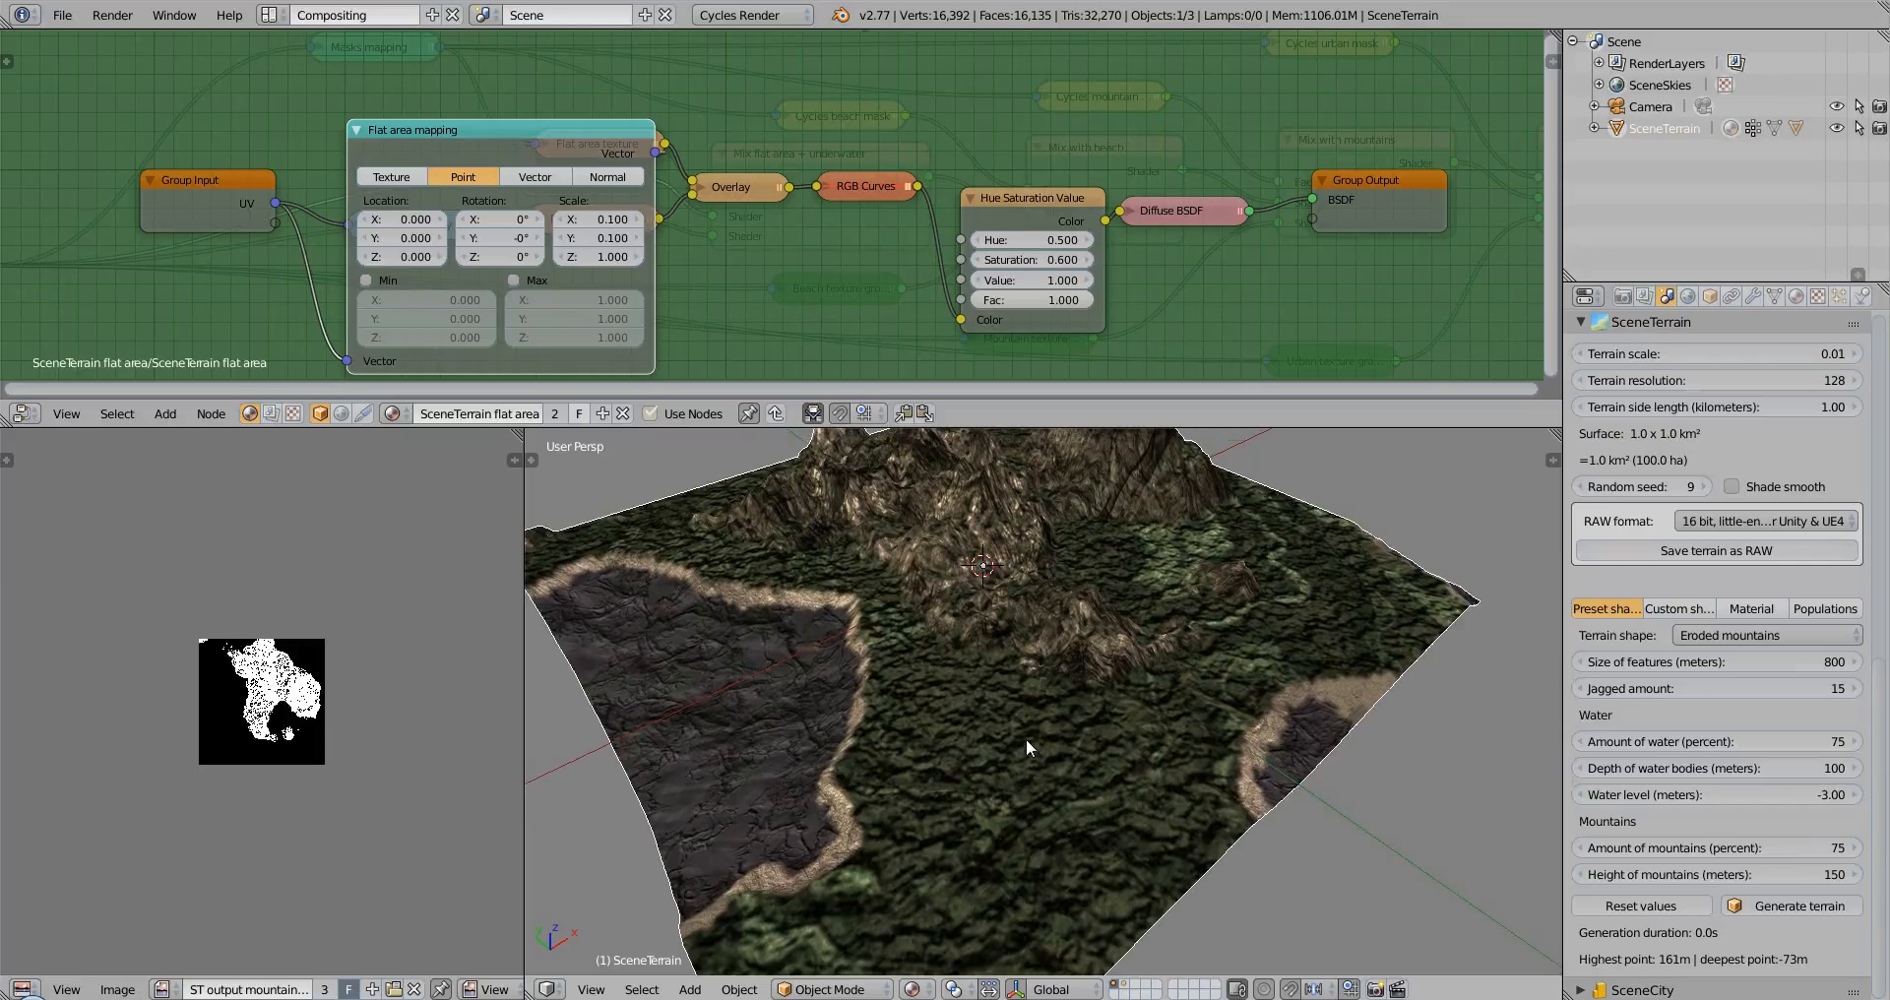
mouse_move(1062, 786)
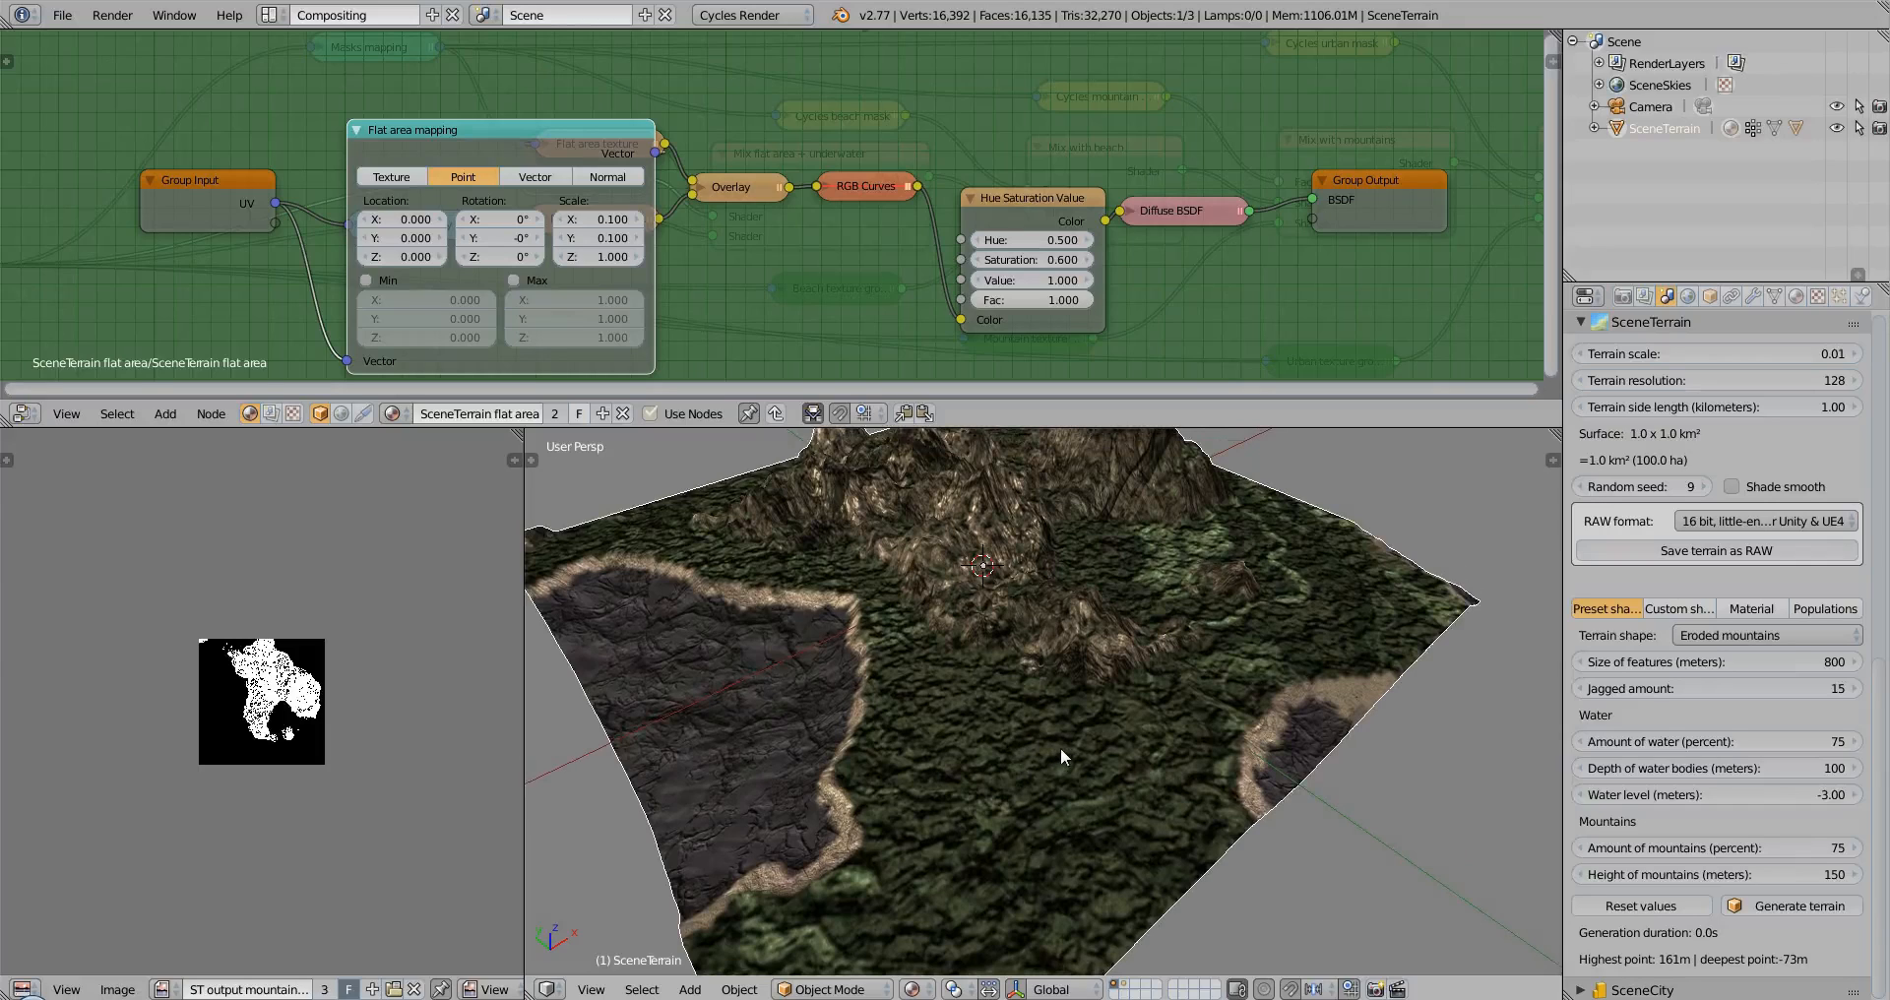
mouse_move(1016, 770)
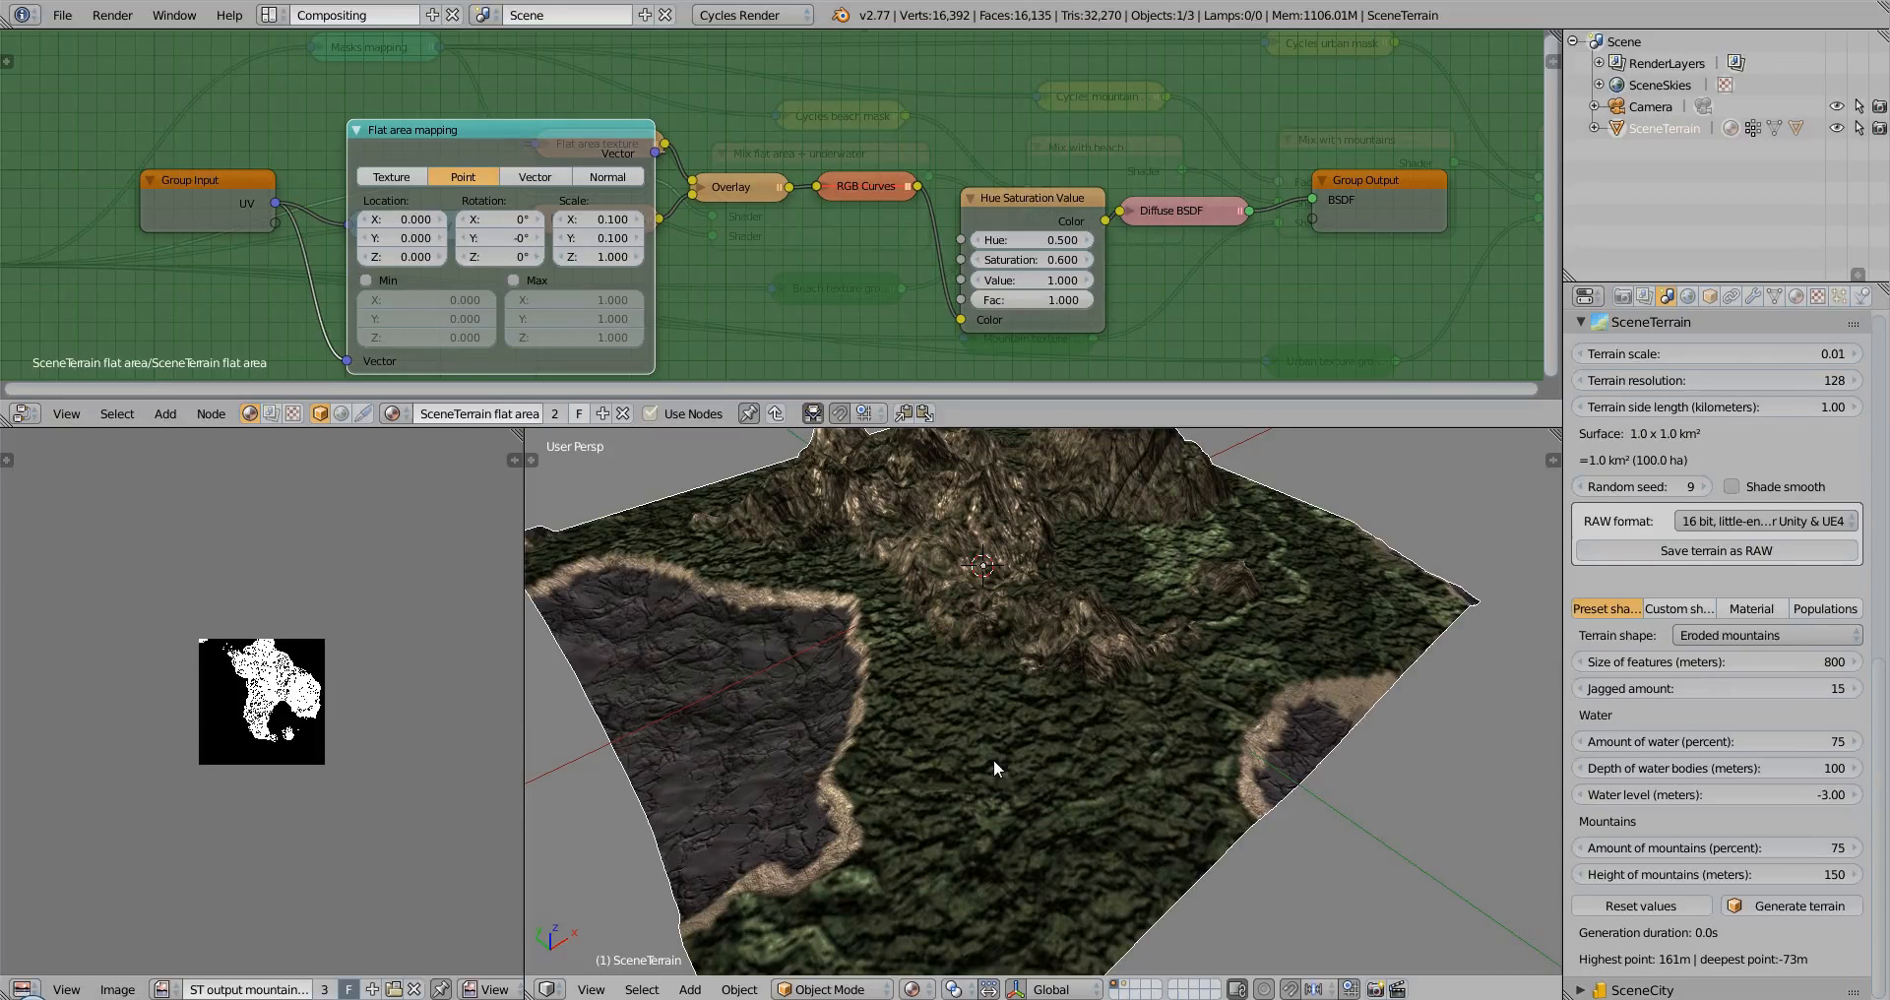
mouse_move(972, 754)
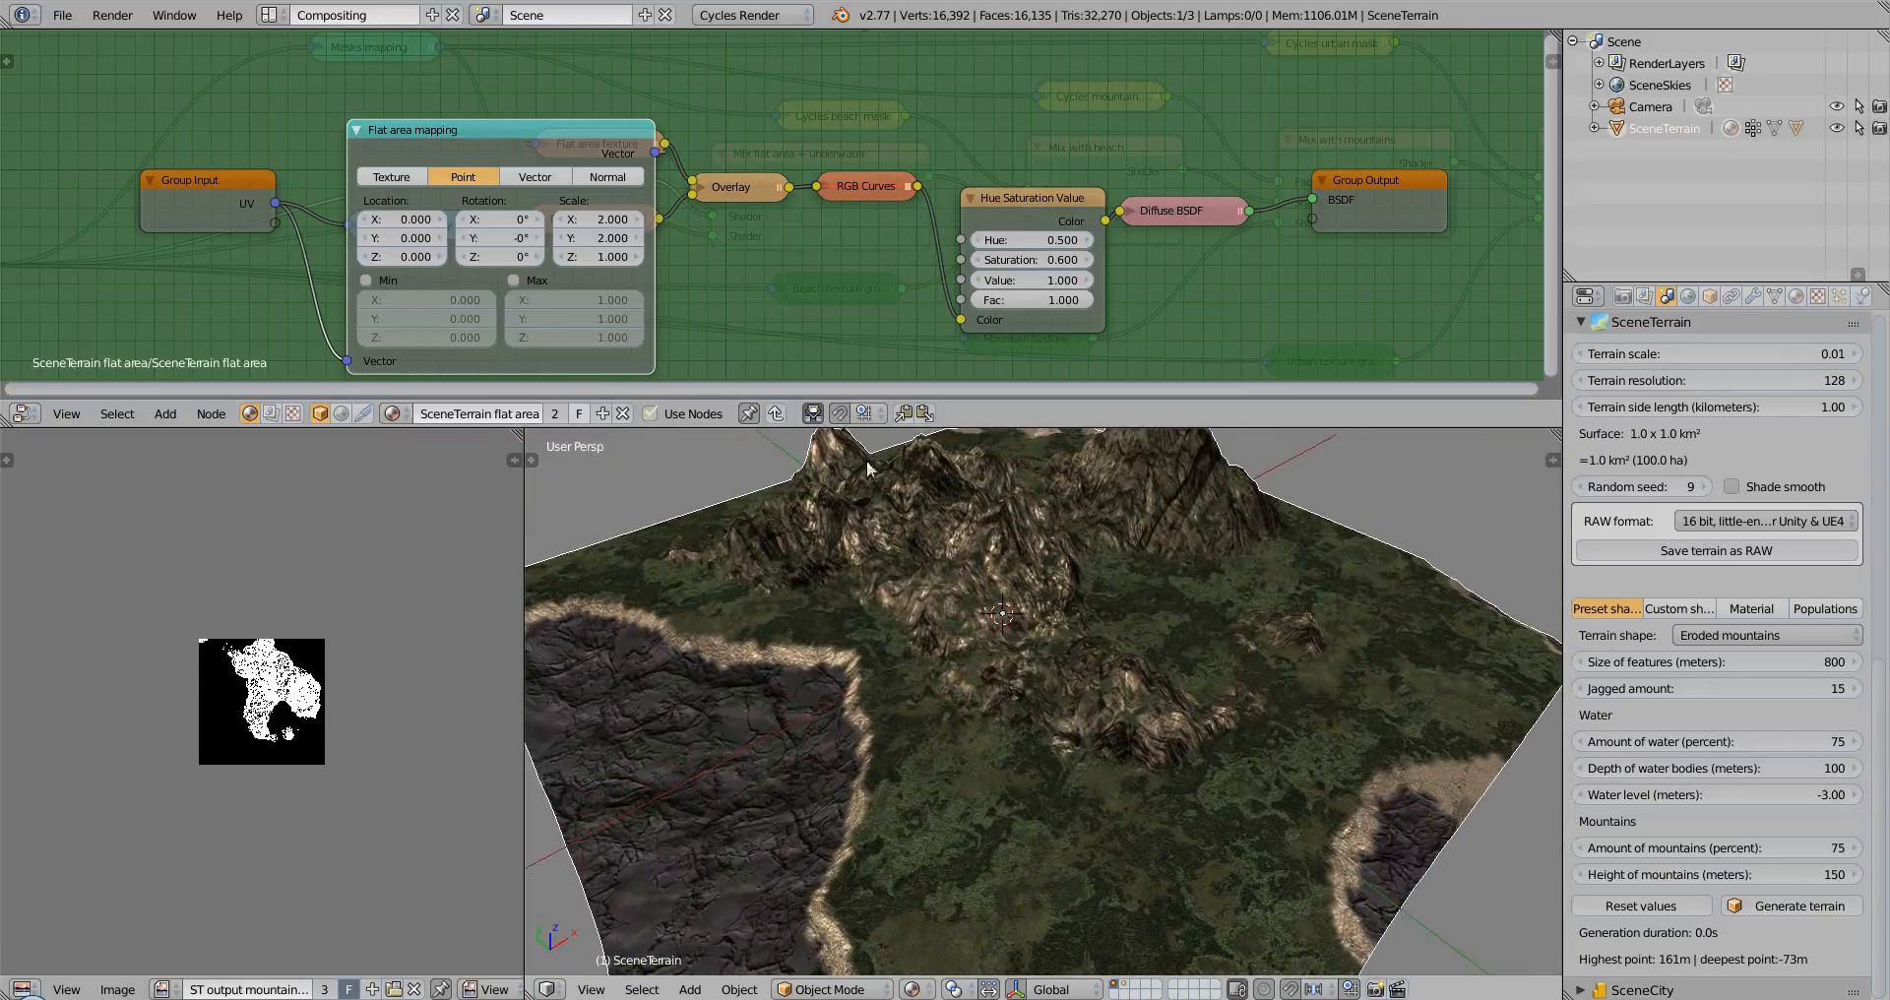
Preview the terrain at a larger mapping scale, then settle on scale 1 for X and Y
click(597, 218)
text(8.000)
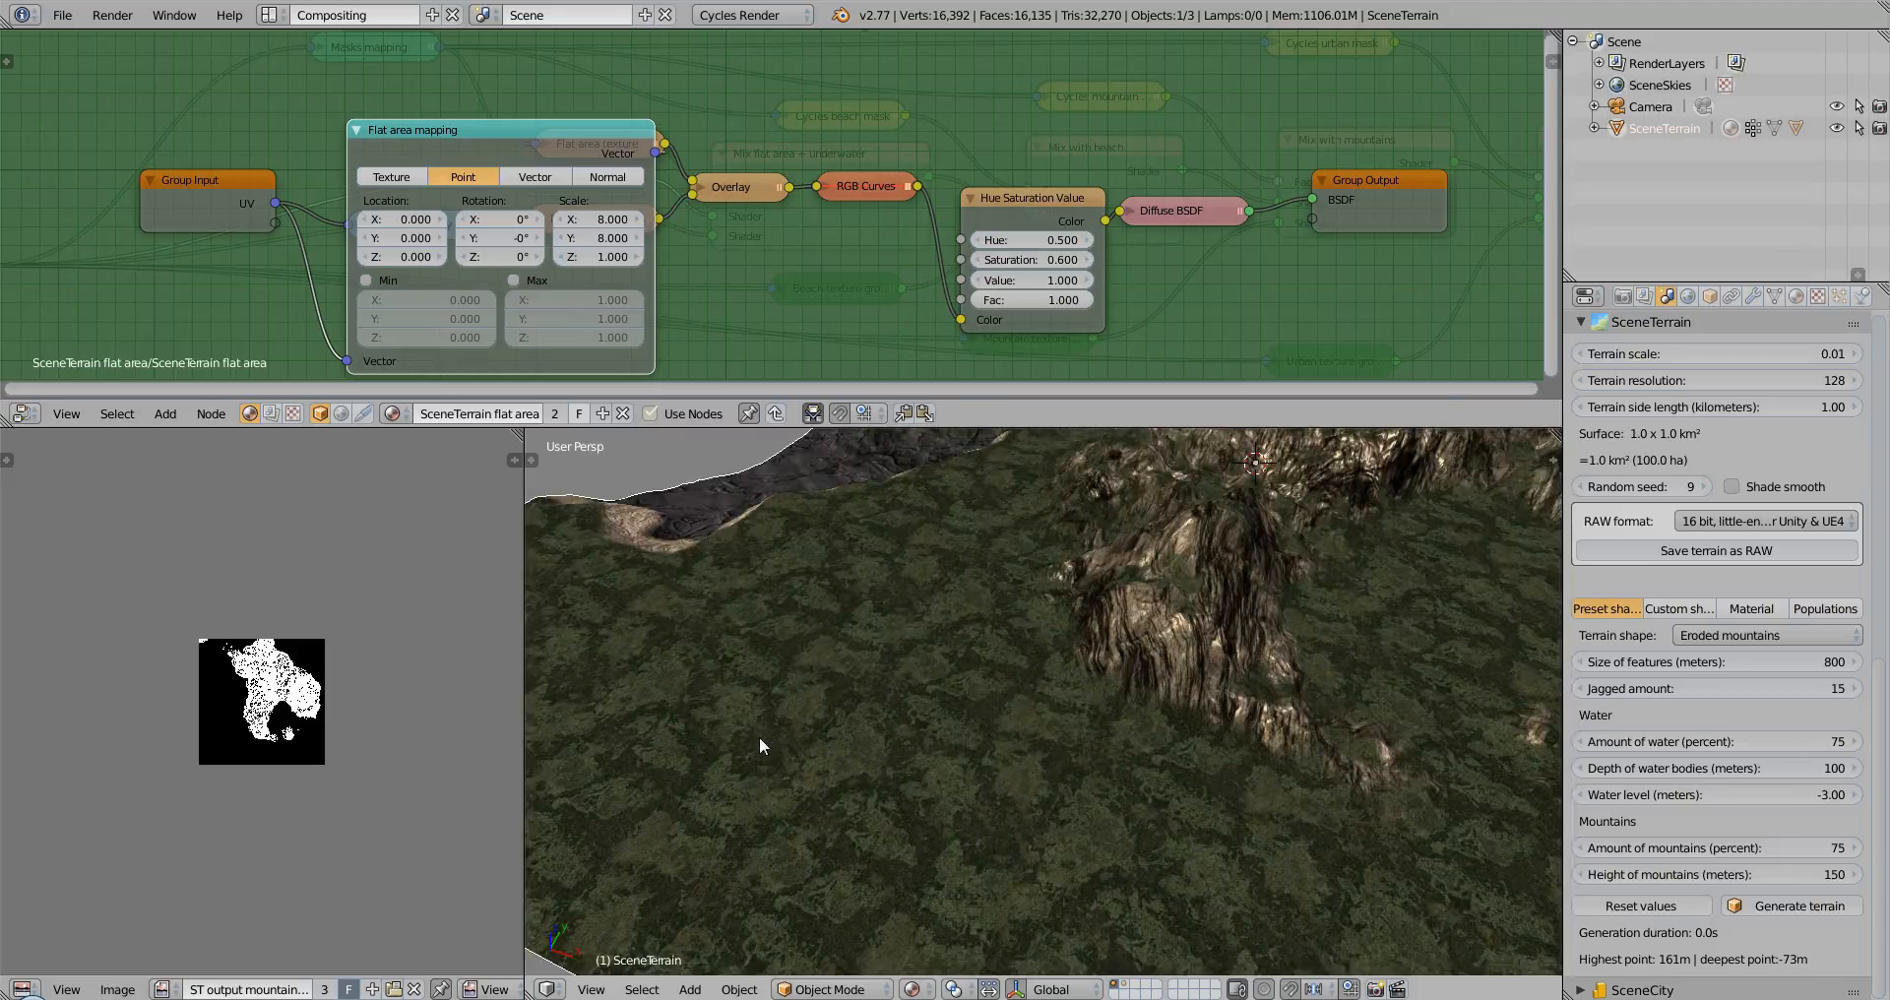
drag(760, 746, 898, 713)
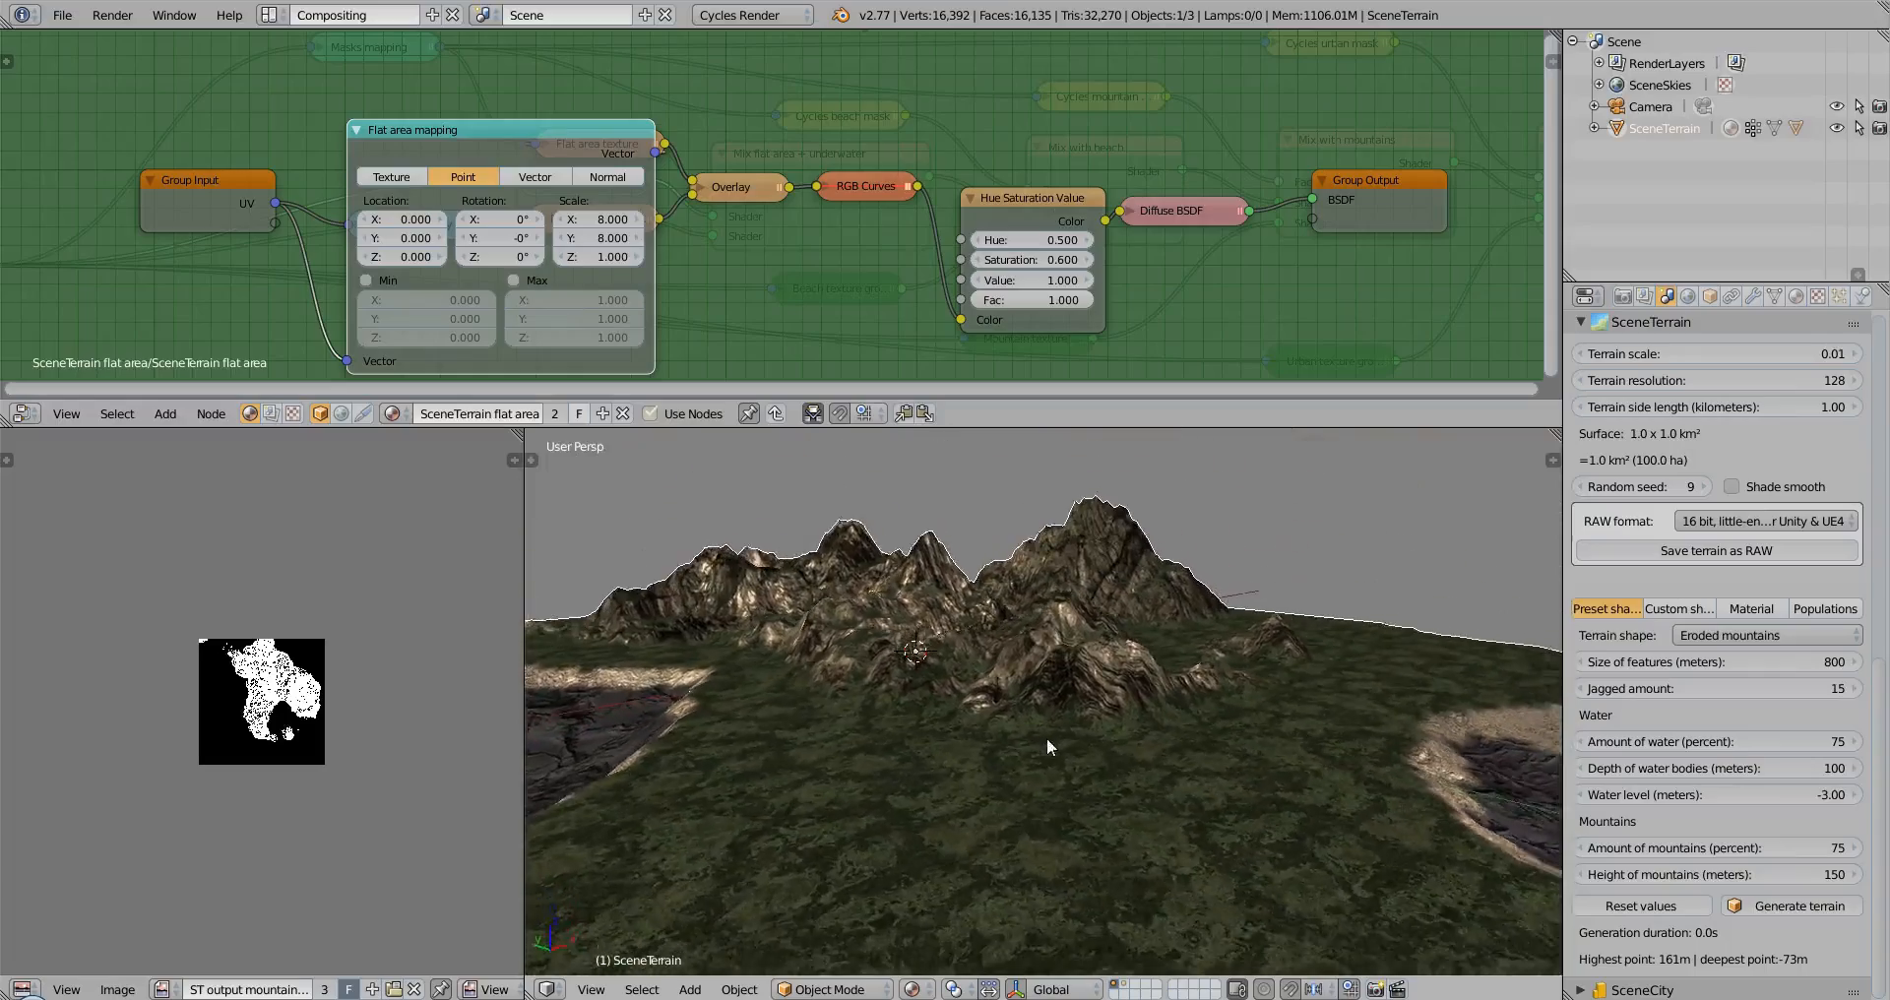
drag(1050, 747, 694, 722)
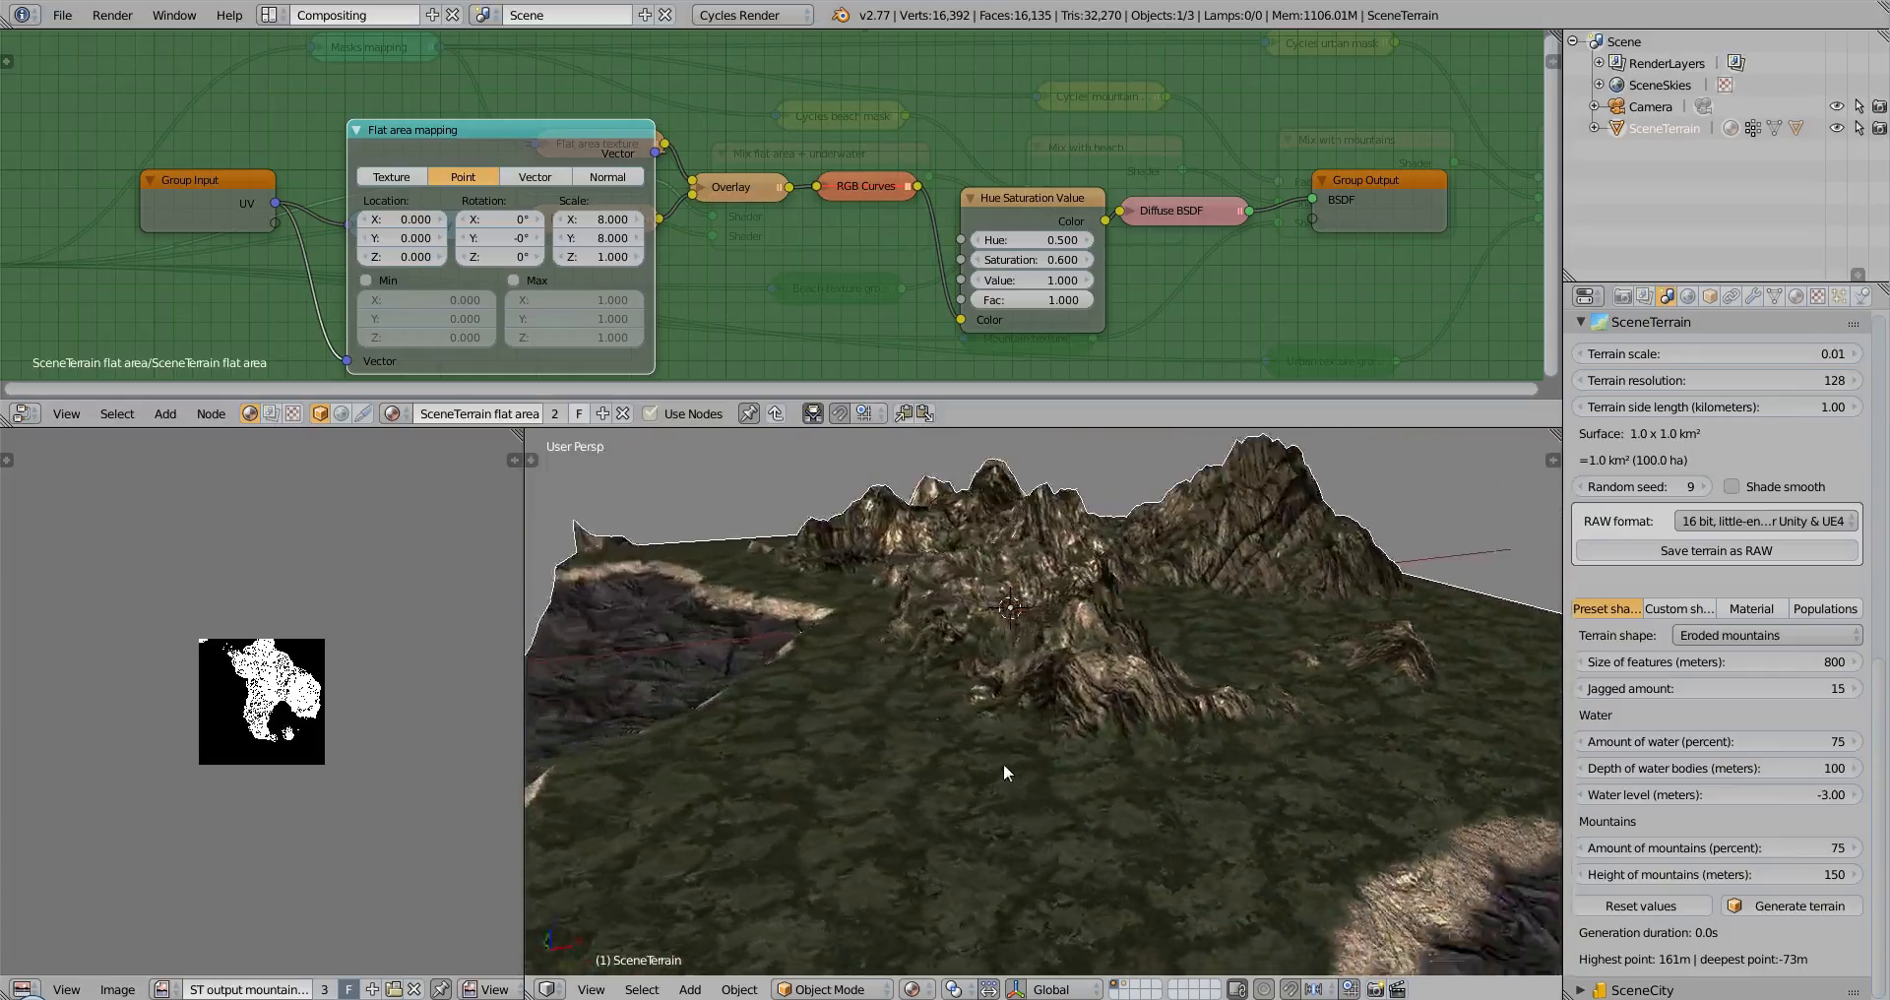
drag(1007, 772, 1061, 768)
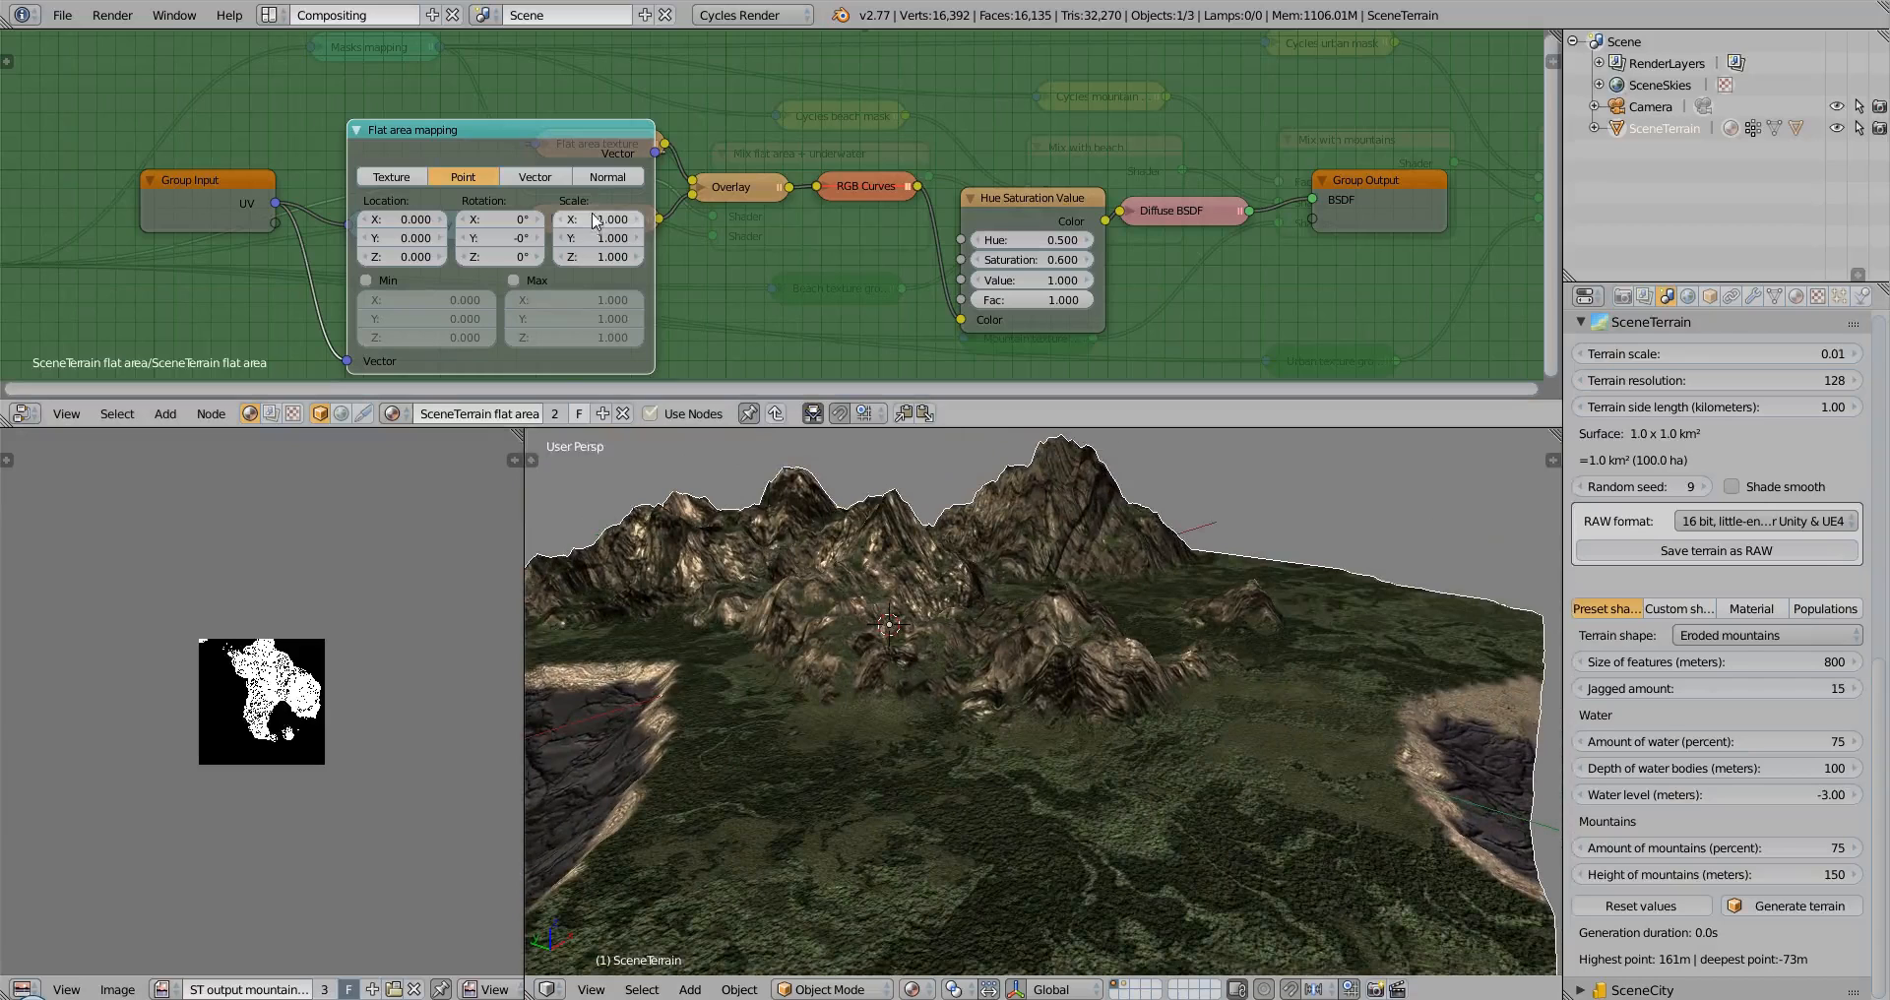
click(359, 128)
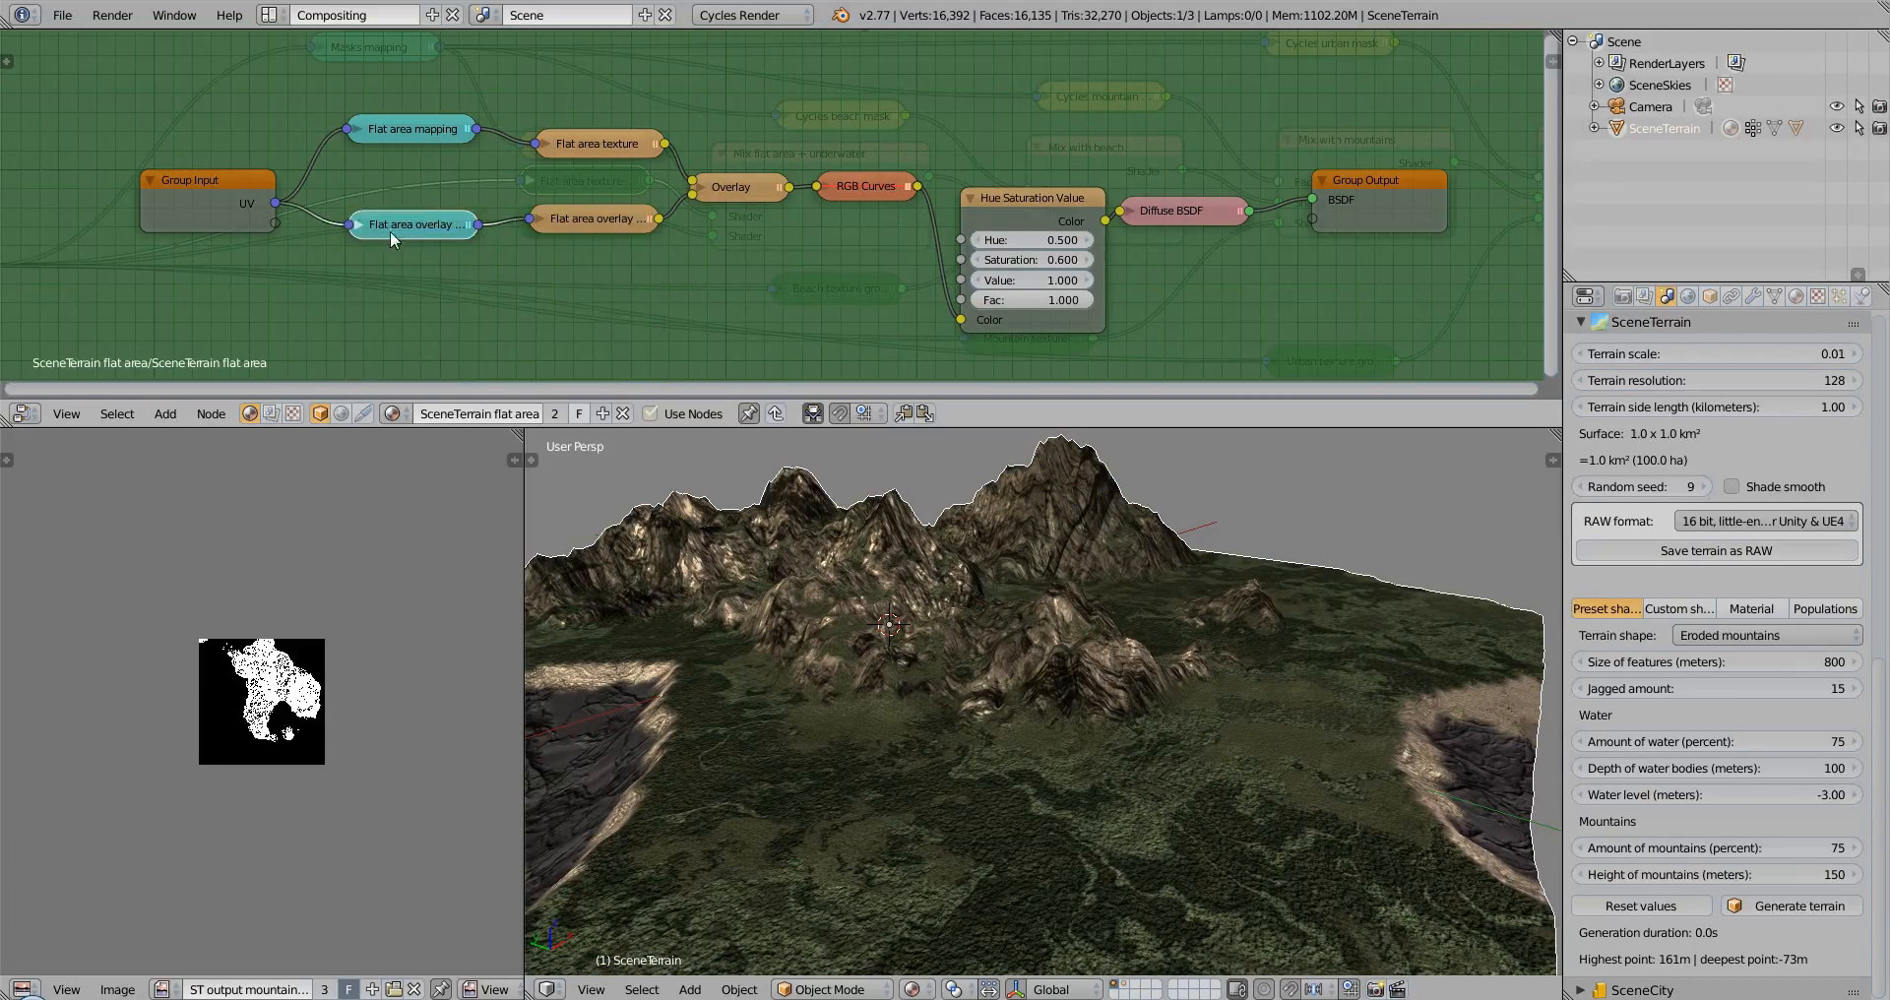
mouse_move(405, 245)
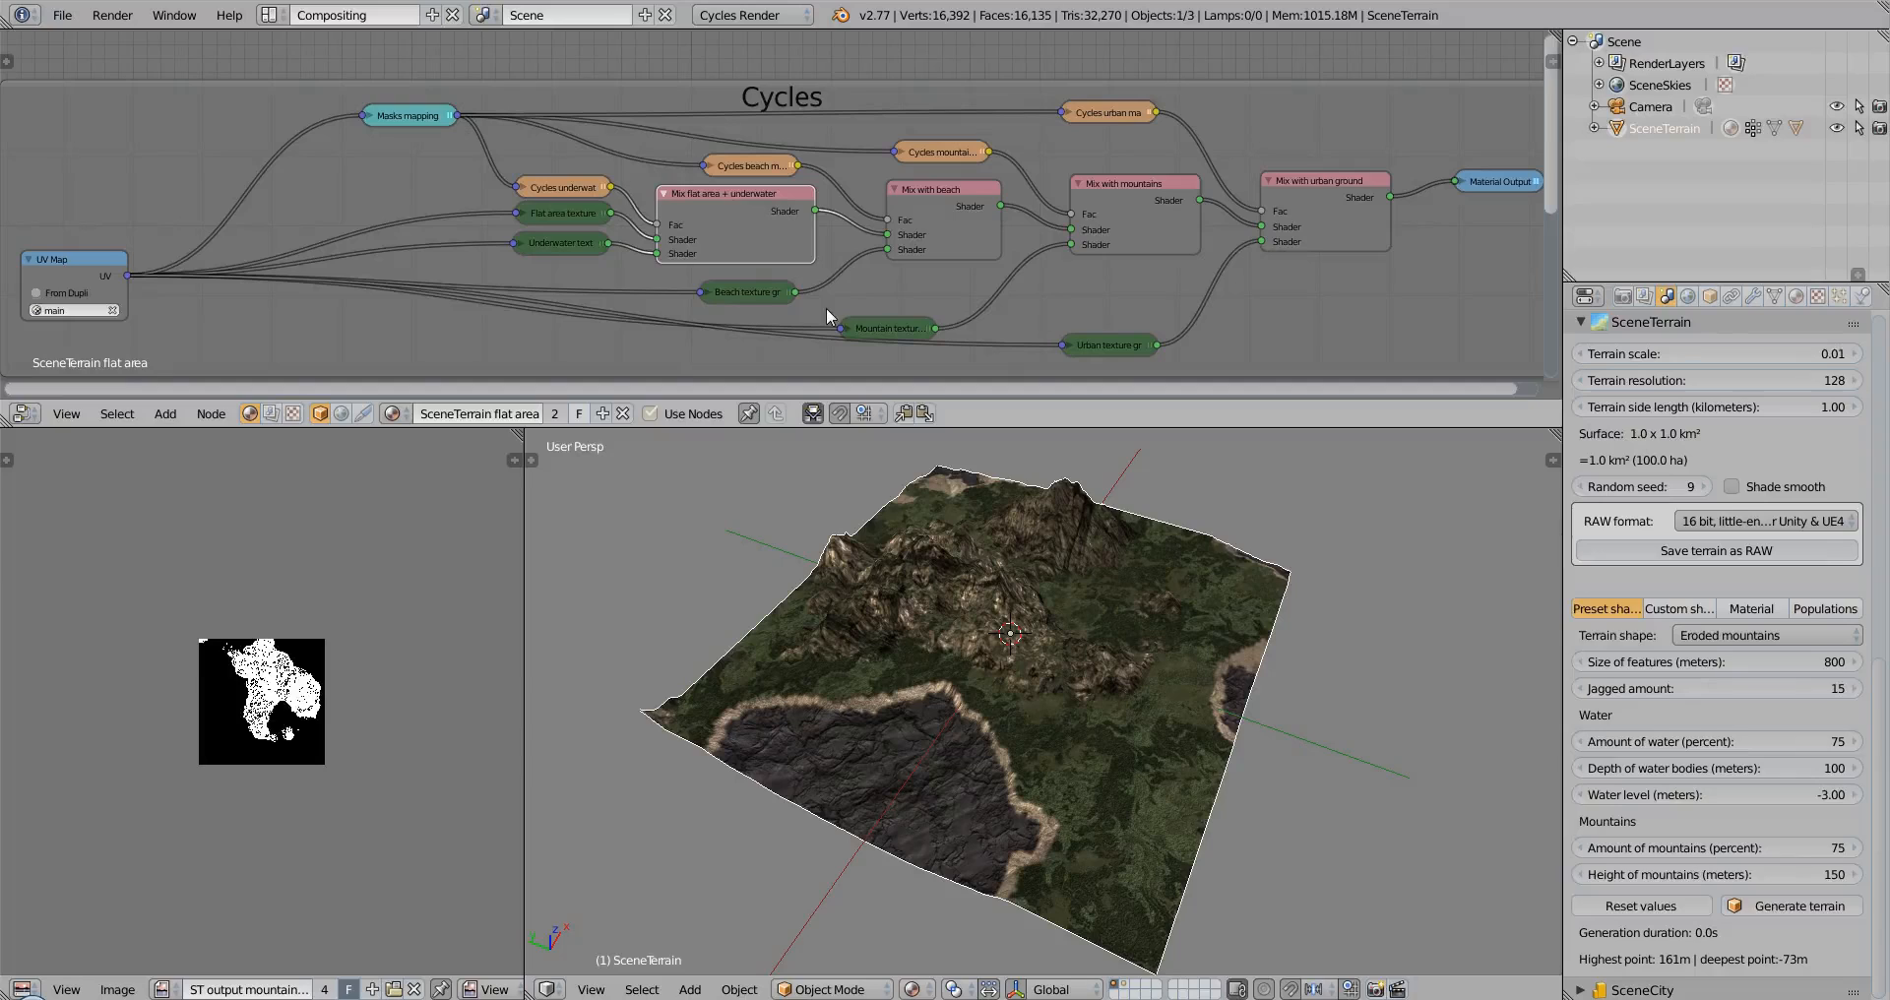
mouse_move(523, 258)
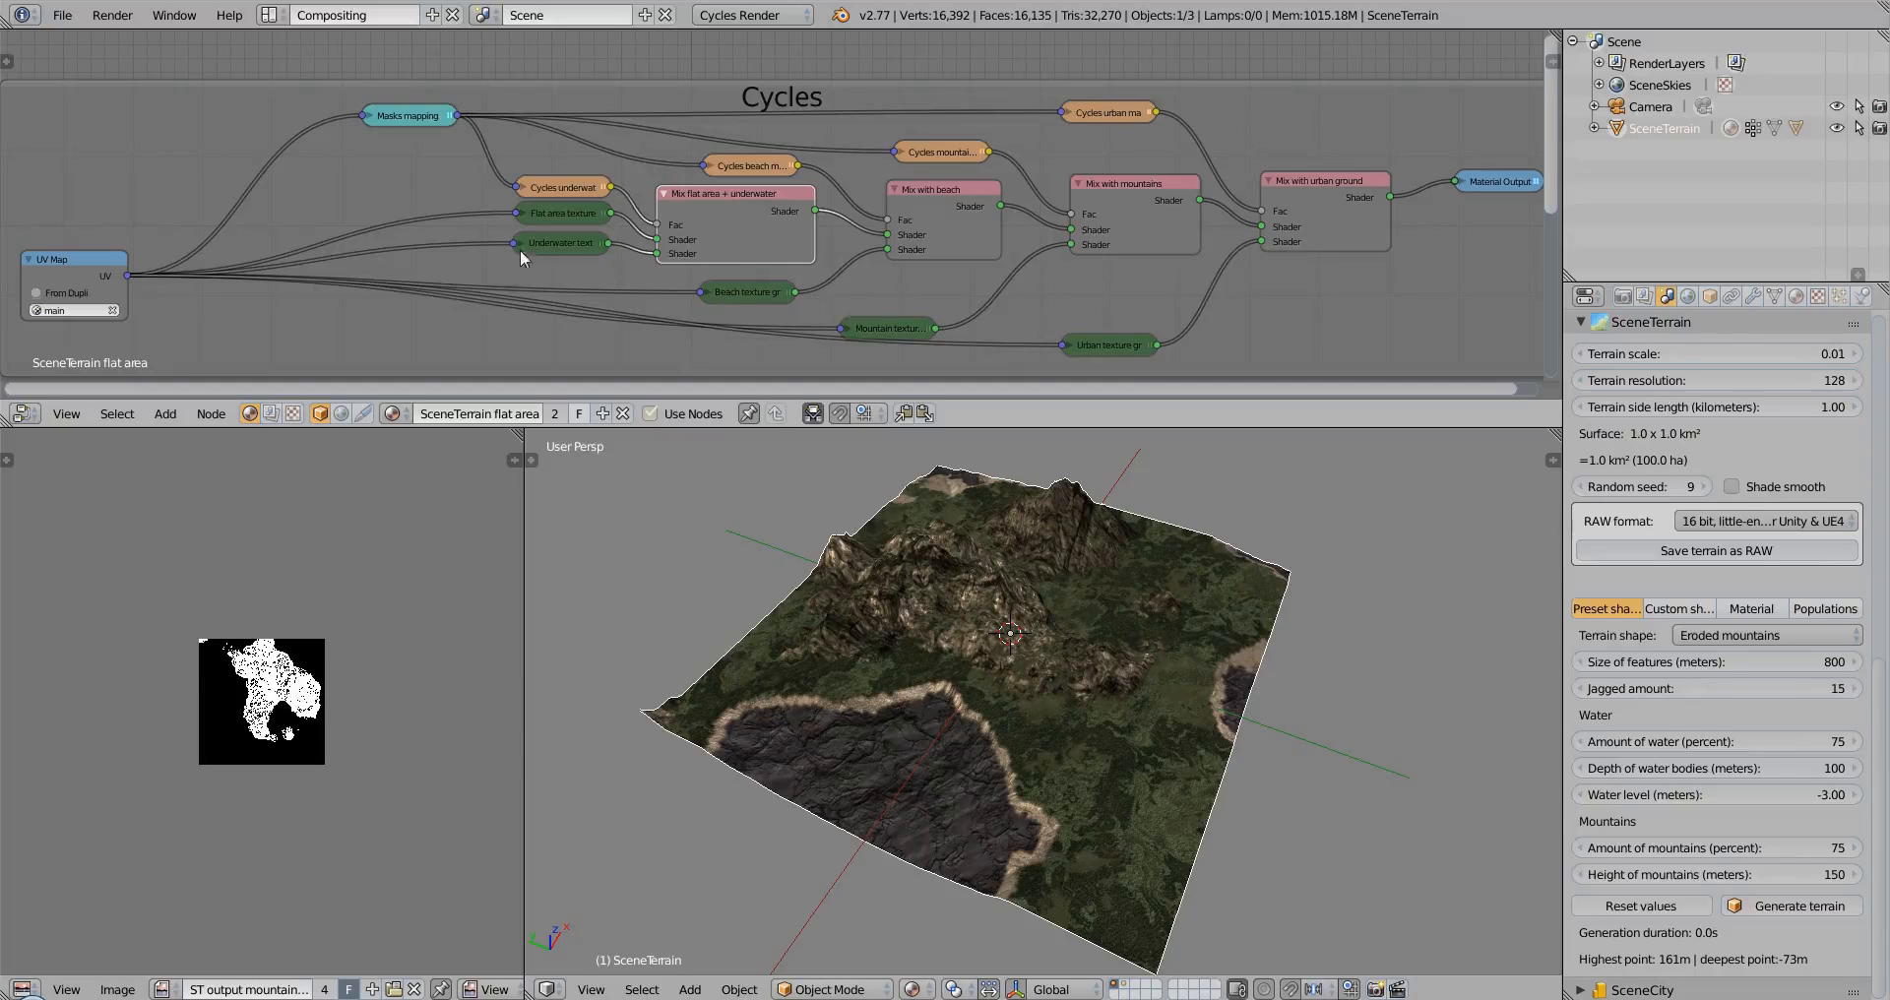
mouse_move(331, 219)
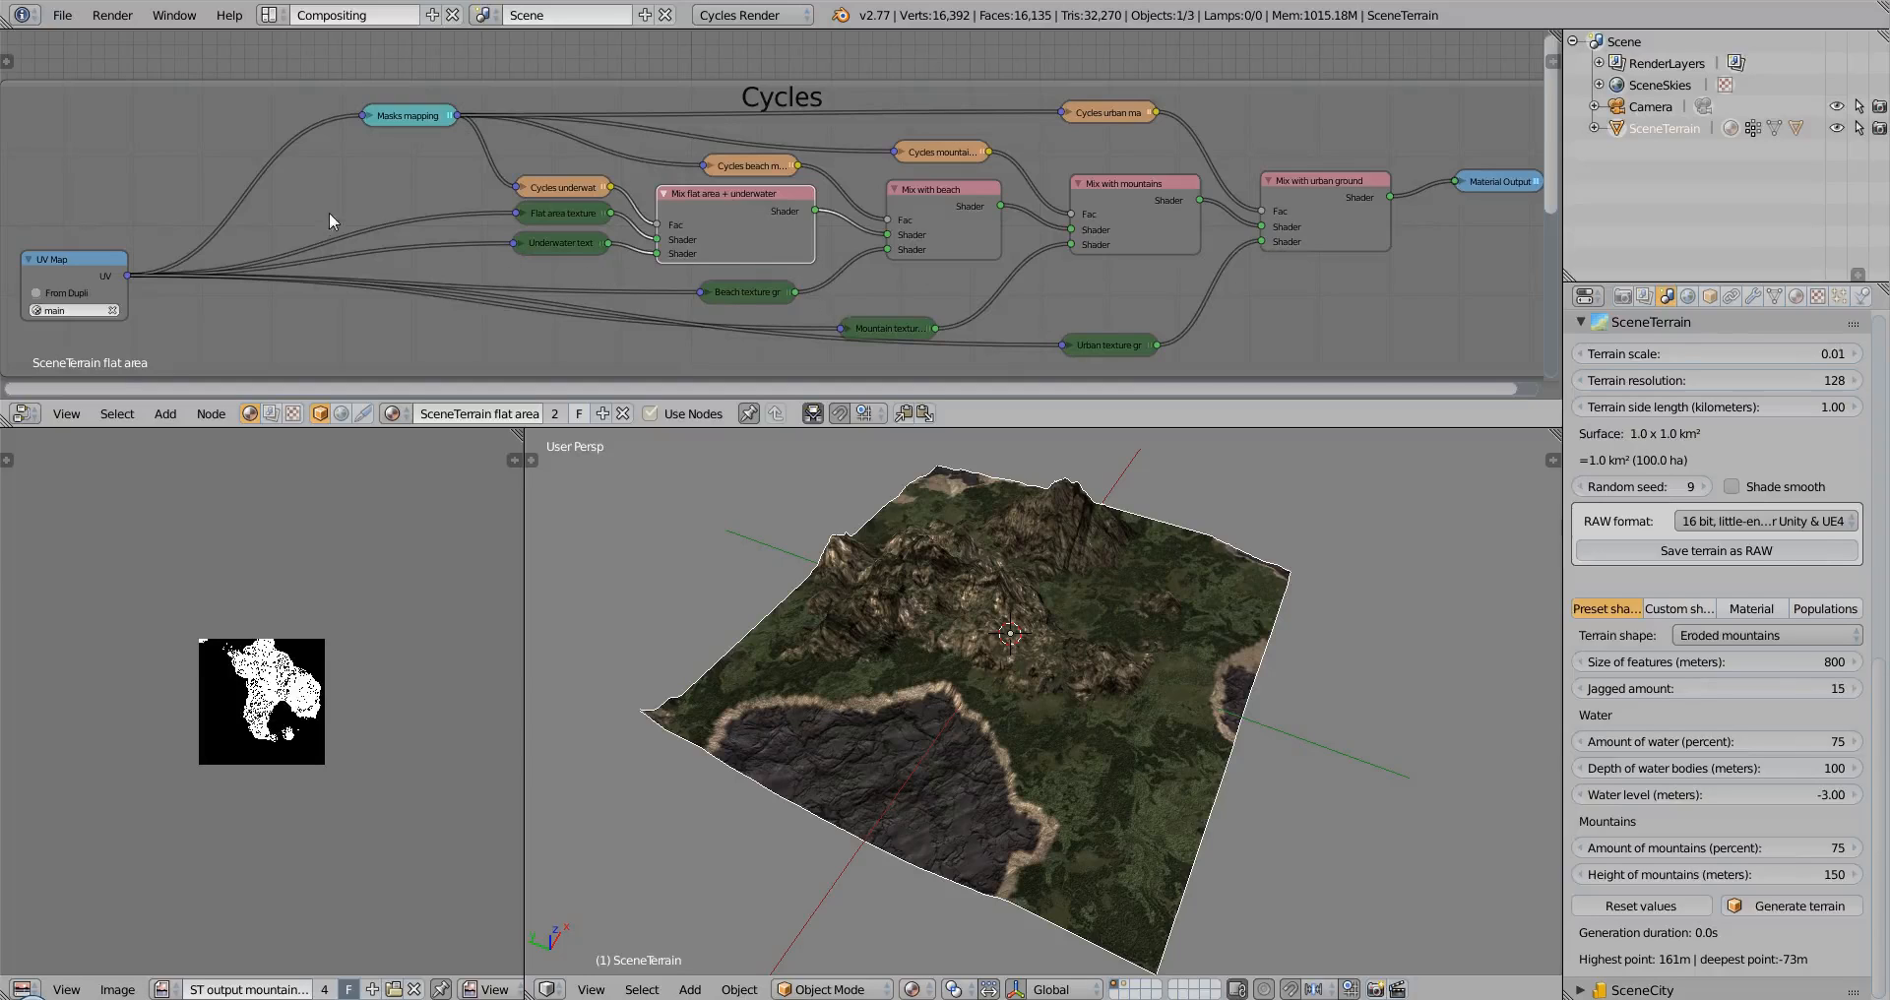
mouse_move(1016, 327)
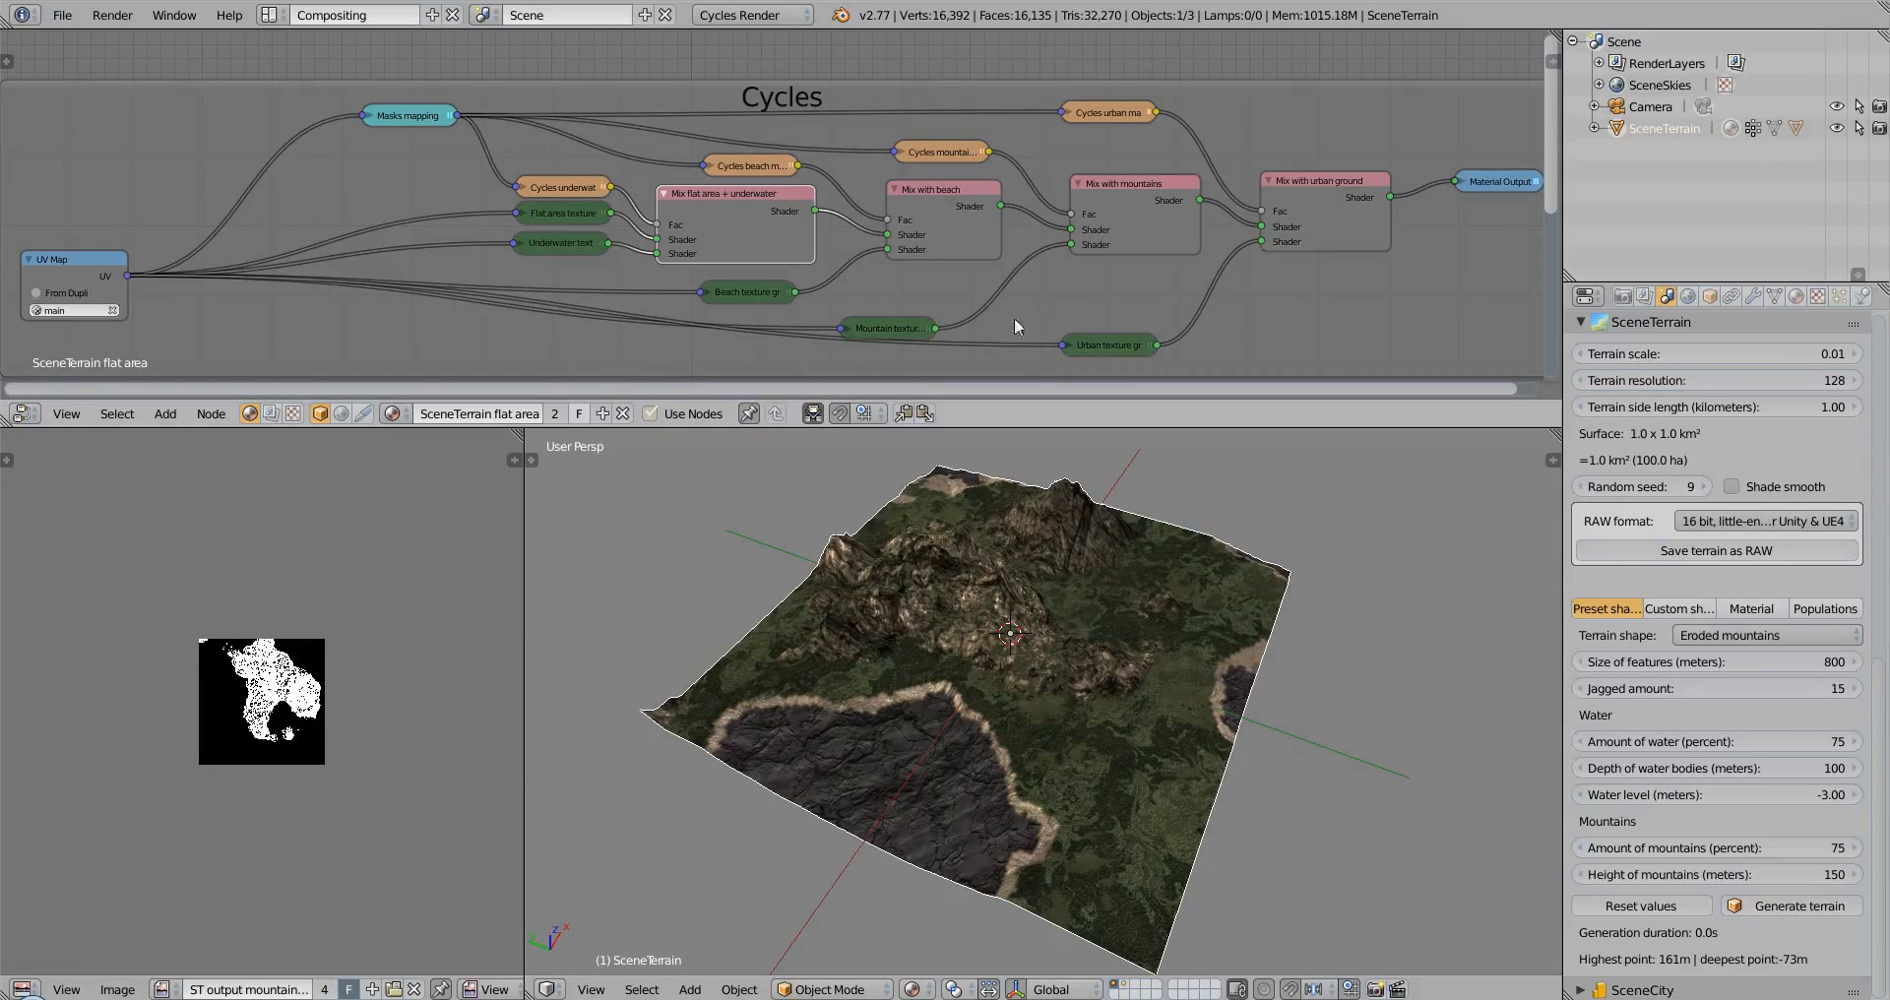
mouse_move(977, 601)
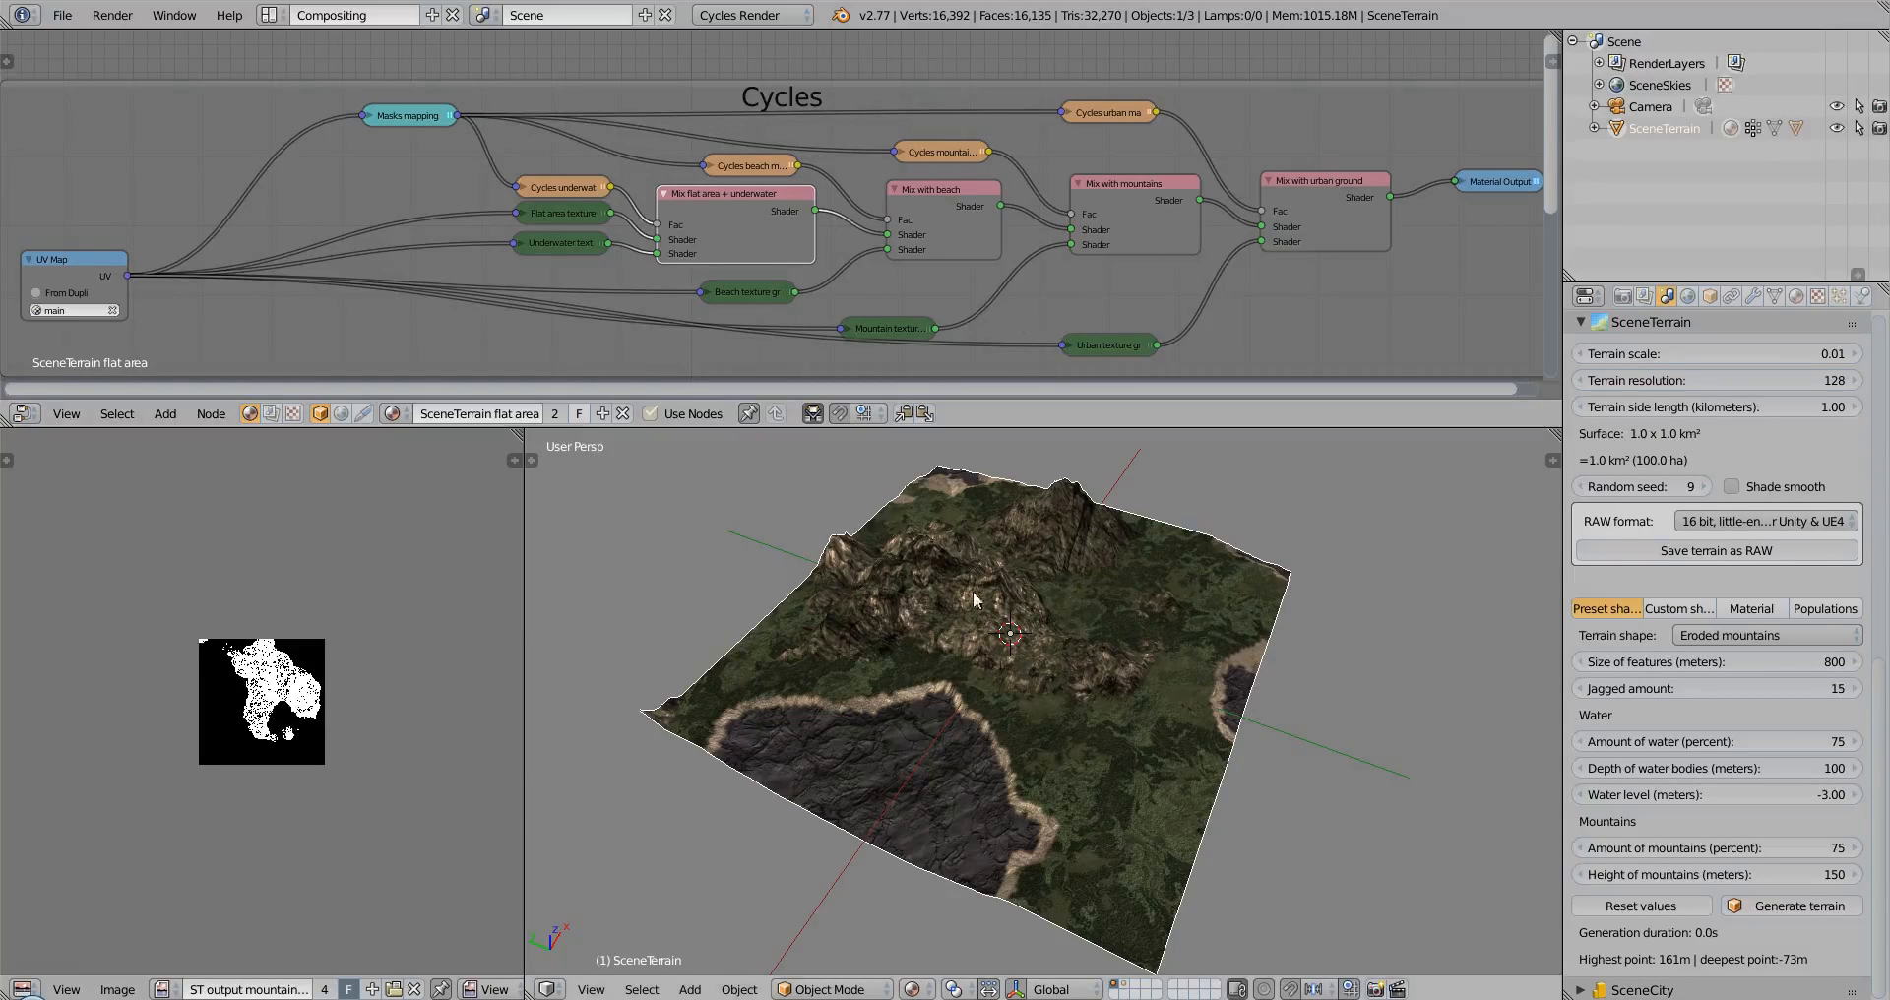
mouse_move(845, 614)
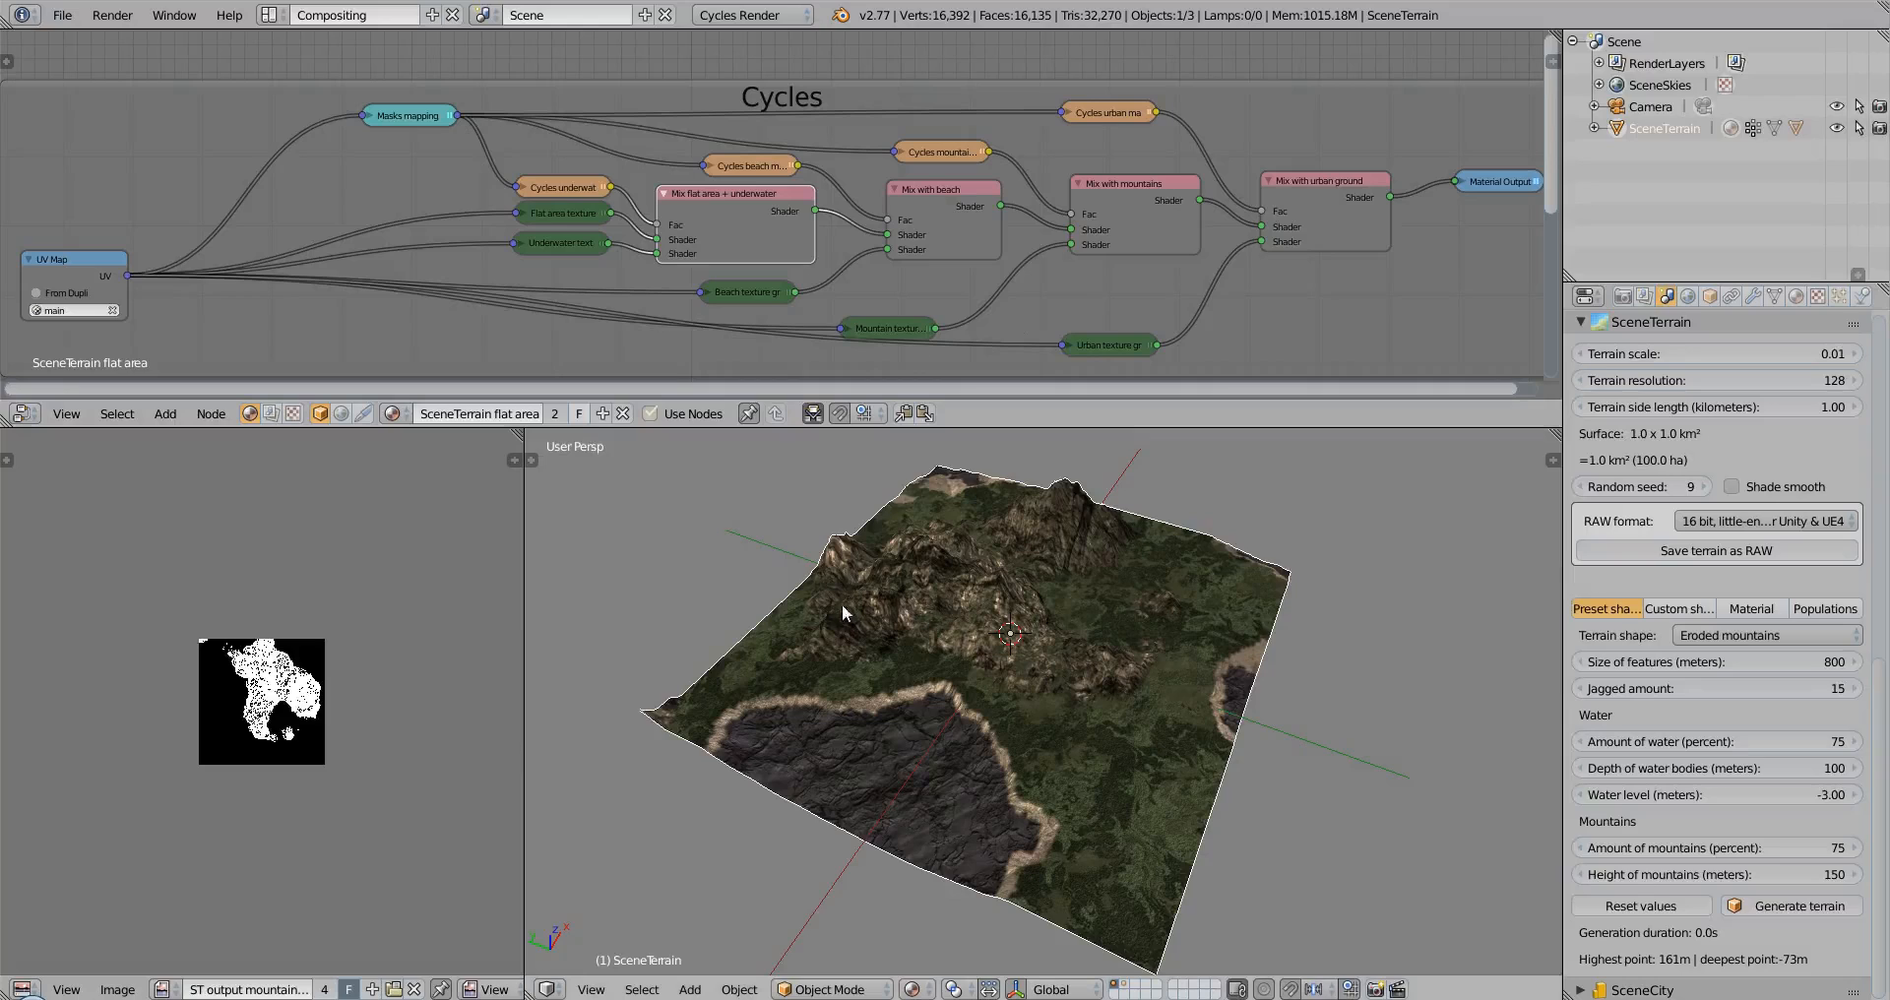
mouse_move(1079, 563)
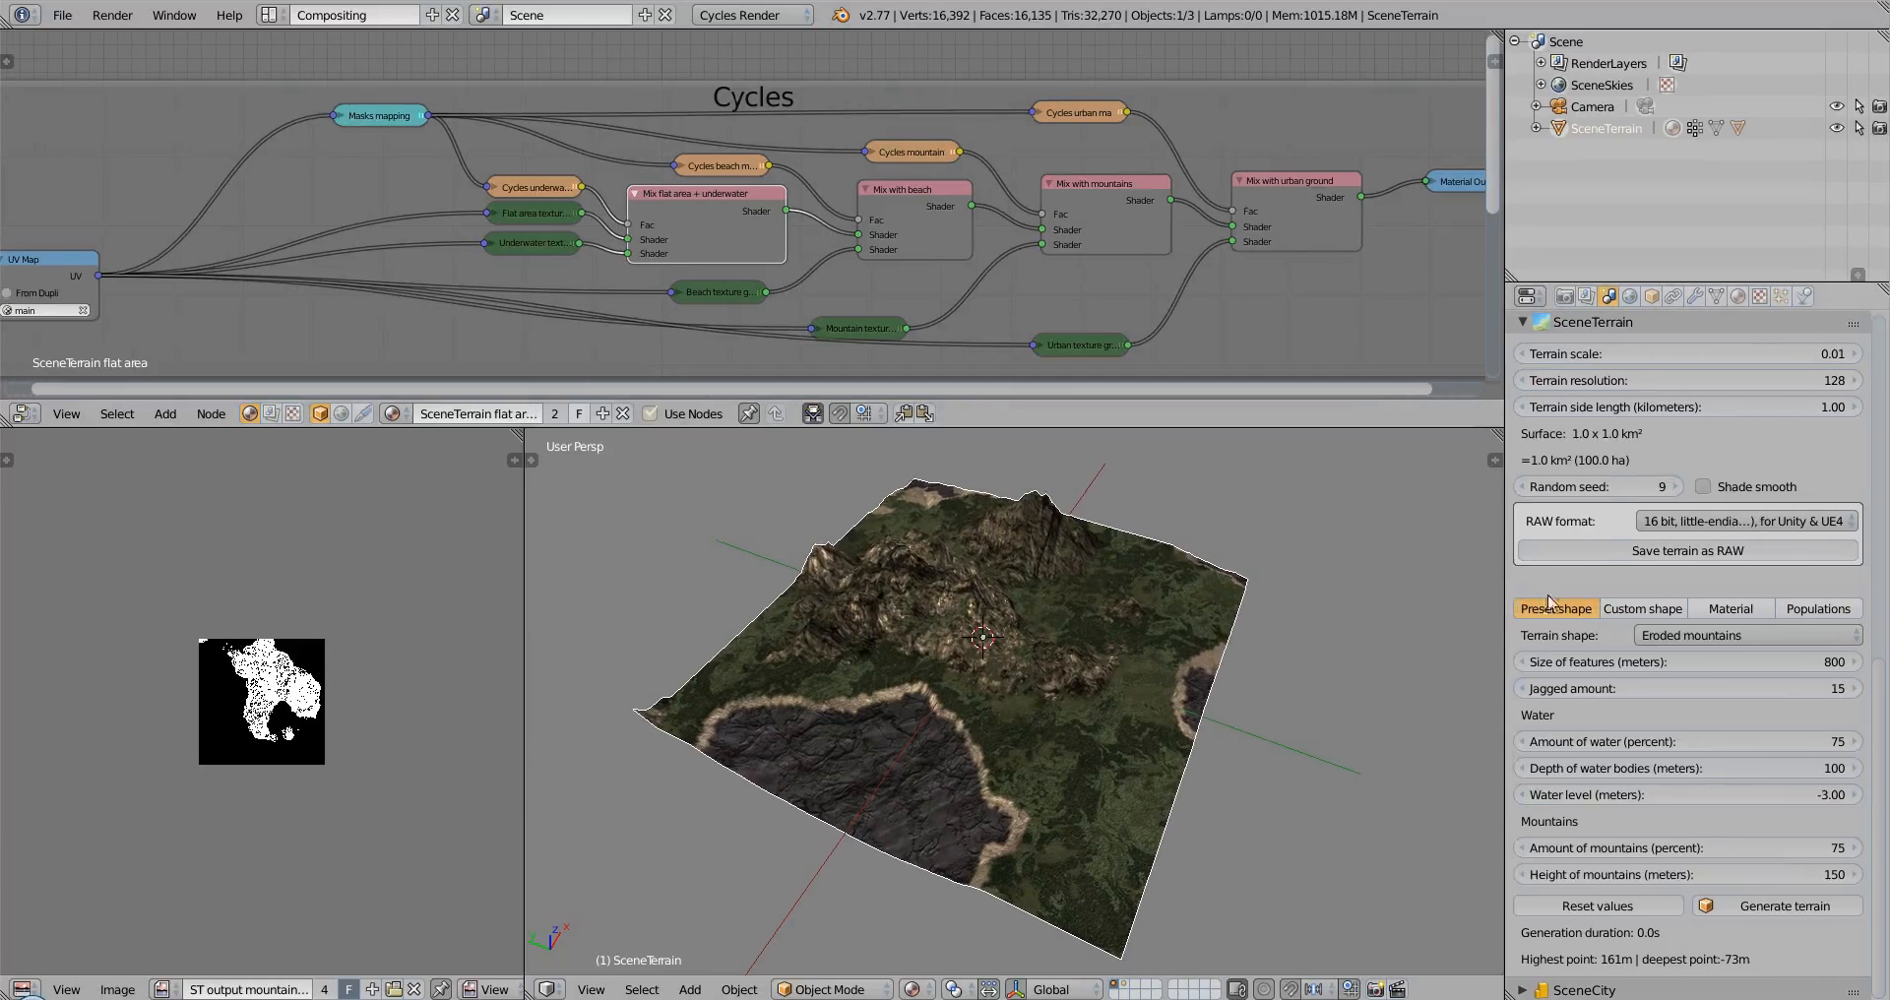
Show the SceneTerrain Material options to reapply the default terrain material
click(1729, 608)
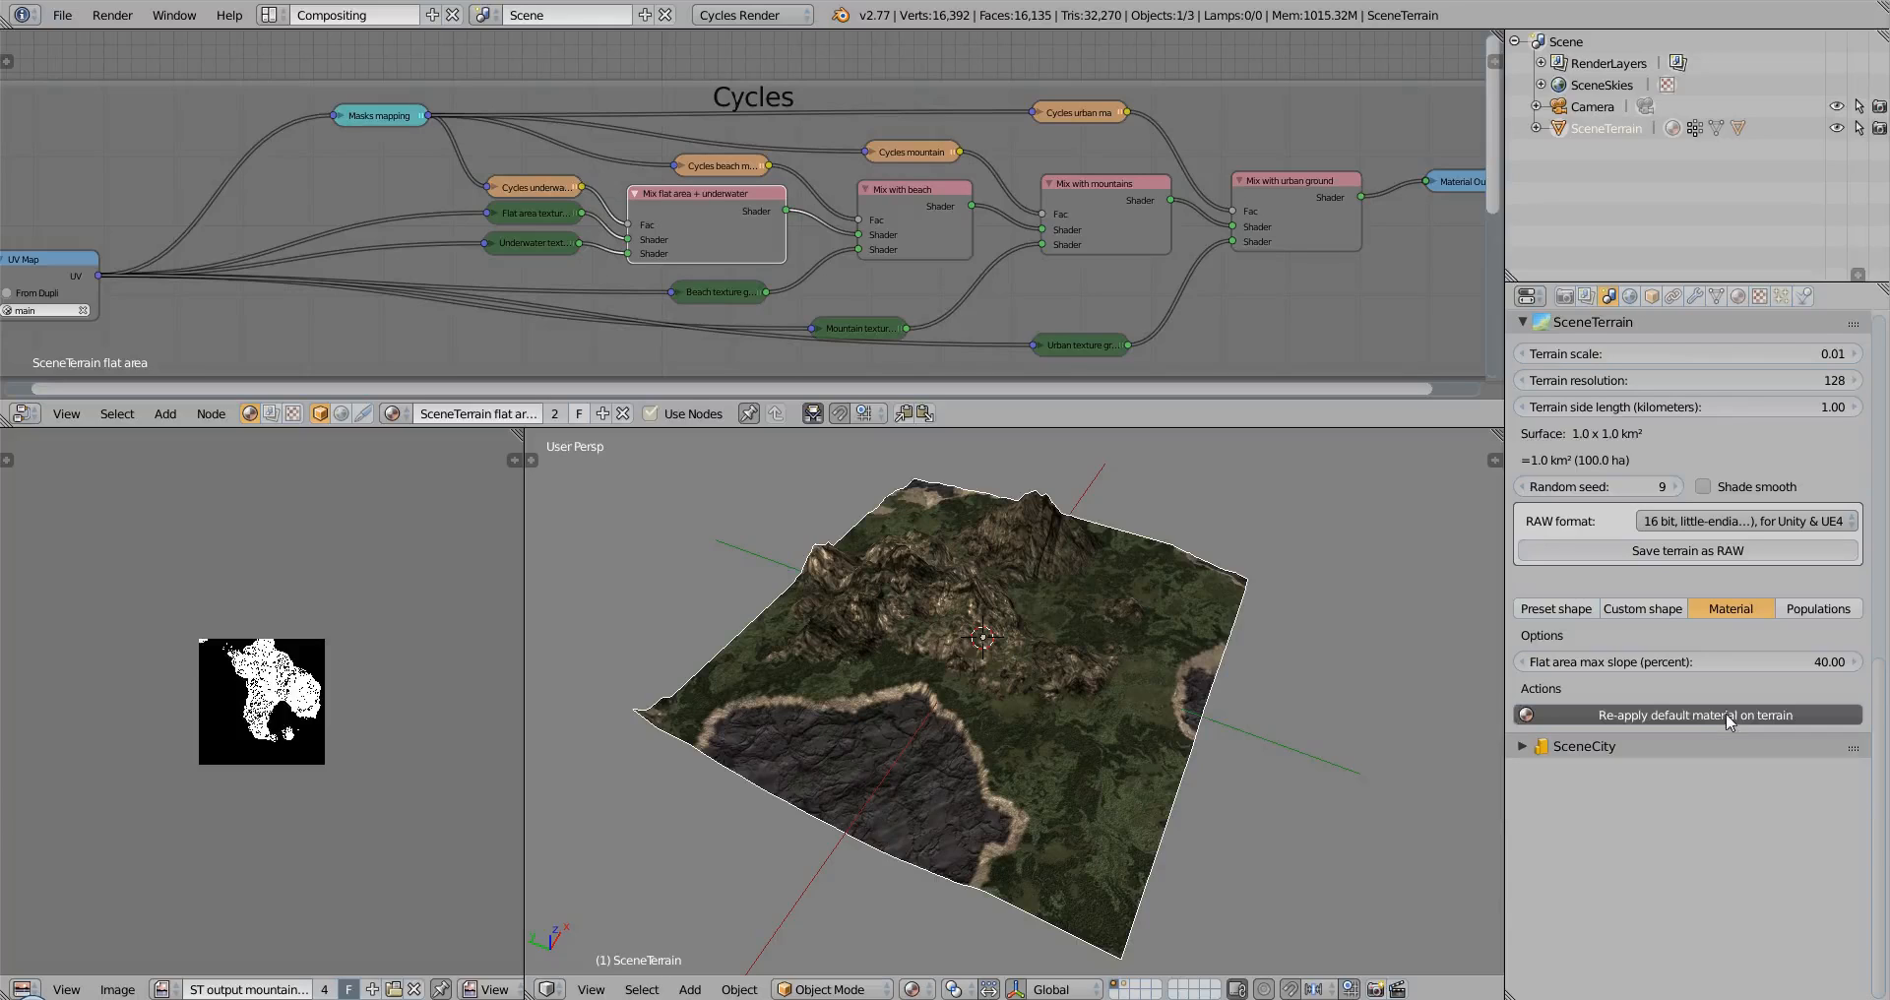
mouse_move(955, 719)
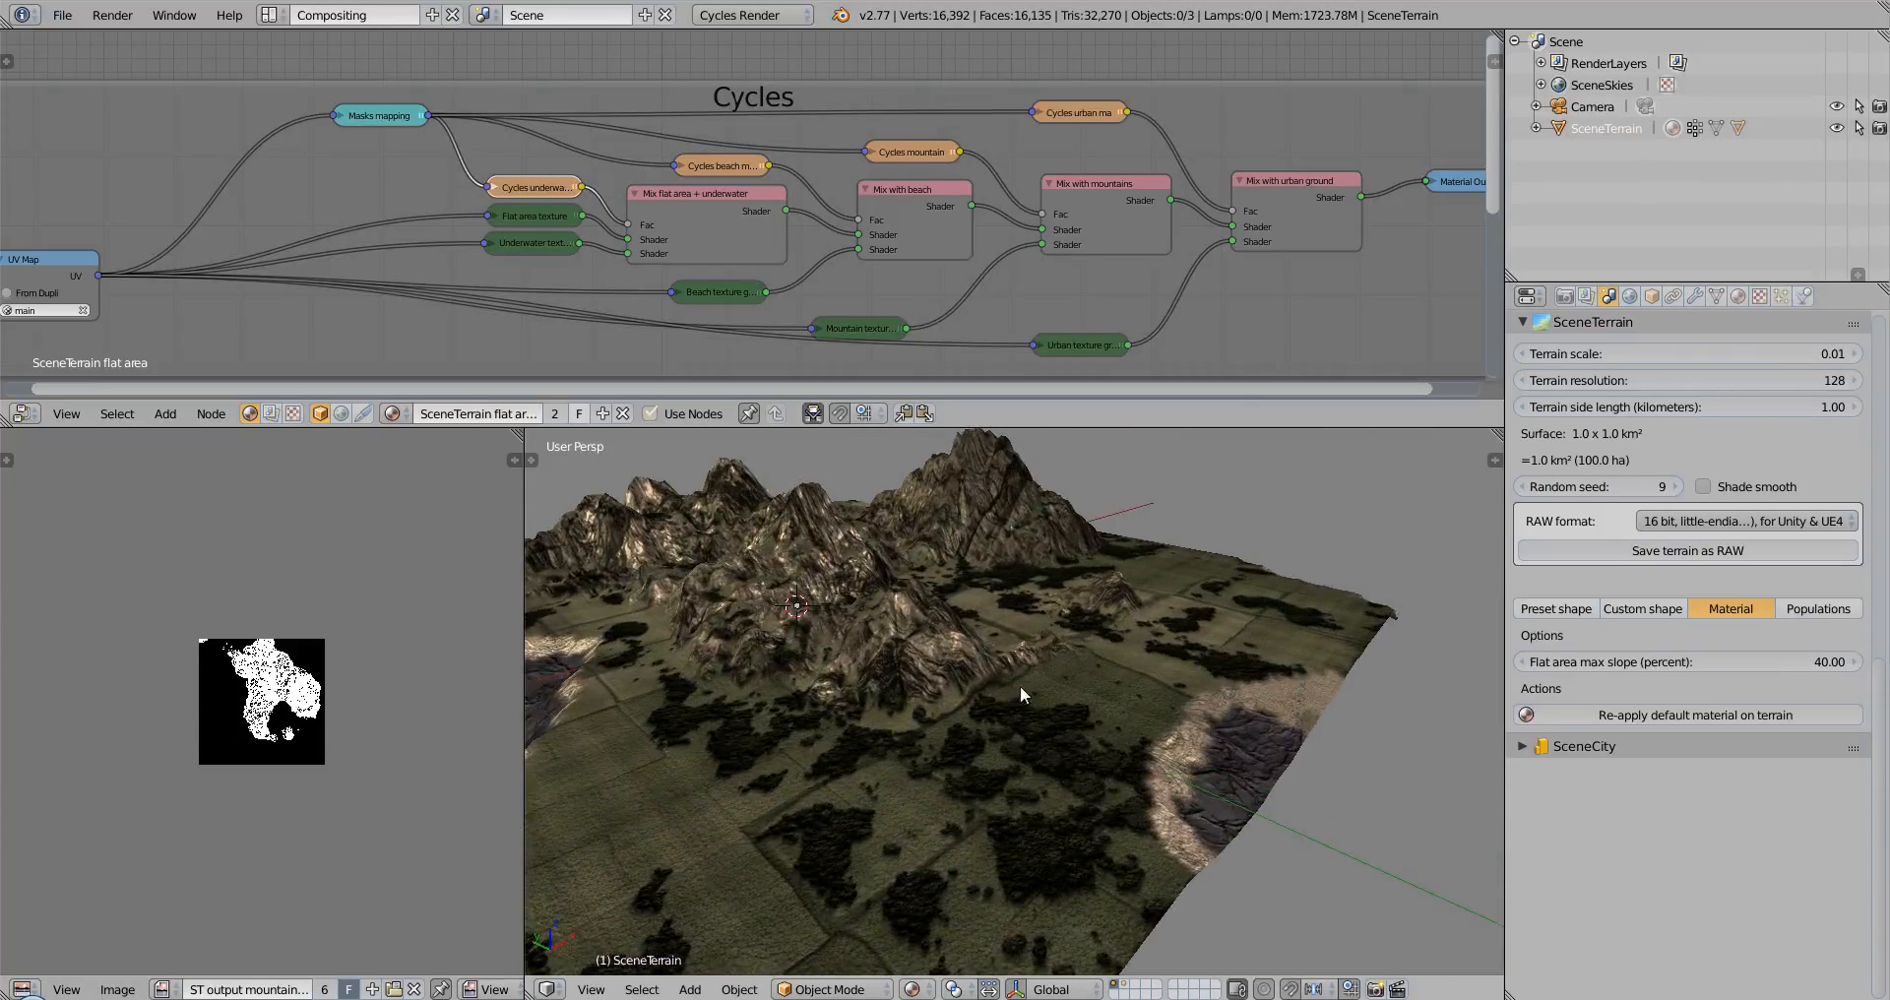
mouse_move(1006, 741)
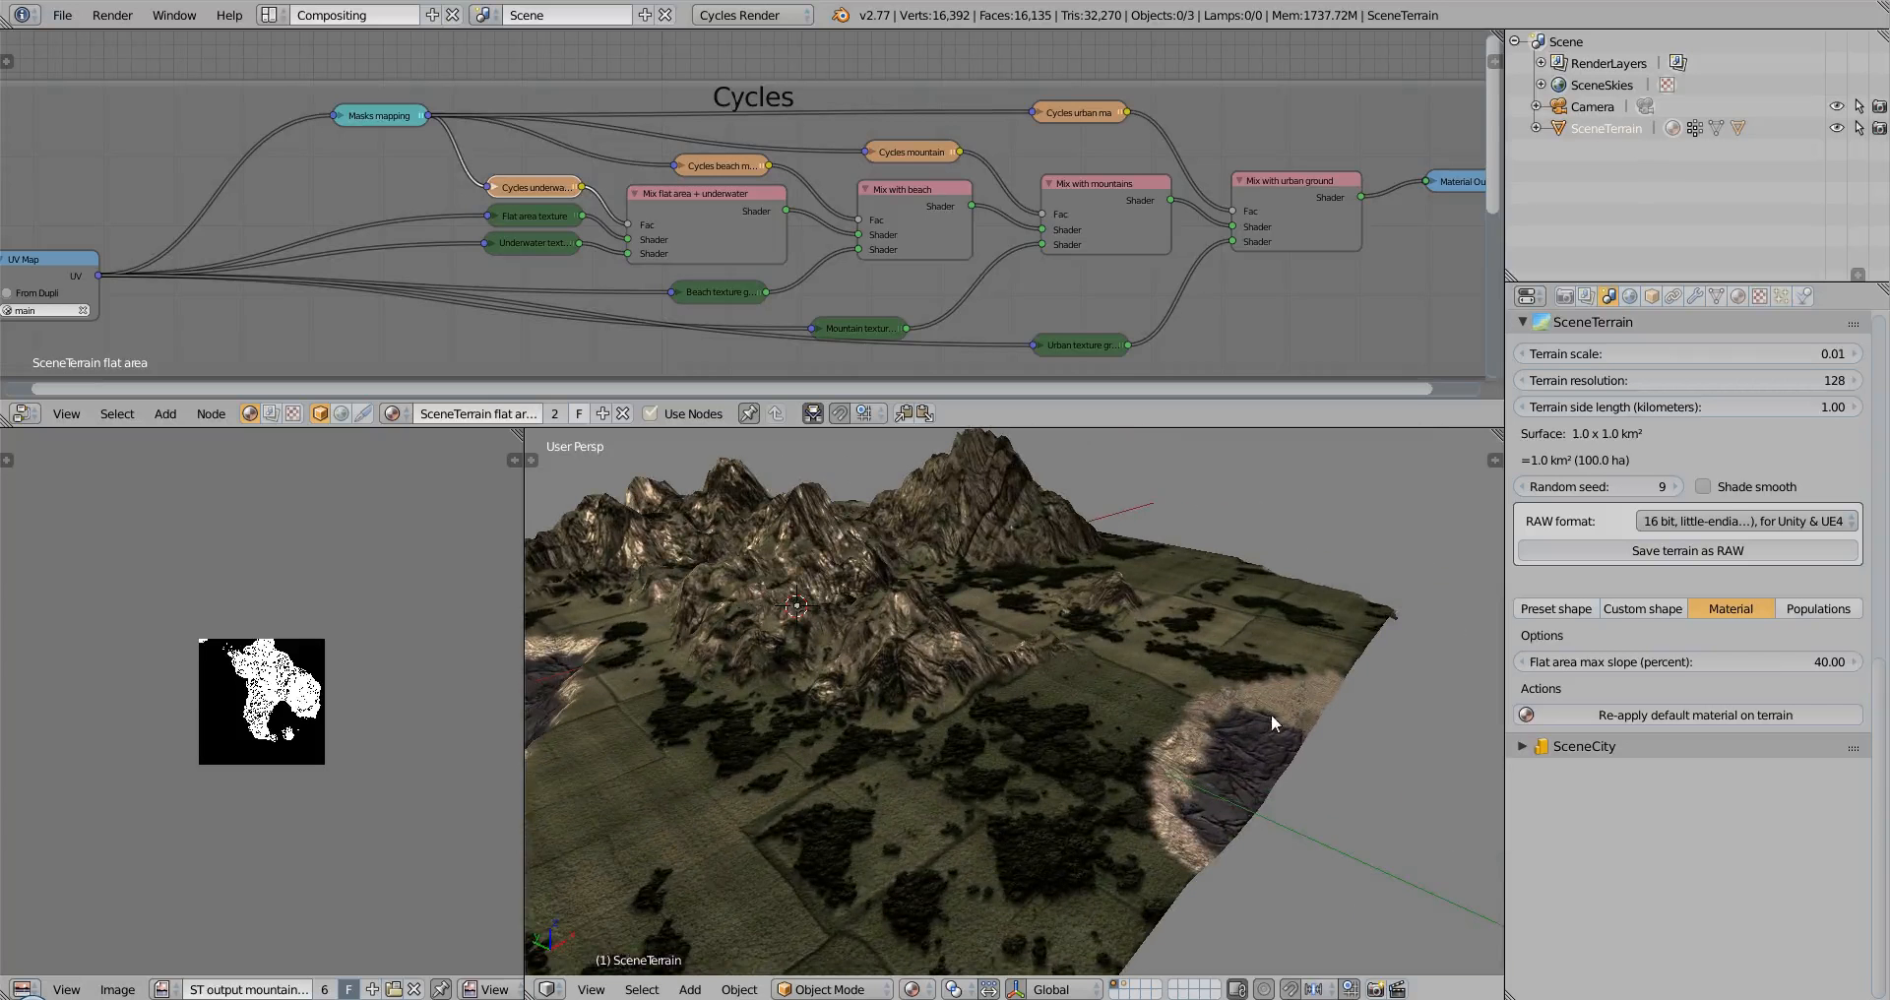
mouse_move(1252, 563)
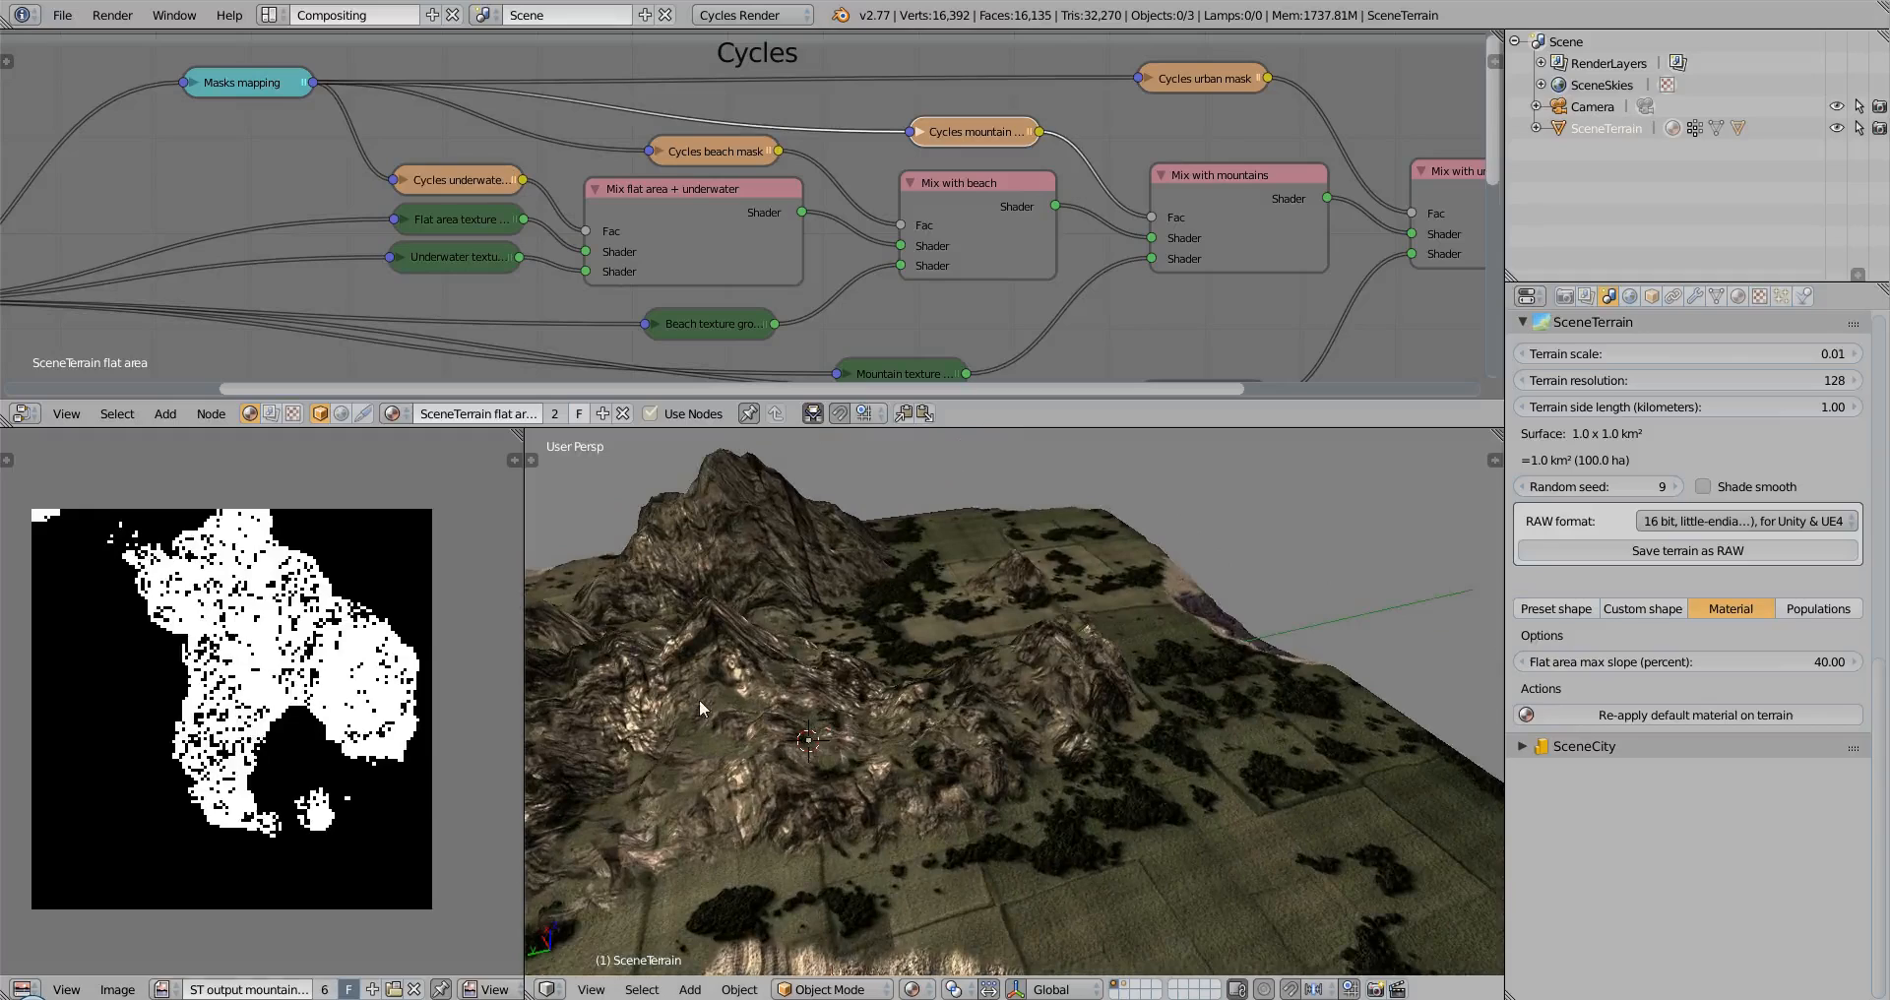
Inspect the mountains, then return to the terrain shape settings after the 0.10% slope change
drag(699, 709, 892, 724)
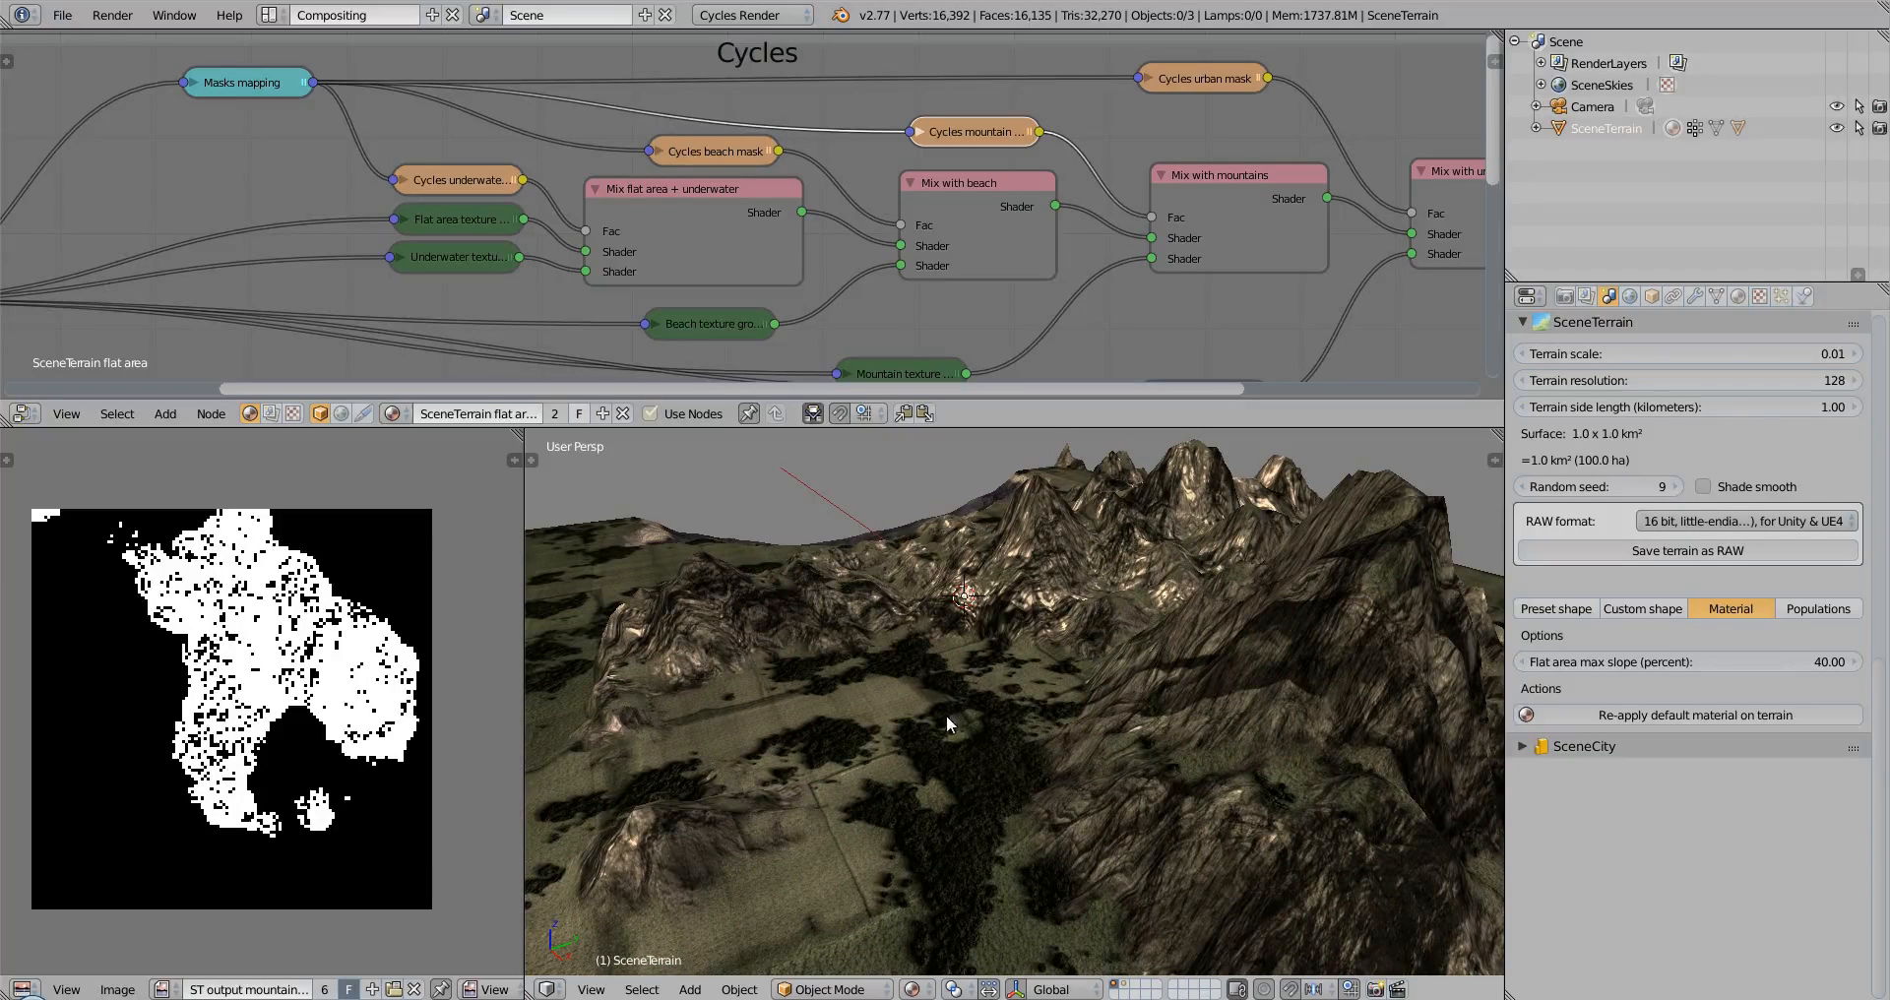
mouse_move(1798, 663)
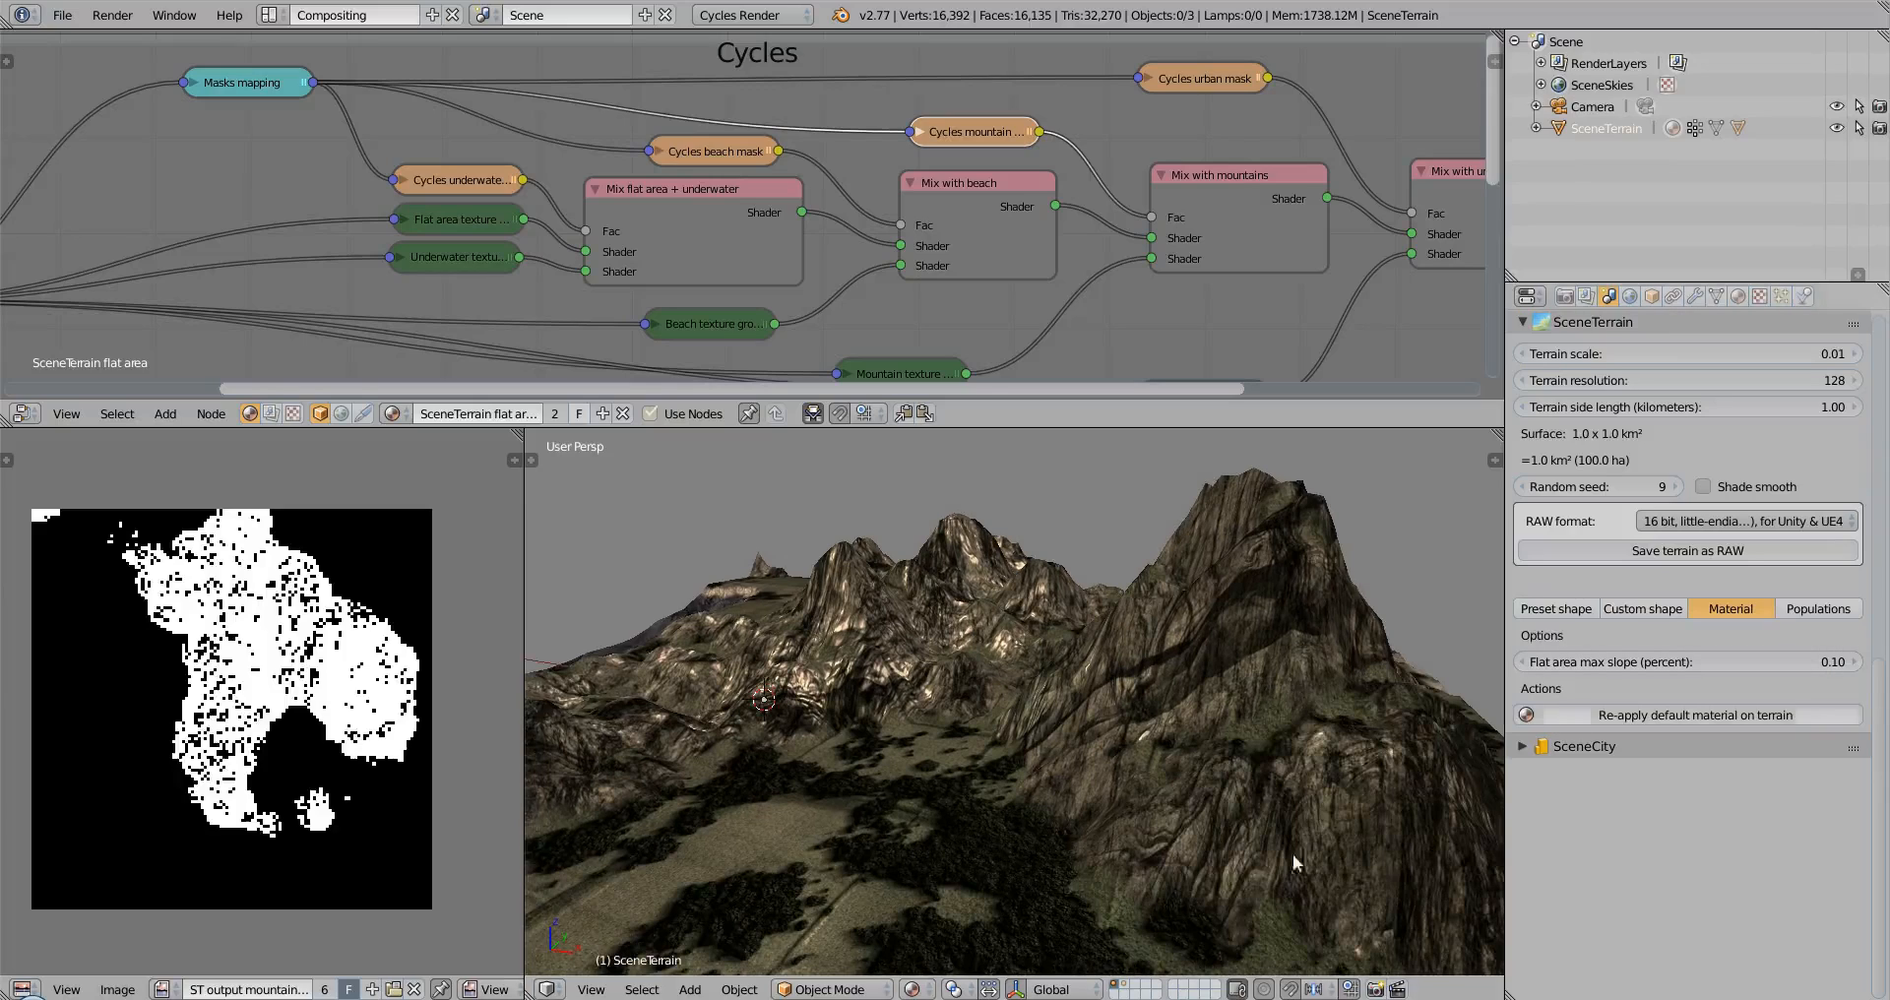
mouse_move(762, 799)
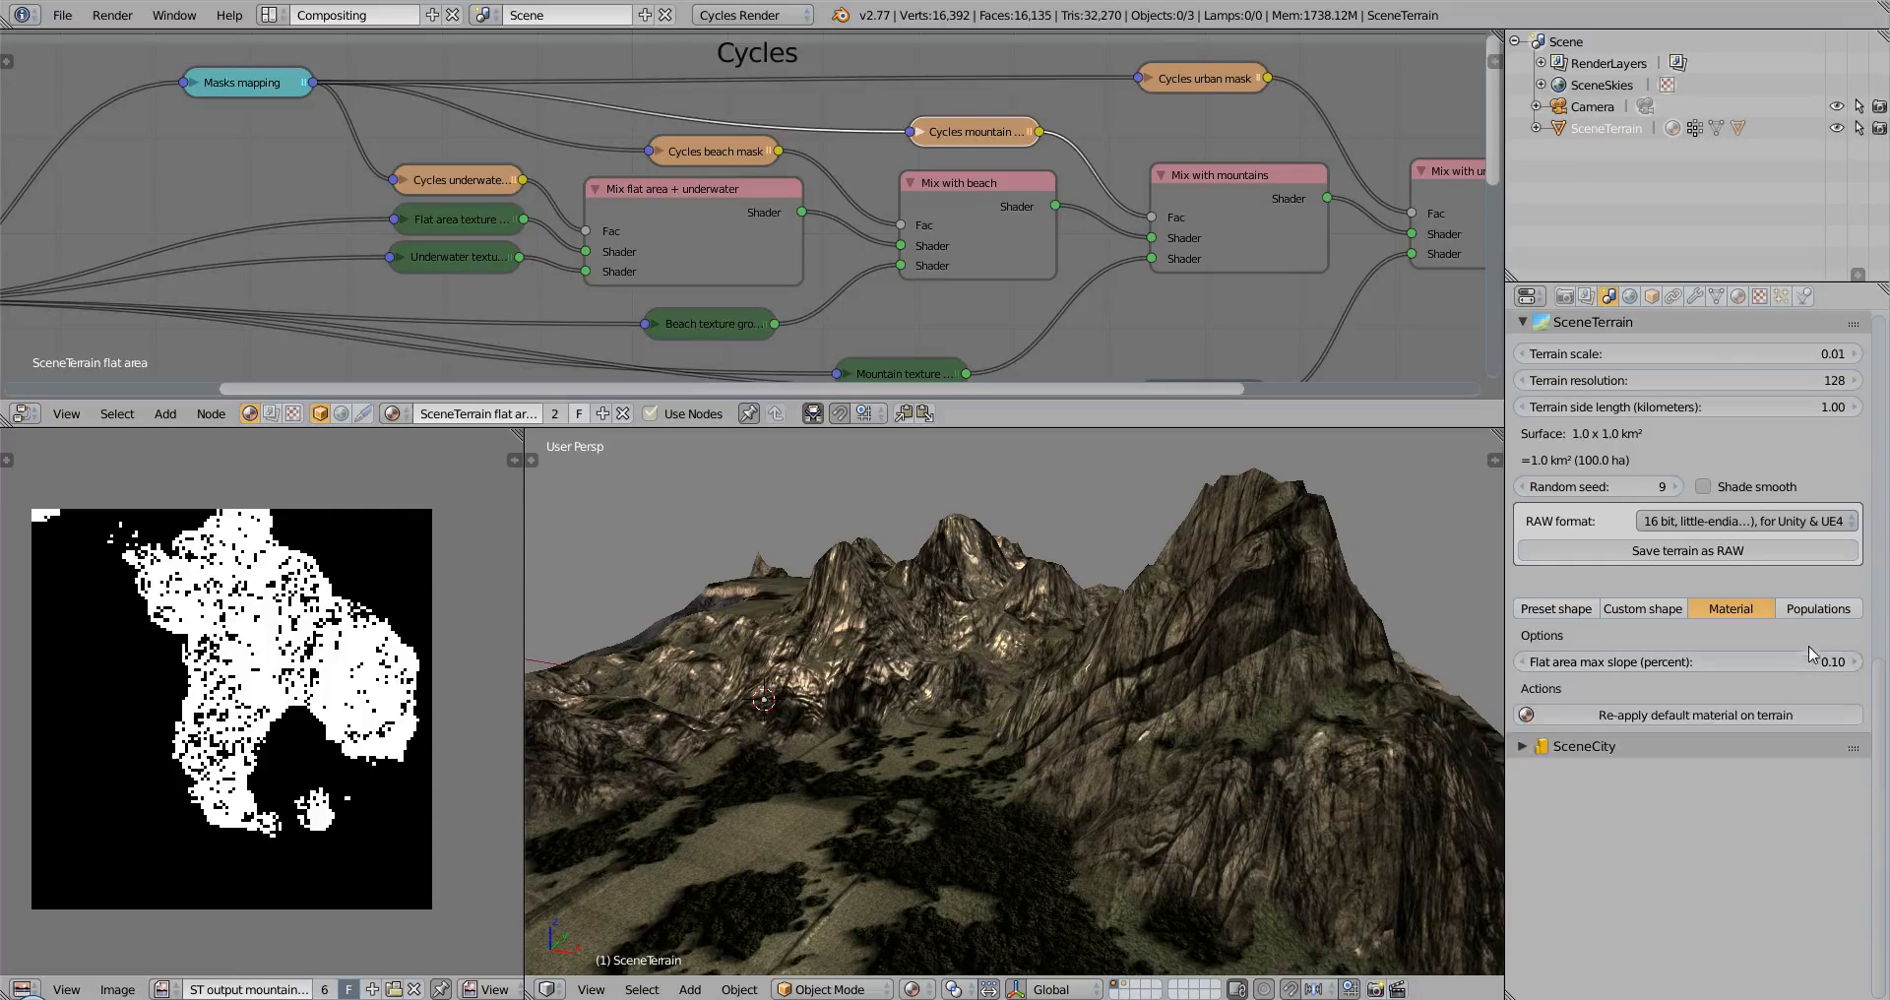
click(1555, 608)
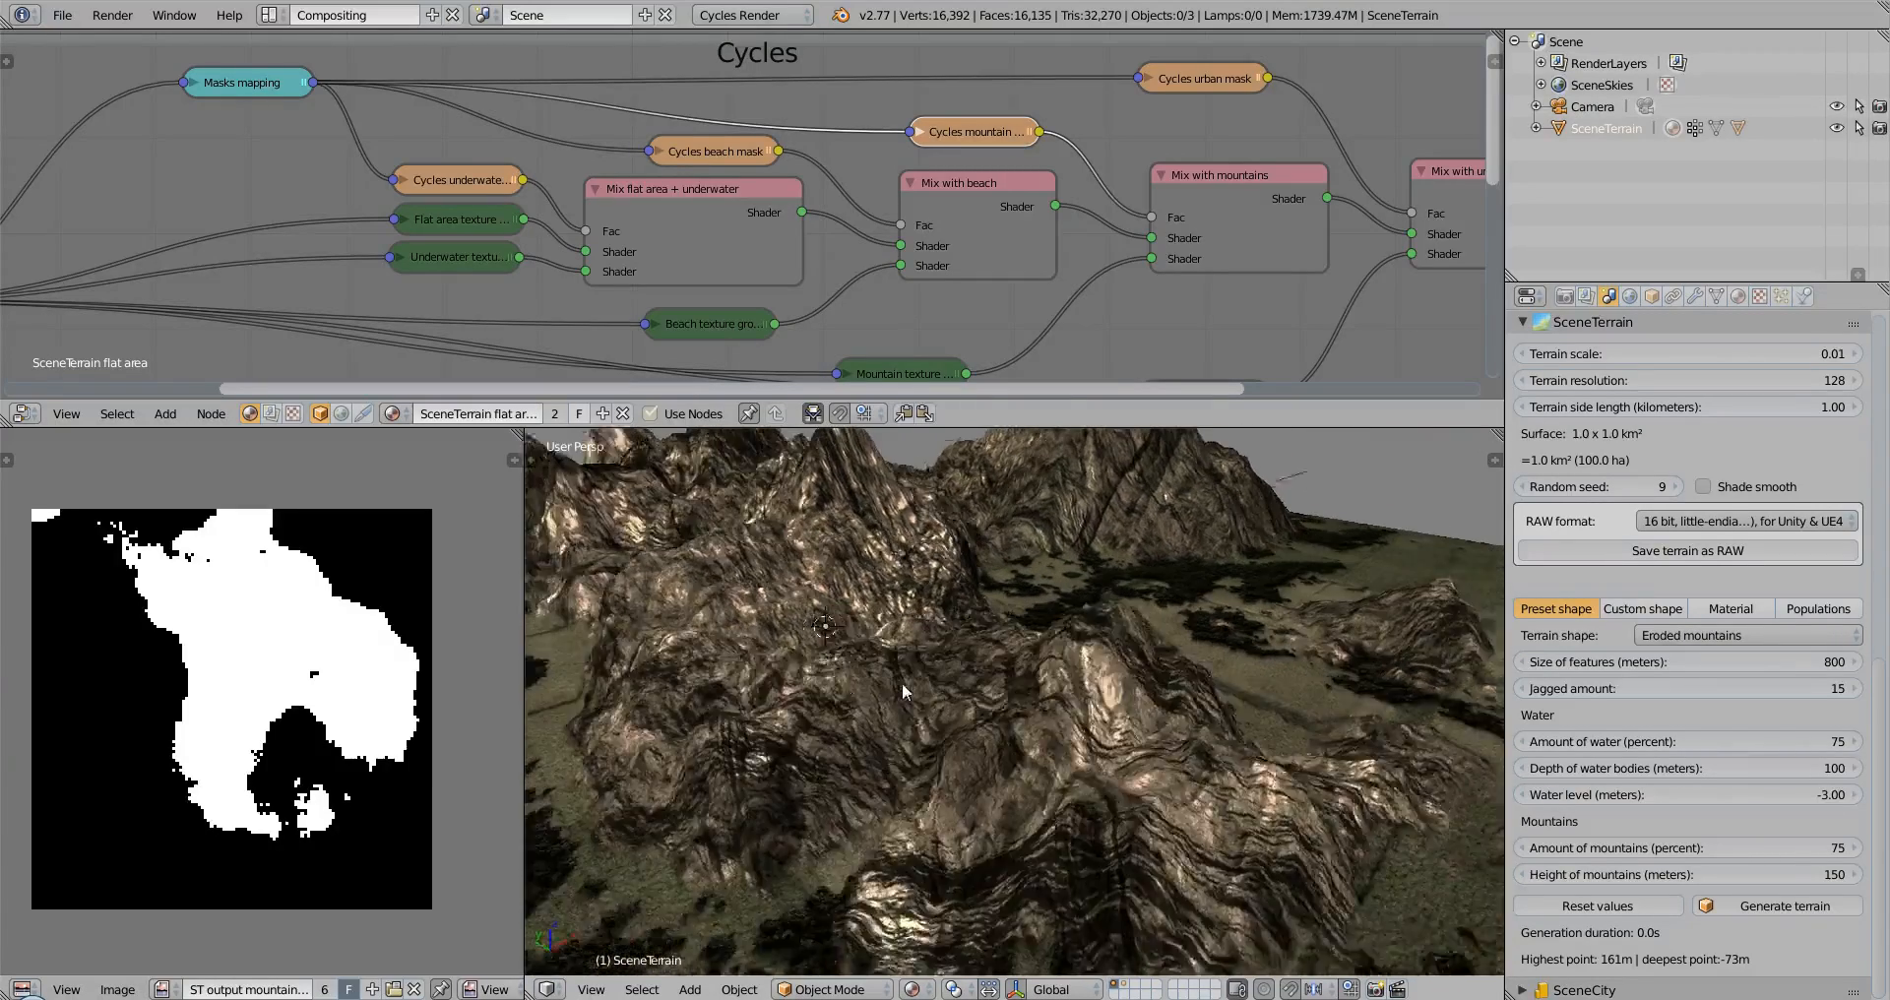
Set Flat area max slope to 80 percent and regenerate the preset-shape terrain
click(1731, 609)
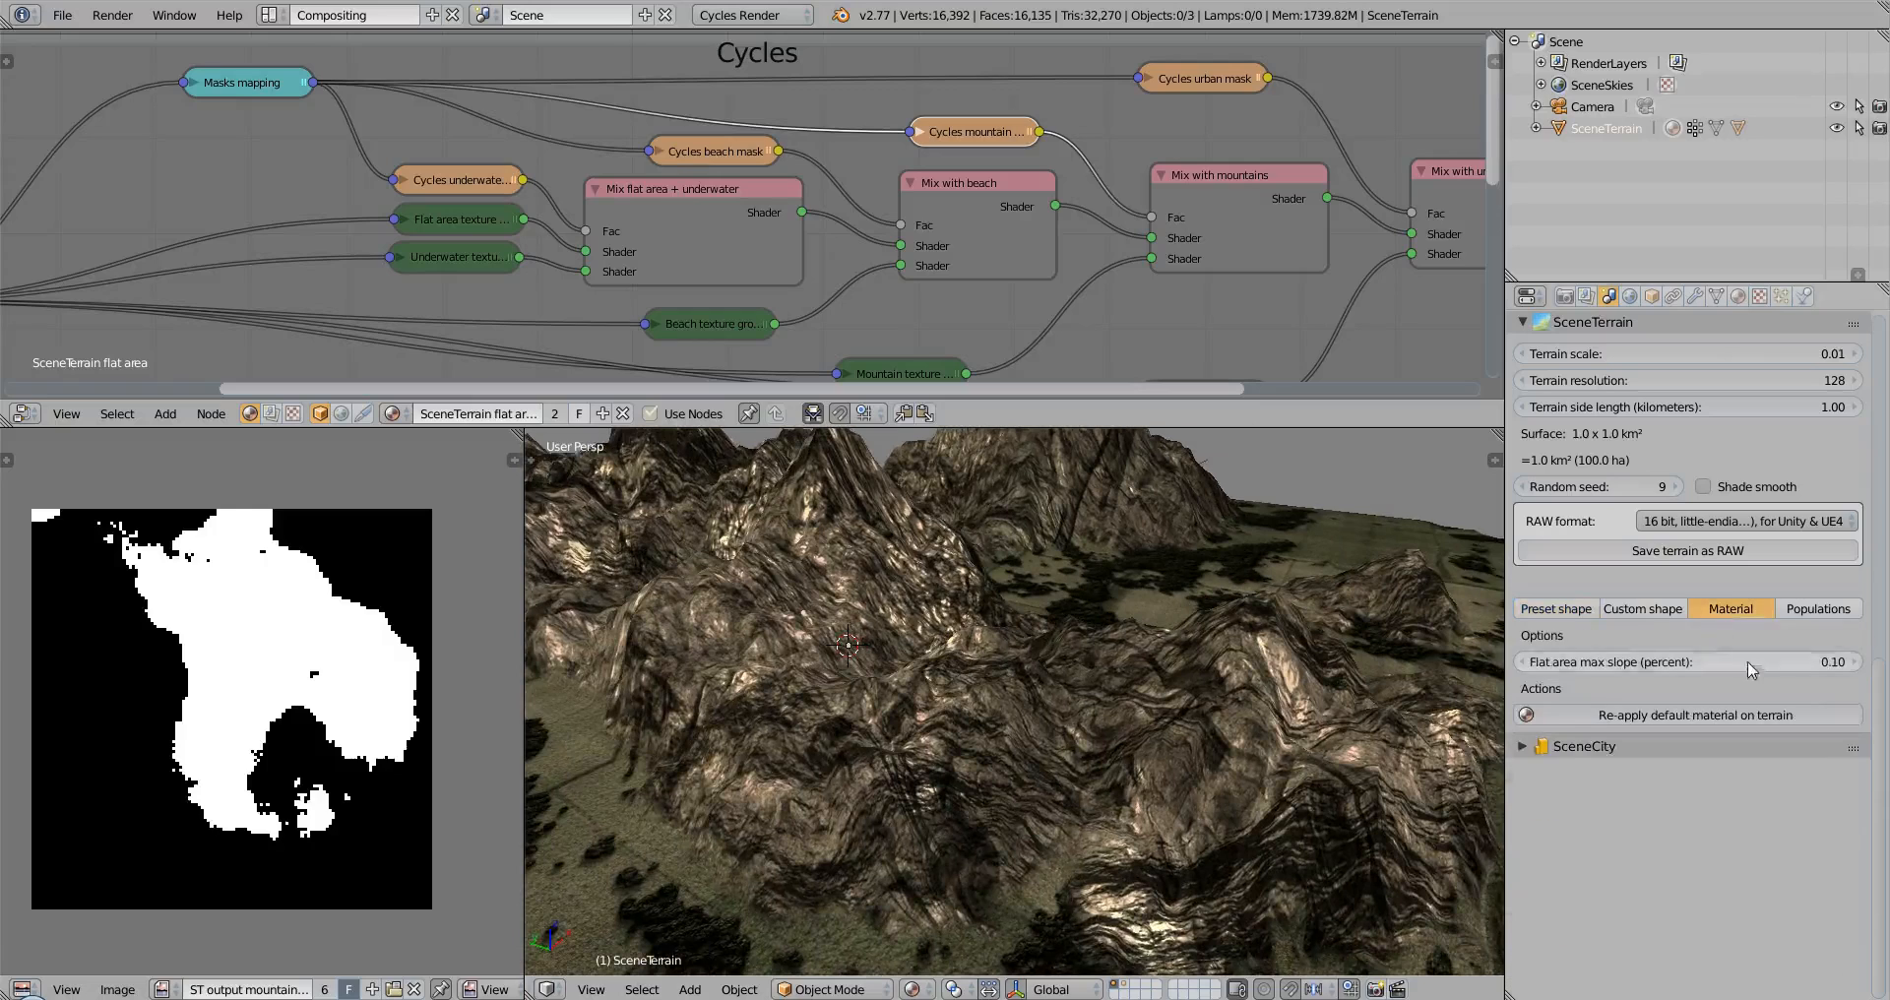
click(1688, 662)
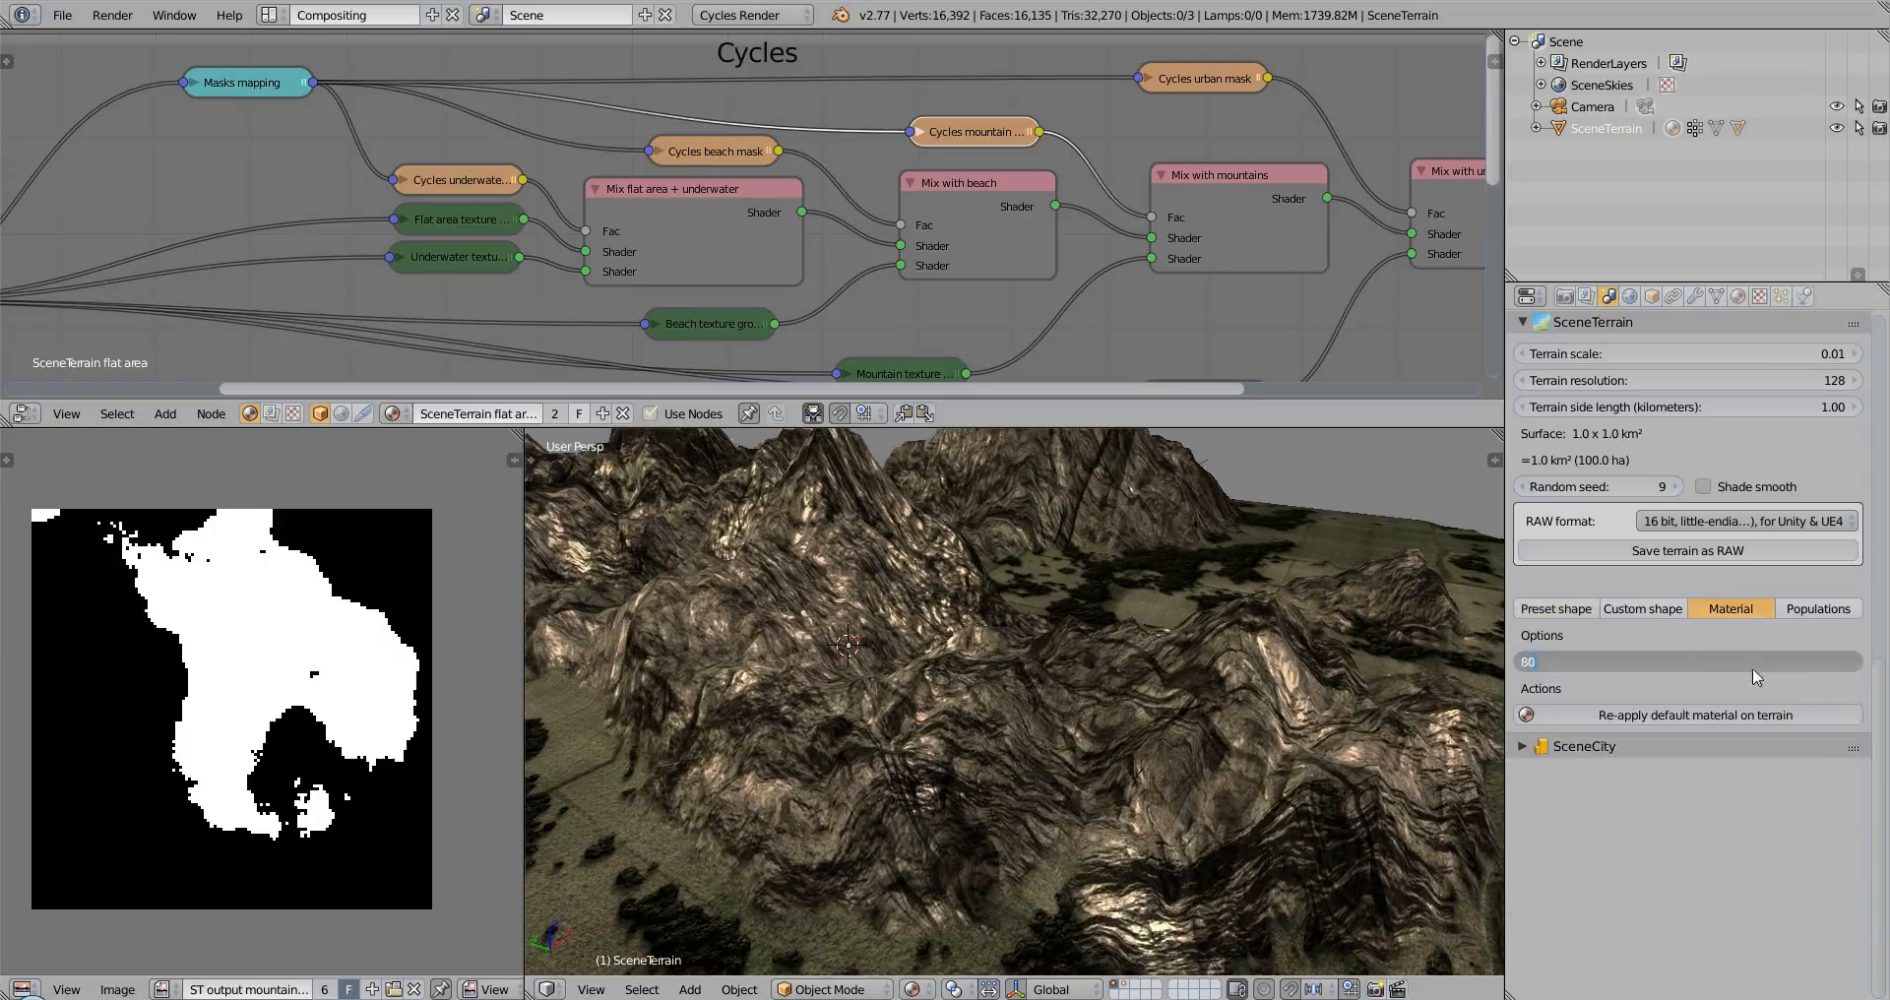
click(1556, 608)
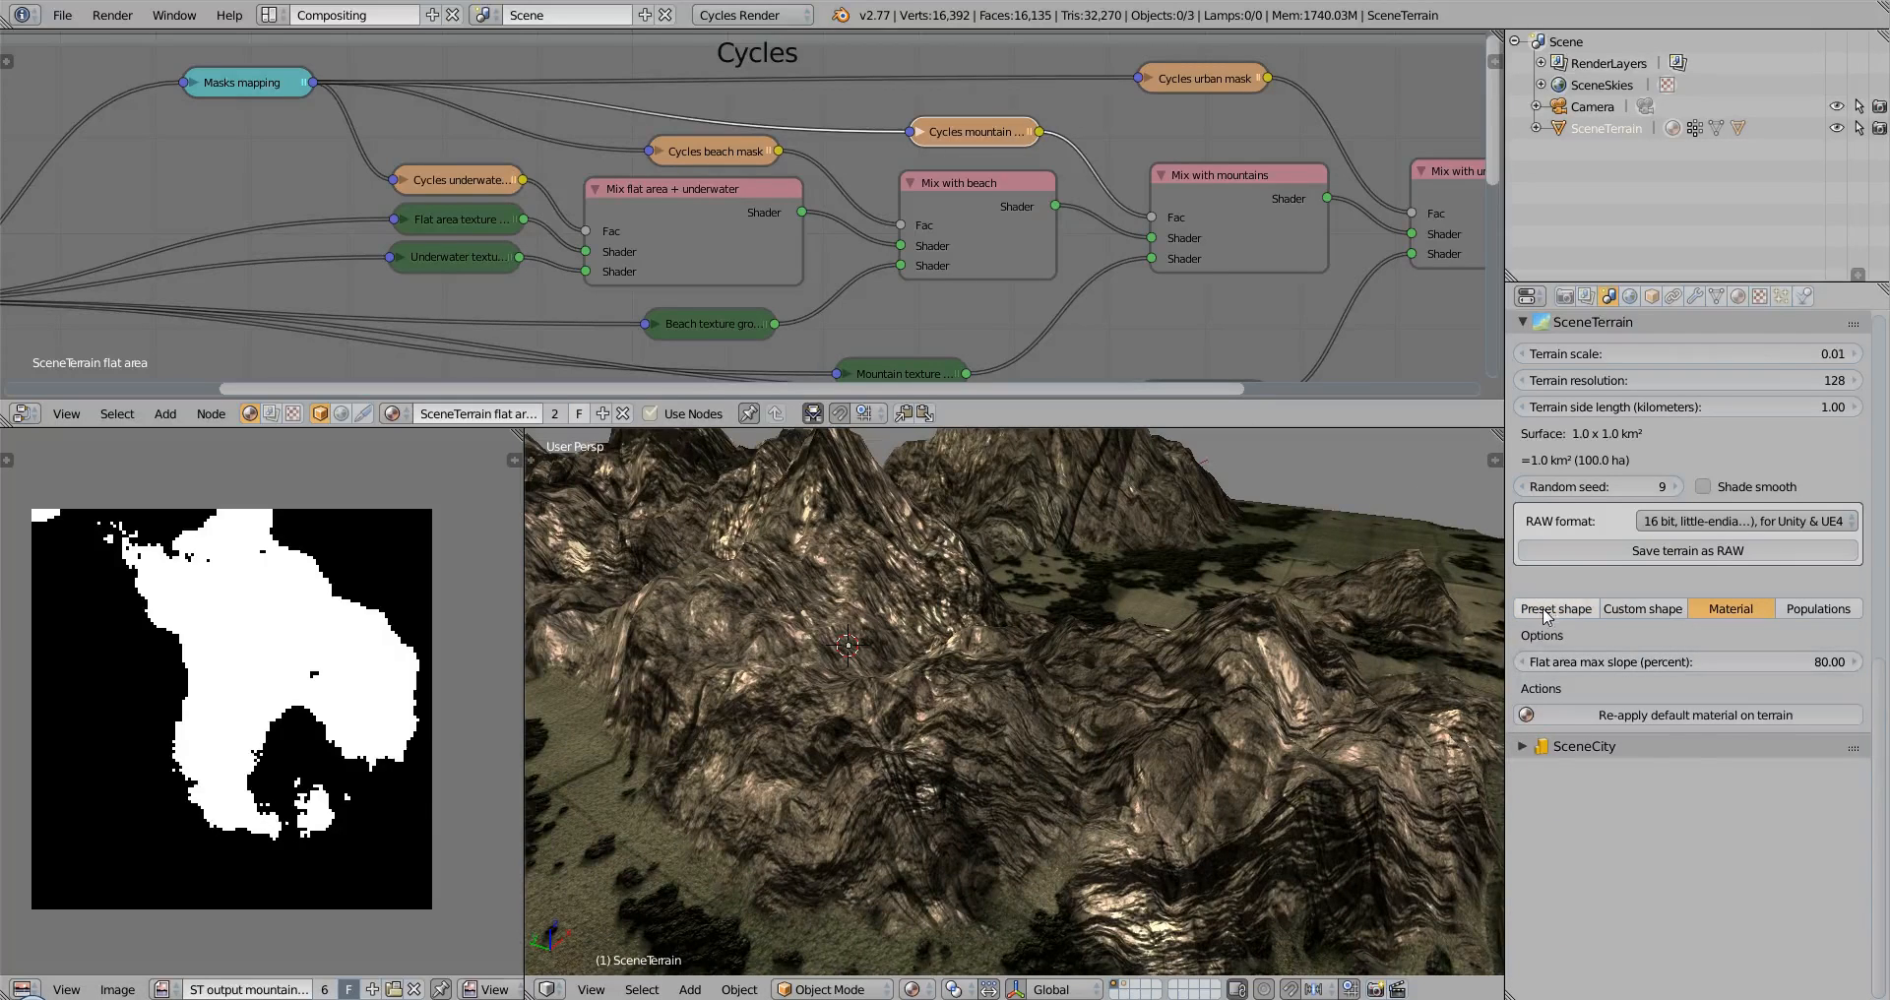
click(1556, 609)
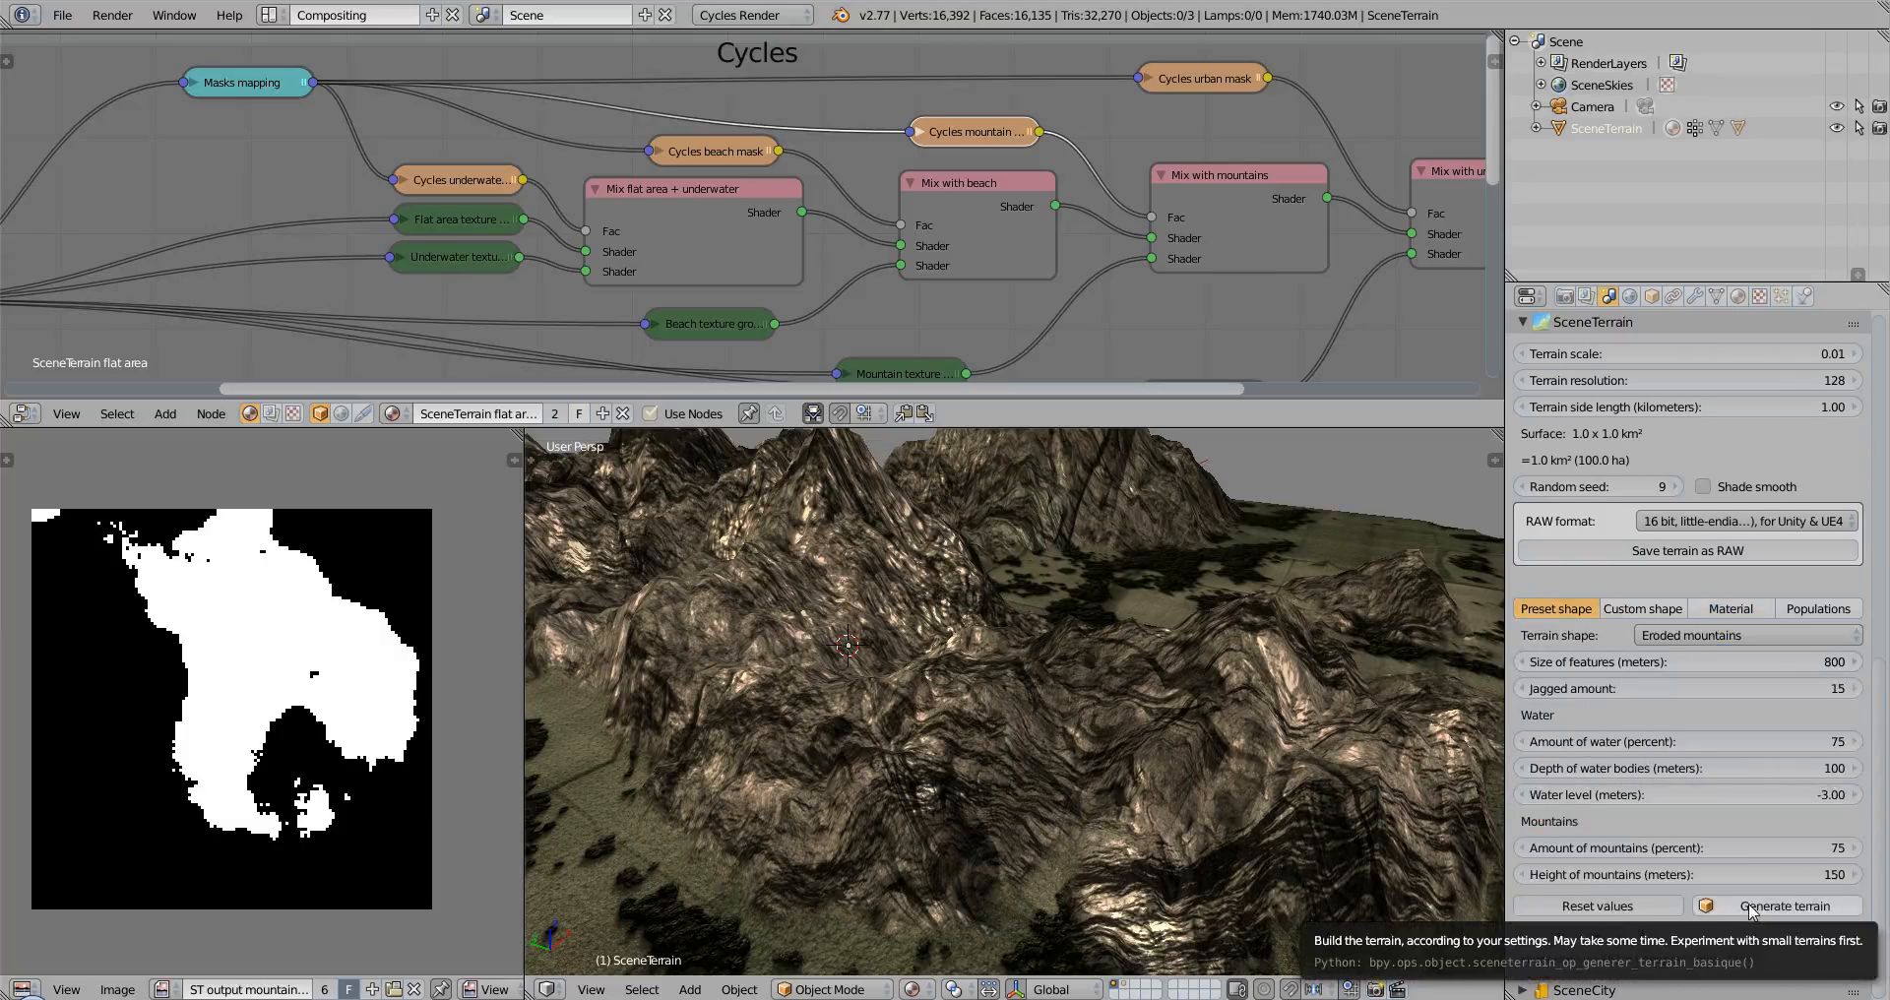
click(1778, 906)
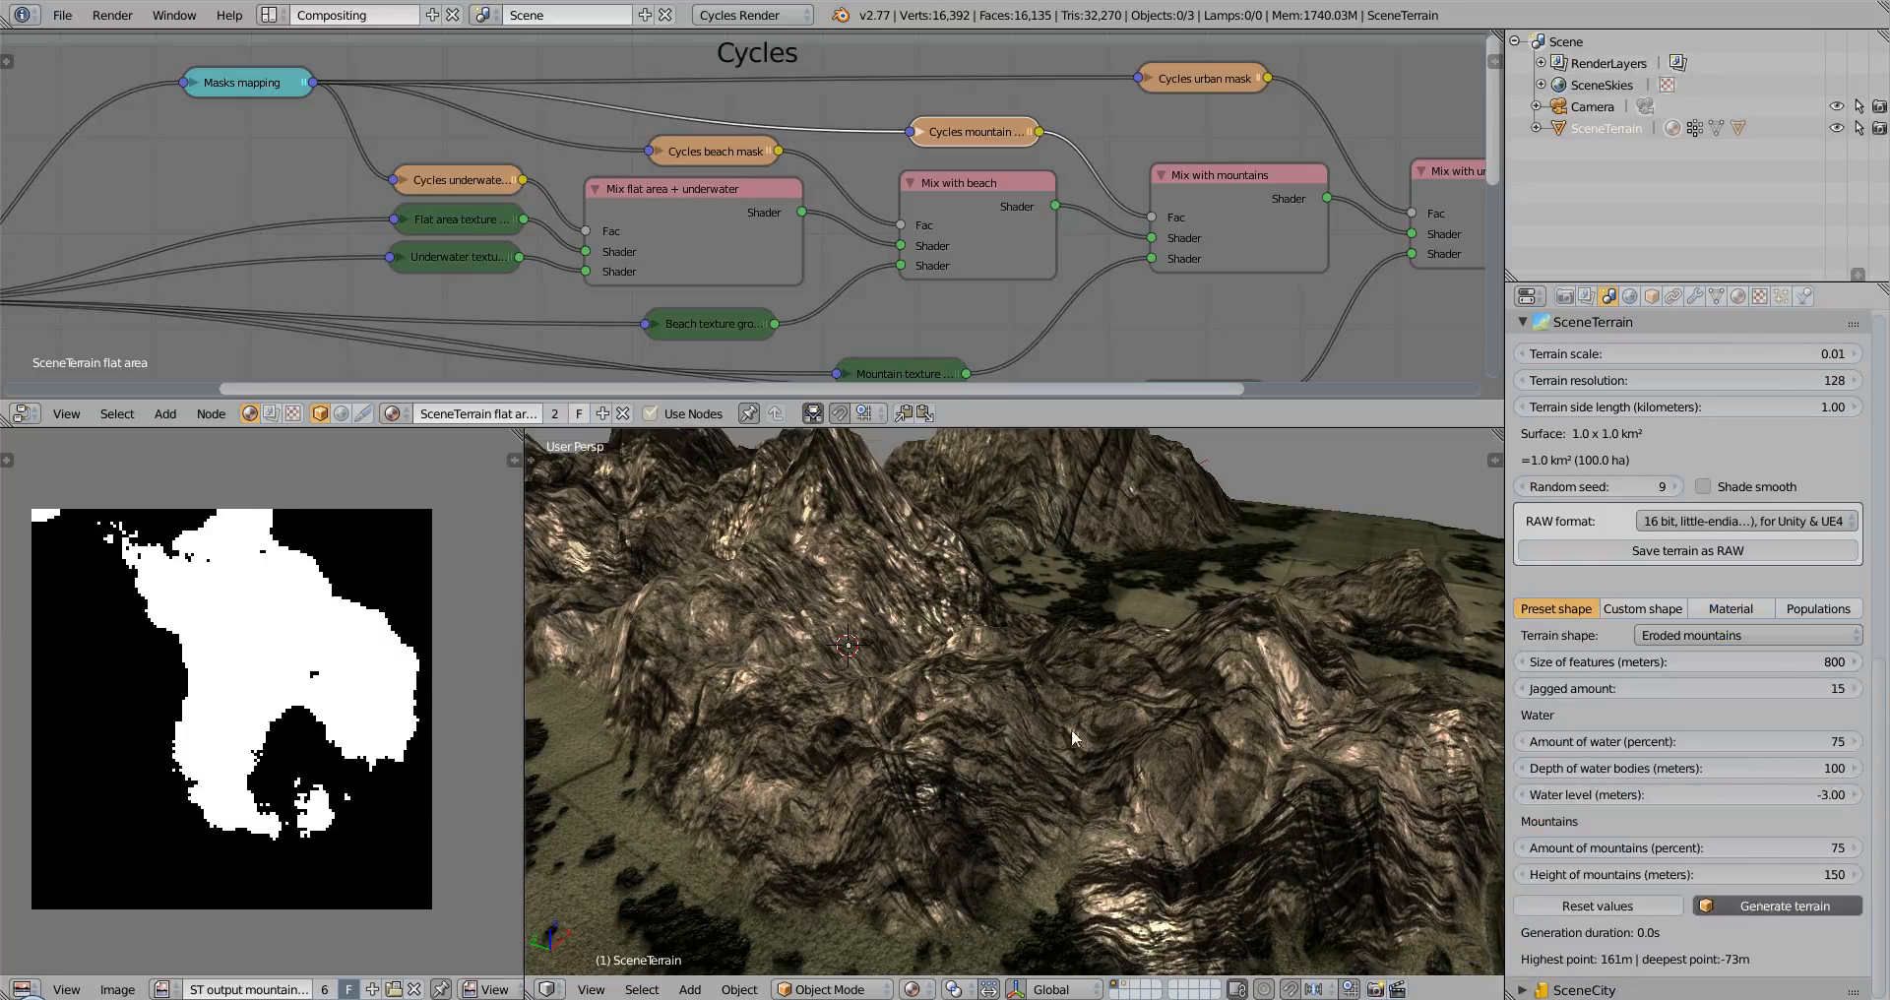